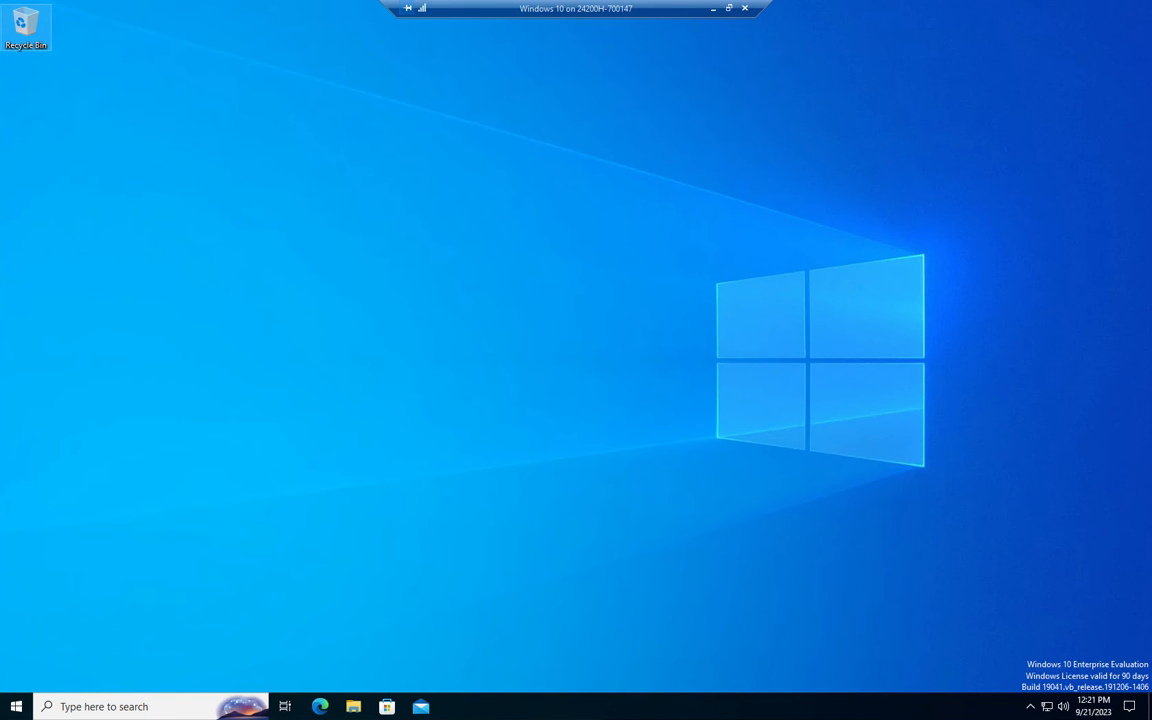
mouse_move(539, 291)
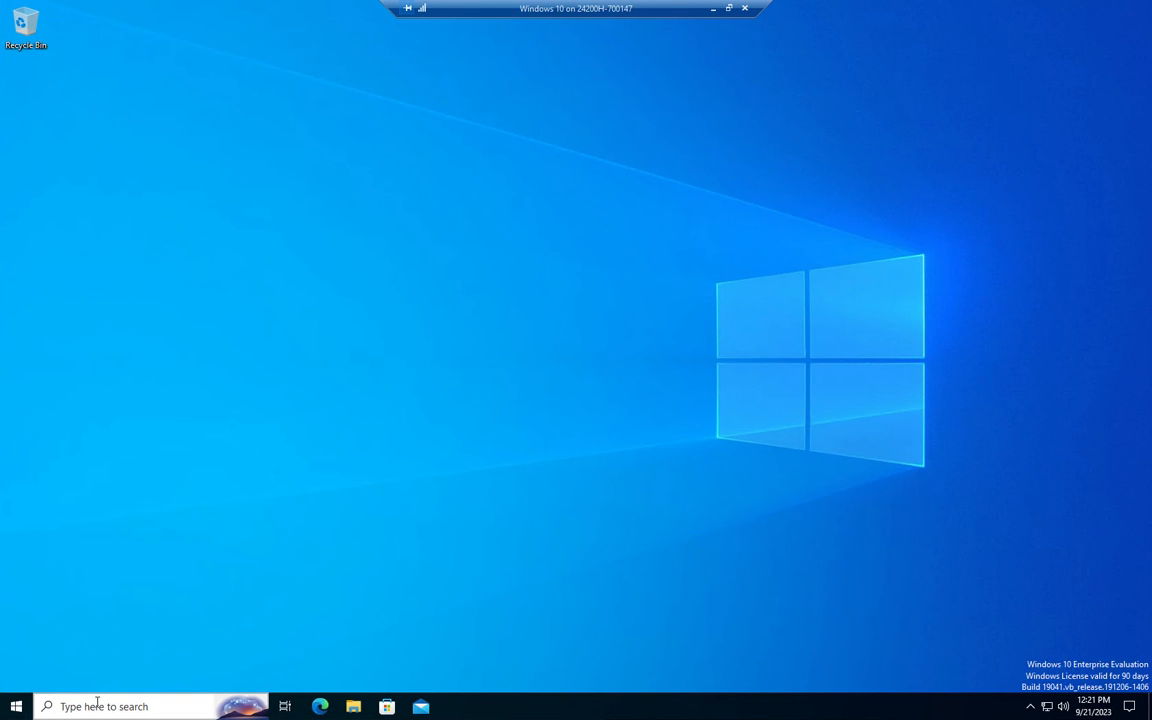
Search Start for 'power', then open the Win+X quick-link menu listing PowerShell.
text(power)
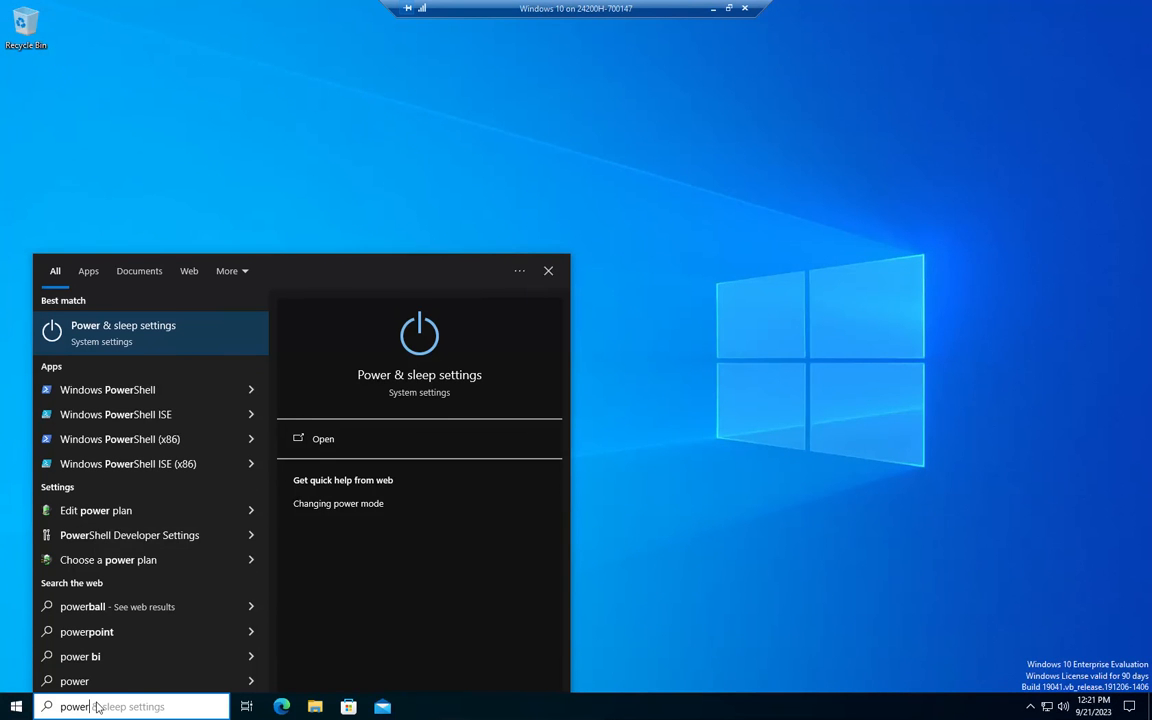
mouse_move(125, 389)
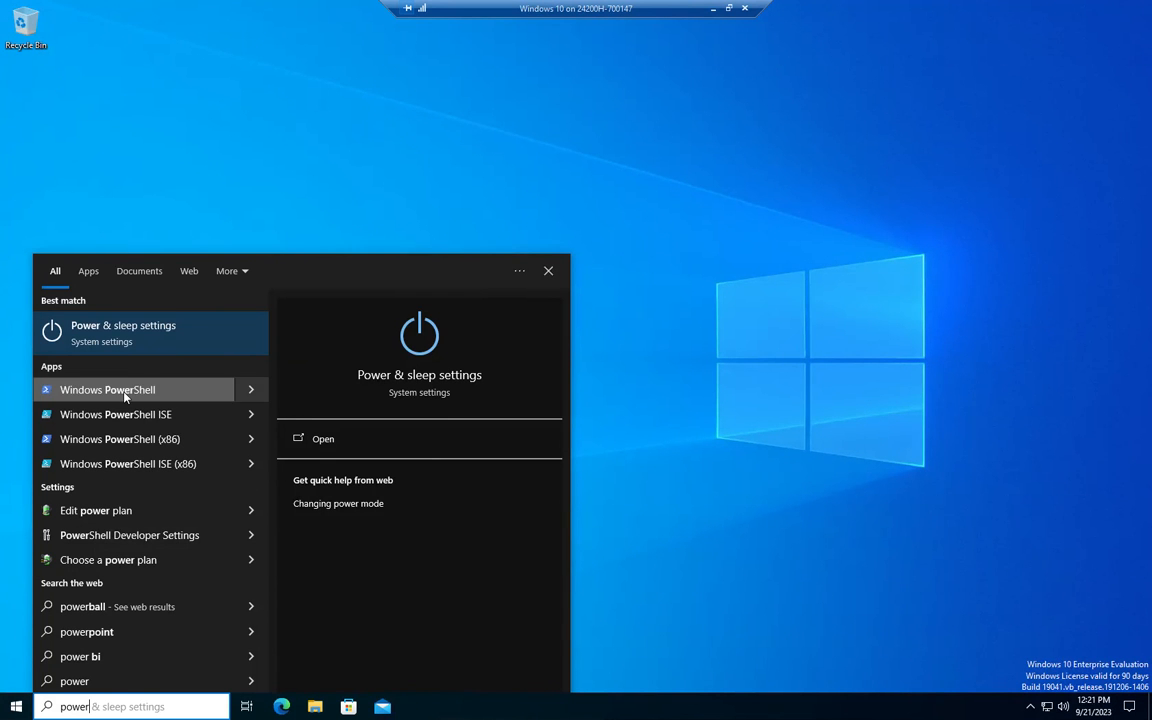
mouse_move(135, 464)
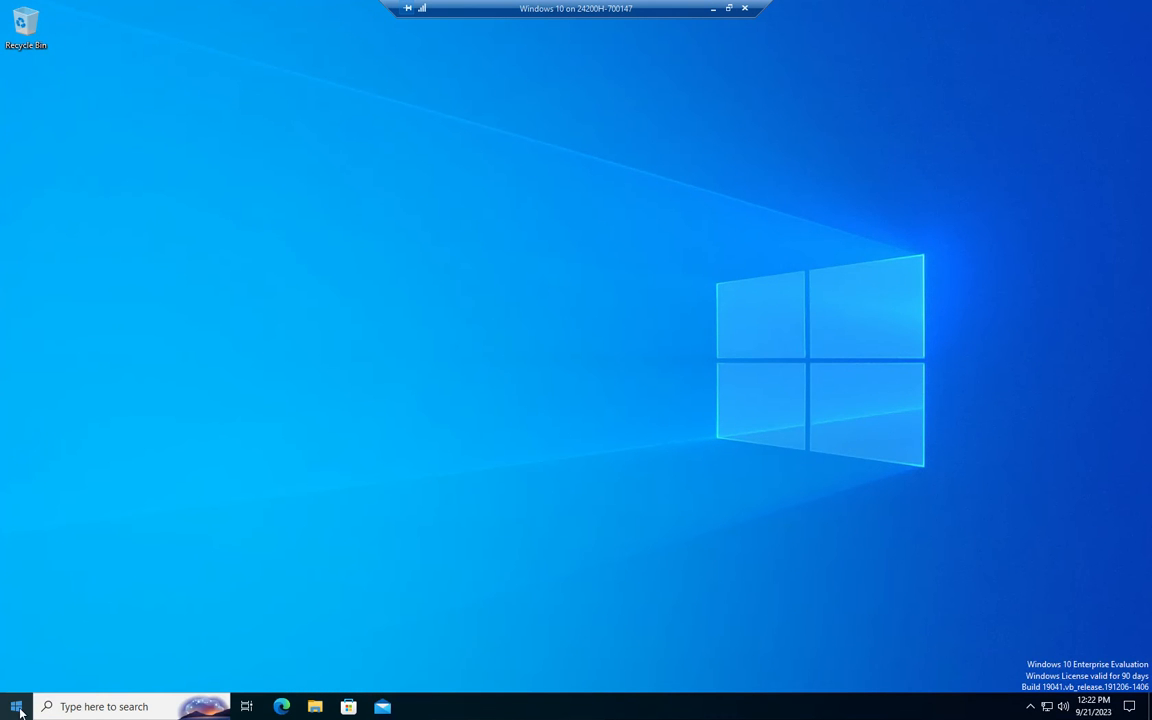
right_click(16, 706)
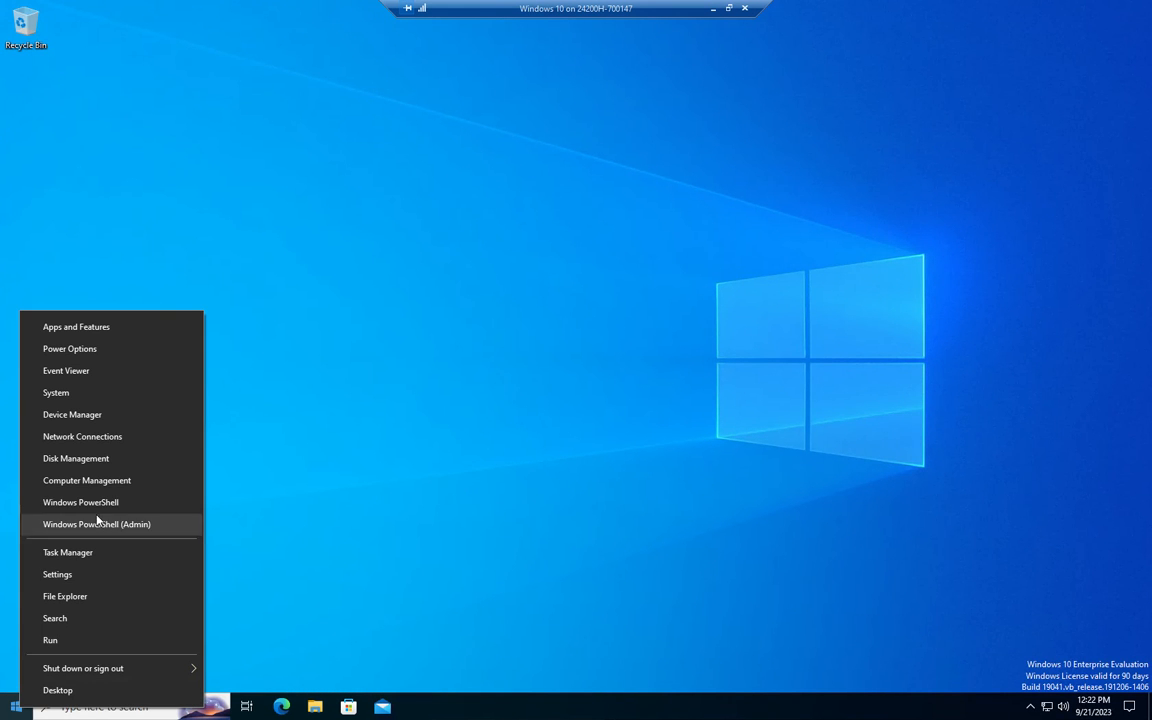
mouse_move(80, 502)
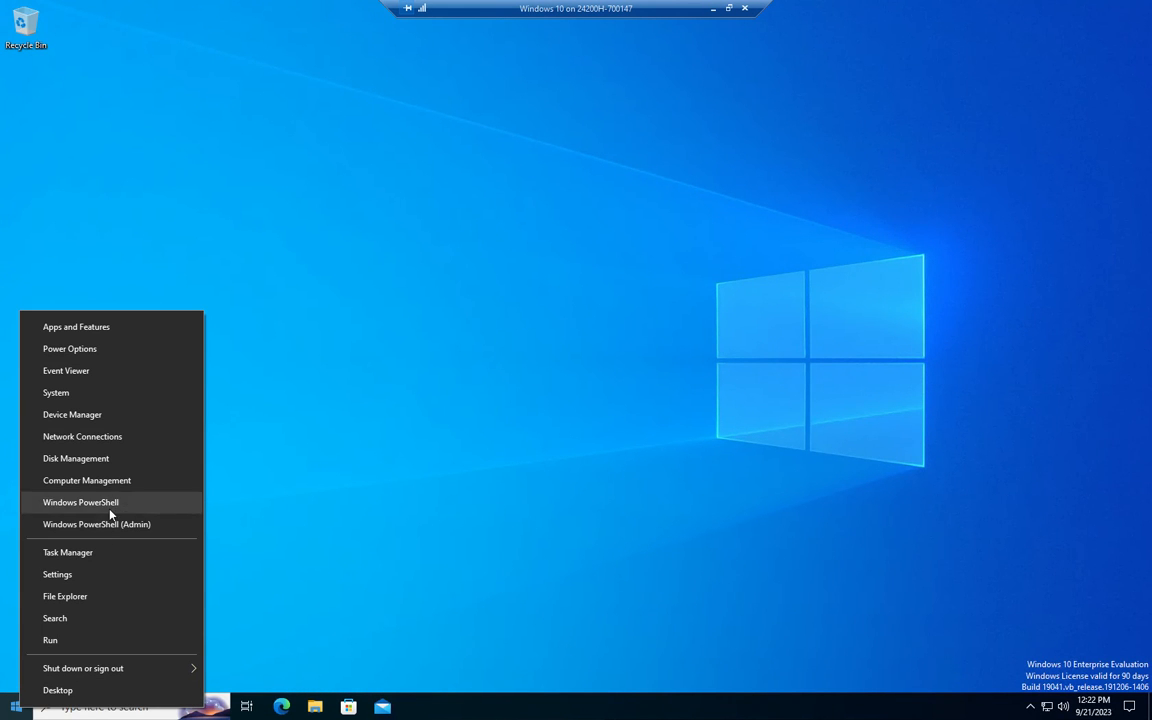
mouse_move(96, 524)
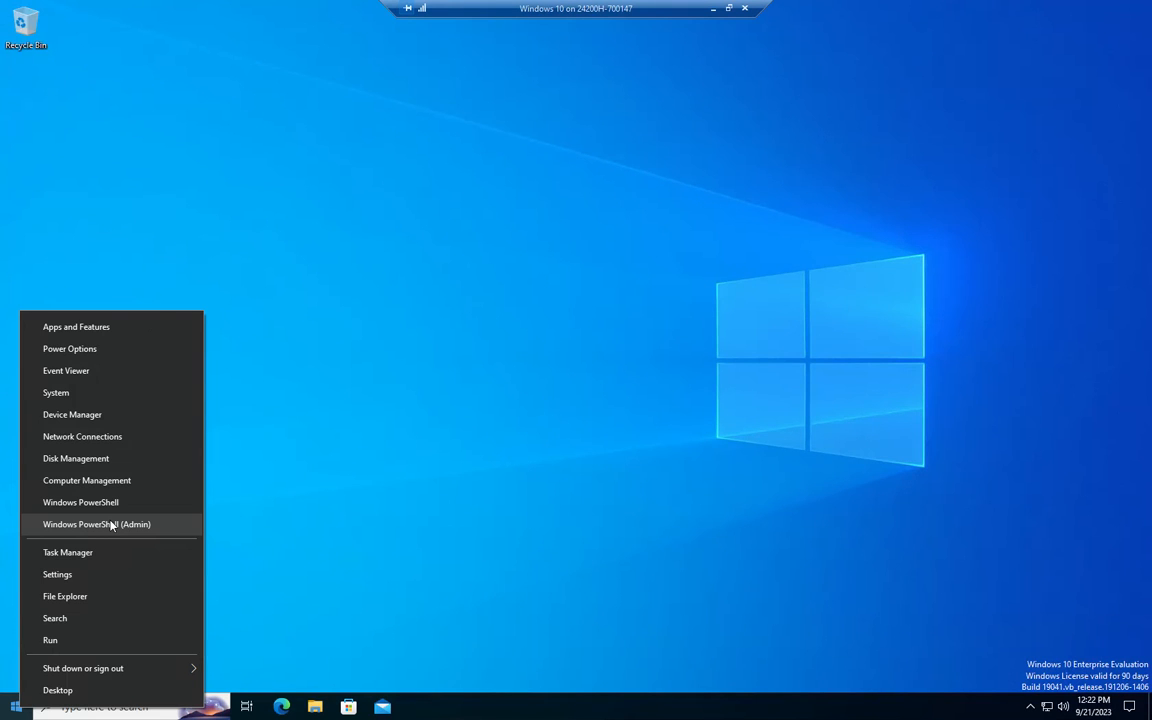
Launch Windows PowerShell (Admin) and run $psversiontable to show version 5.1.
click(96, 524)
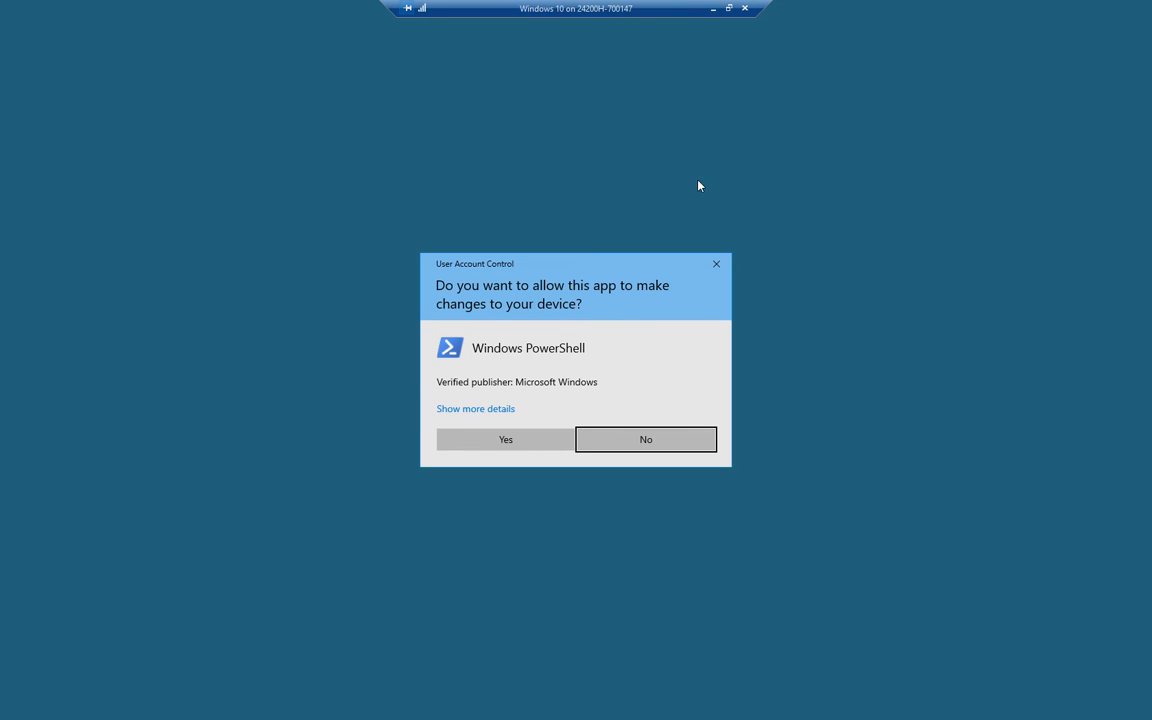
mouse_move(568, 346)
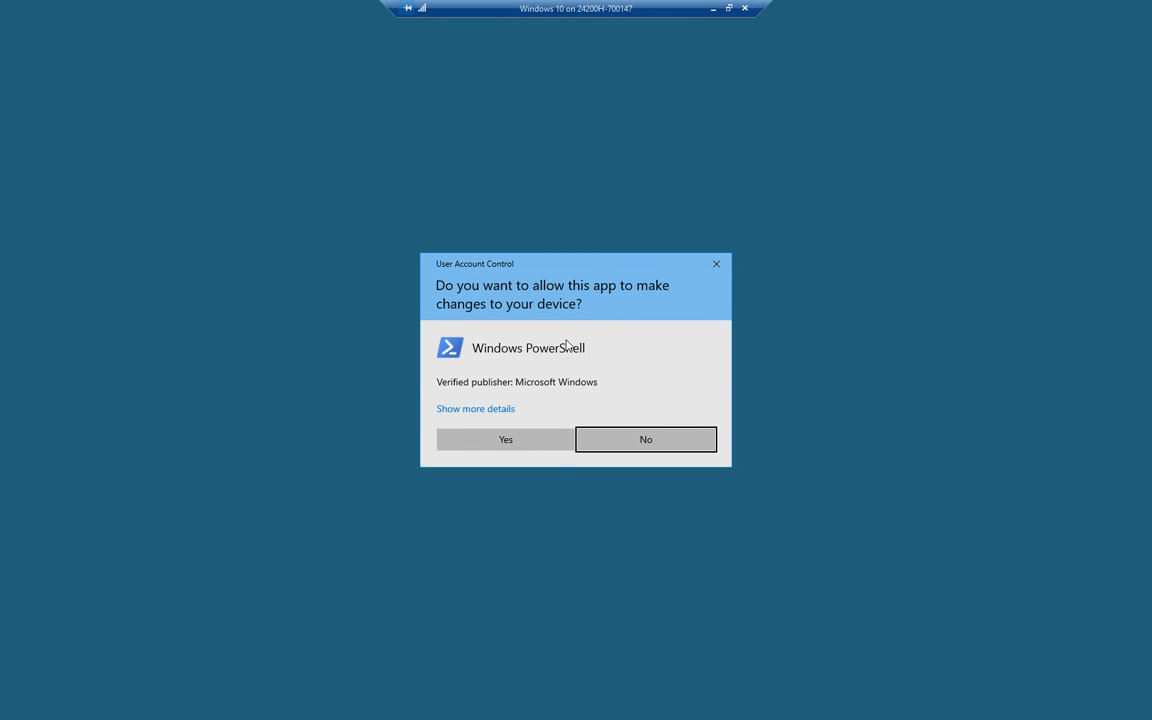
mouse_move(505, 439)
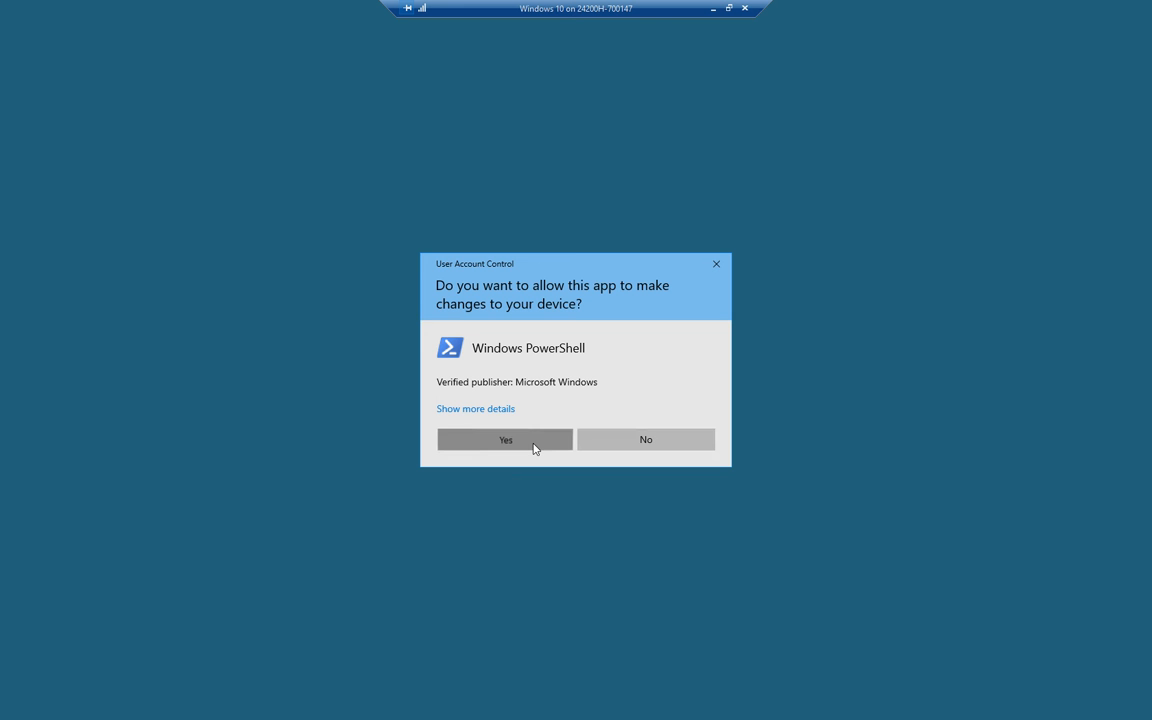
click(504, 439)
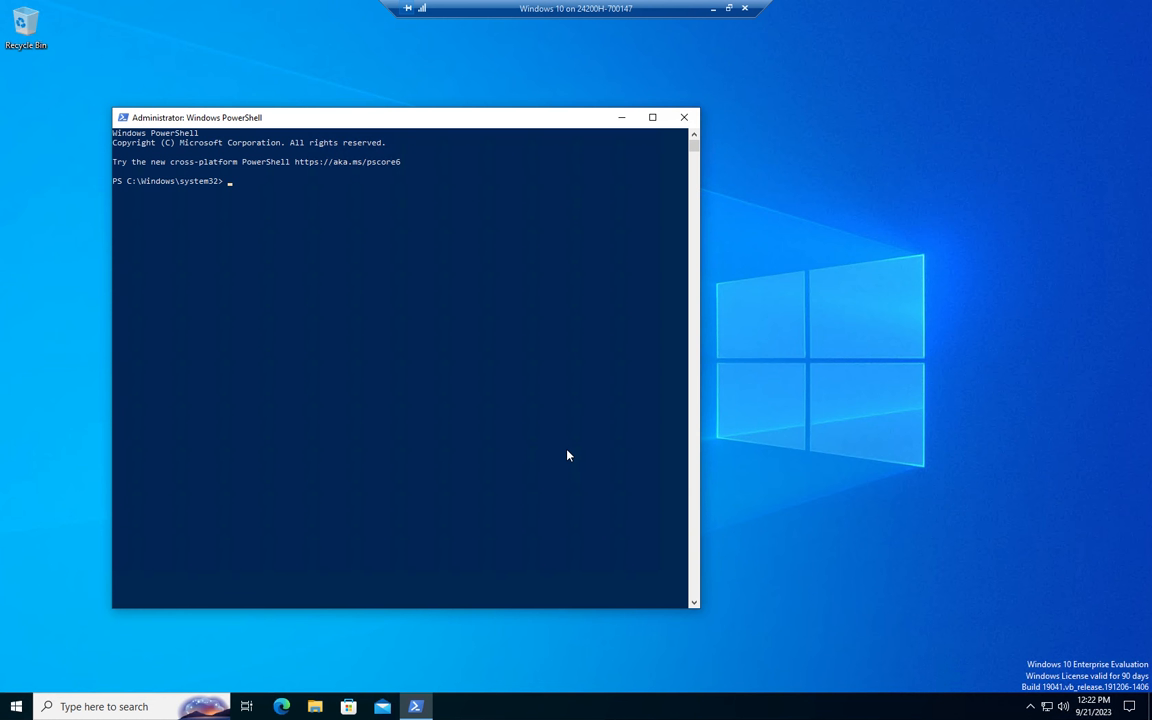
text($psversionta)
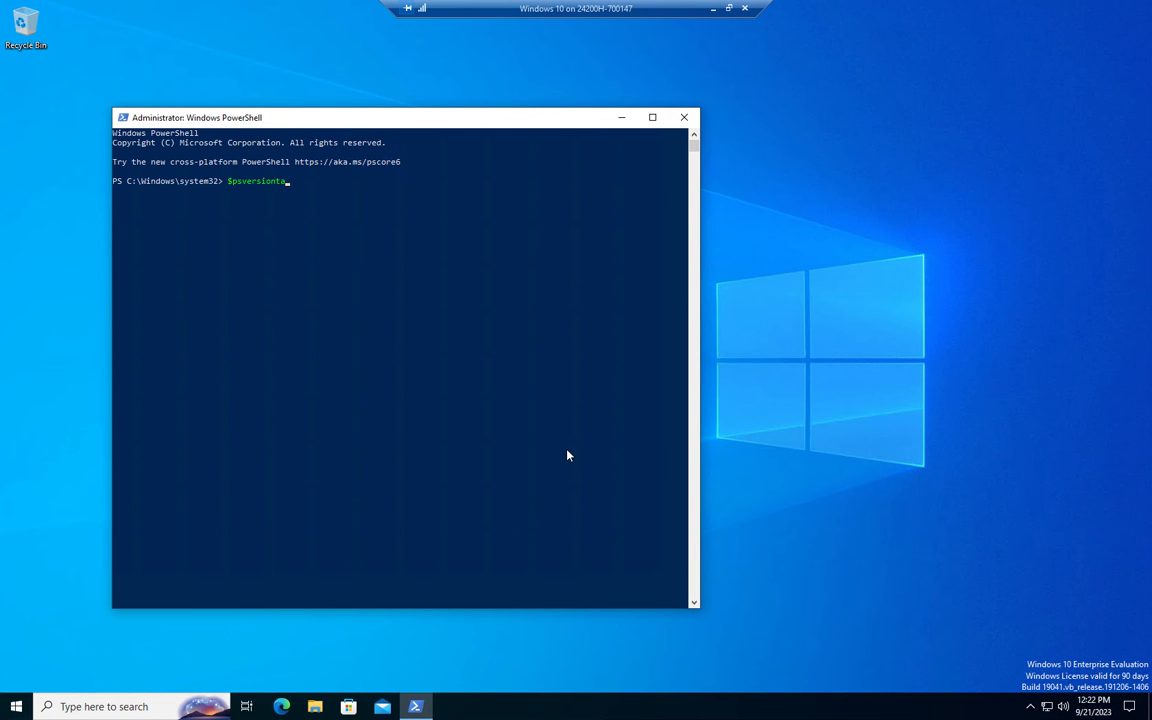
text(ble)
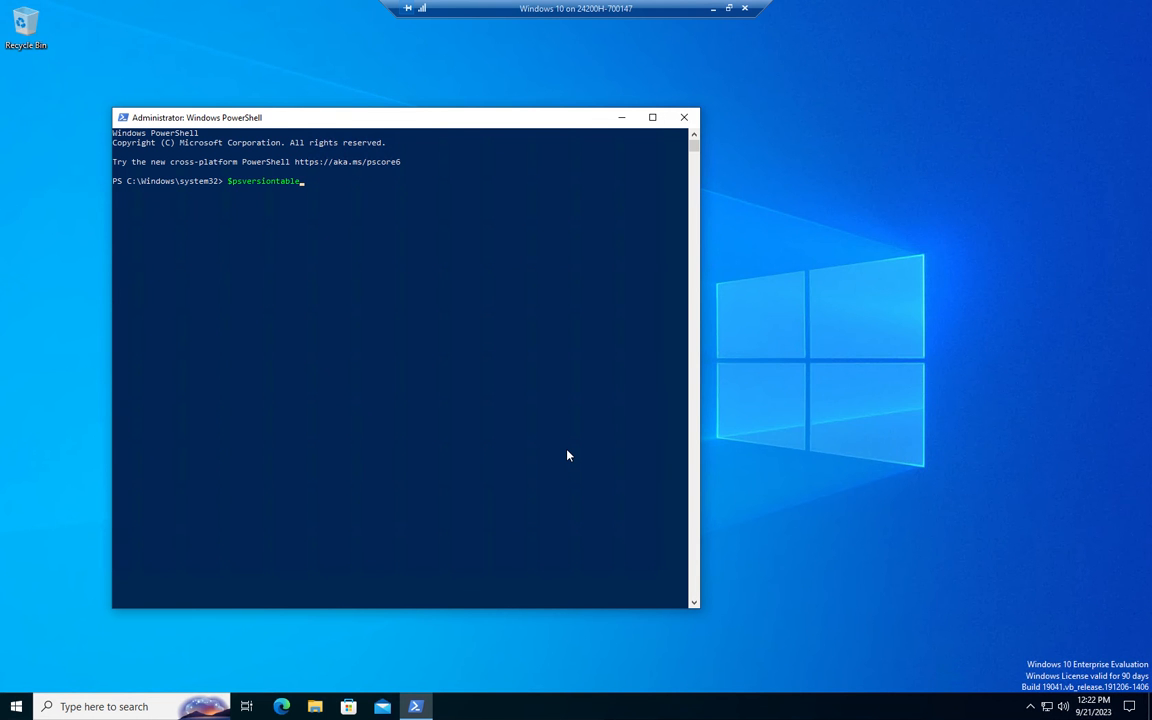
key(Return)
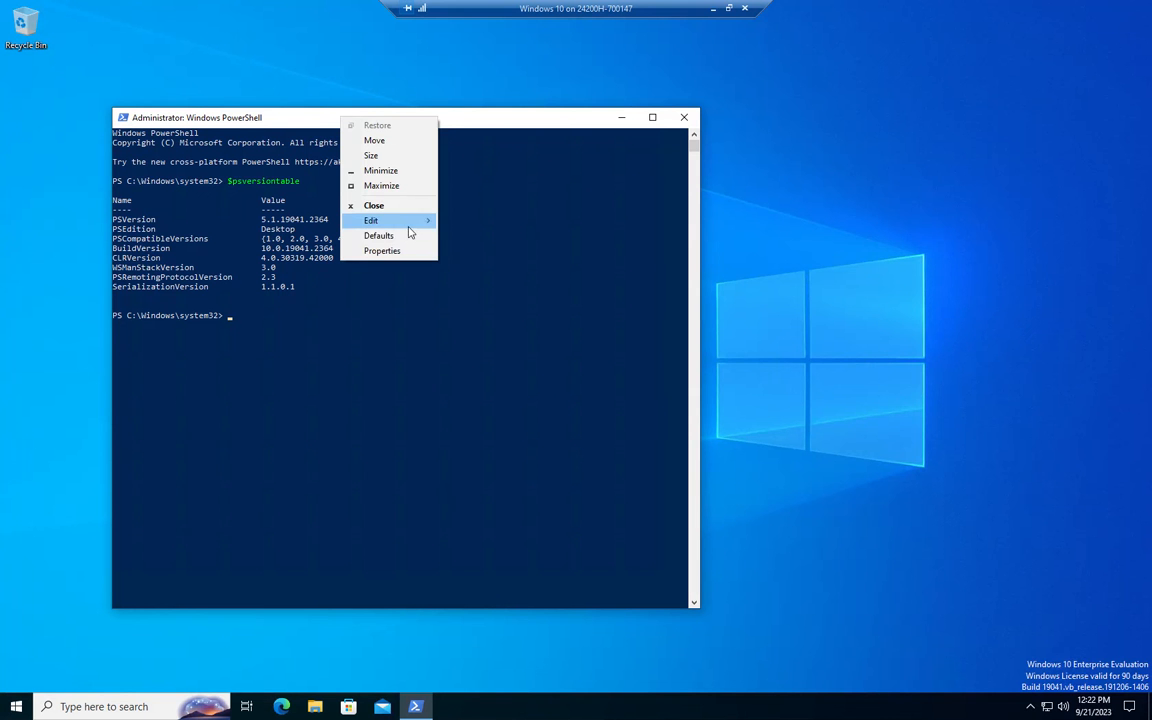
mouse_move(379, 235)
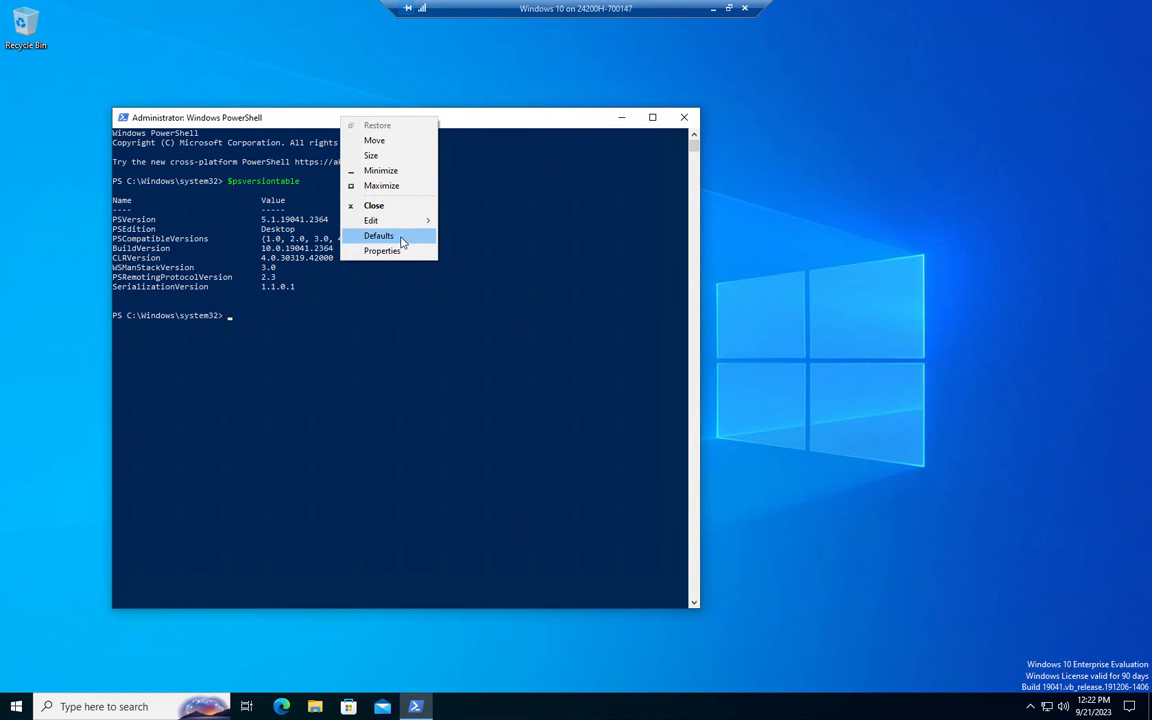
Set the default console font size to 18 in the Defaults dialog.
click(382, 250)
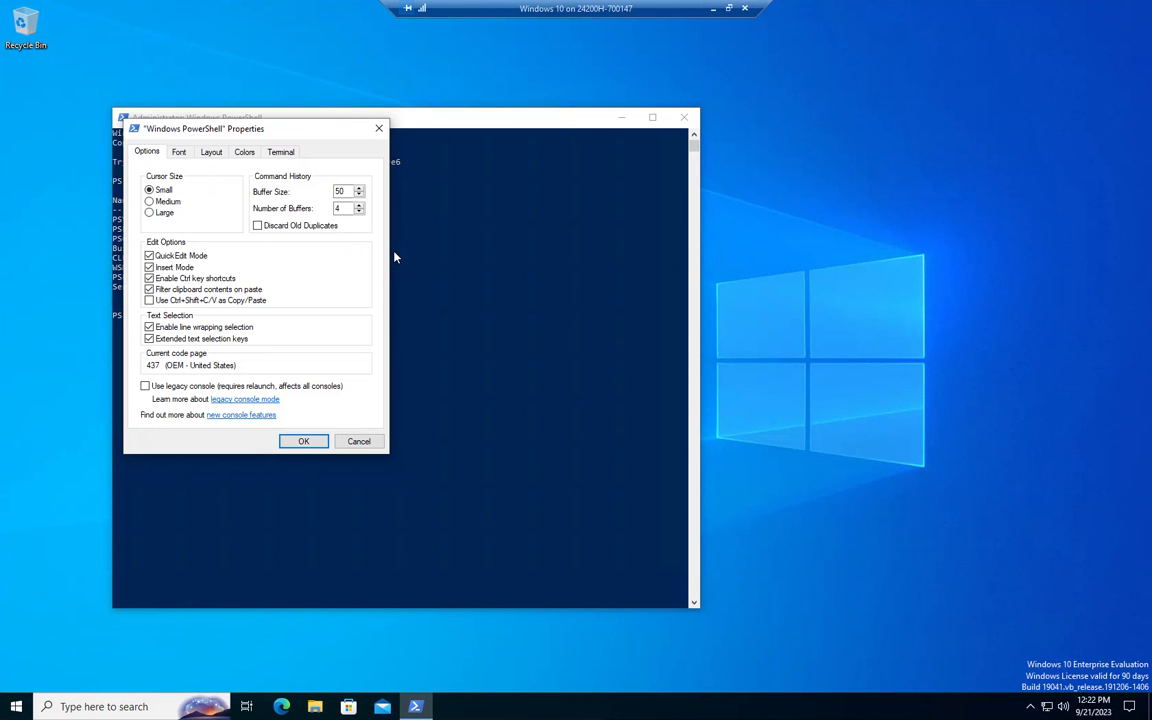
click(178, 151)
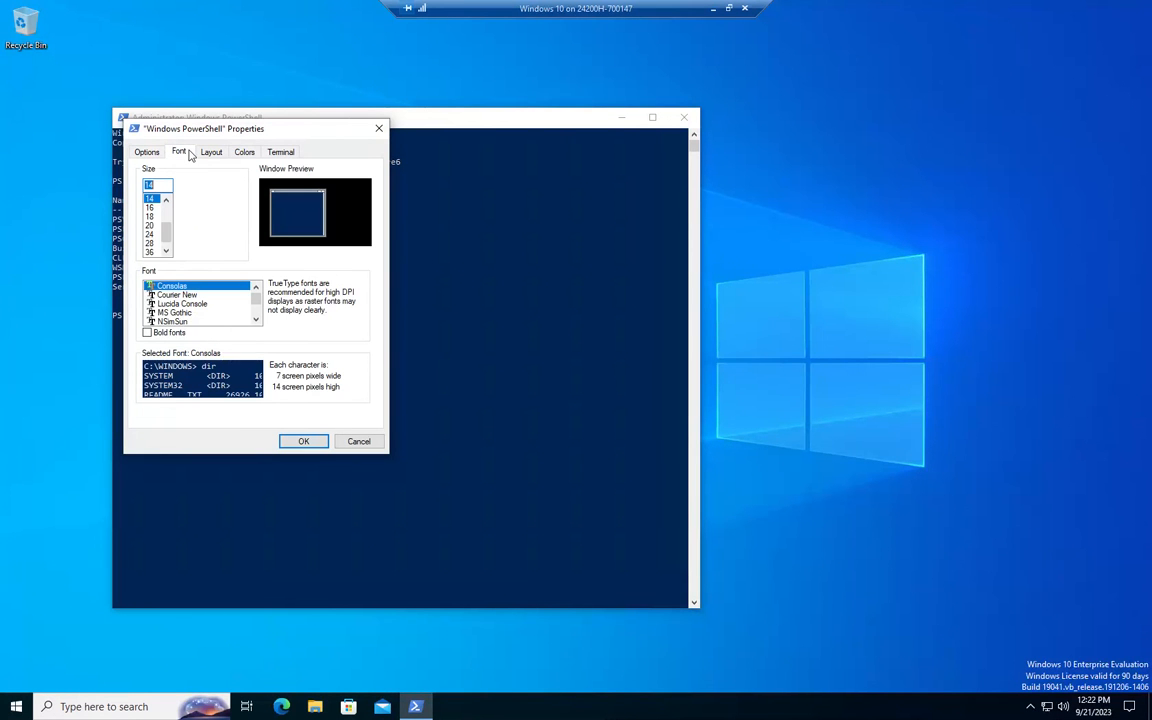
mouse_move(150, 225)
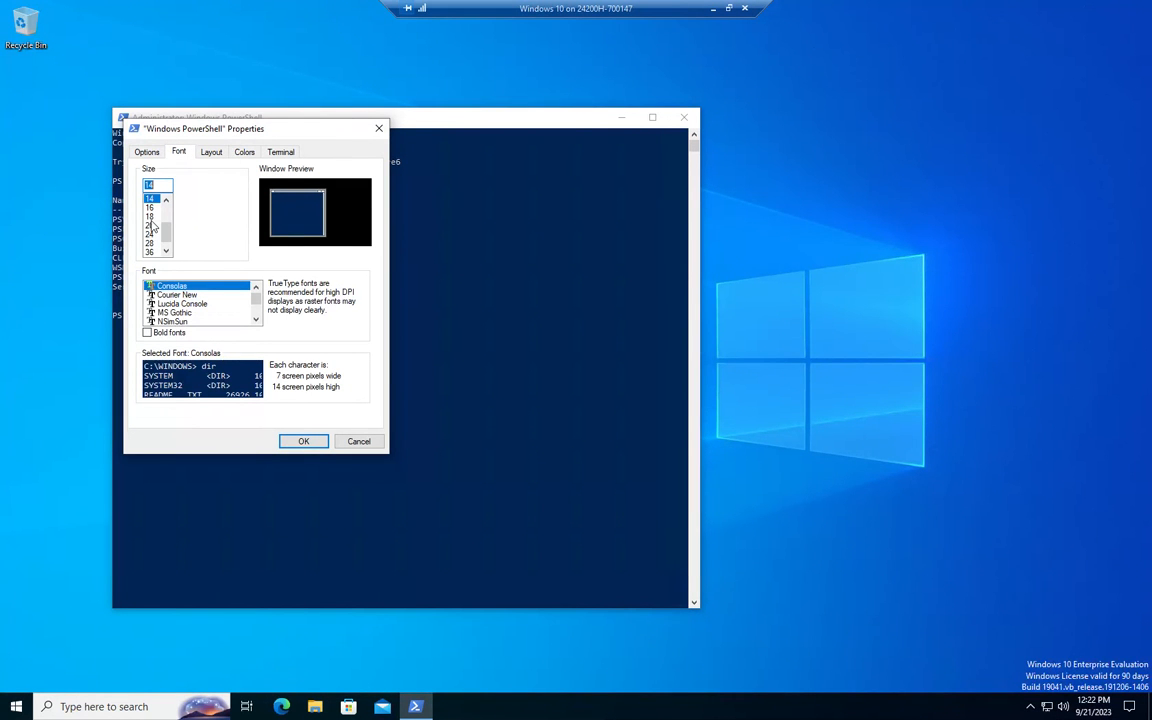
click(149, 216)
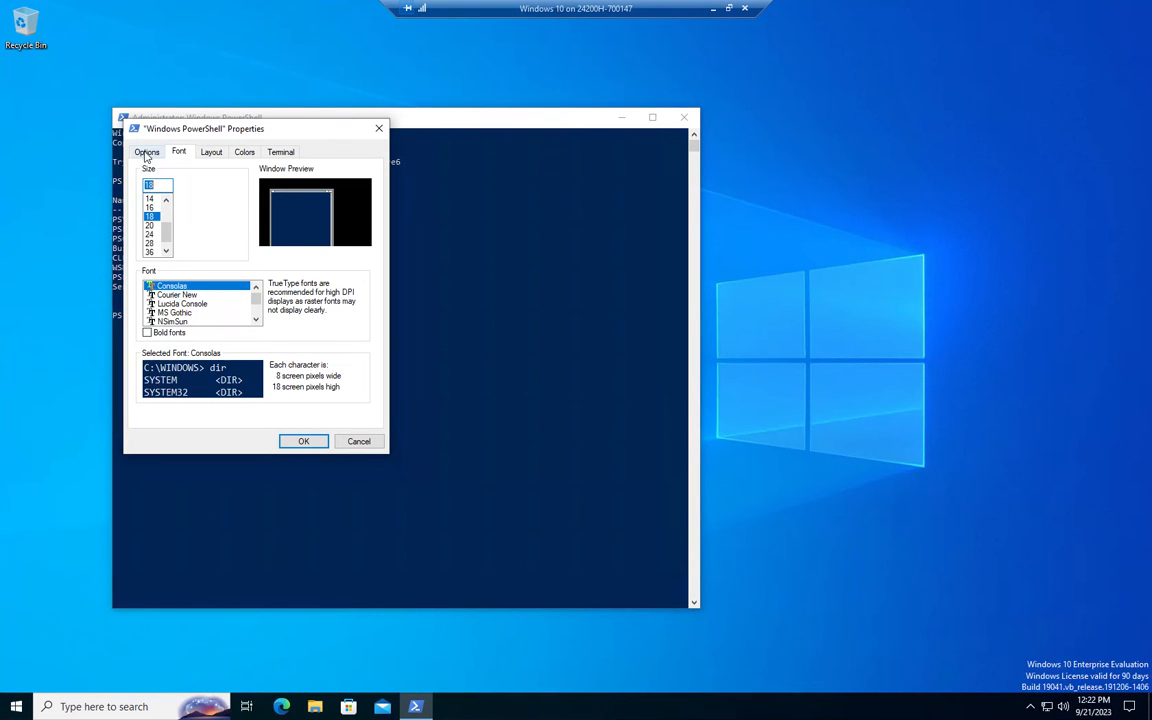
click(244, 151)
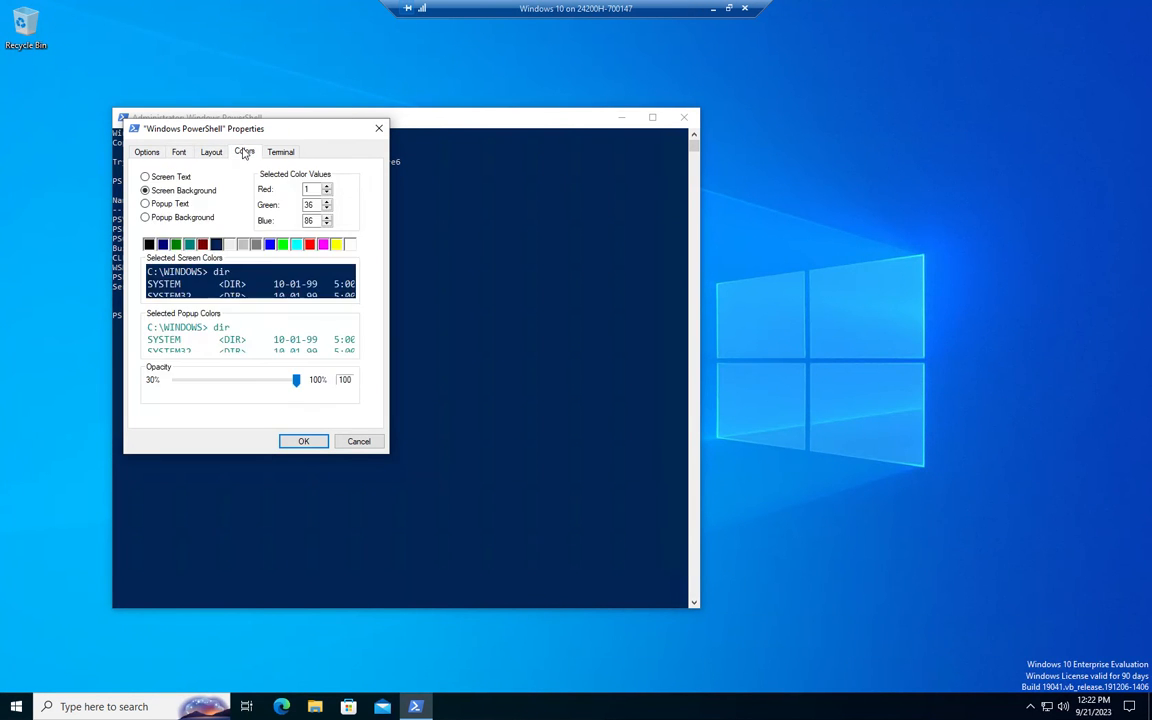
click(178, 151)
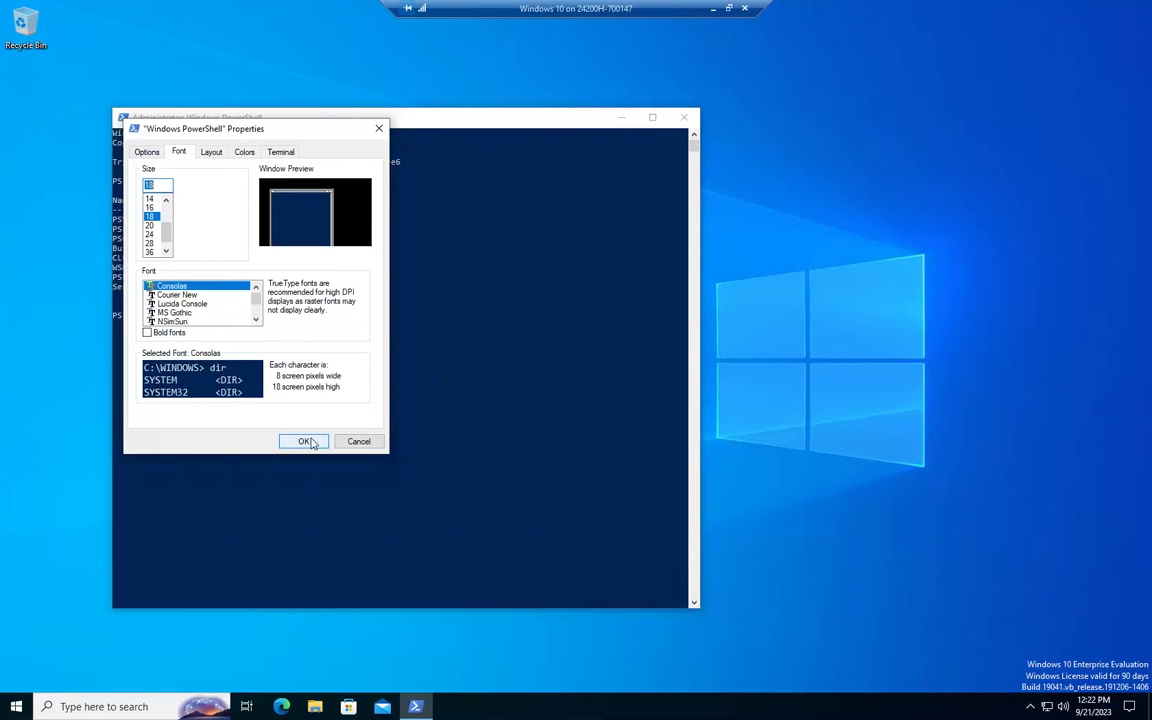
click(305, 441)
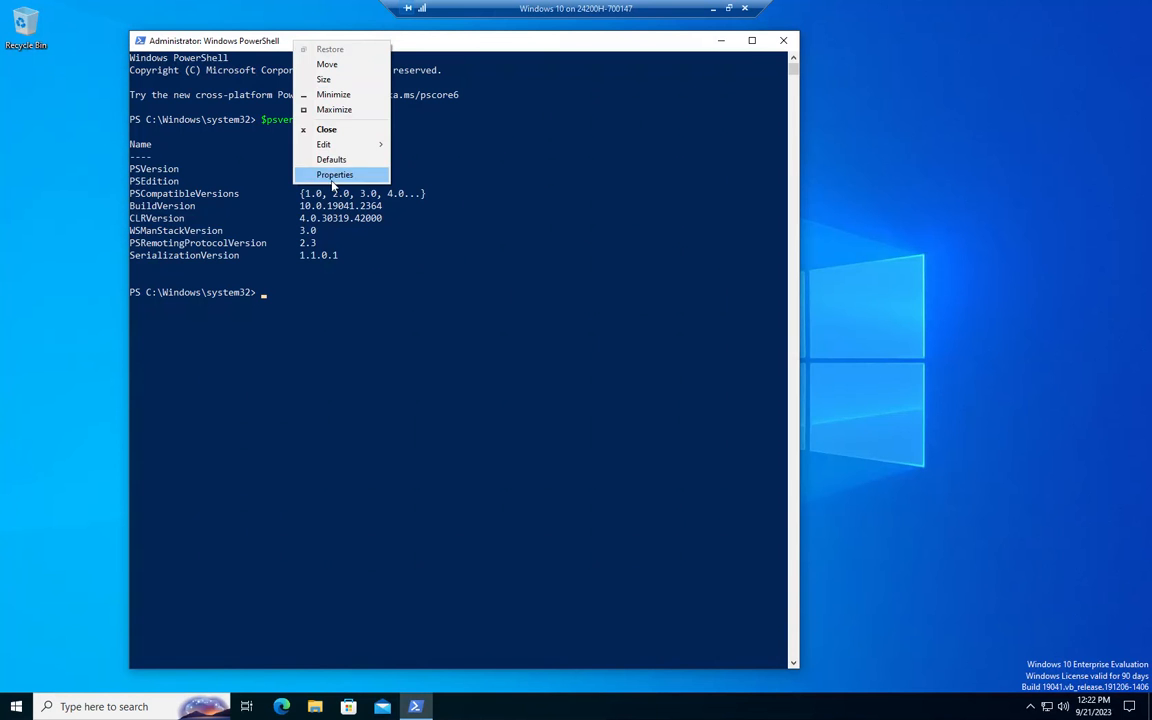
Enlarge this console's Consolas font to size 24 via Properties.
click(334, 174)
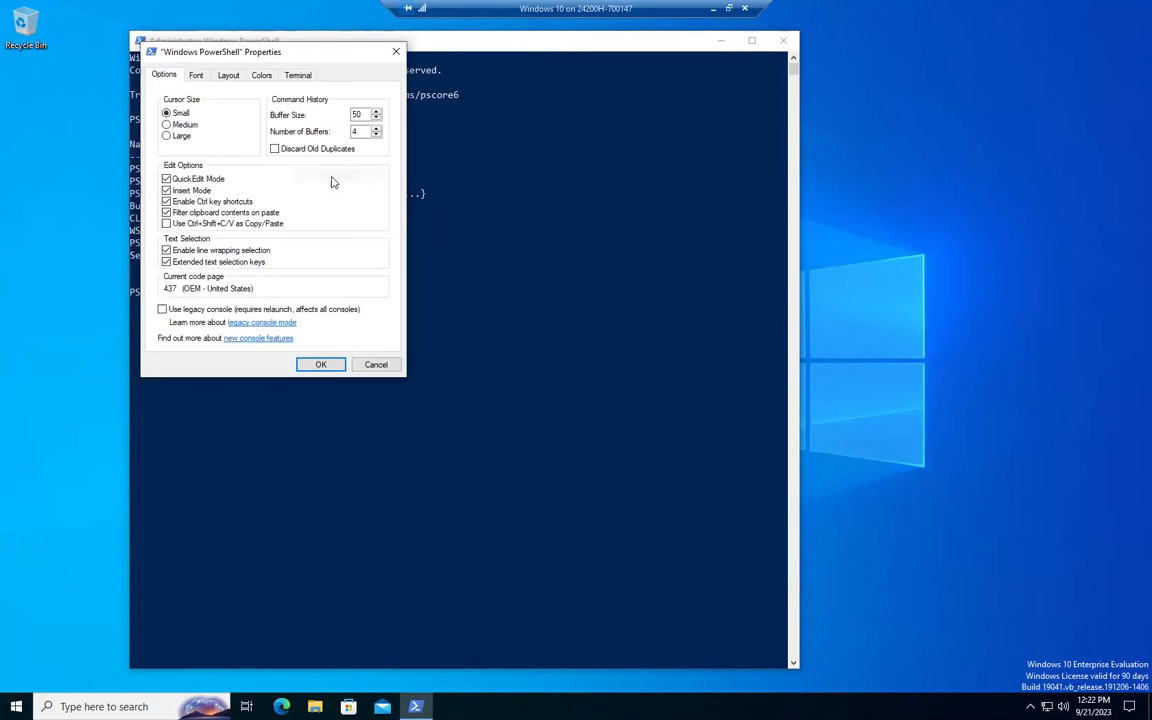
click(196, 75)
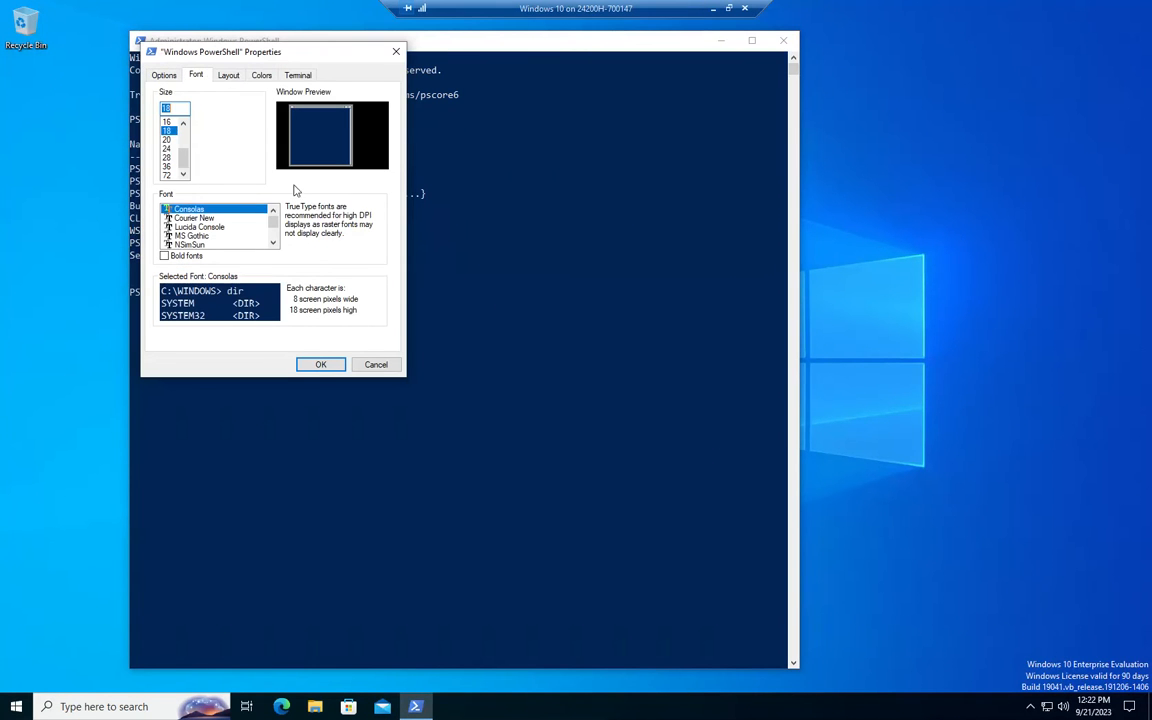
click(167, 148)
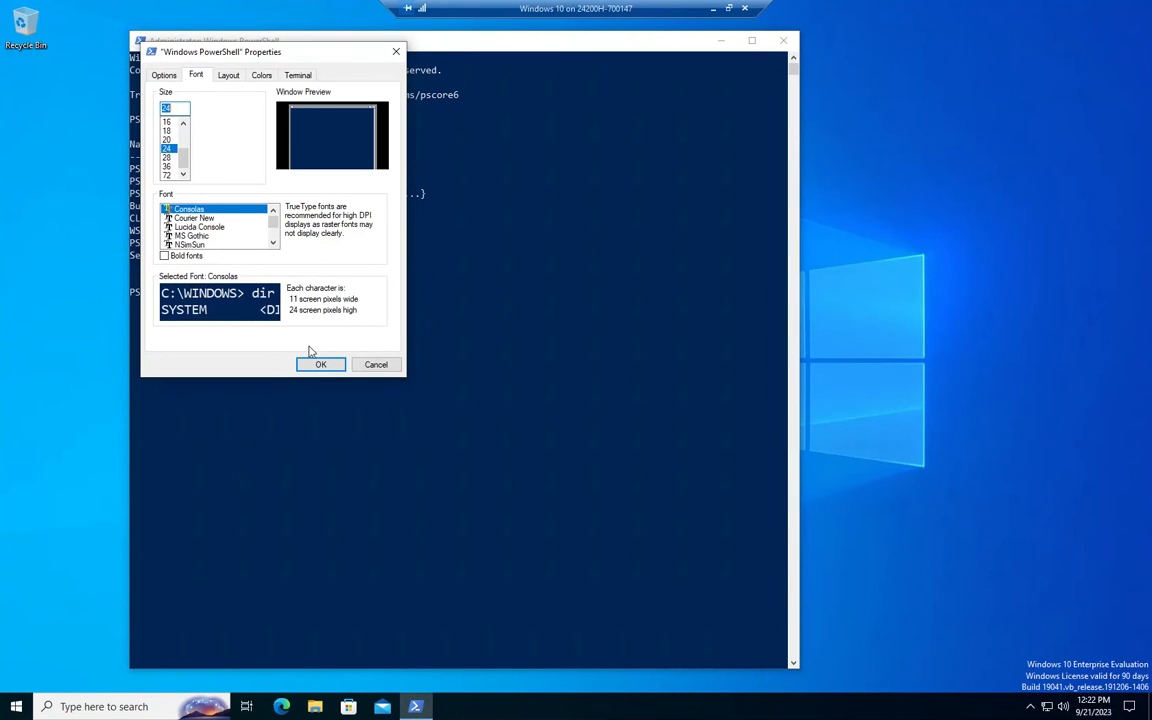
click(320, 364)
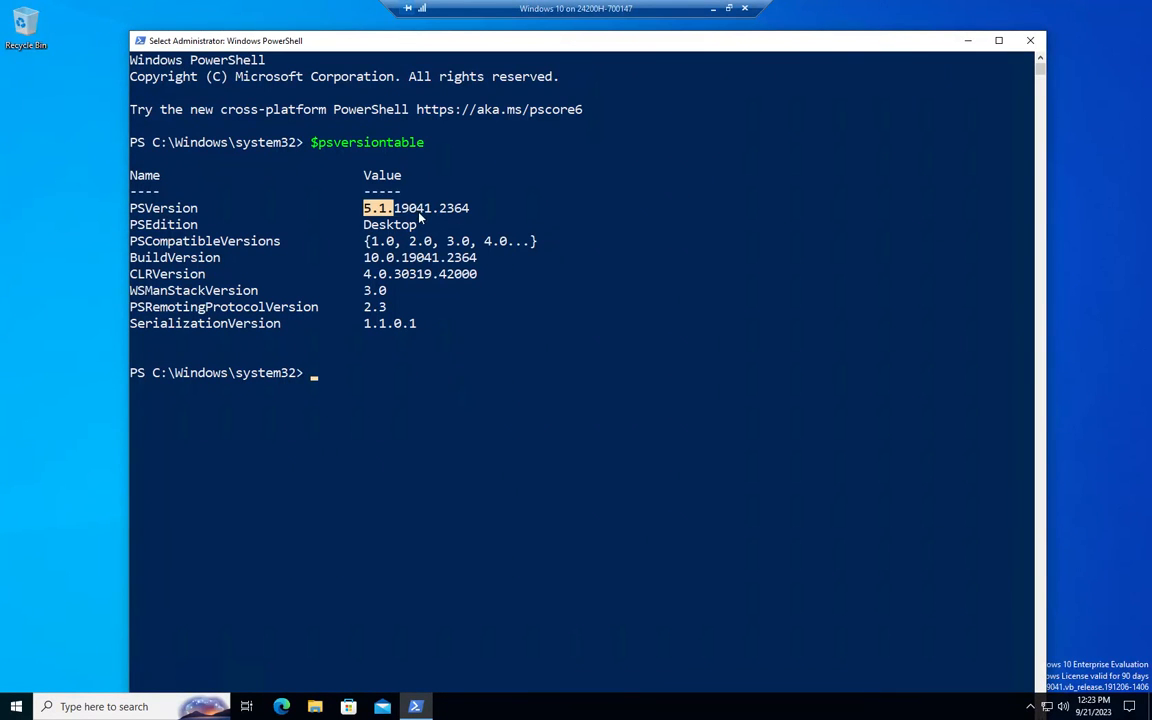
drag(365, 208, 477, 208)
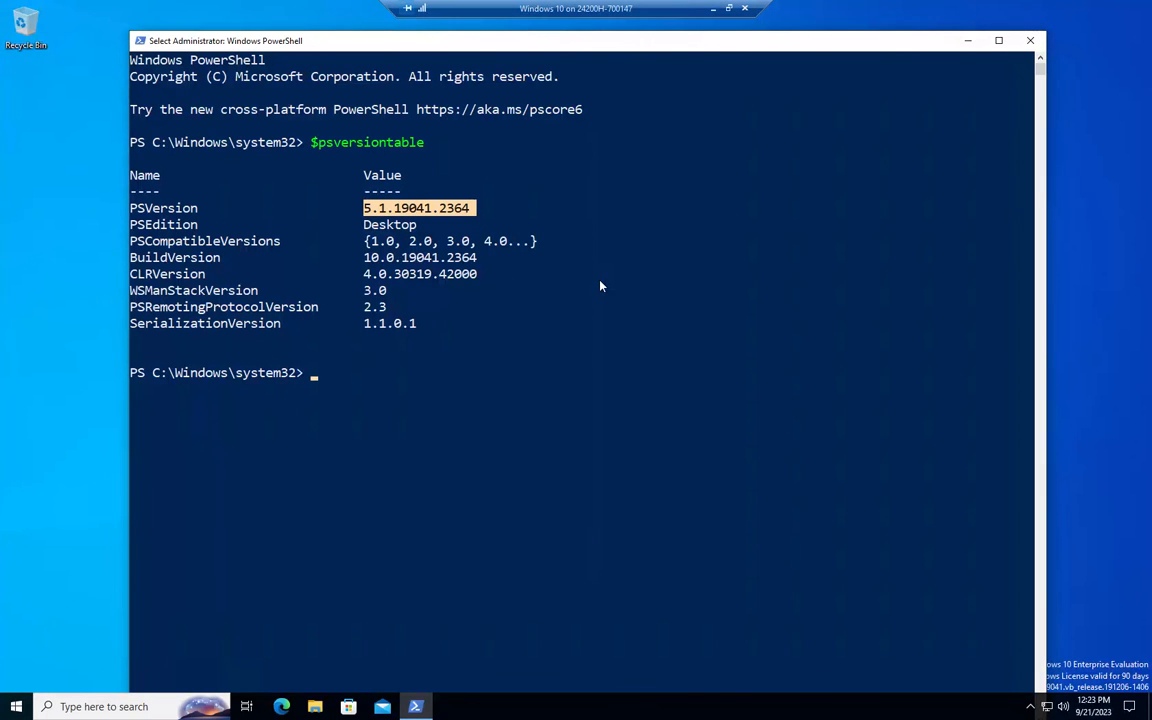
click(482, 420)
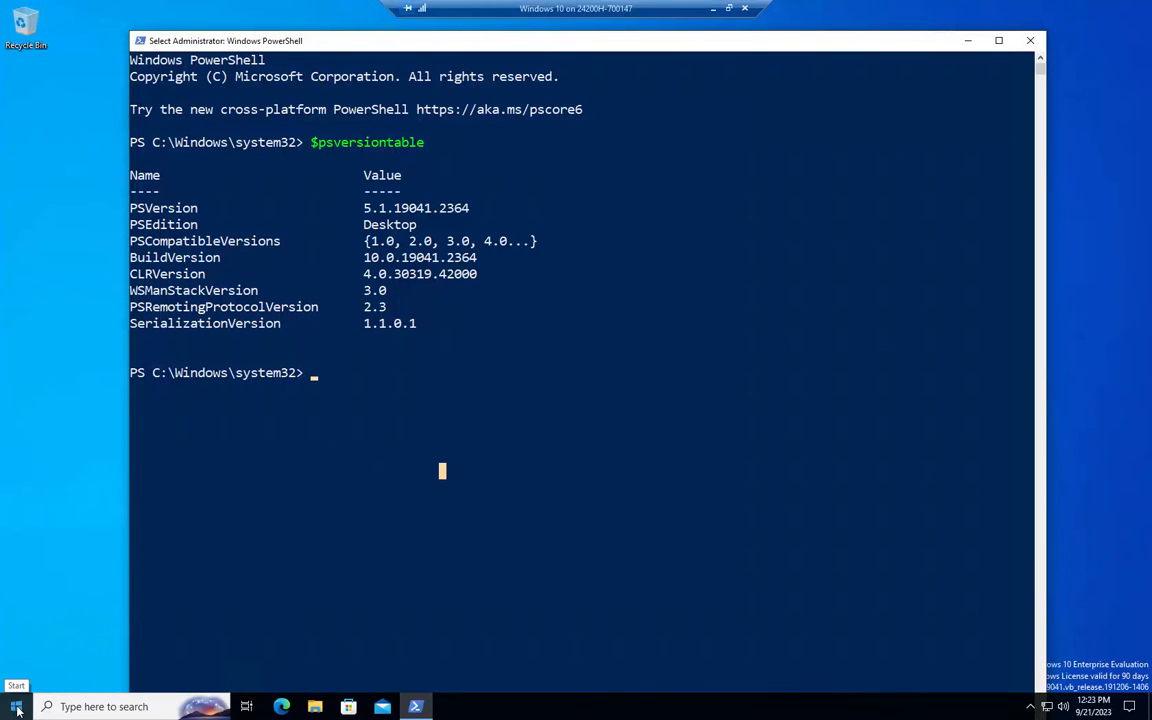
right_click(15, 706)
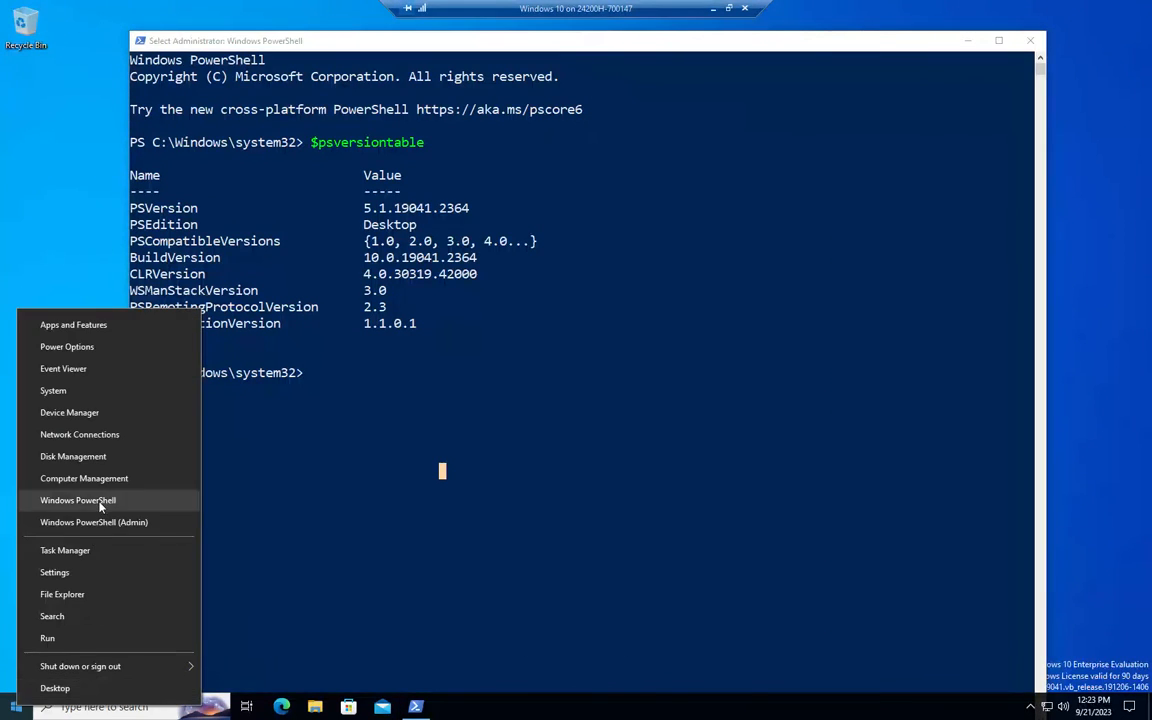
mouse_move(420, 417)
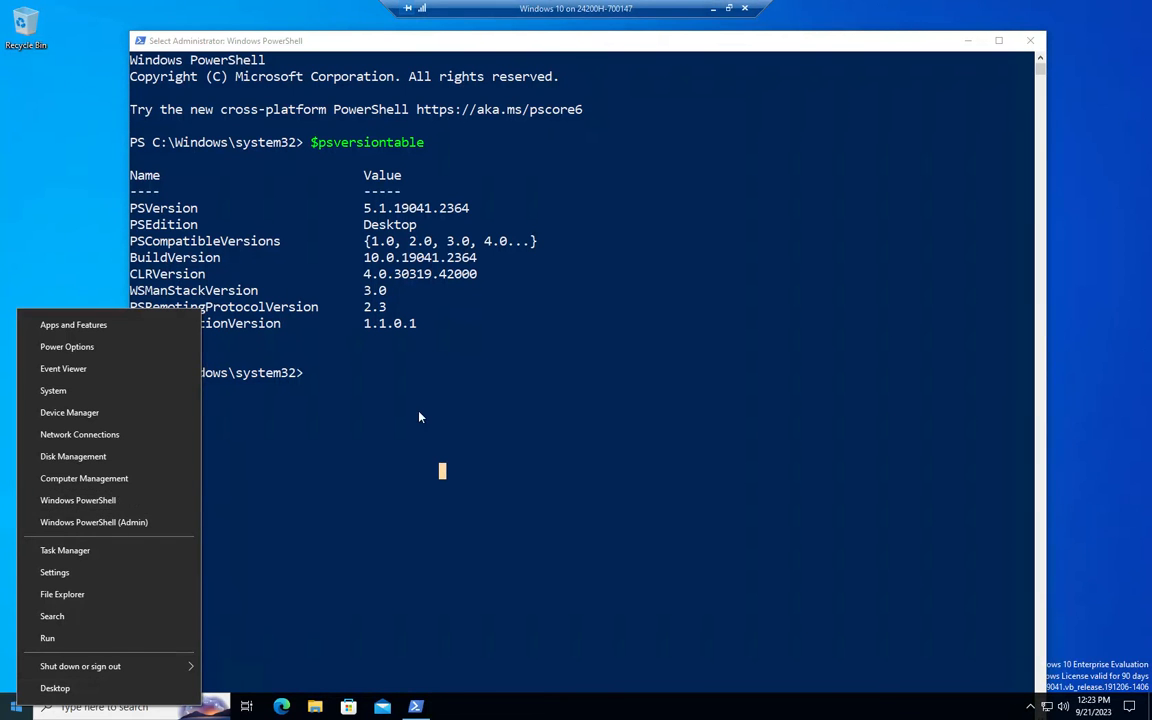
click(433, 411)
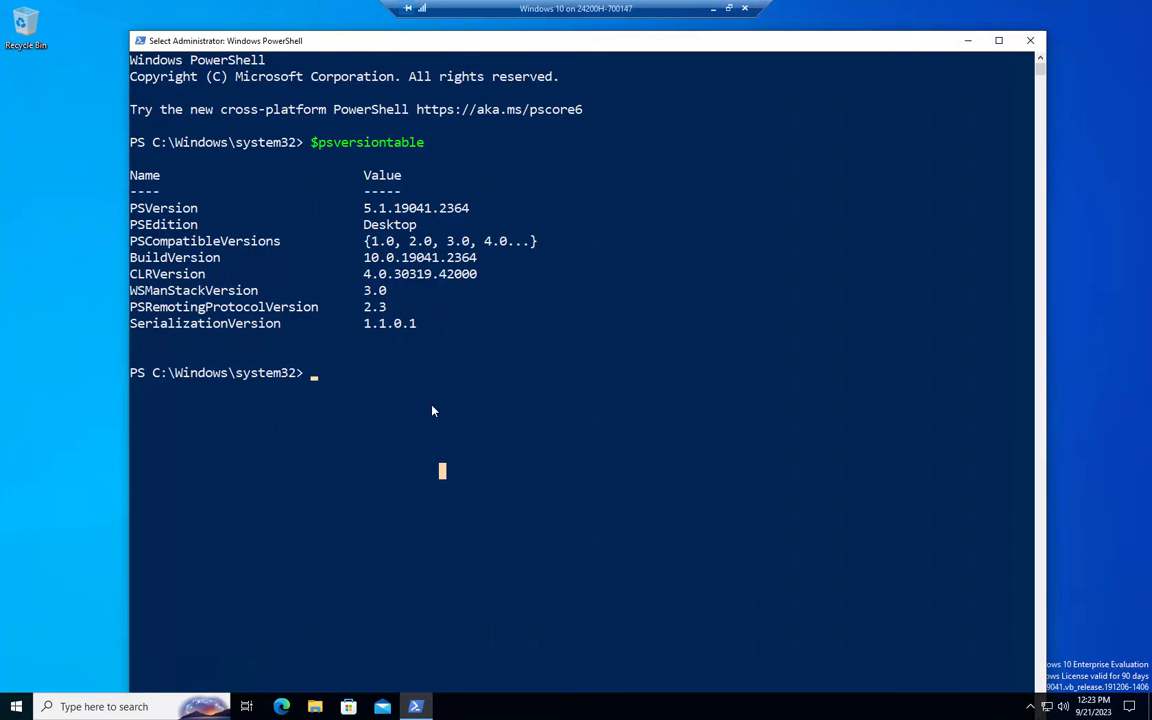
mouse_move(335, 403)
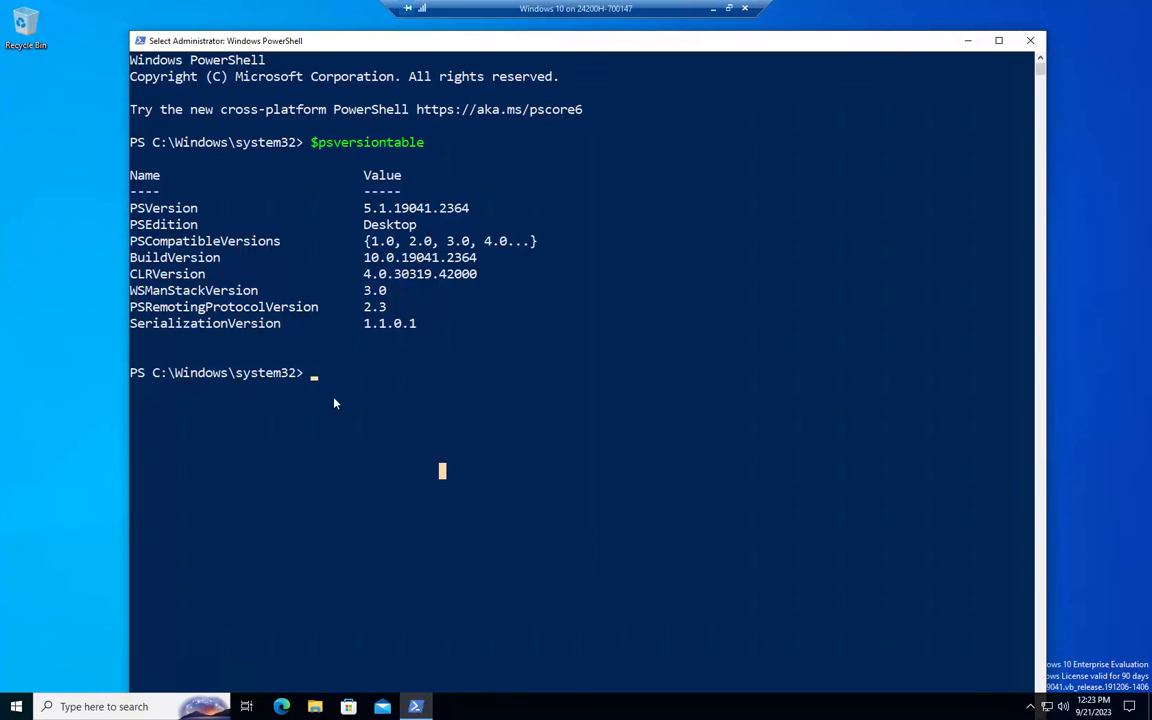
mouse_move(532, 440)
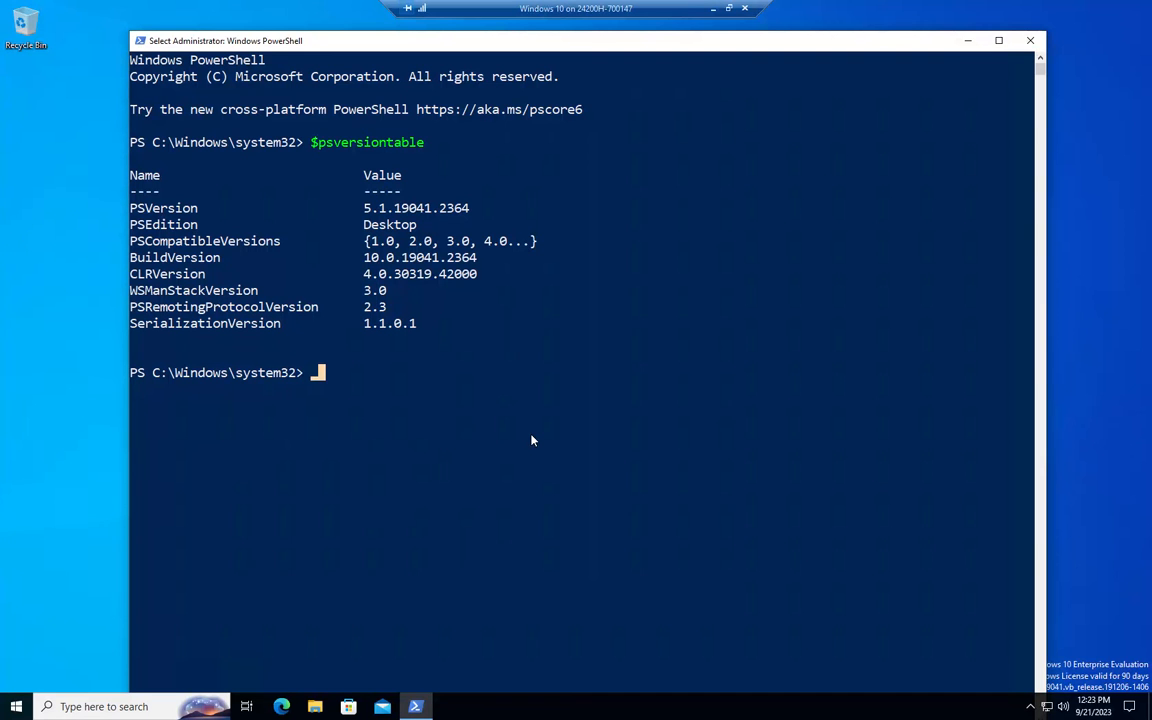
Run ise from the admin console, then search Start for 'power'.
text(ise)
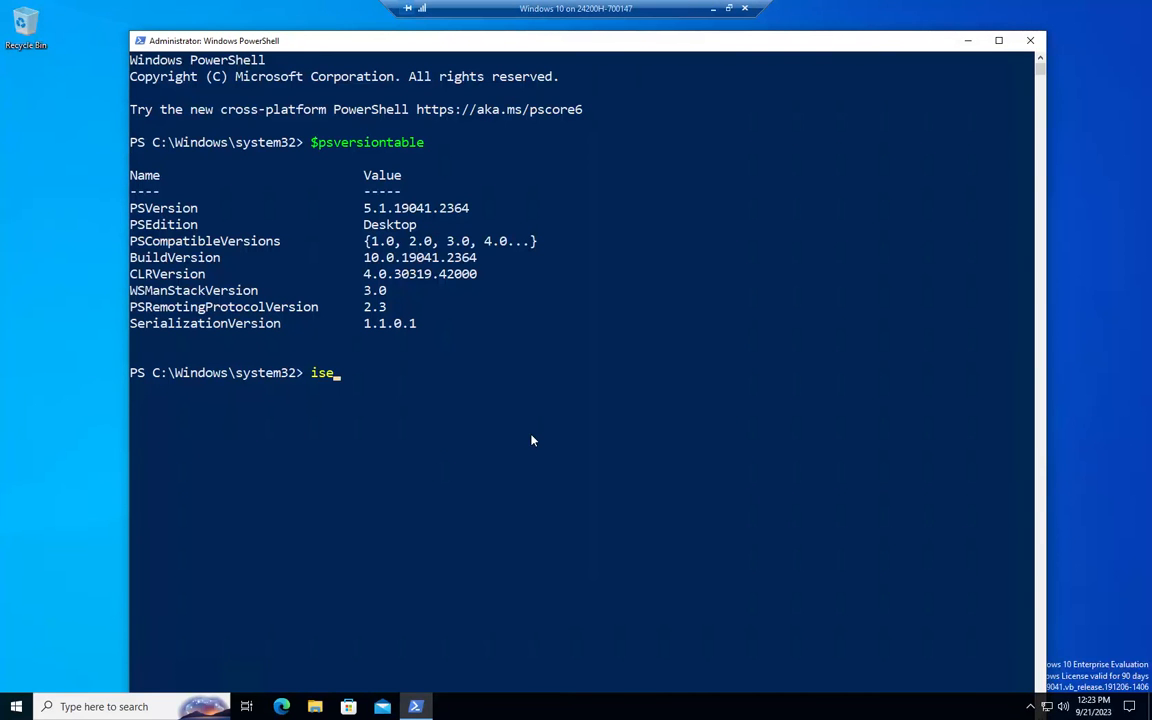
key(Return)
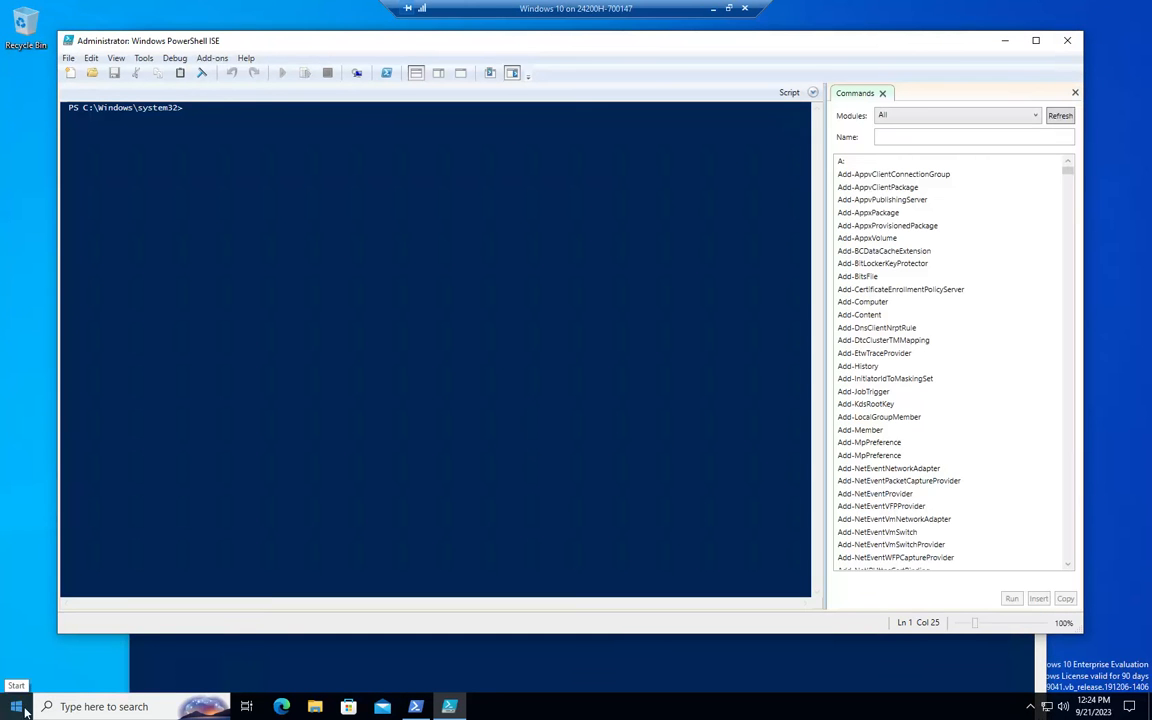
text(power)
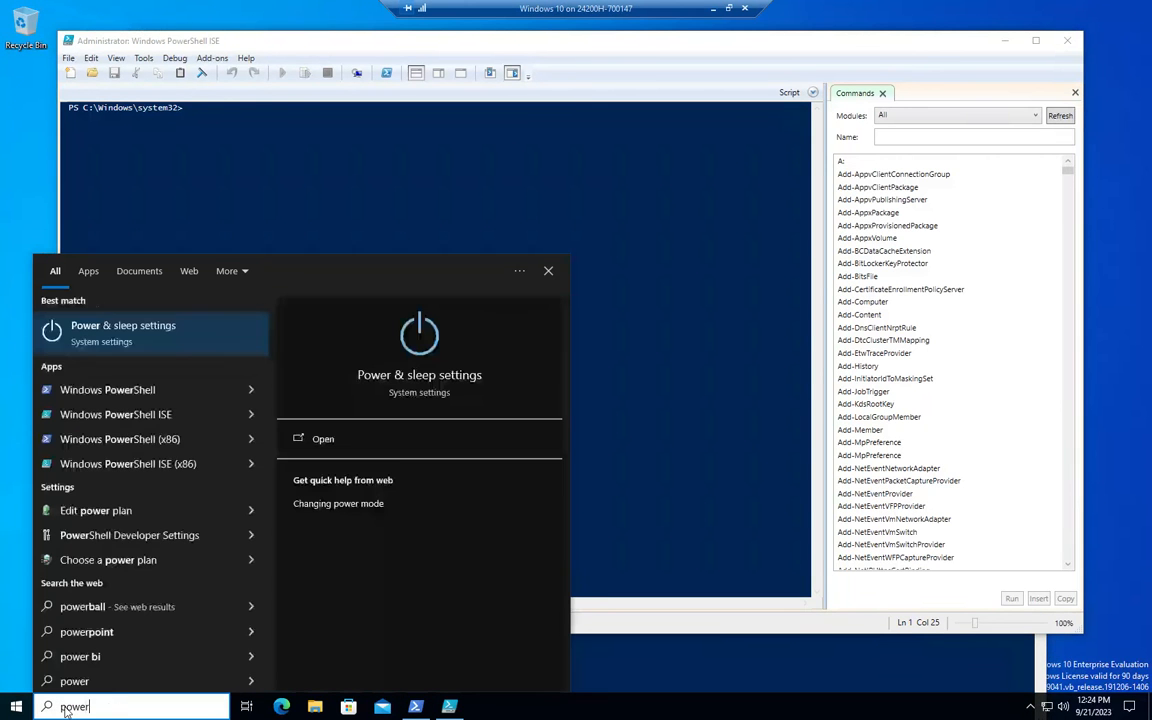
mouse_move(208, 447)
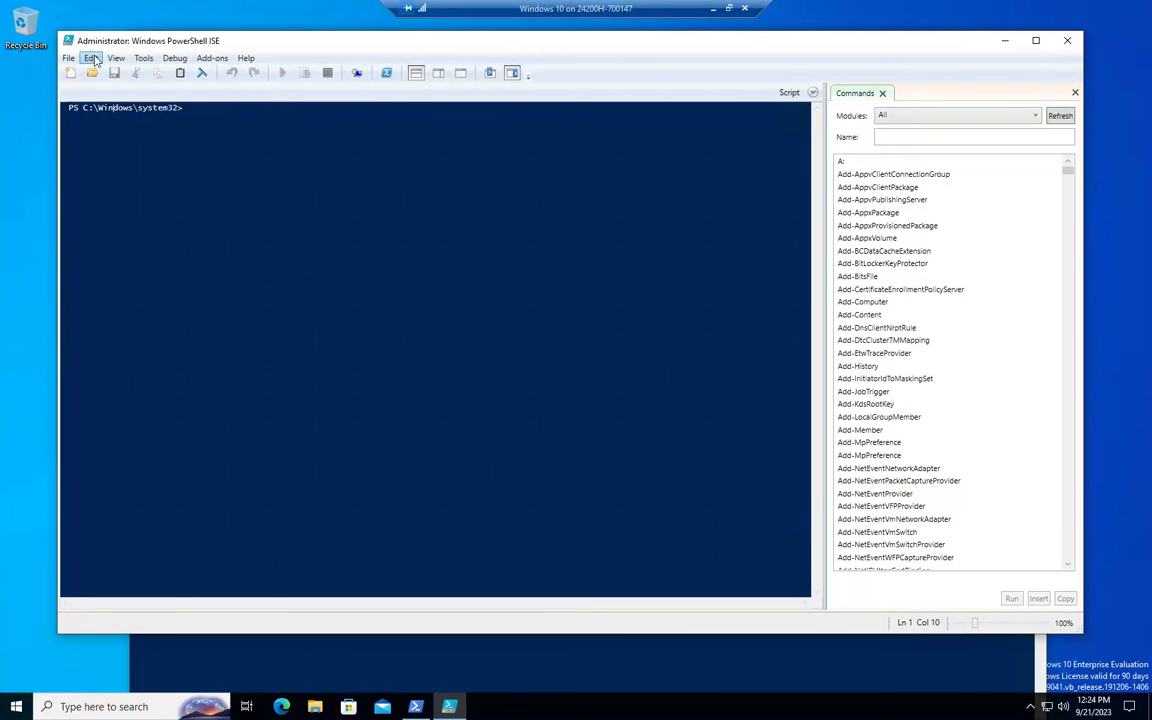
Show the script pane and run get-command in the console to list cmdlets.
click(116, 57)
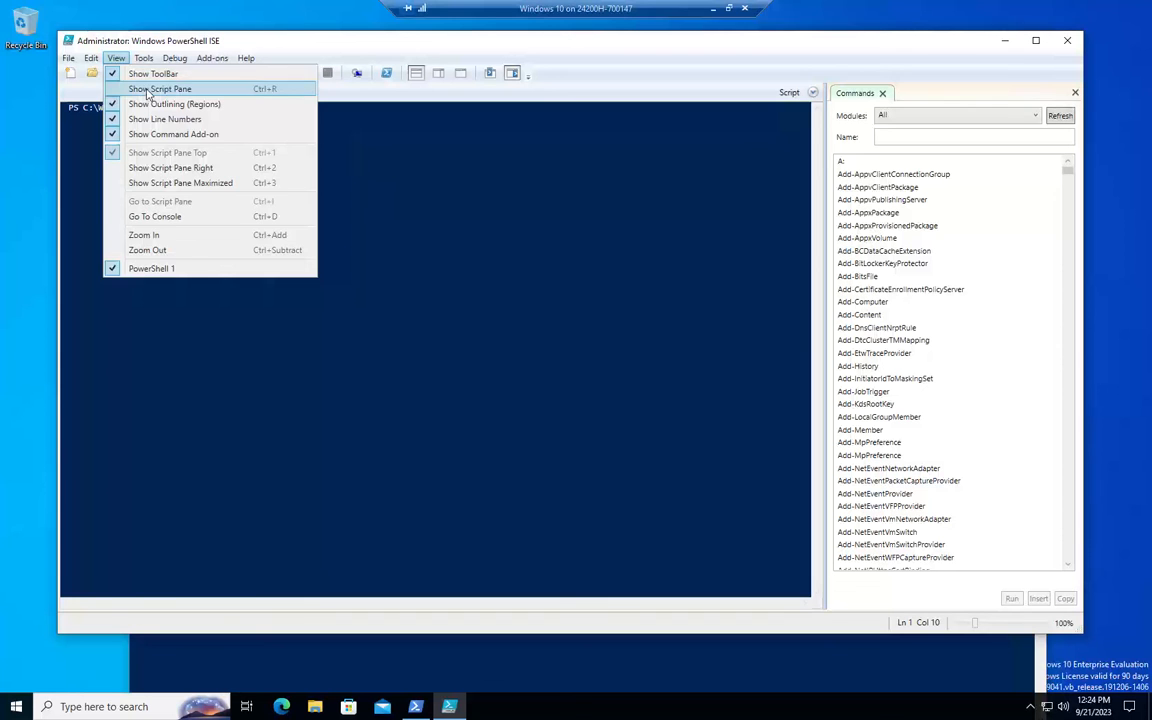
click(161, 89)
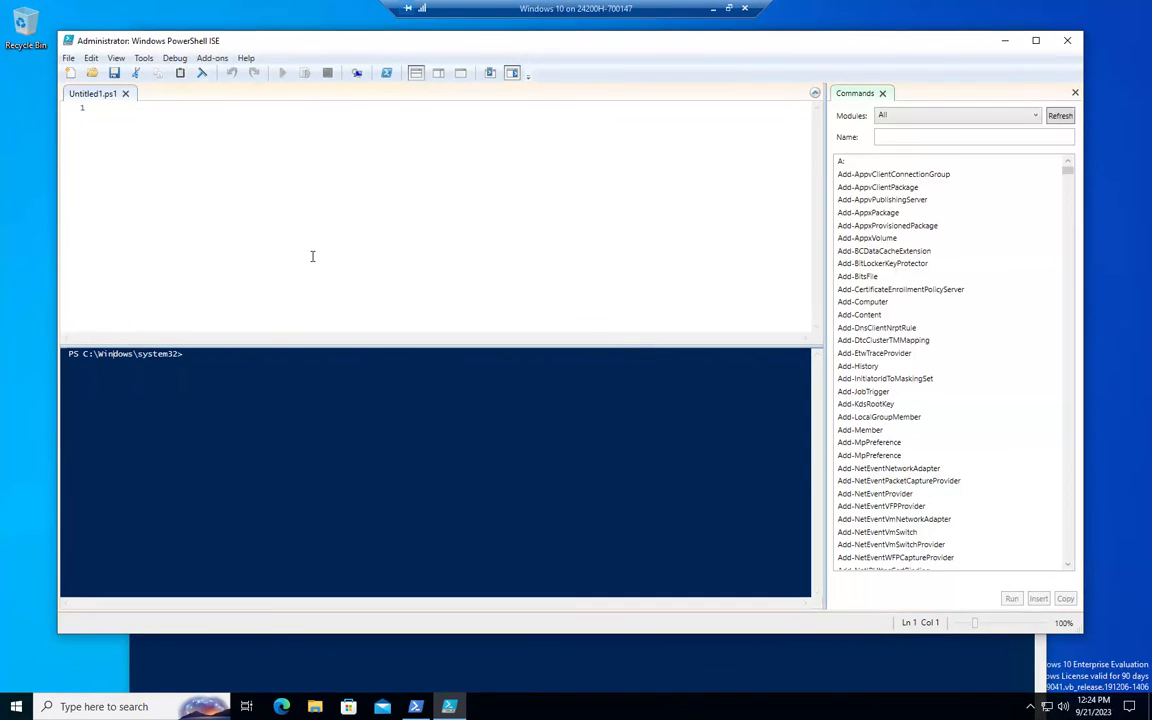
mouse_move(479, 331)
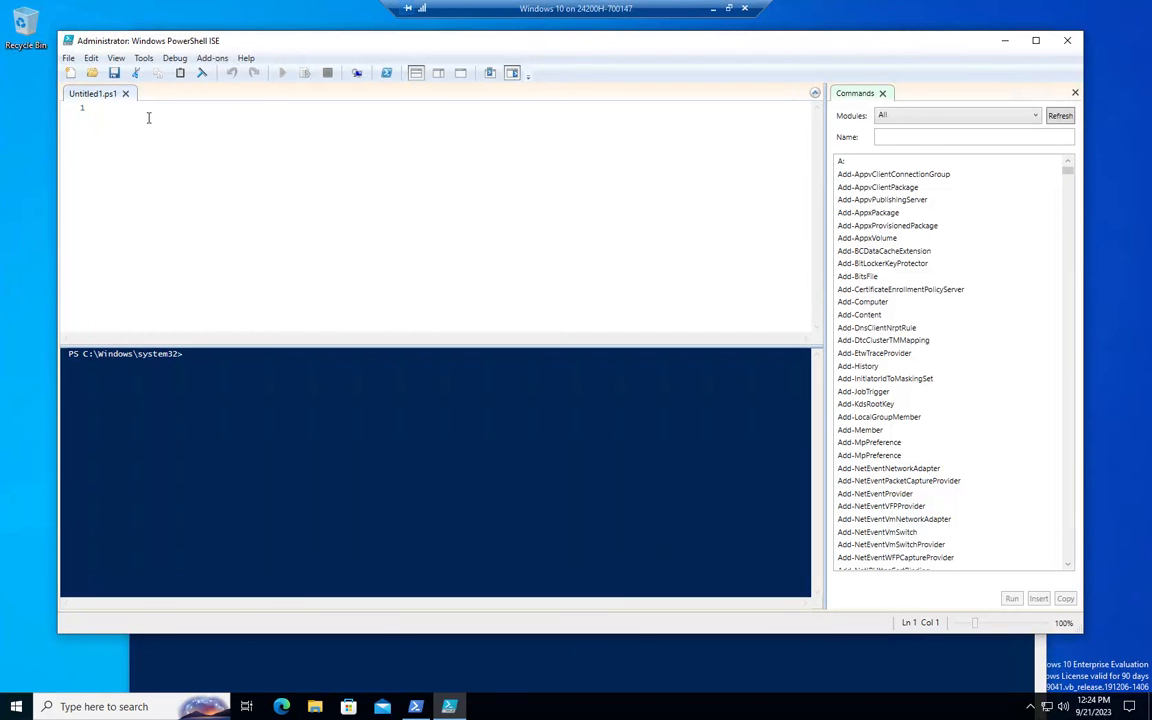
text(get)
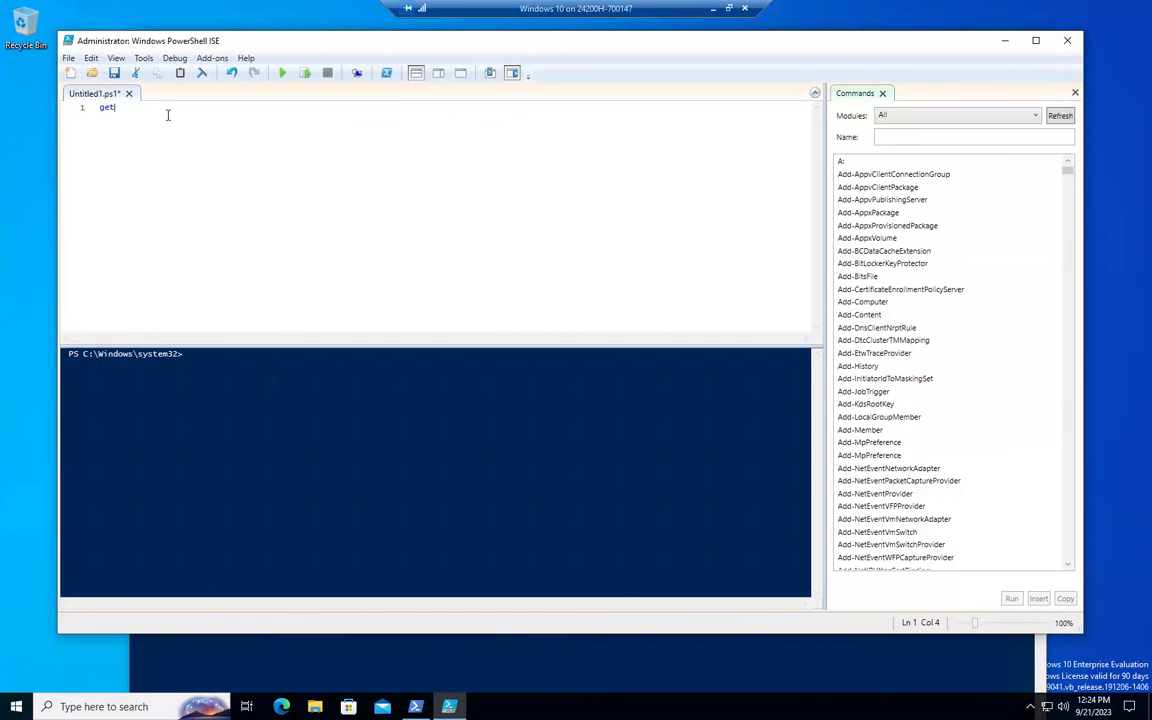
text(-comman)
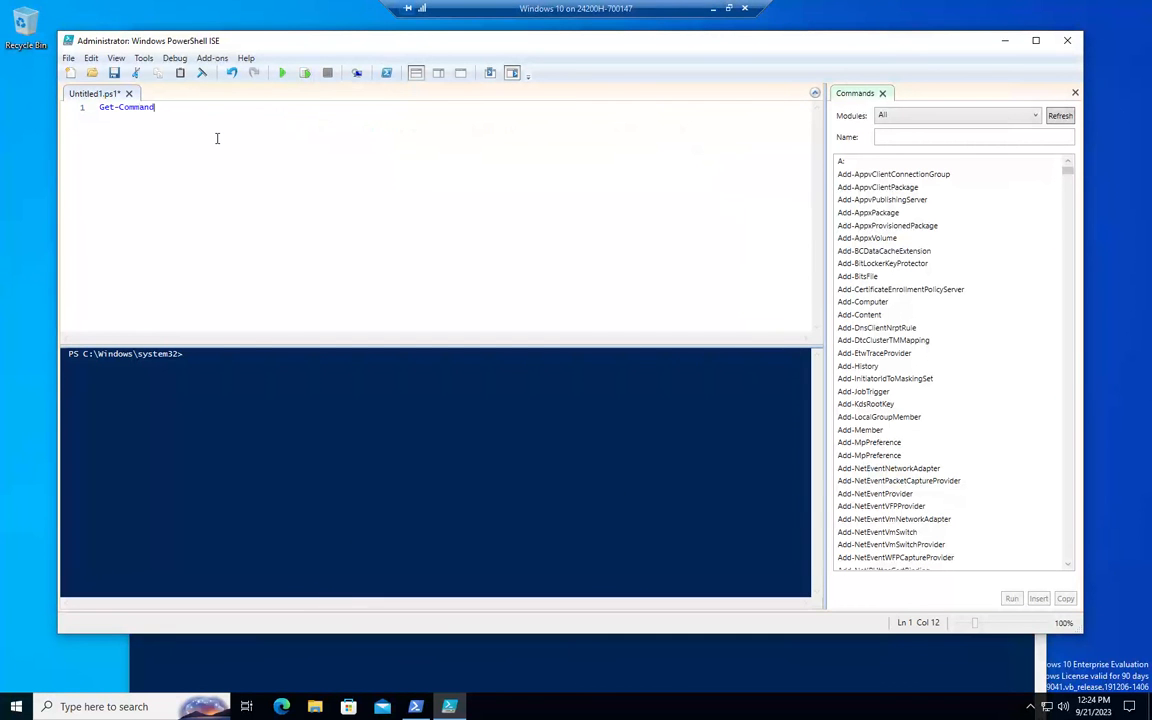
text(d)
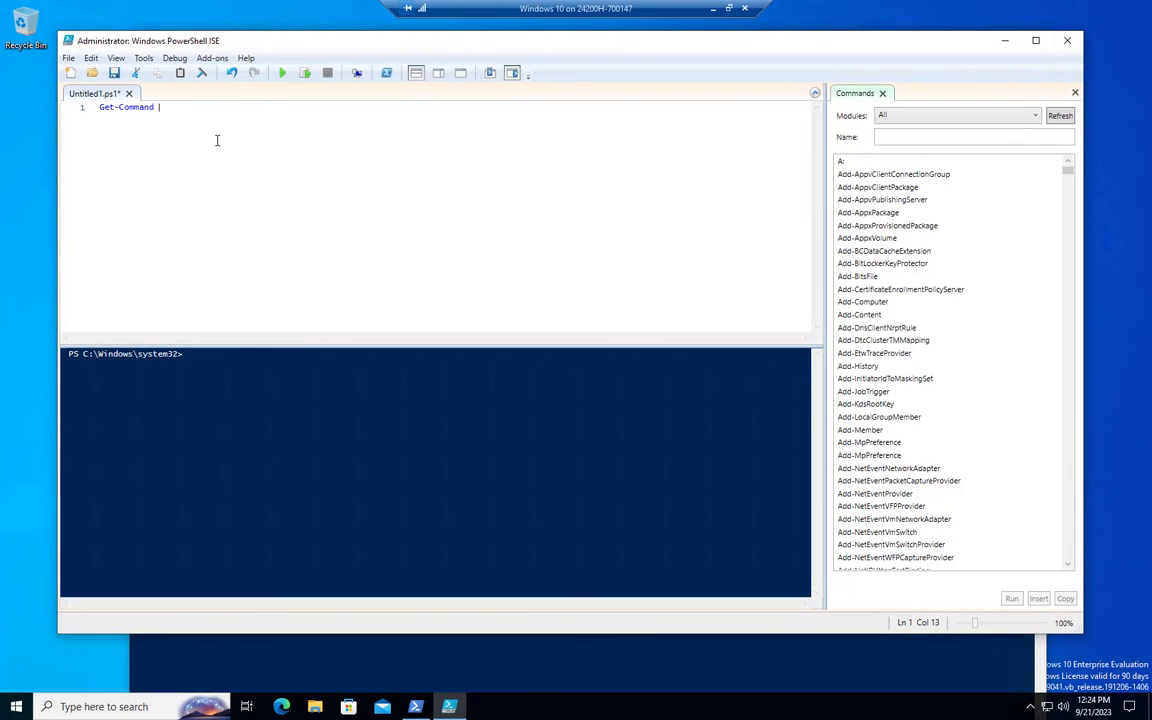
key(BackSpace)
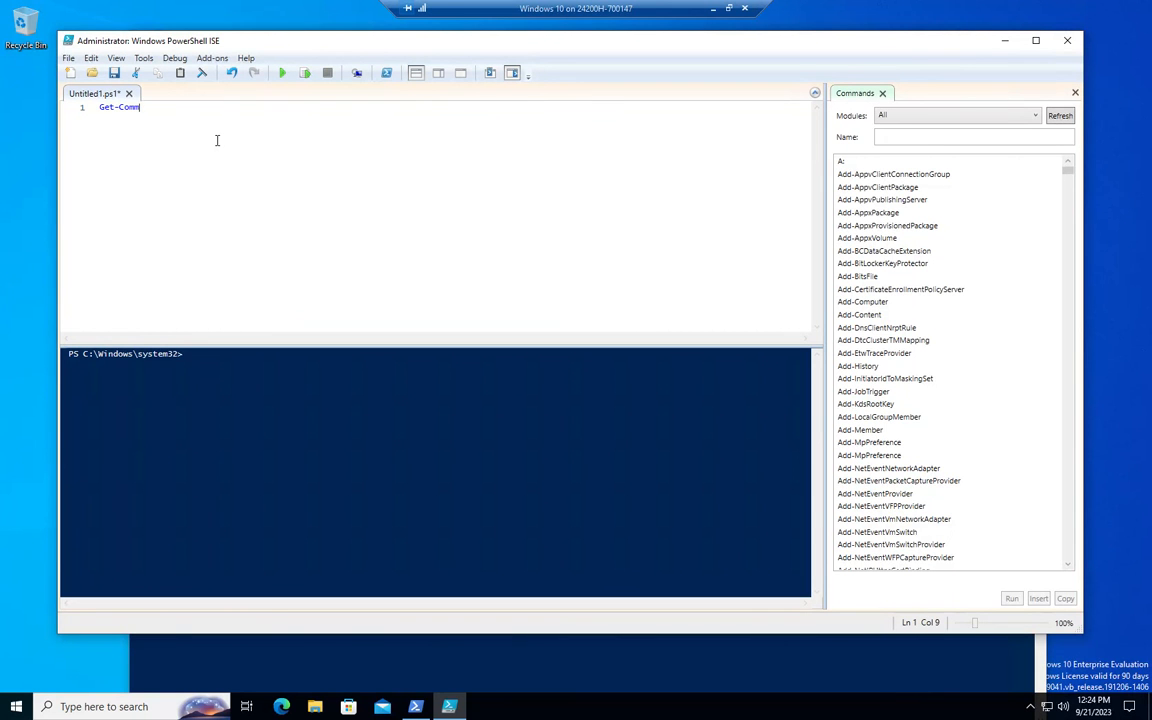
Write get-command and get-help lines into the untitled script.
key(ctrl+a)
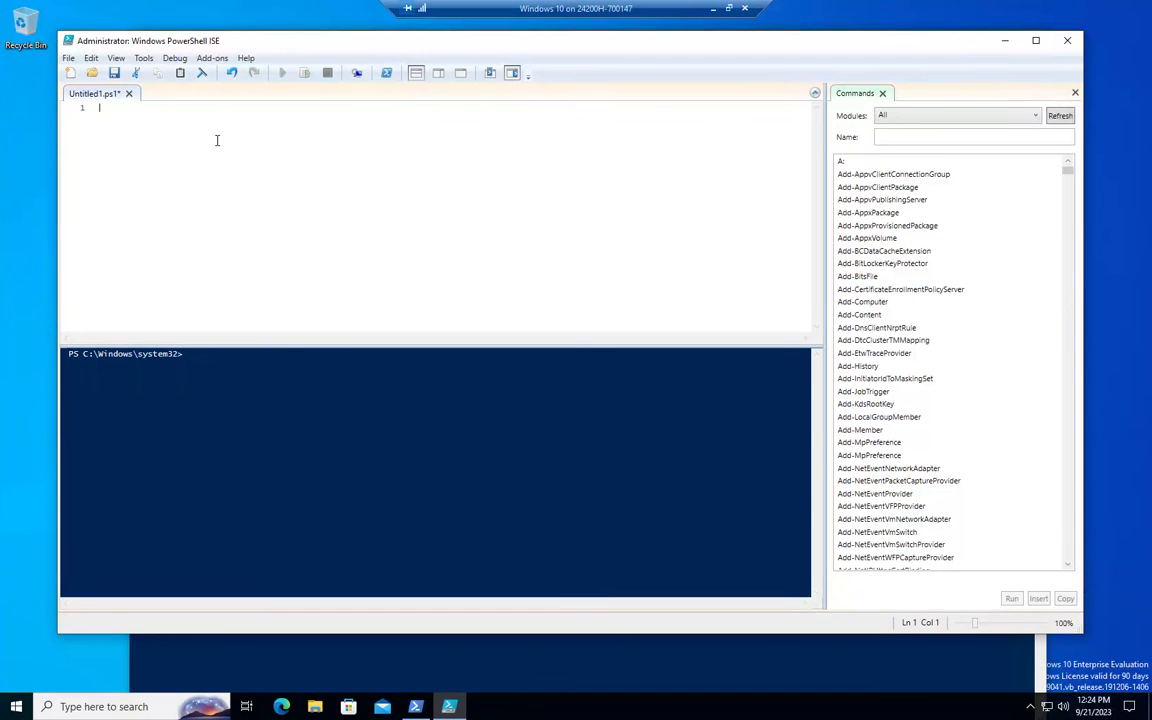
text(get-command)
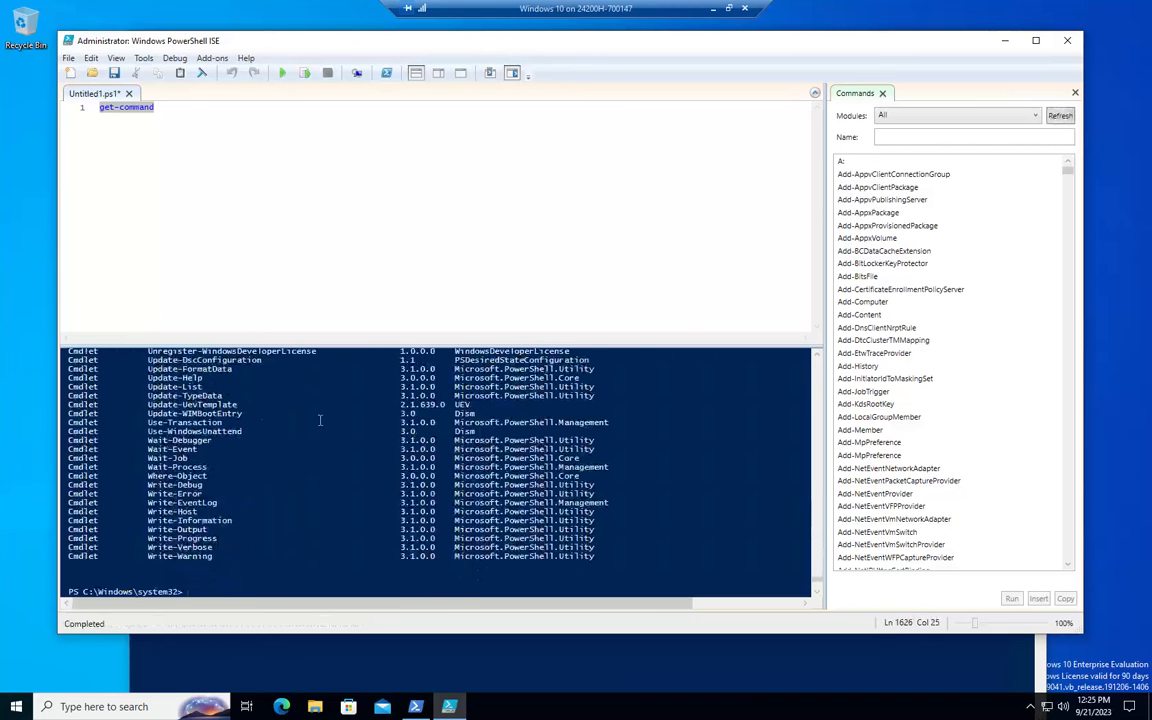
mouse_move(354, 507)
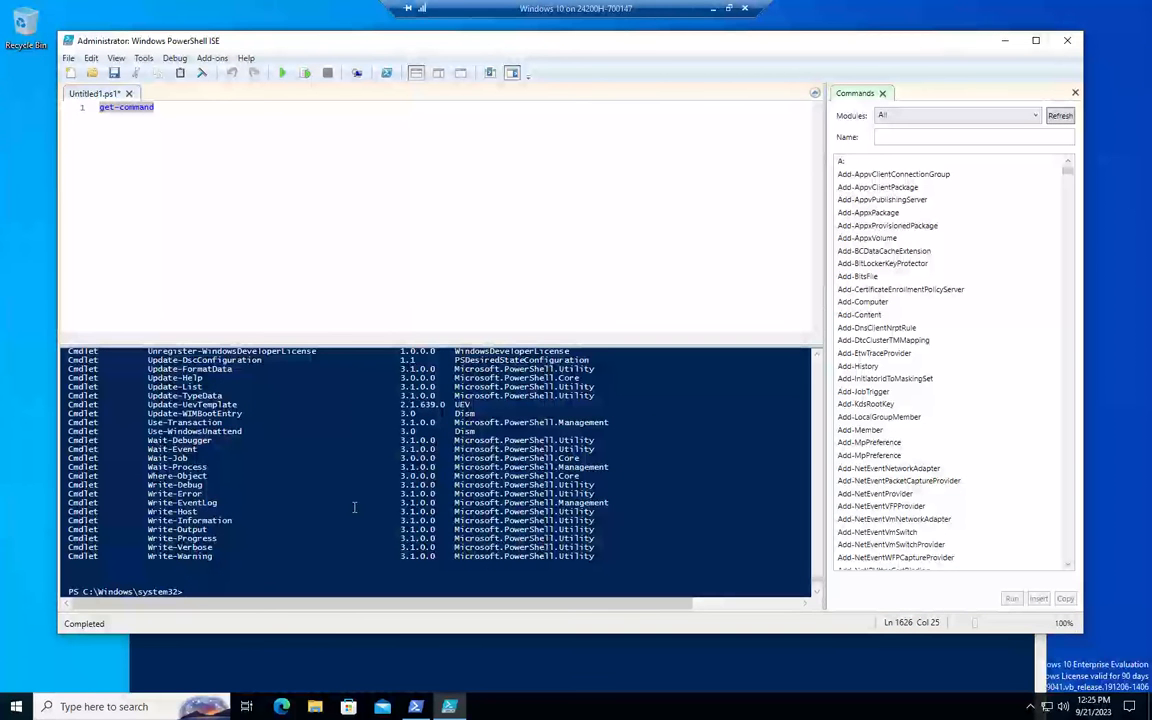
text(get-)
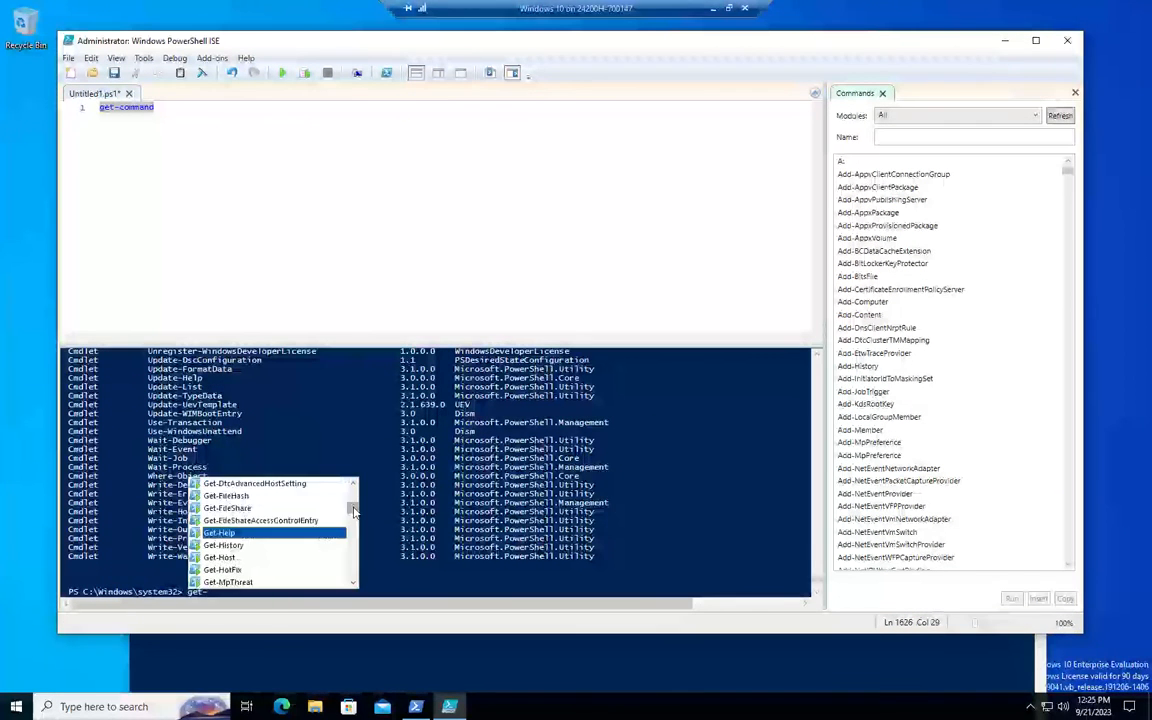
text(help)
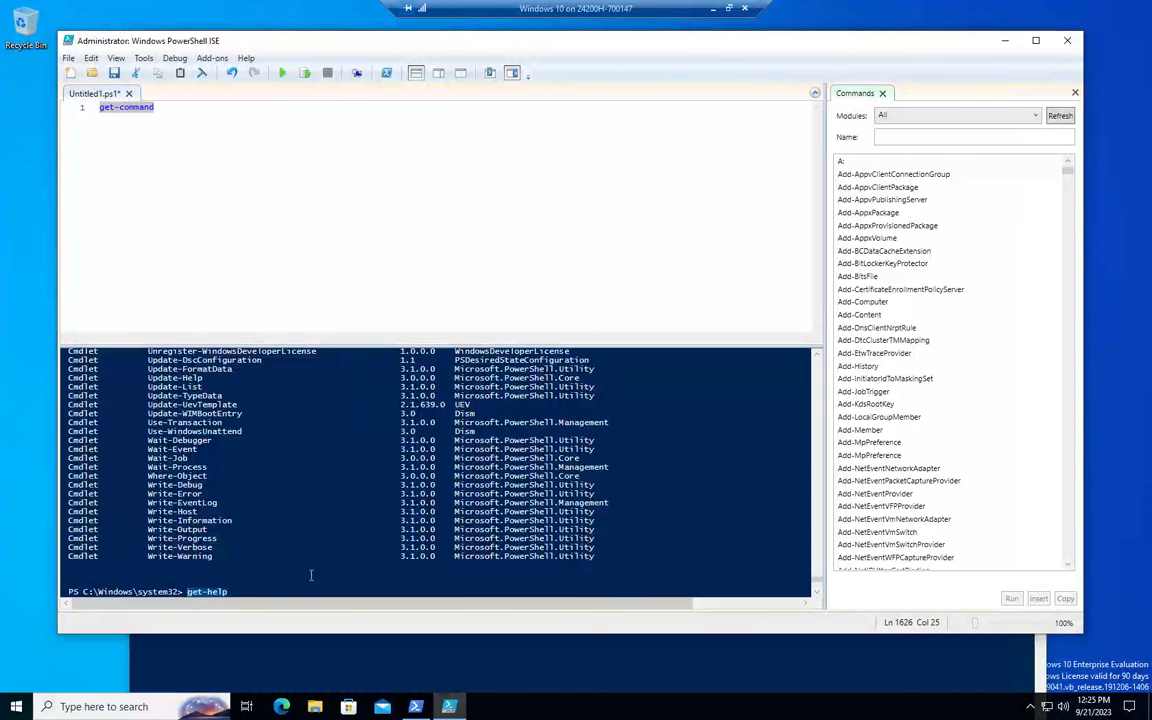
mouse_move(277, 468)
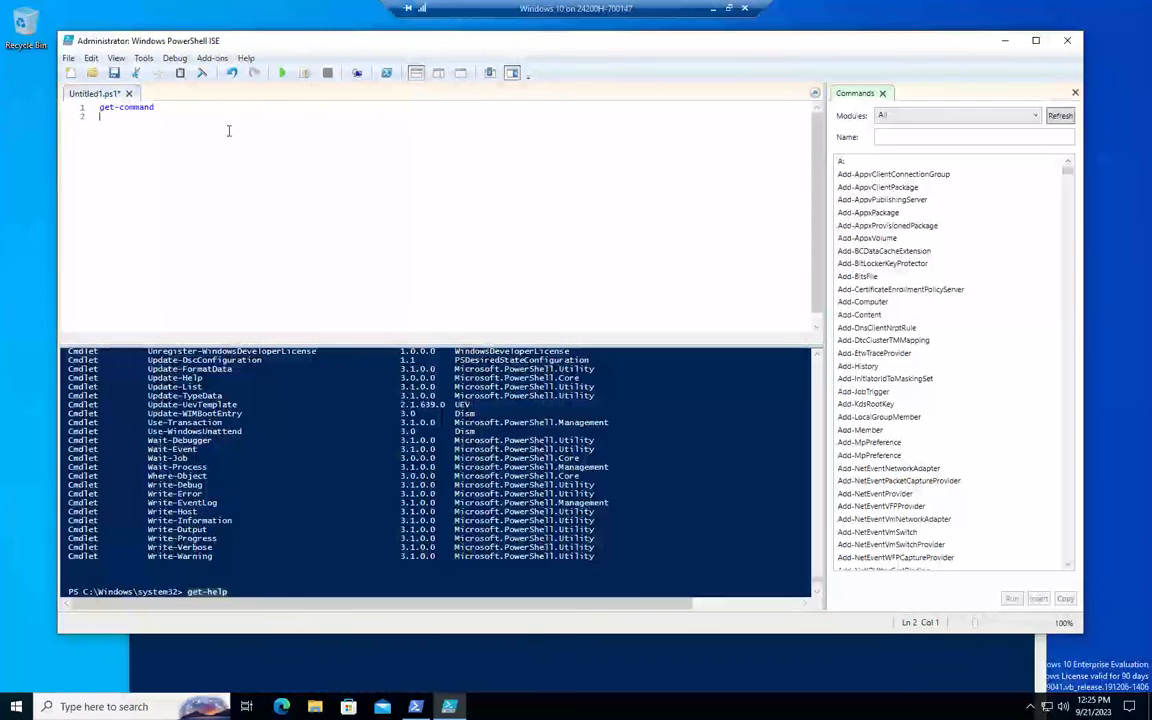
text(get-help)
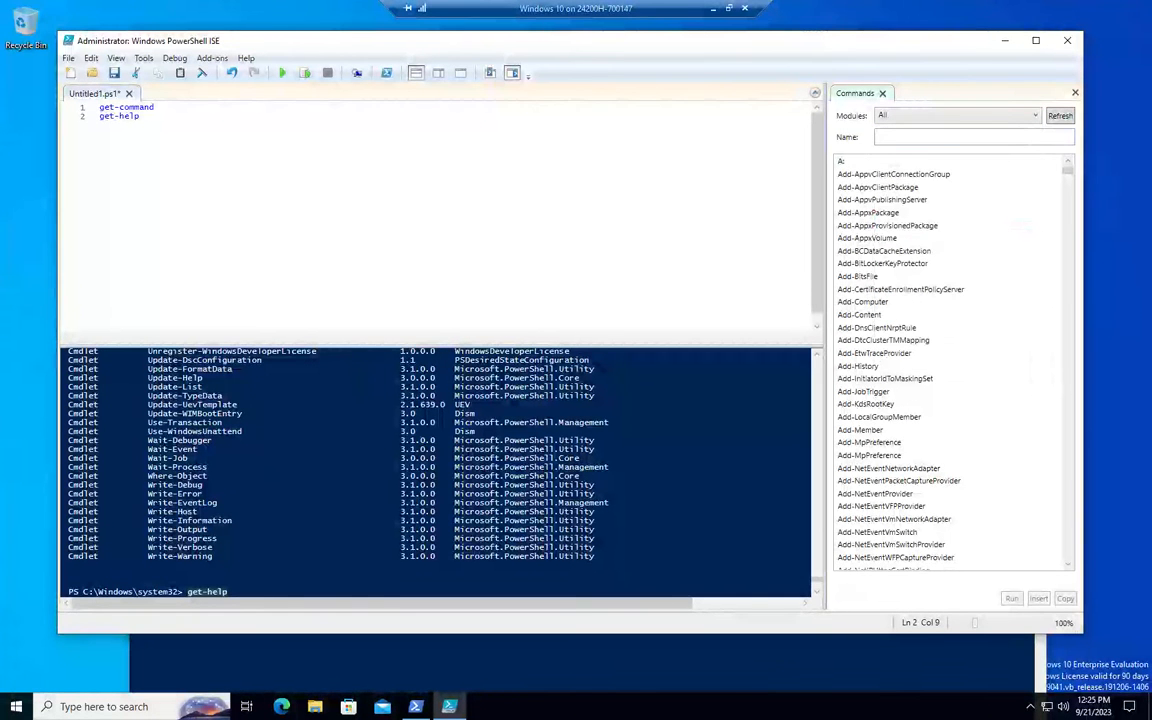
Insert Get-Command from the Commands pane as the script's third line.
text(get-command)
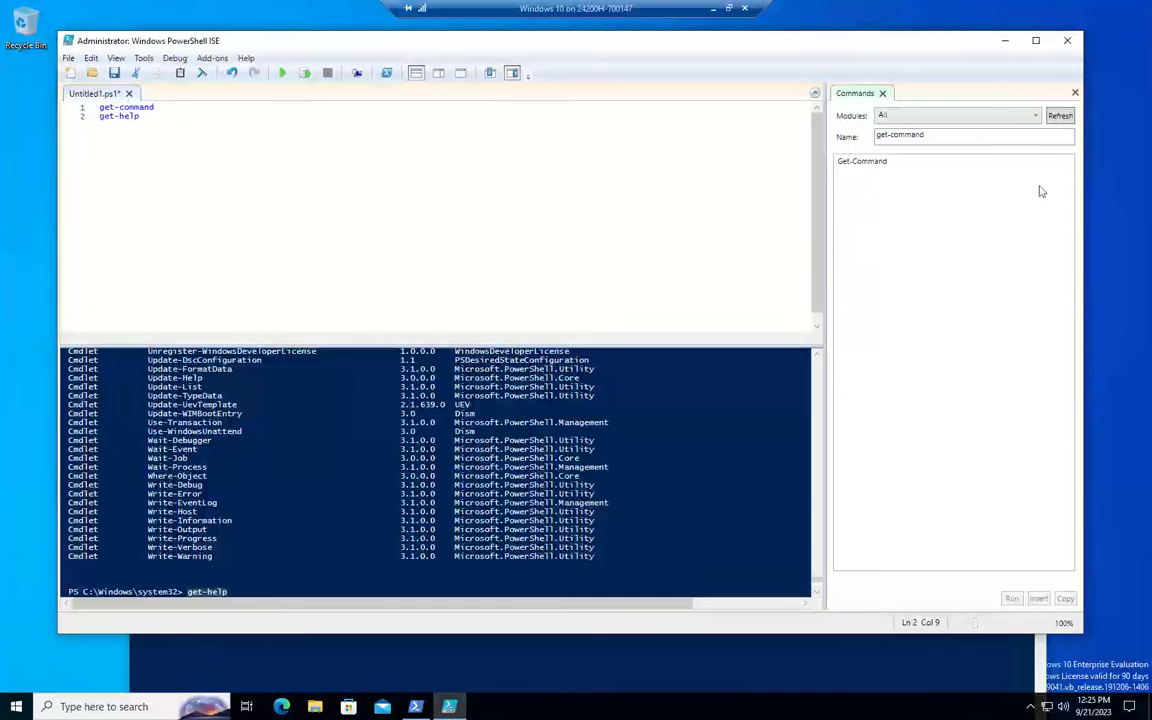
click(862, 161)
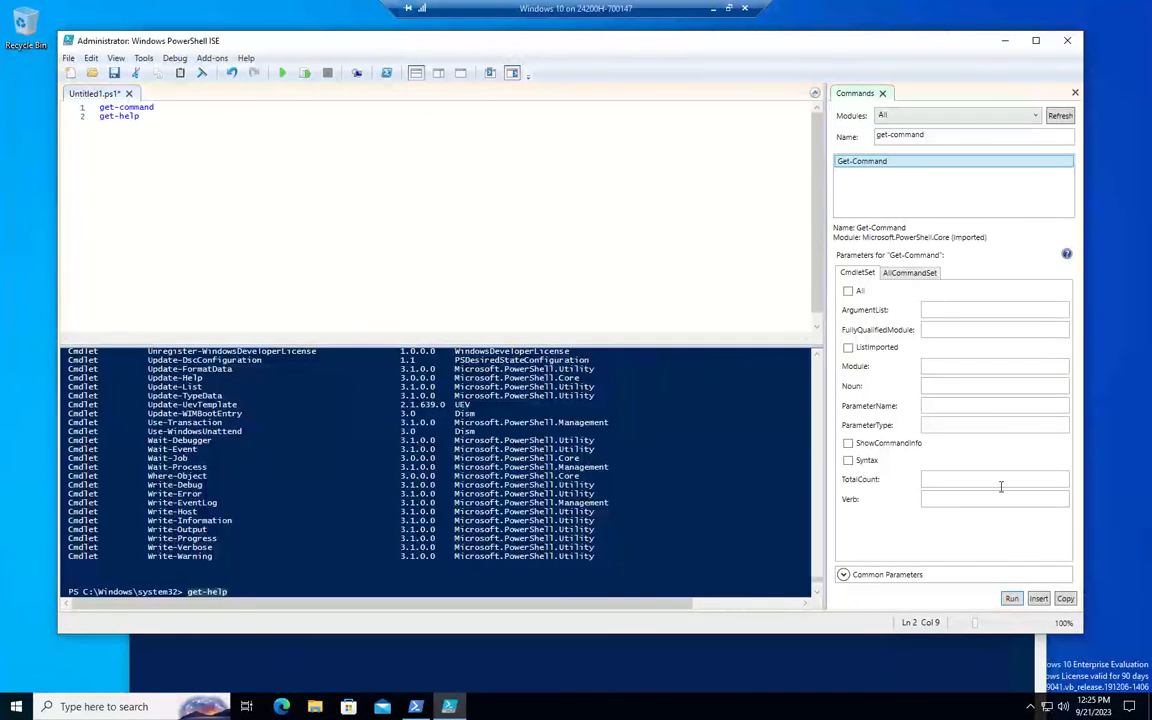
mouse_move(972, 465)
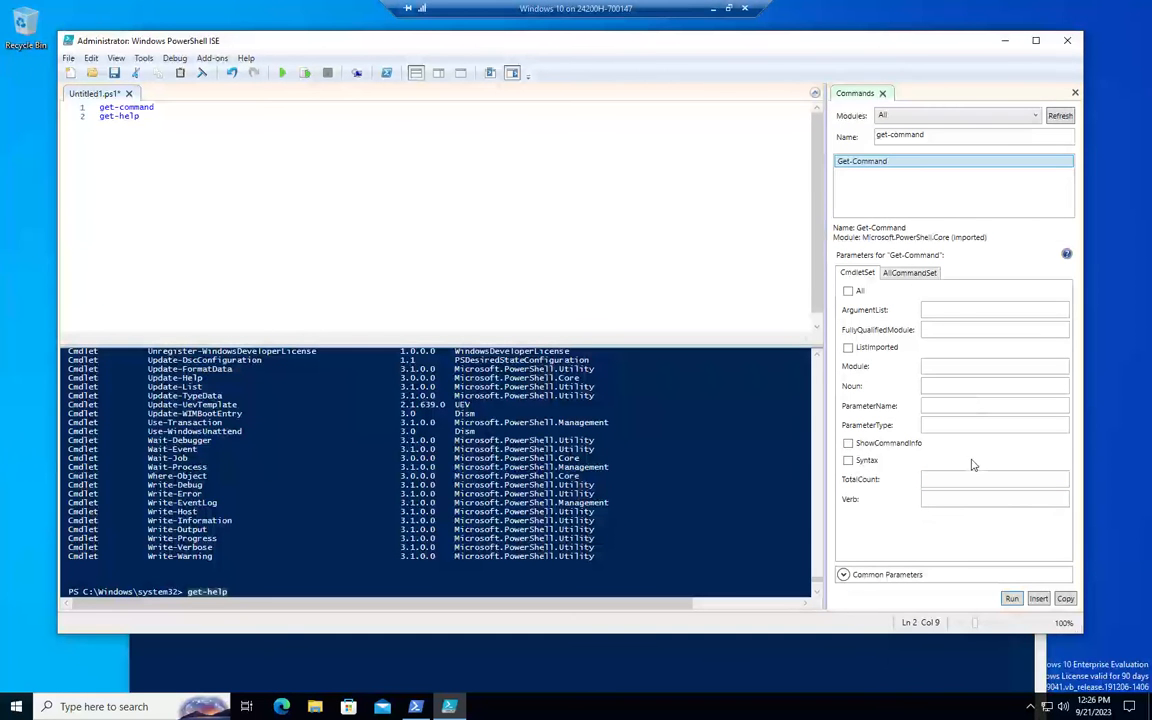
mouse_move(911, 246)
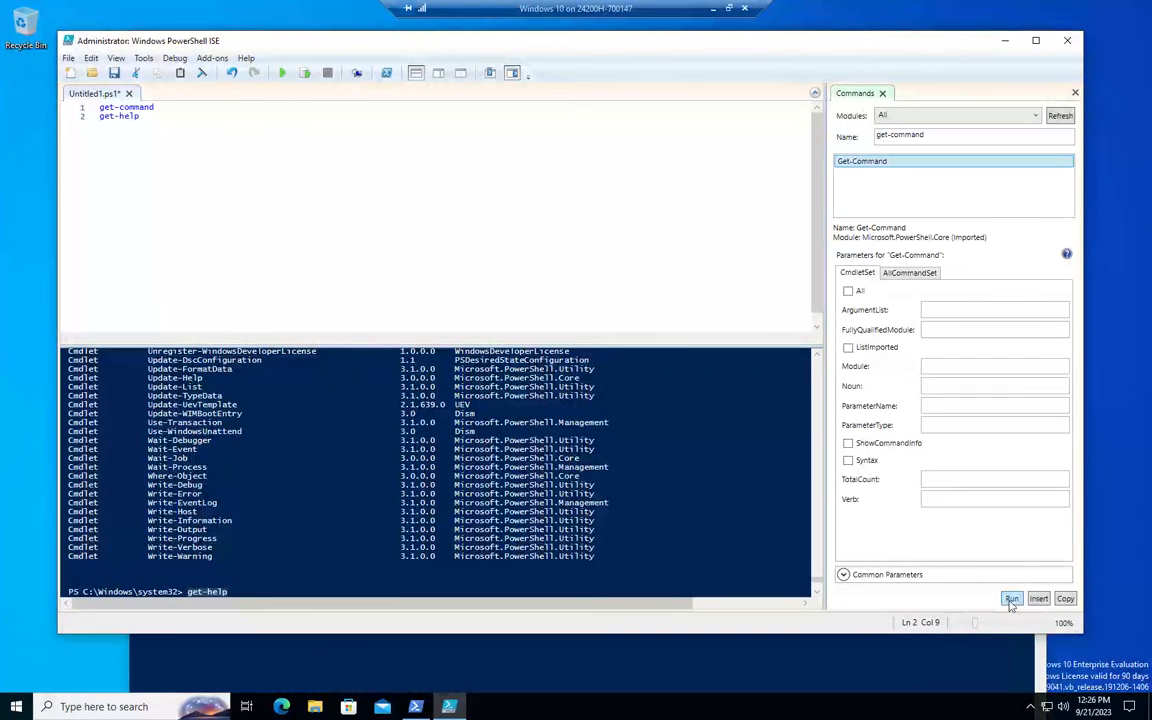
click(1011, 598)
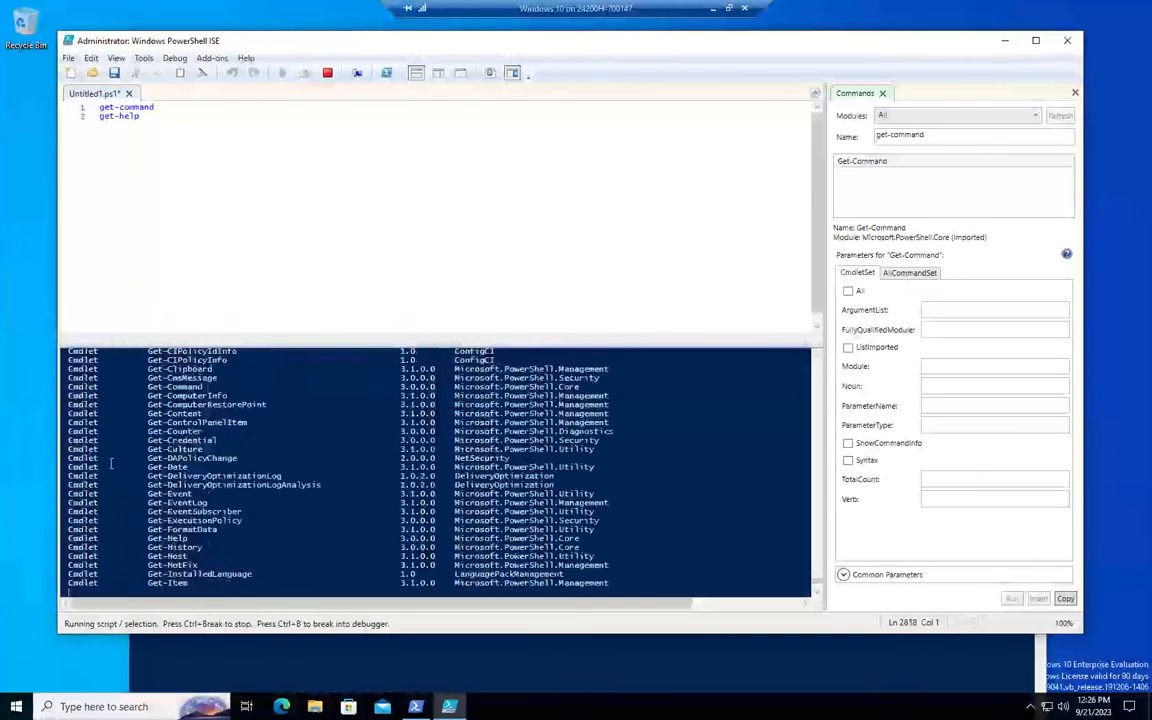
click(1038, 598)
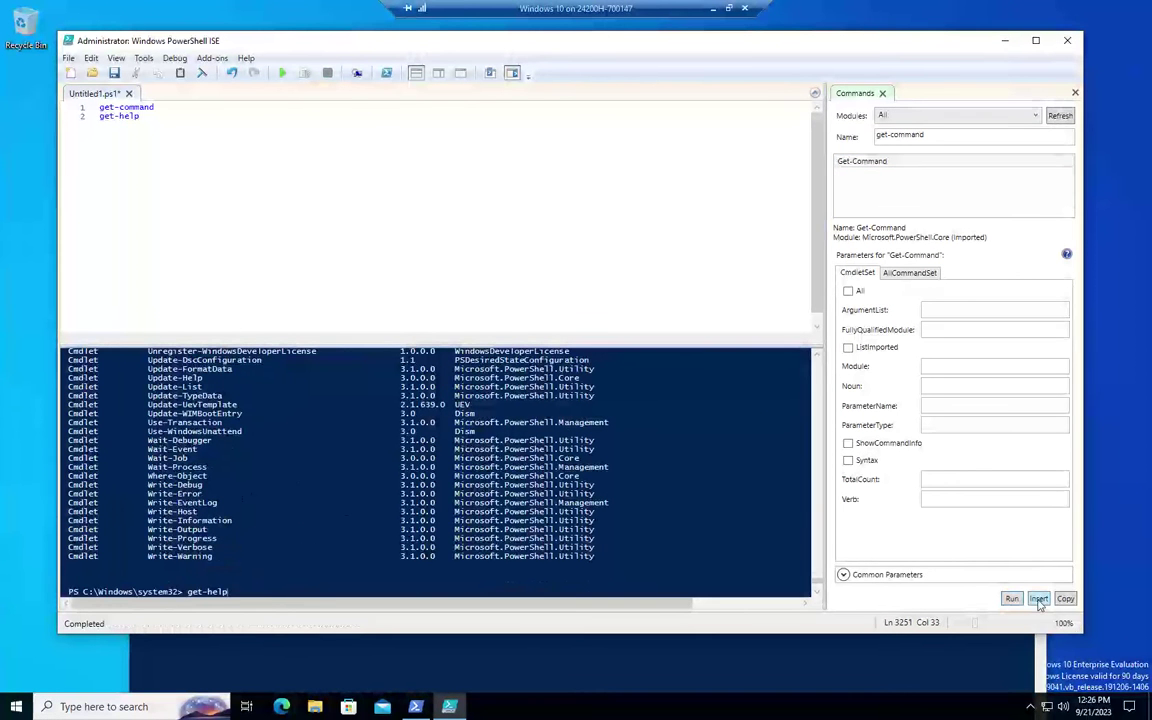
click(1038, 598)
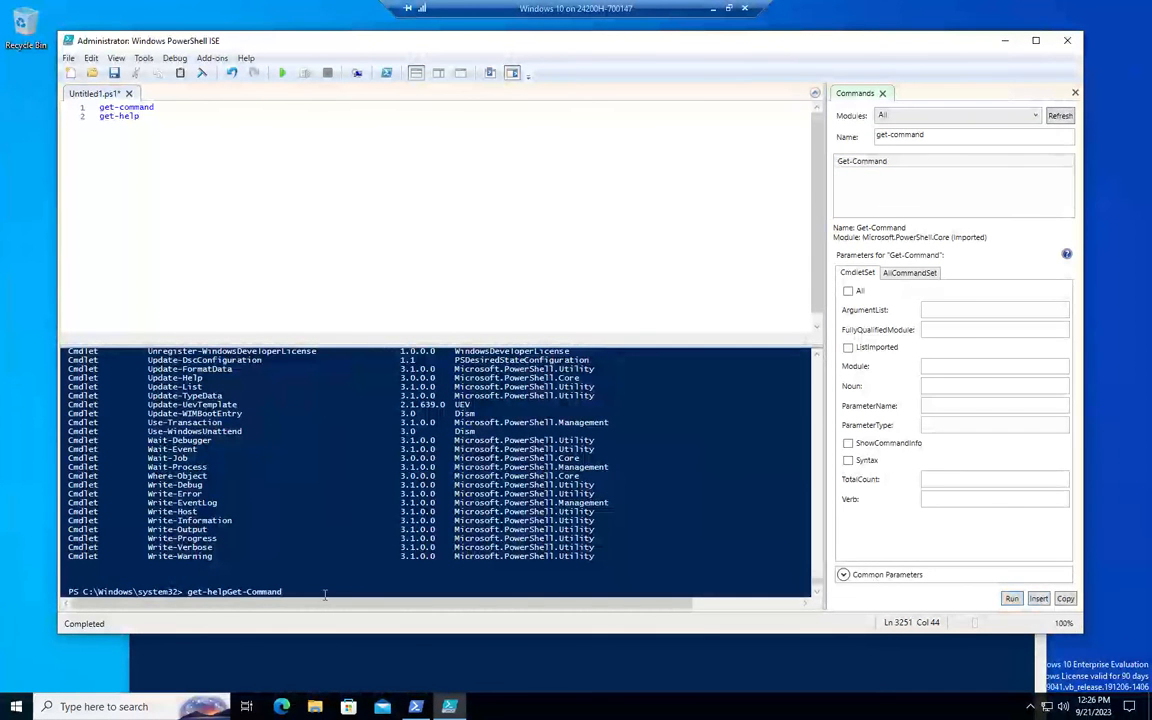
key(Backspace)
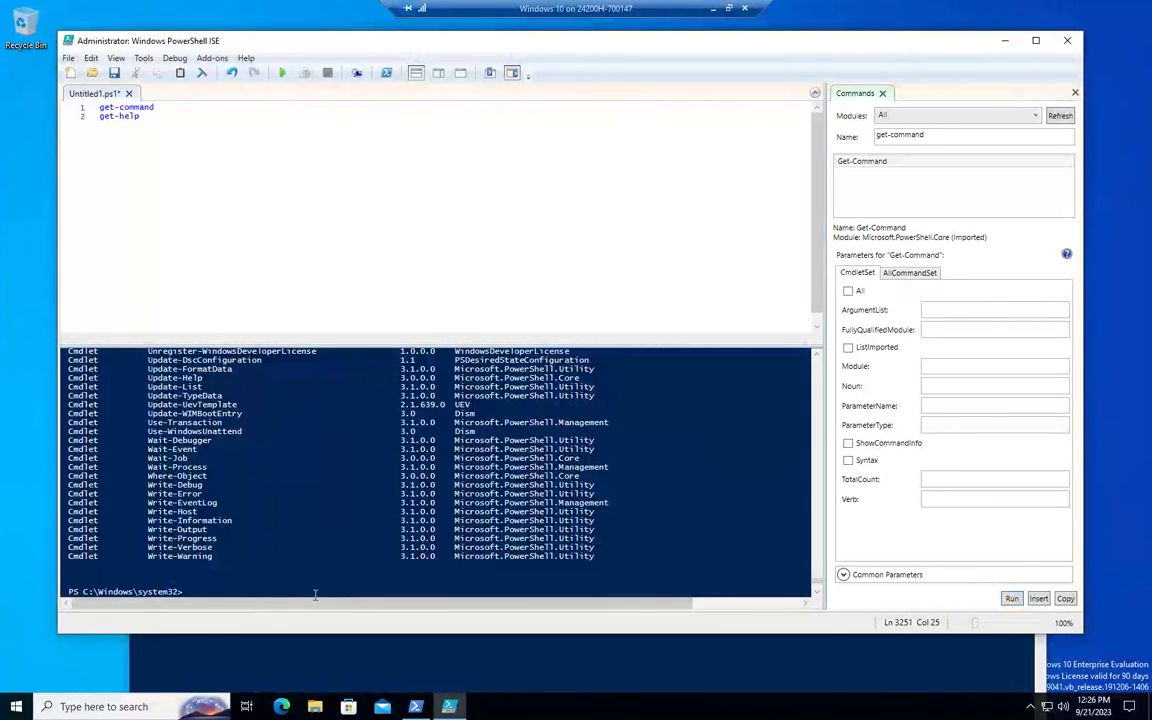
click(1038, 598)
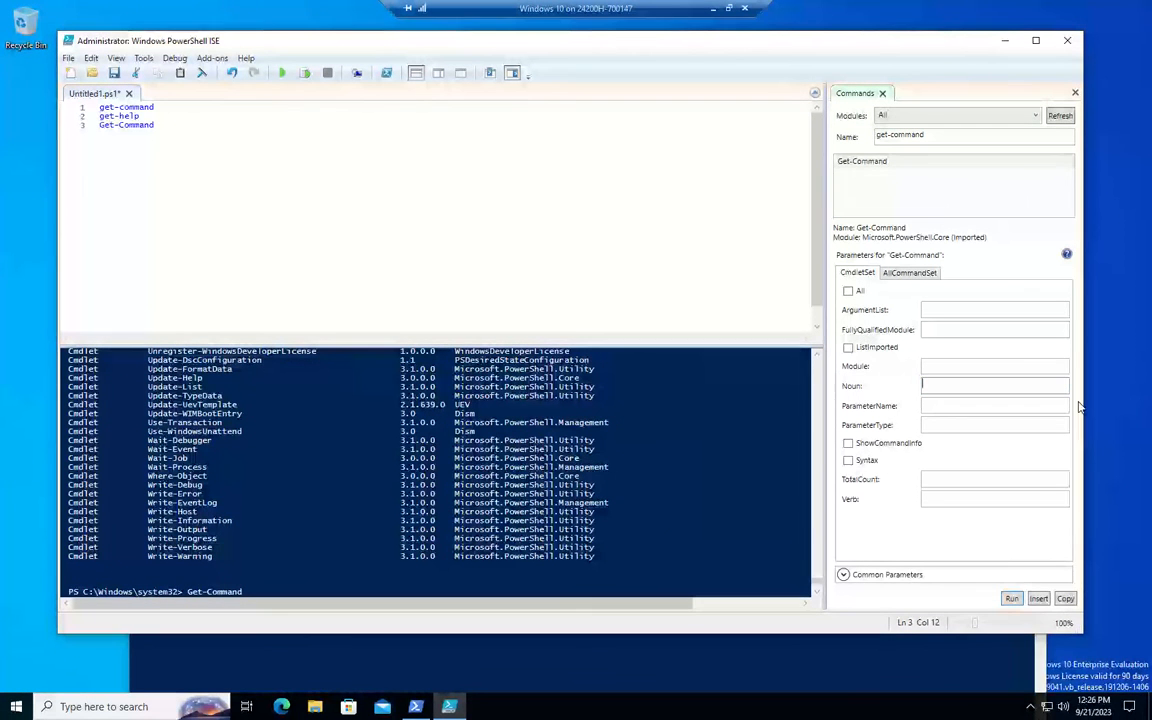
Enter 'service' as the Noun in the Commands pane for Get-Command.
text(service)
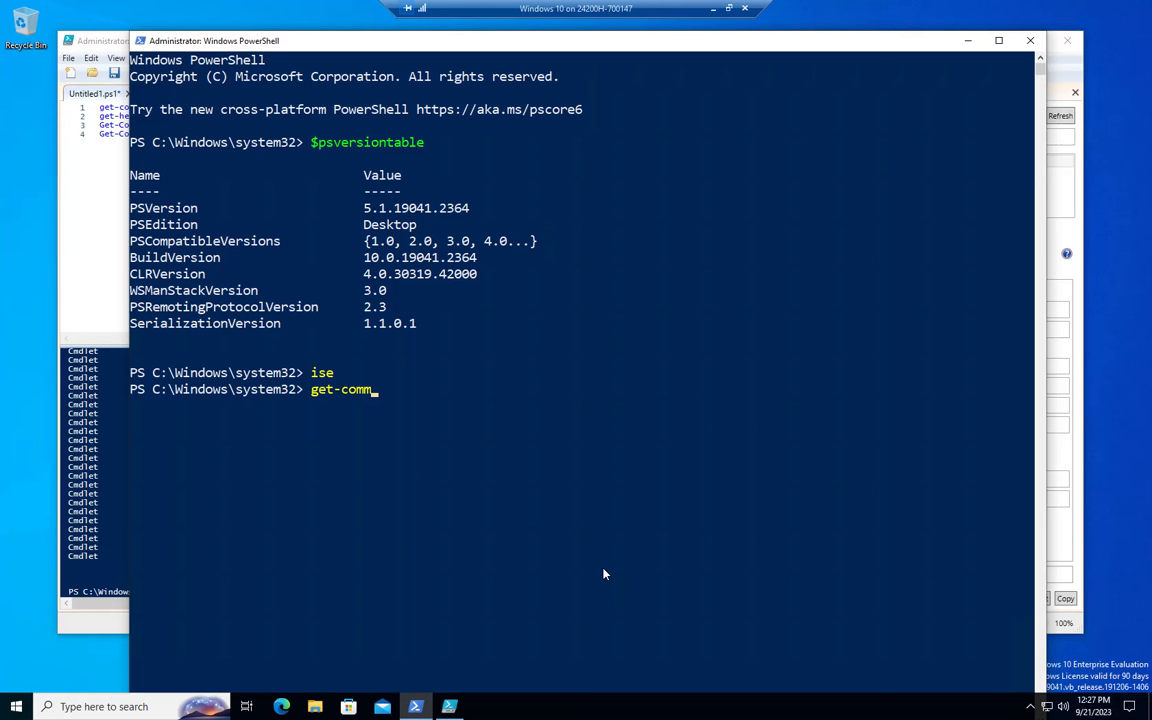
mouse_move(1081, 345)
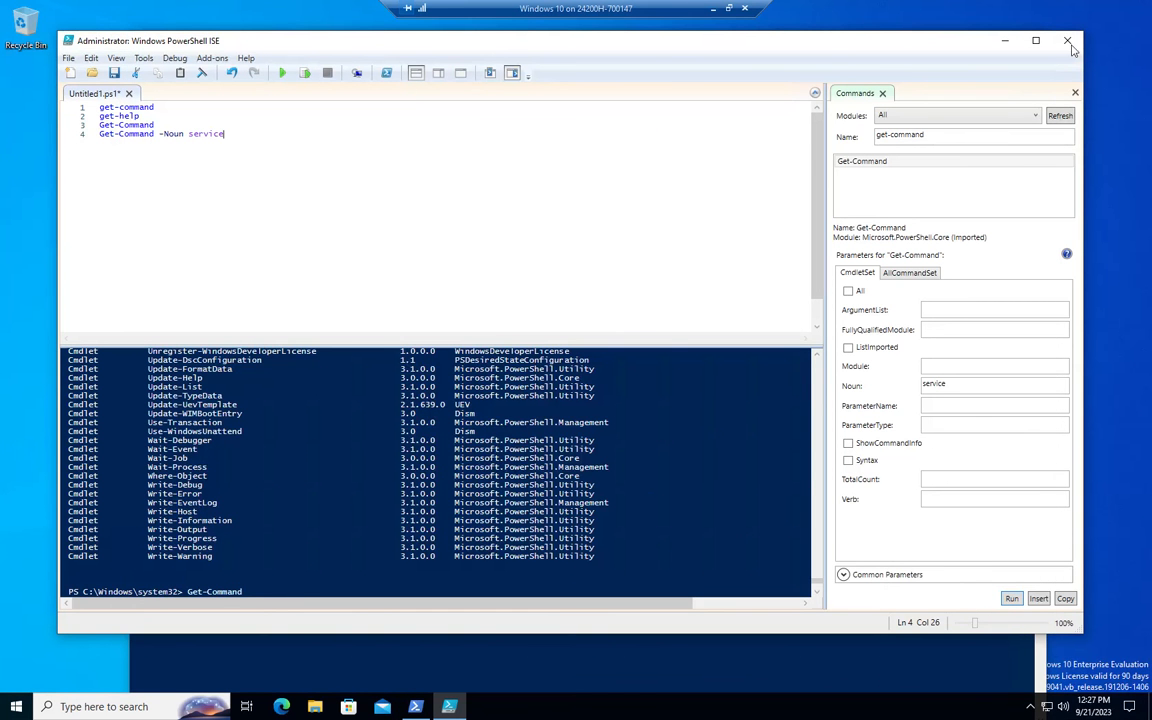
Close the ISE without saving the script and clear the console prompt.
click(1067, 41)
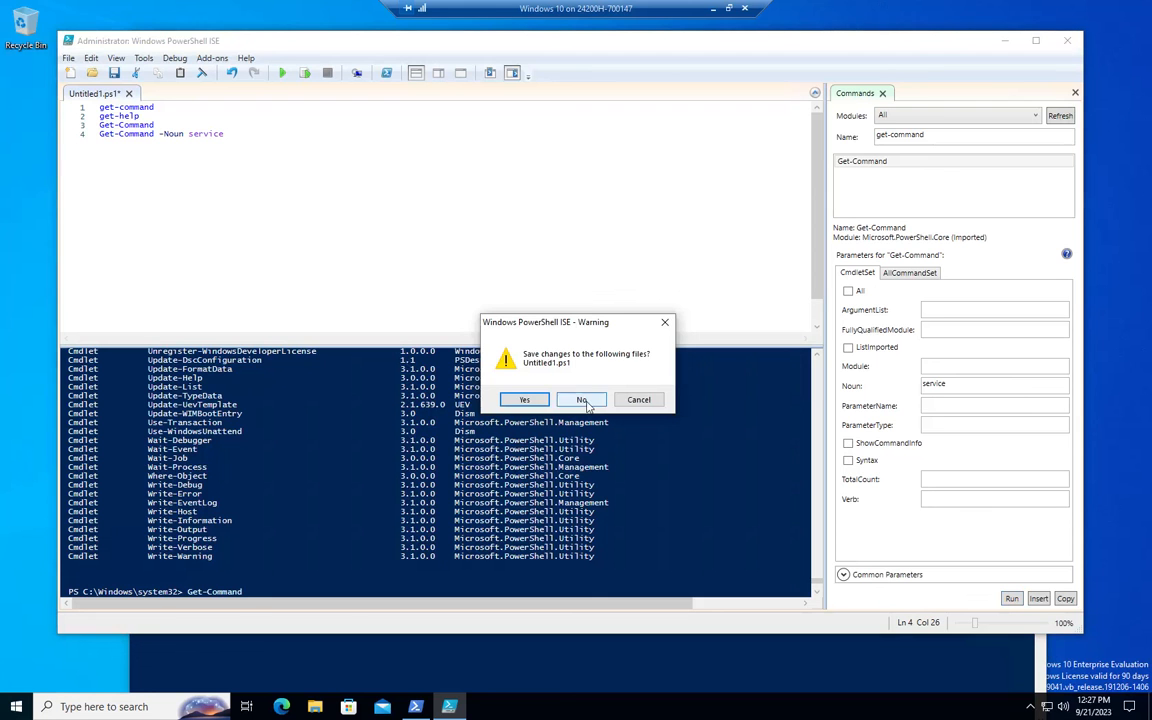
click(582, 400)
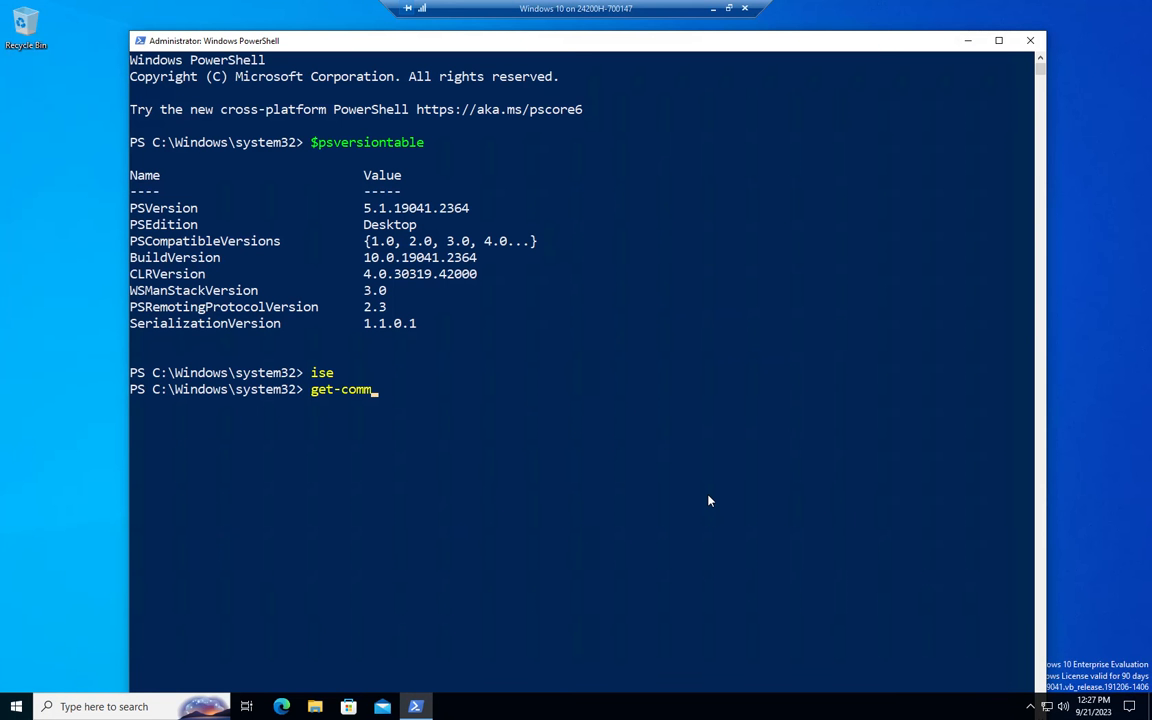
key(backspace)
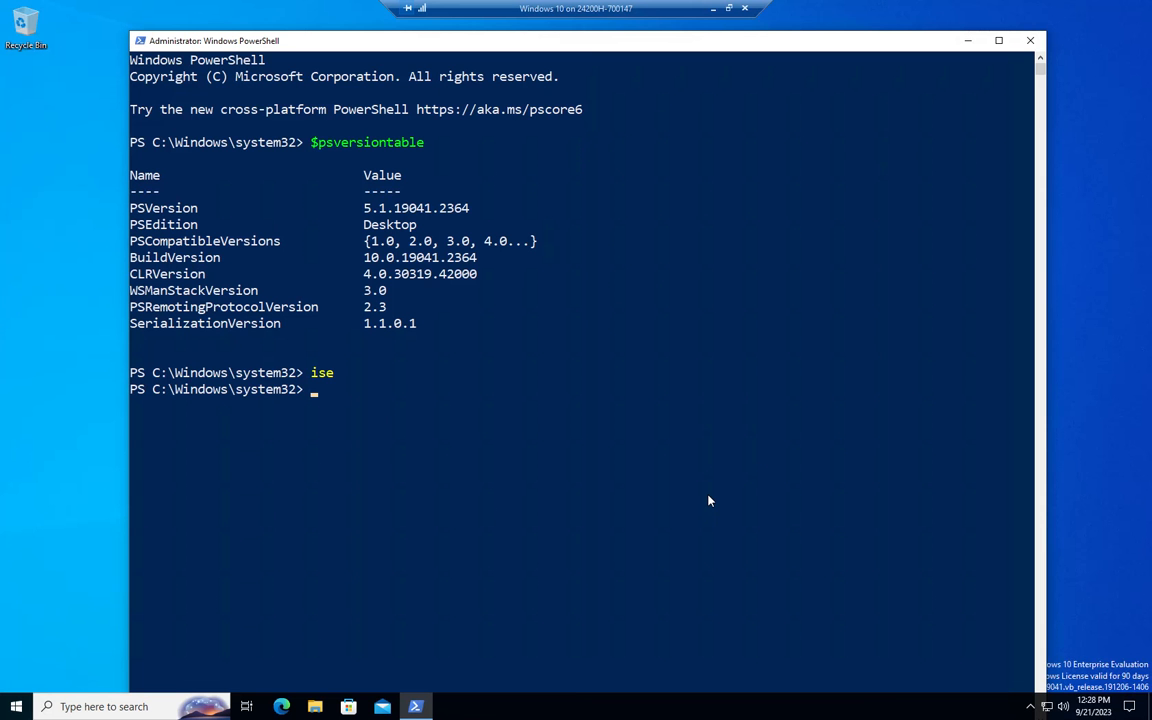
Enter winget search microsoft.powershell at the elevated prompt.
text(winget)
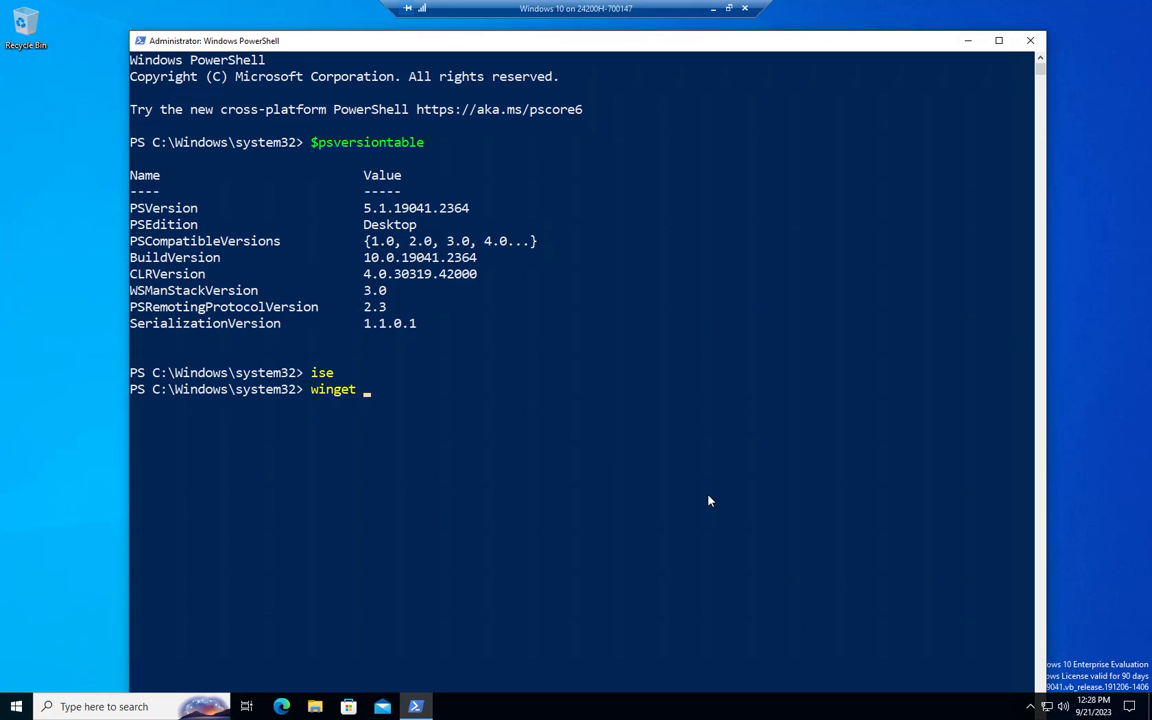
text(search m)
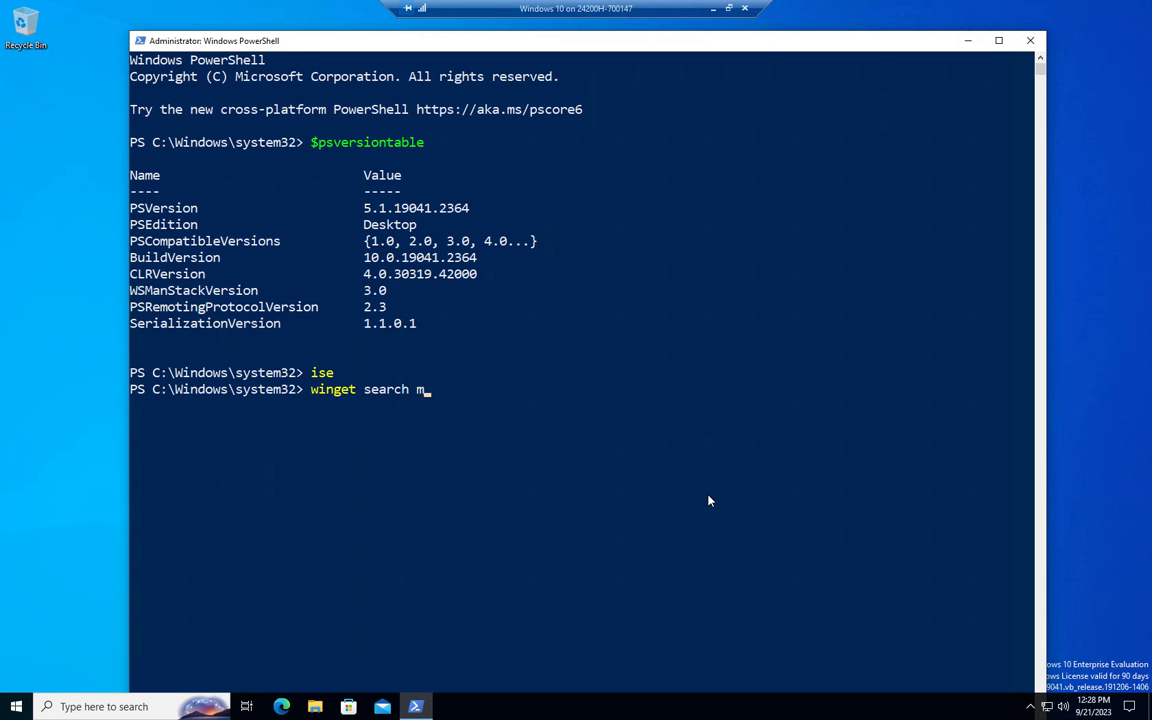
text(icrosoft.powersh)
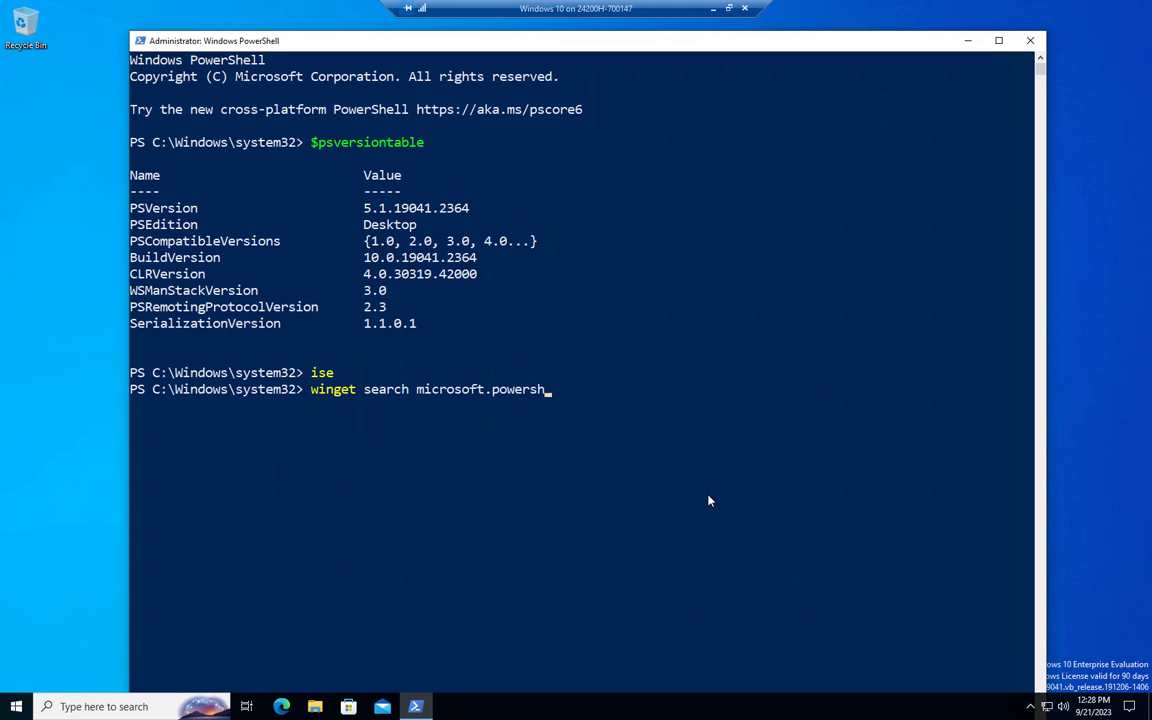
text(ell)
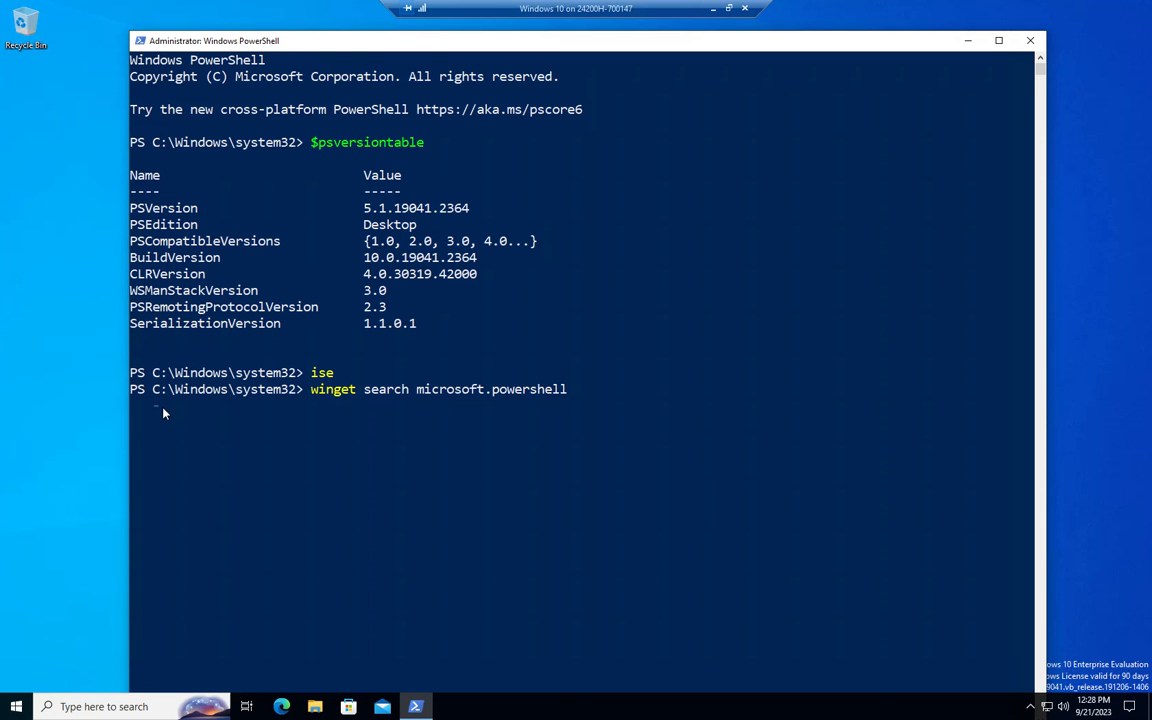
mouse_move(176, 419)
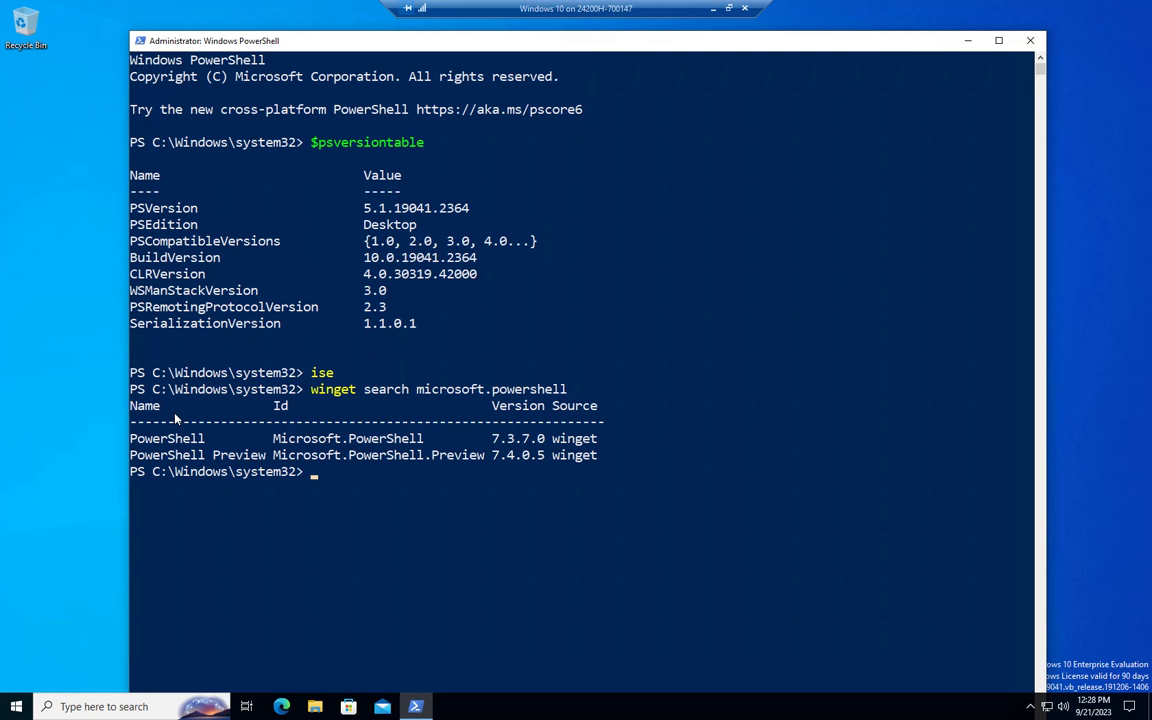
mouse_move(284, 356)
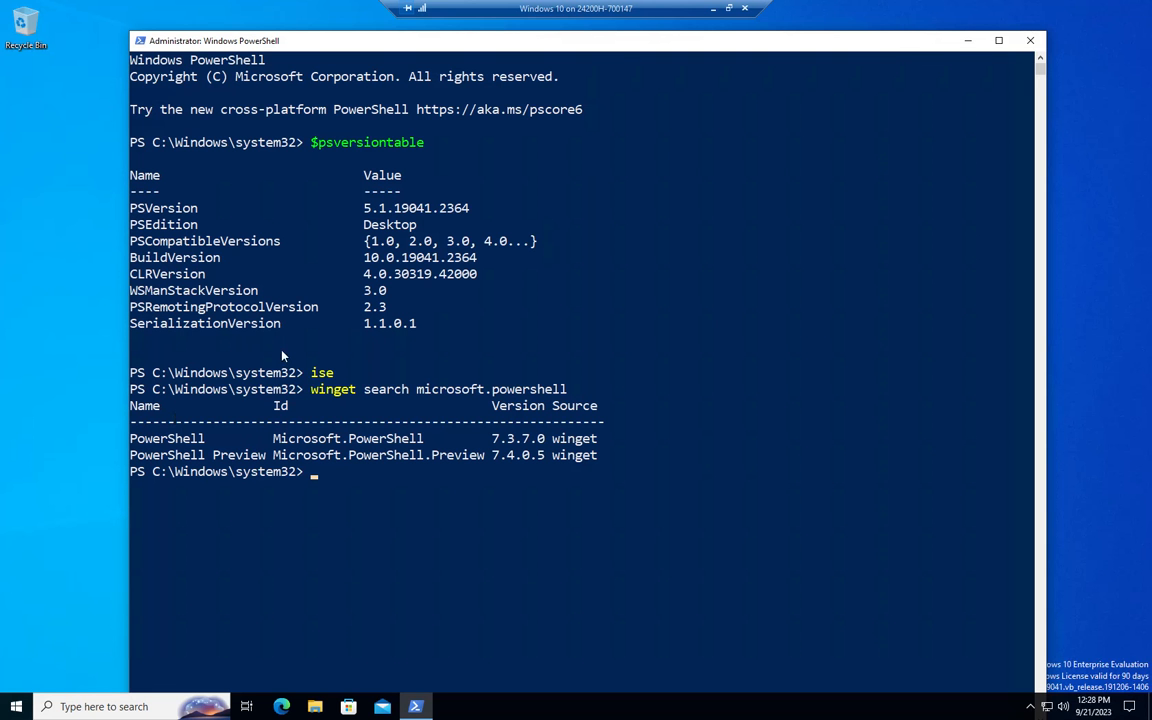
mouse_move(191, 447)
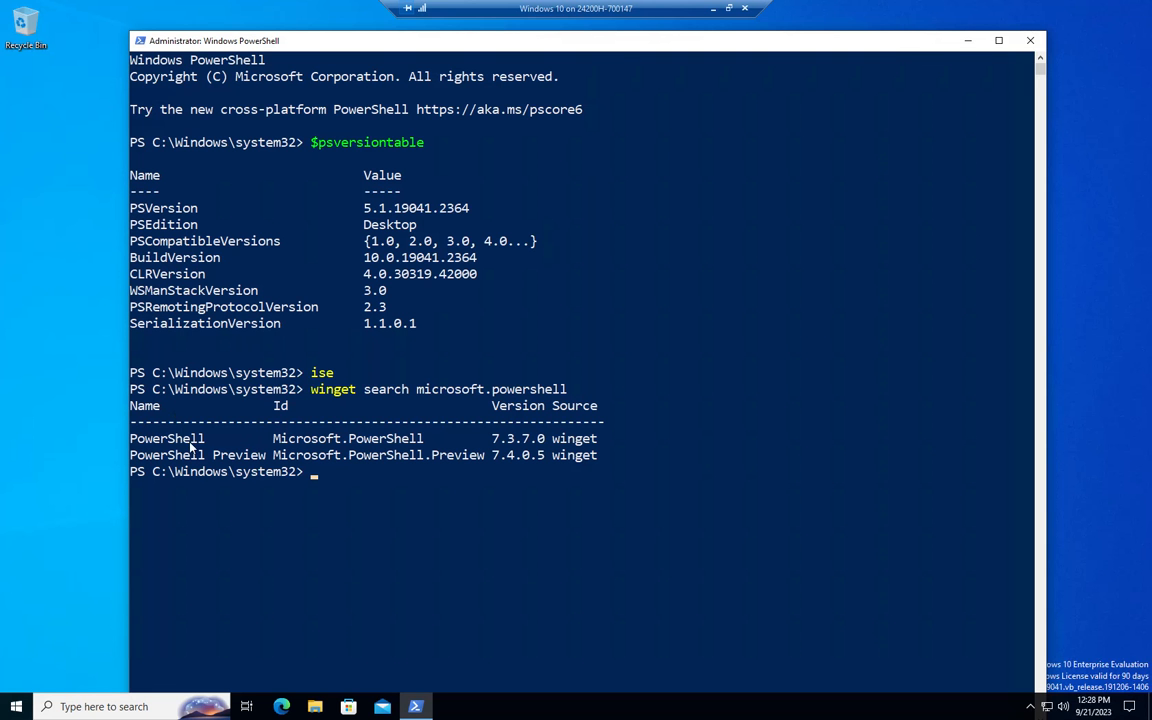
mouse_move(500, 450)
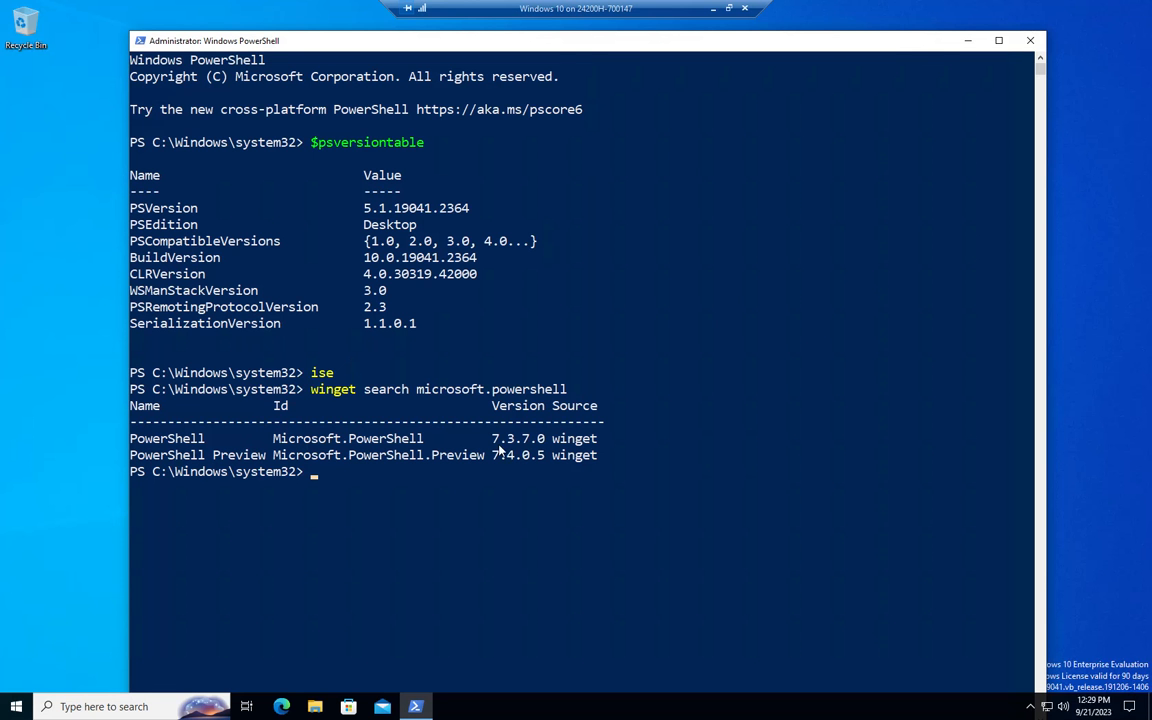
mouse_move(147, 468)
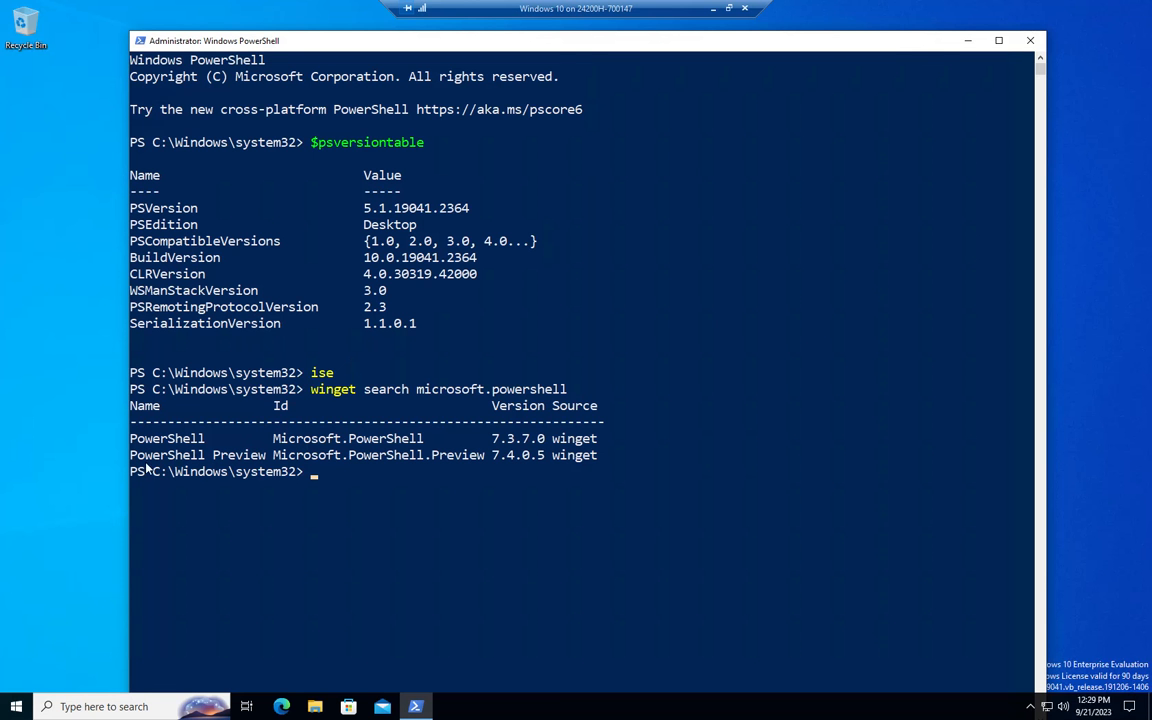
mouse_move(508, 467)
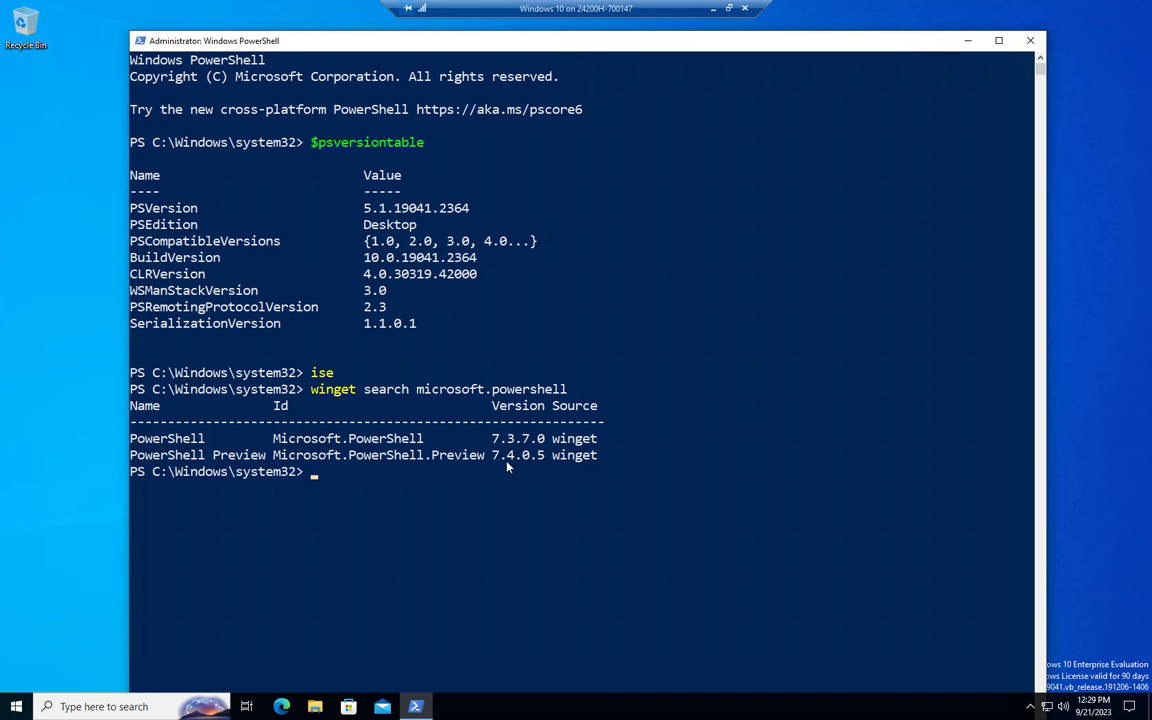
mouse_move(120, 427)
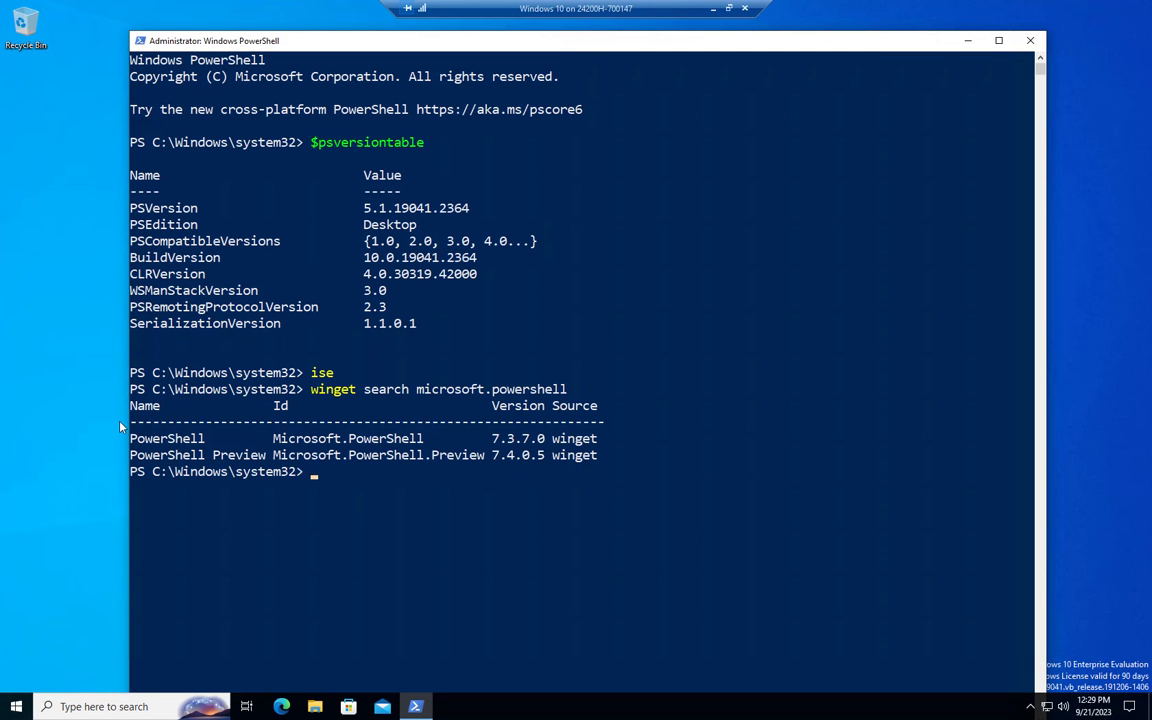
mouse_move(474, 491)
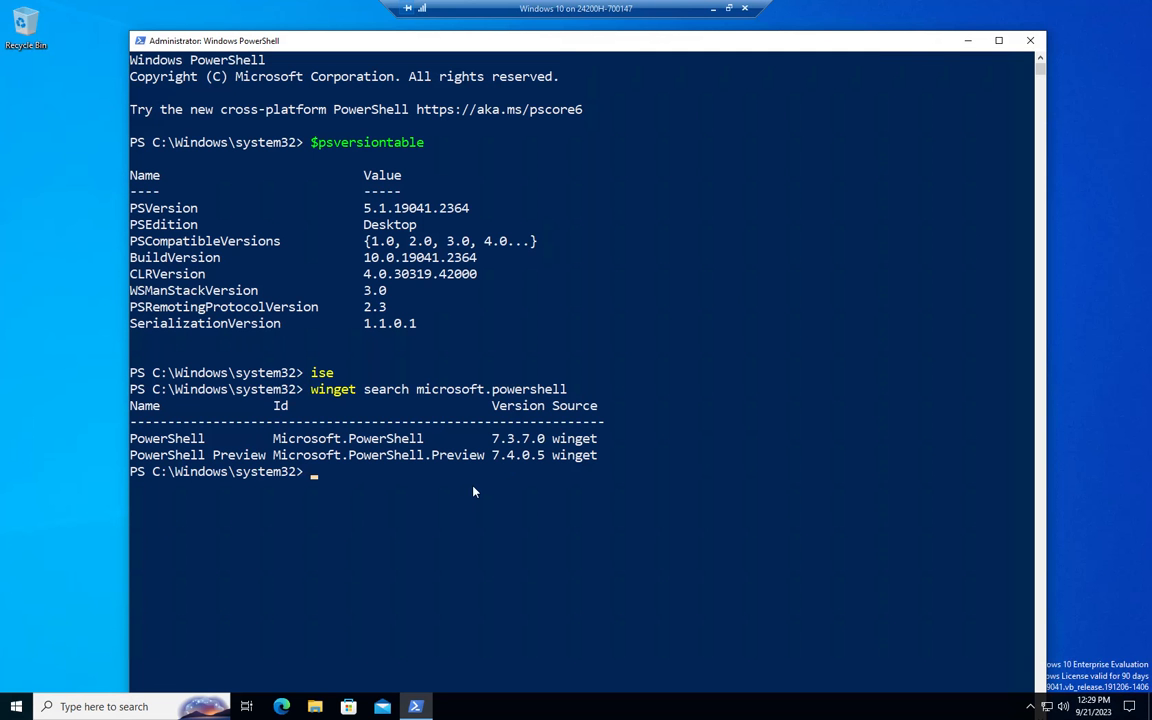
Run winget install for Microsoft.PowerShell with --id and --source winget.
text(winget i)
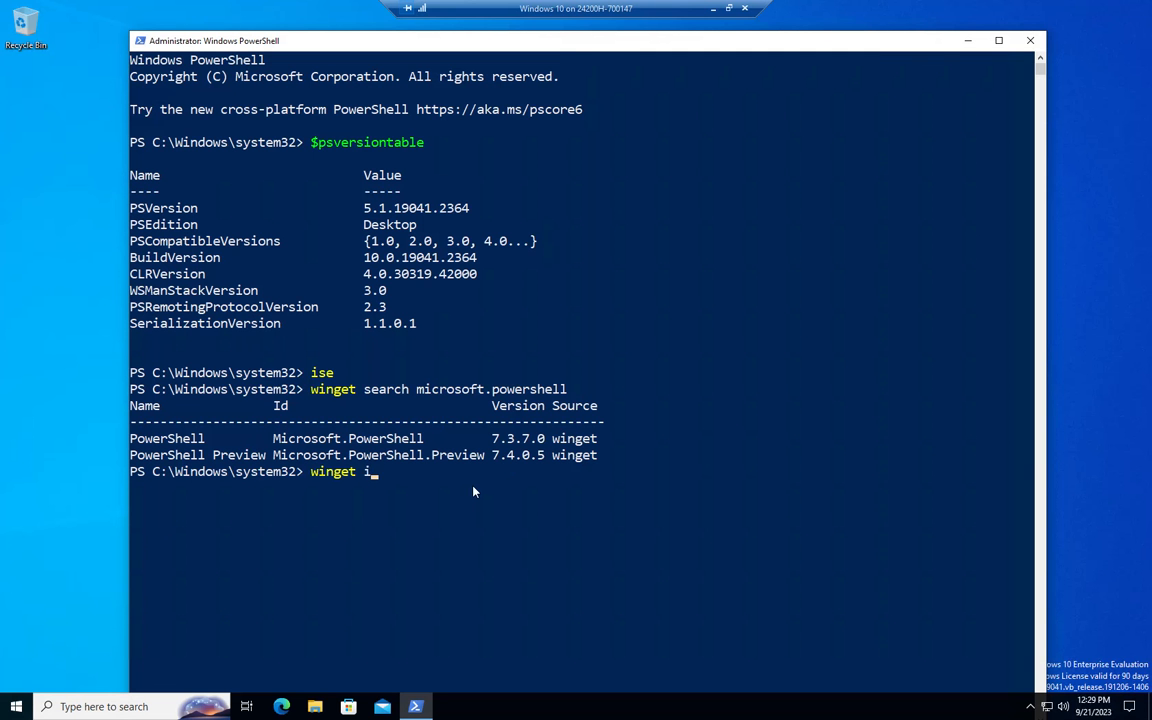
text(nstall)
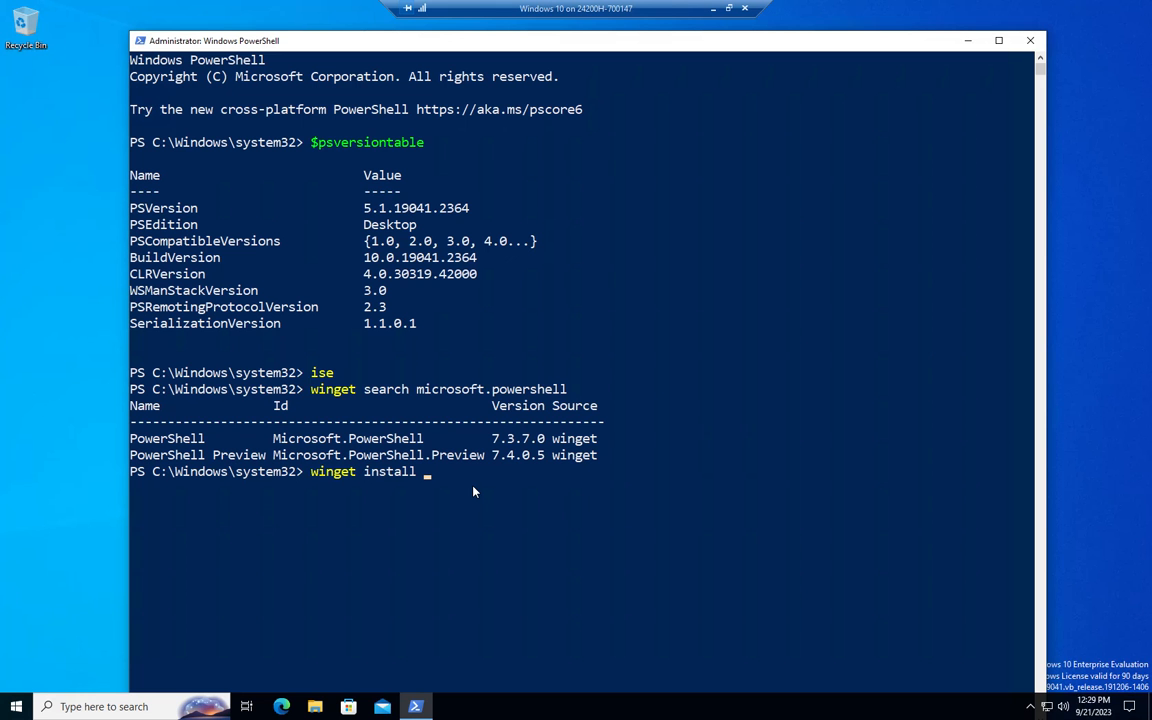
text(microsoft.)
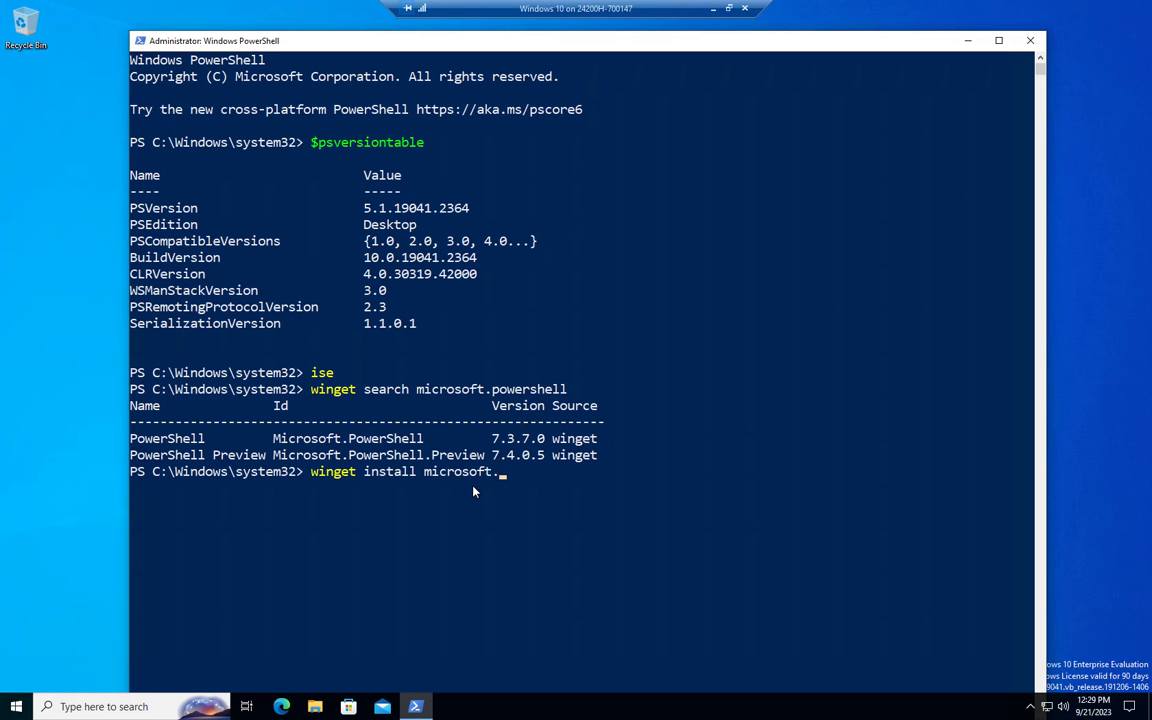
text(powershell)
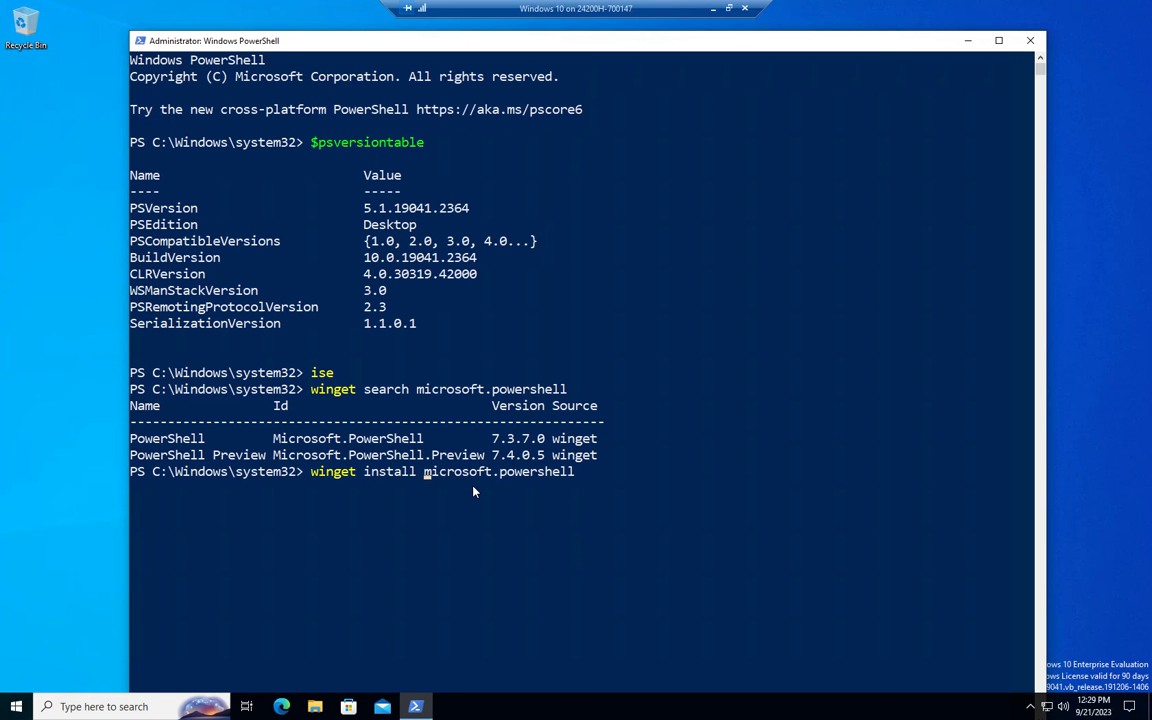
text(--id)
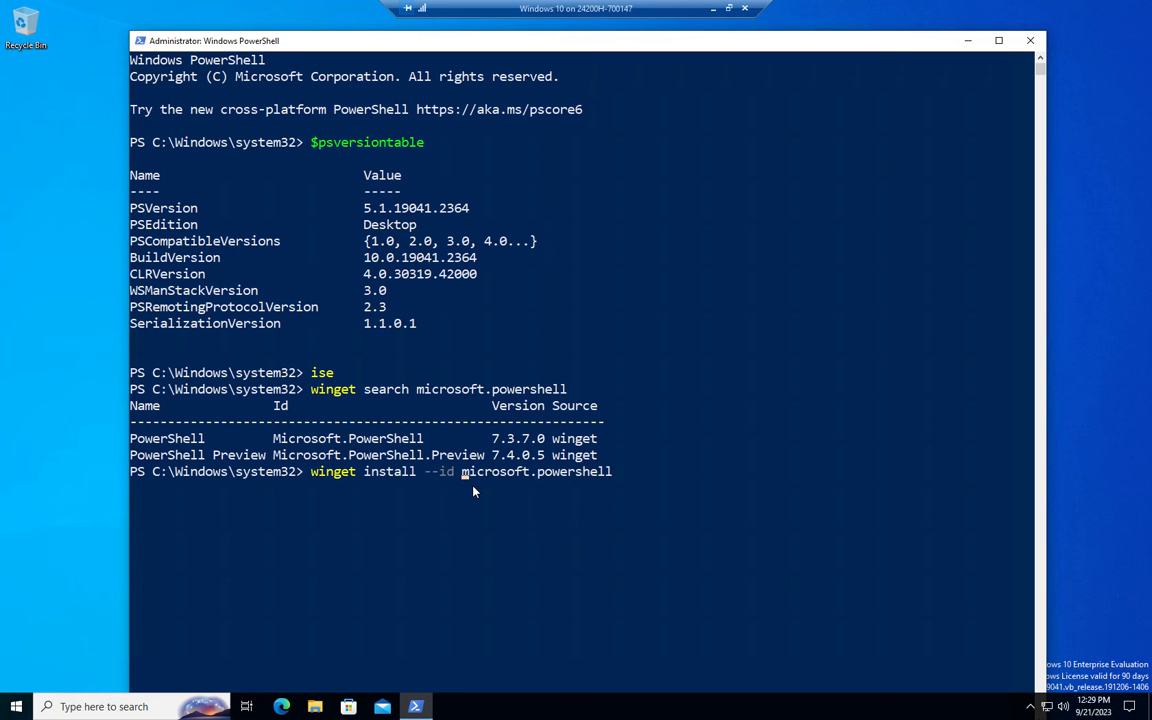
text(--)
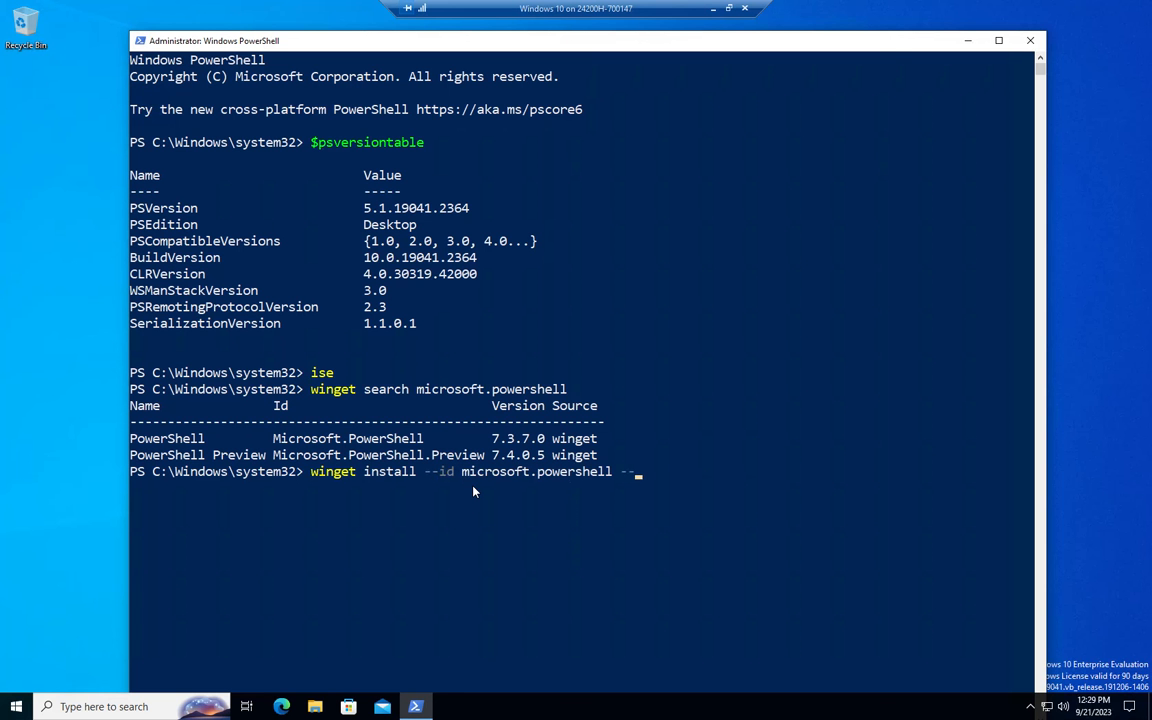
text(source)
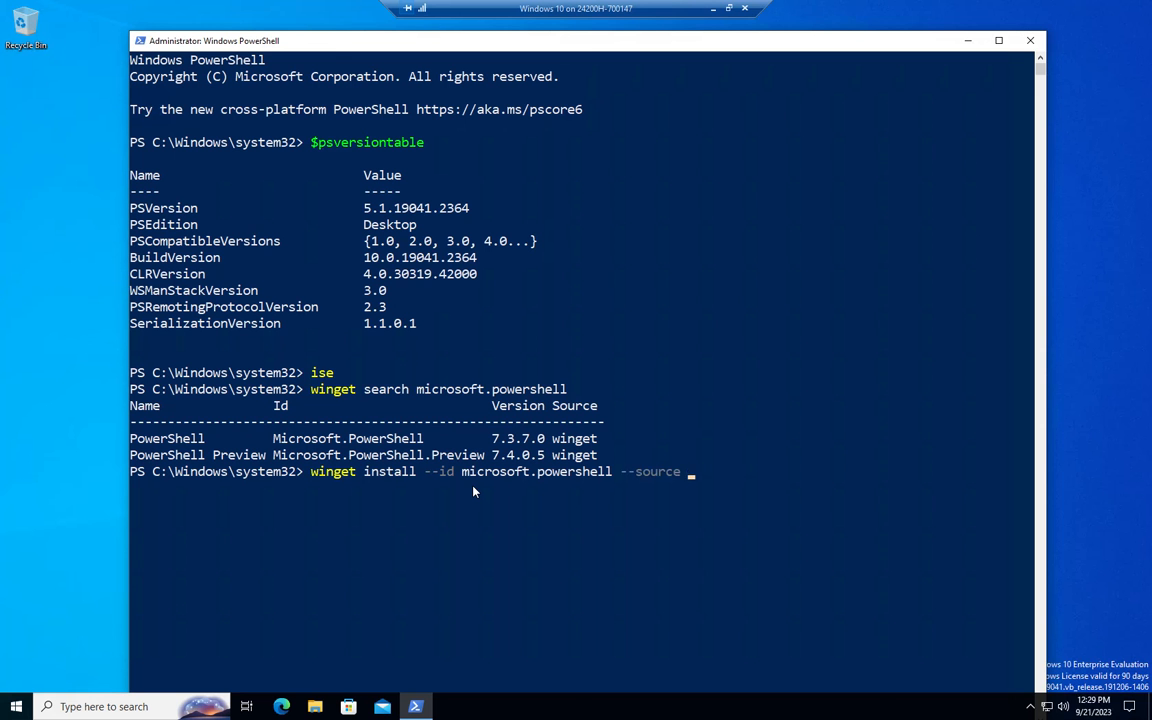
text(winget install)
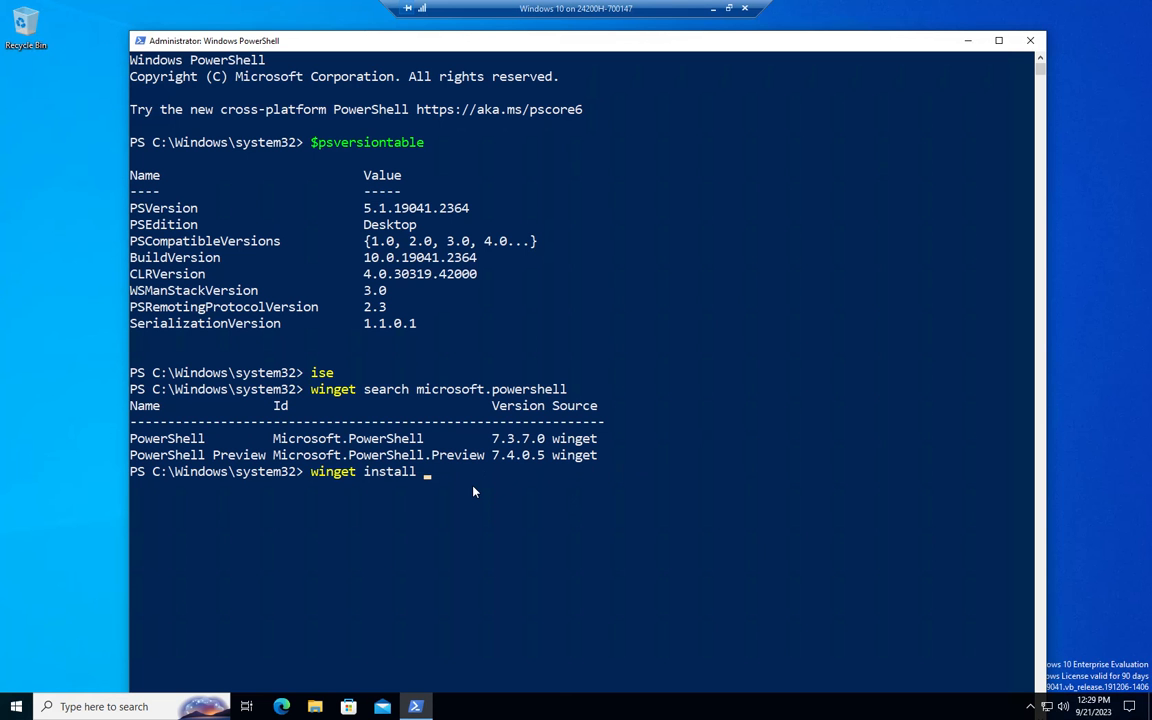
text(microsoft.po)
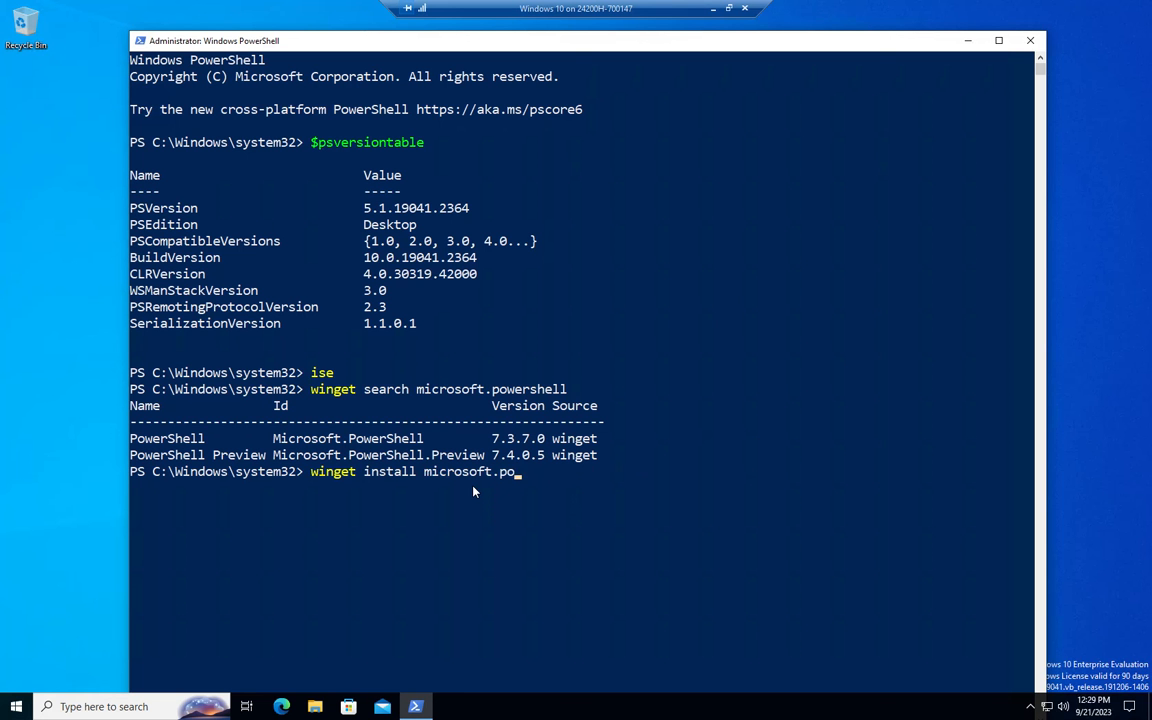
text(wershell)
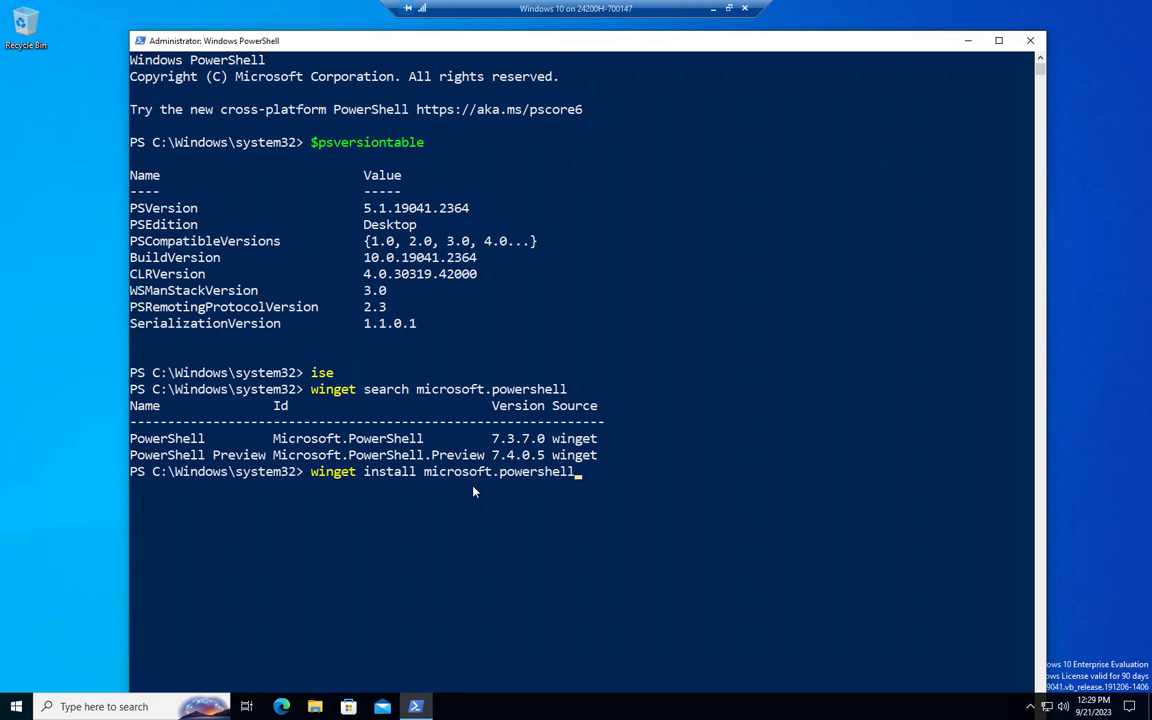
key(Return)
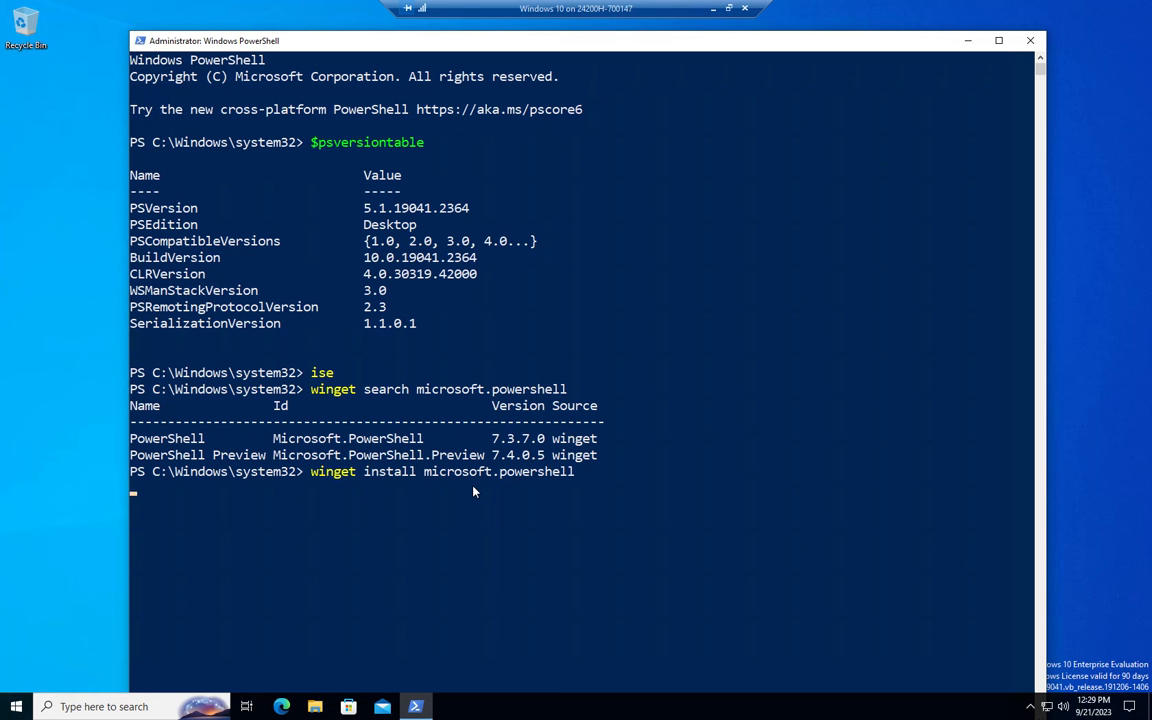
mouse_move(500, 474)
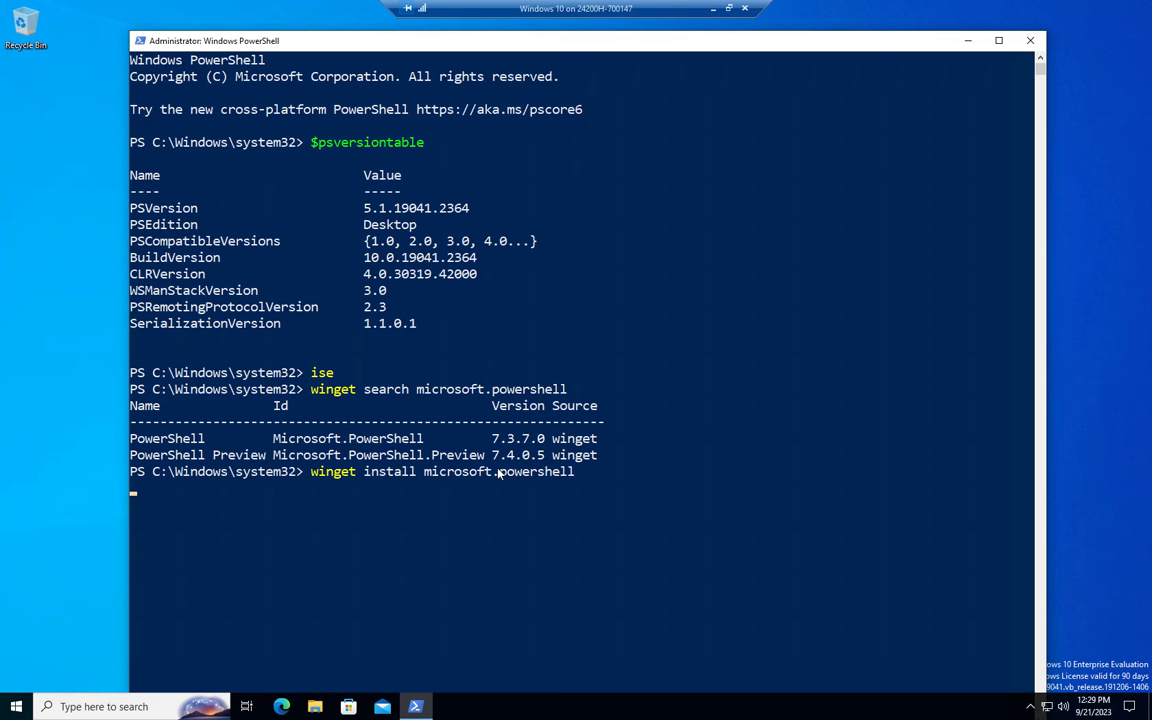
mouse_move(494, 463)
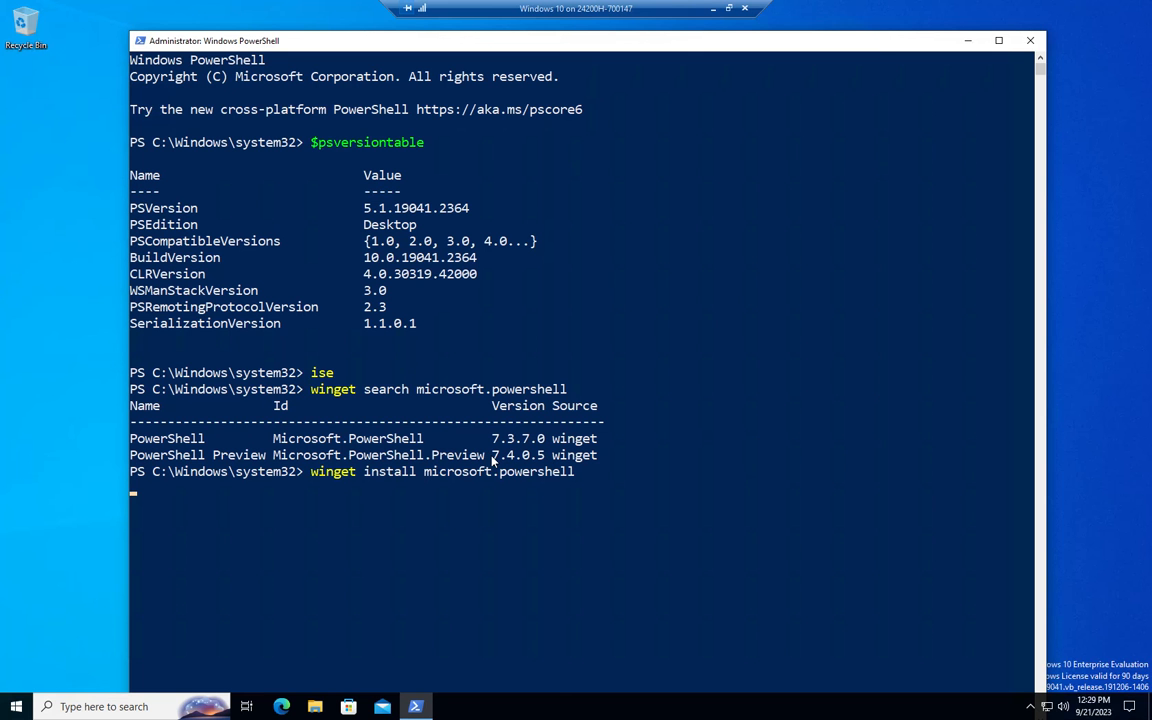
mouse_move(698, 542)
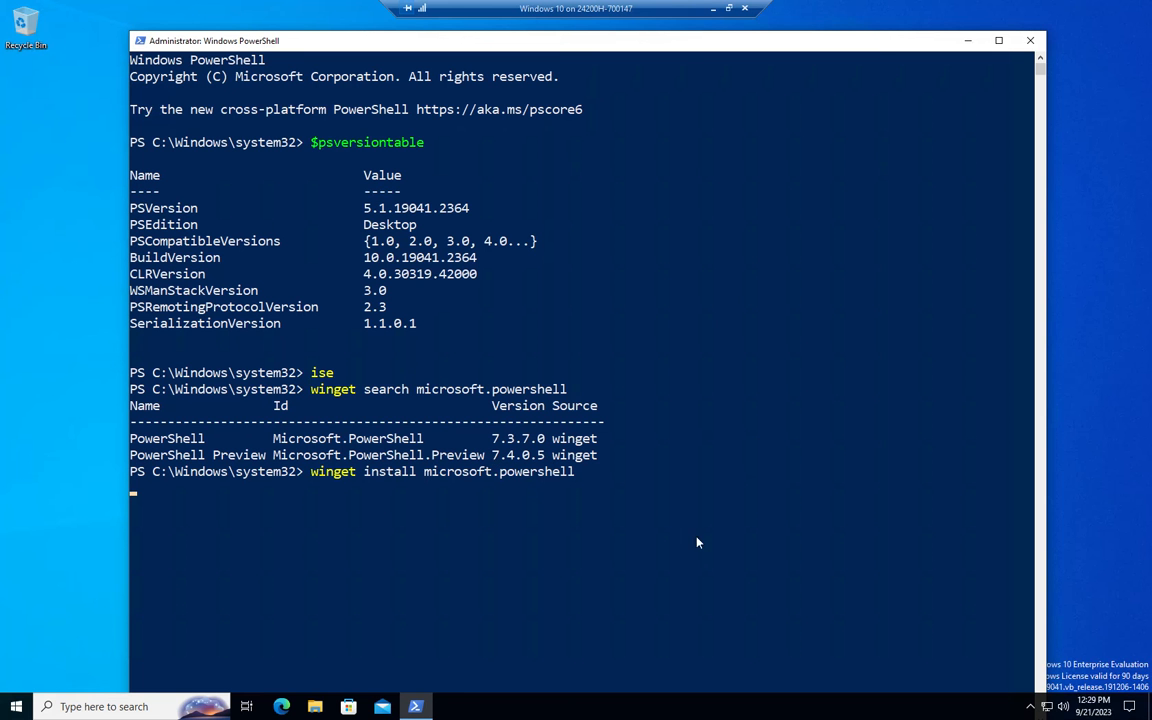
mouse_move(644, 506)
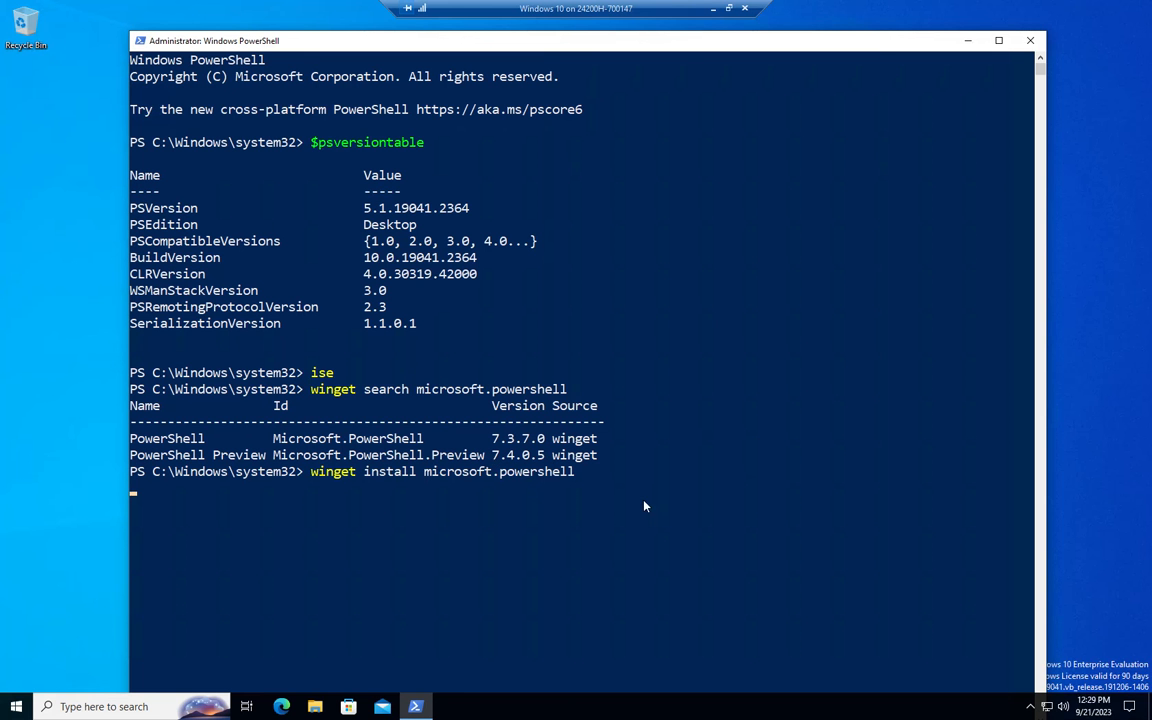
mouse_move(754, 430)
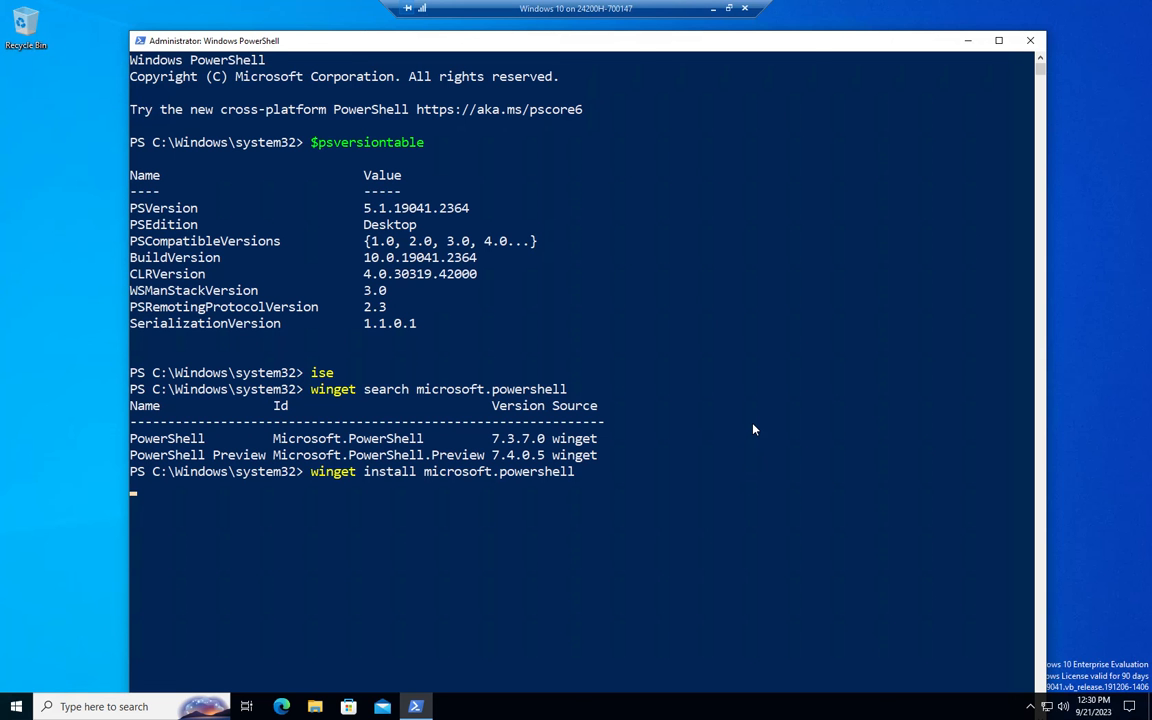
mouse_move(646, 541)
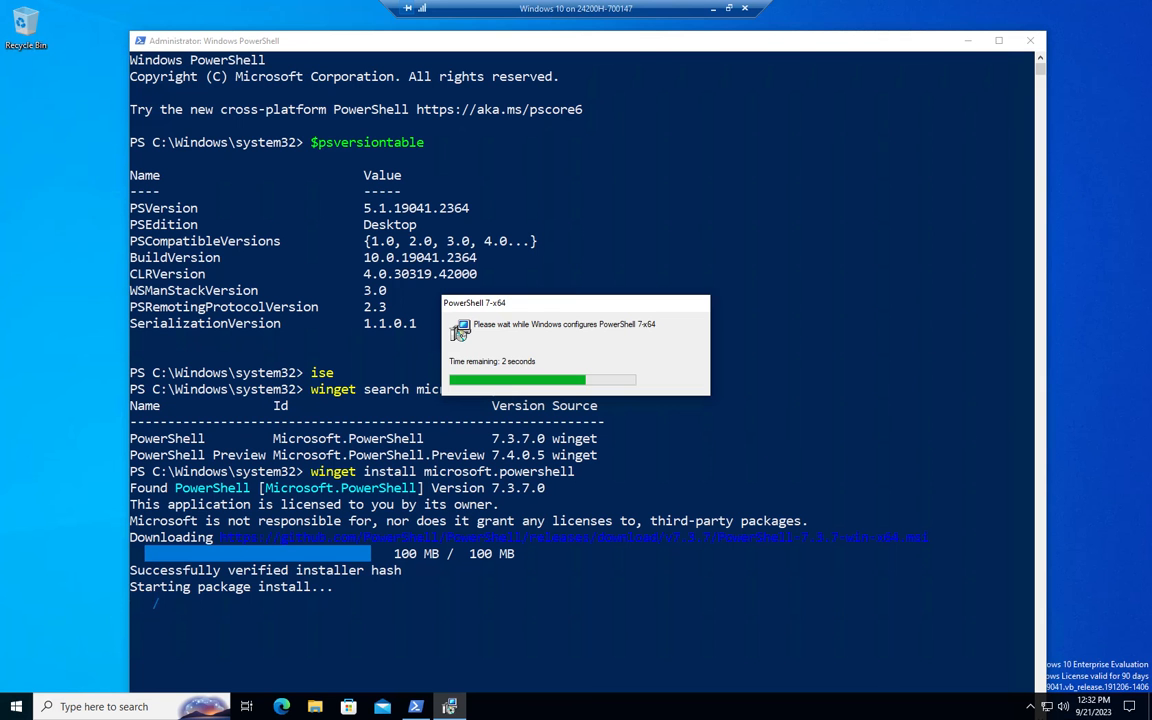
mouse_move(543, 193)
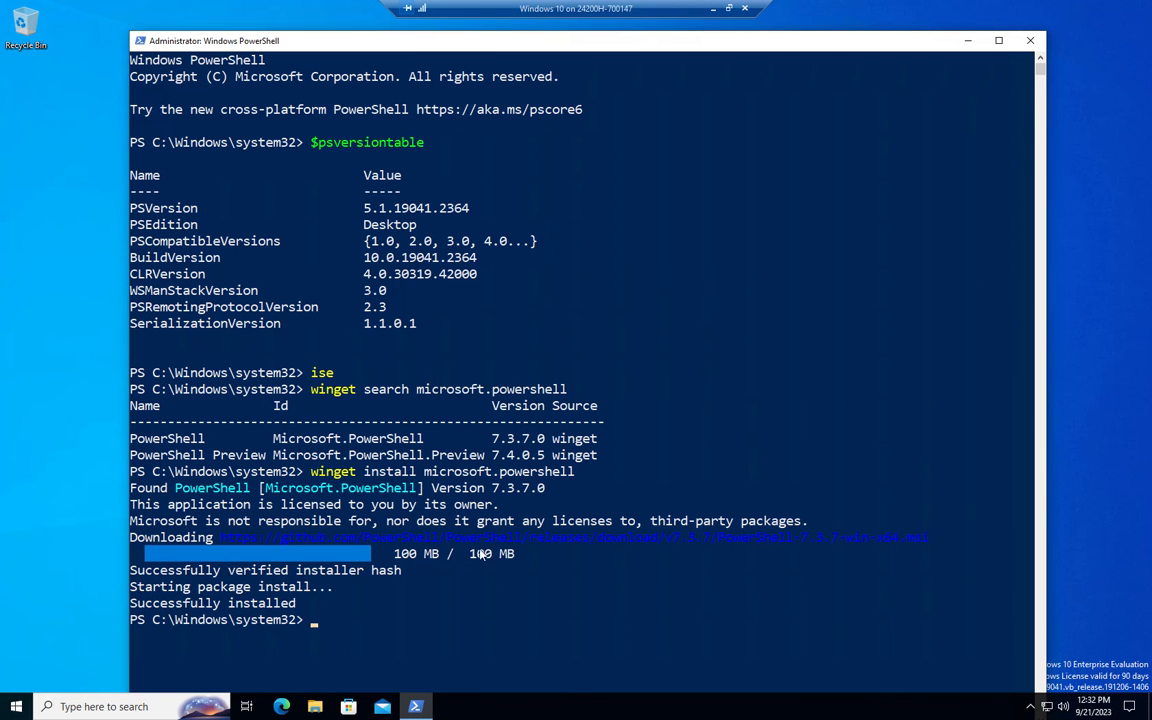
mouse_move(614, 573)
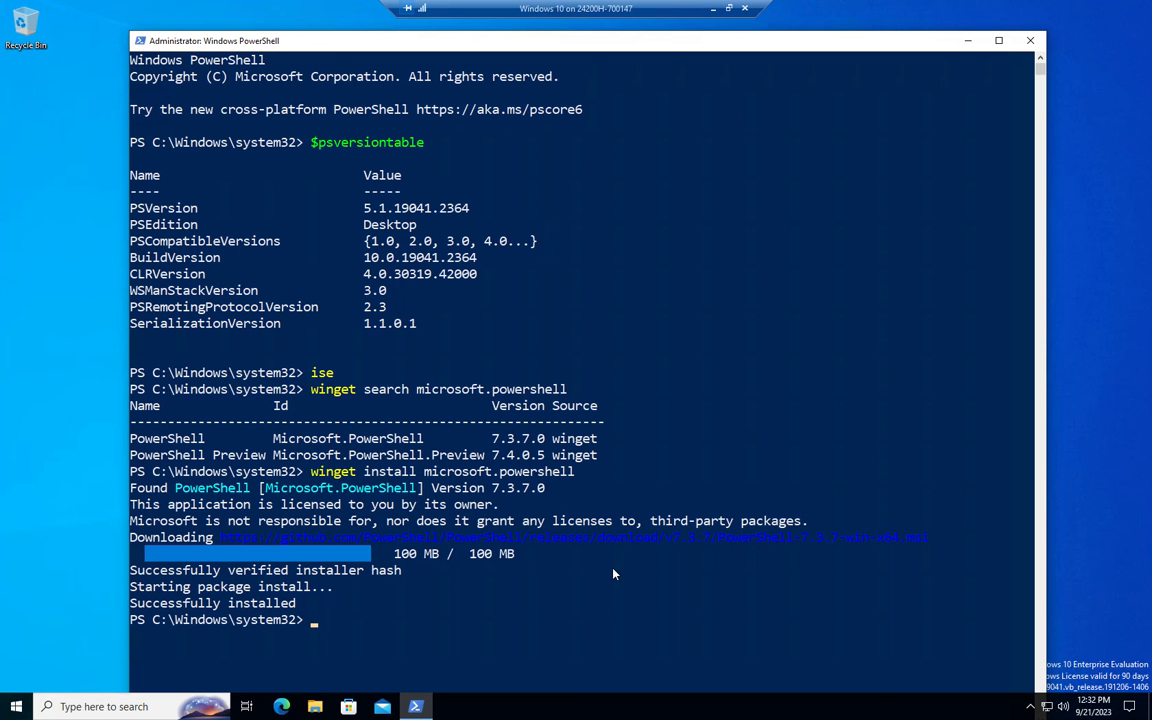
Let the PowerShell 7.3.7 install finish, then start typing 'exit' at the prompt.
text(e)
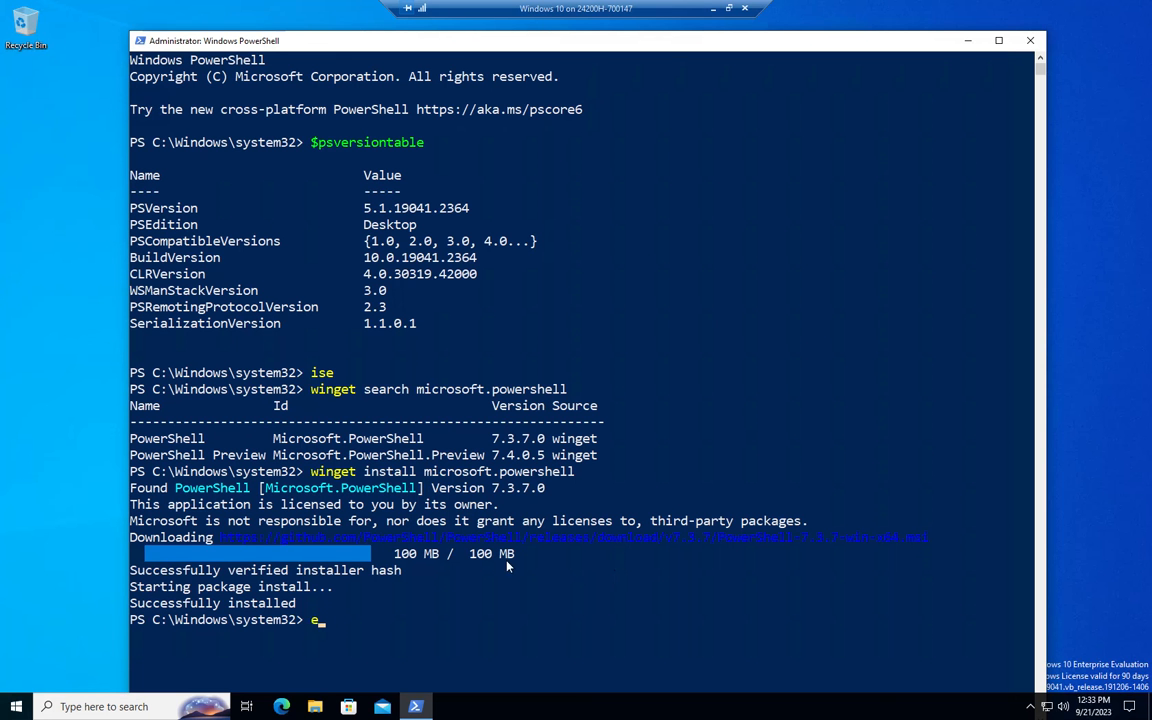
Close the elevated console and search Start for 'power' to find PowerShell 7 (x64).
click(1030, 40)
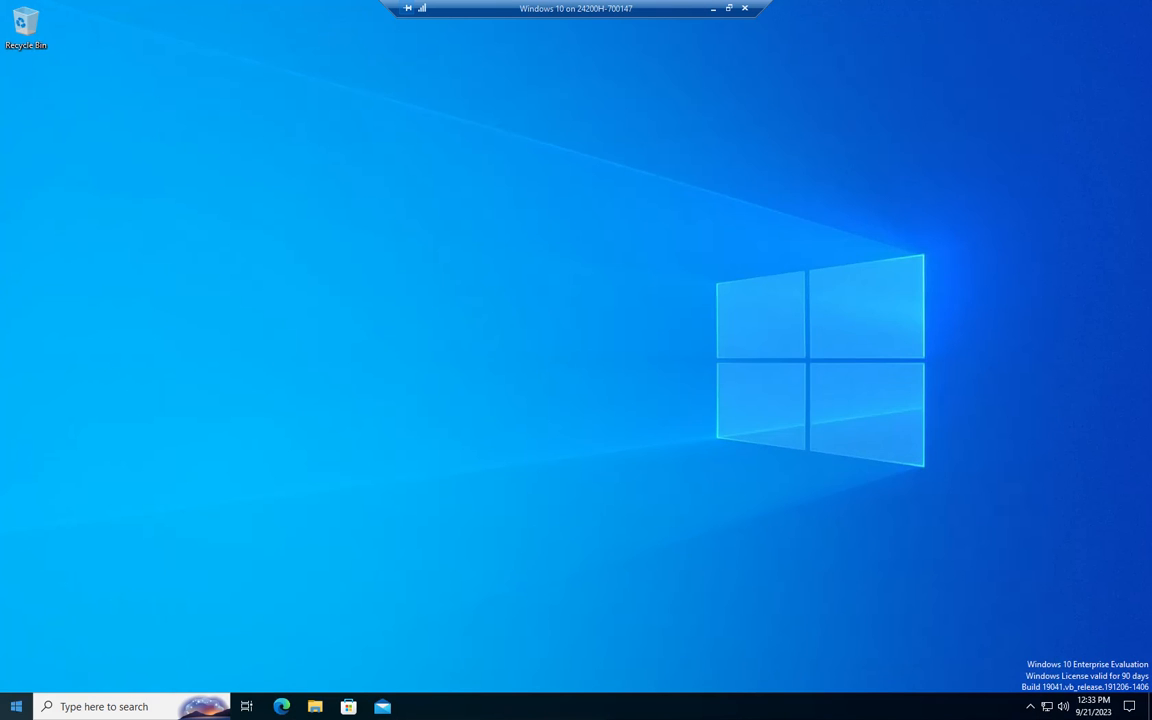
right_click(15, 706)
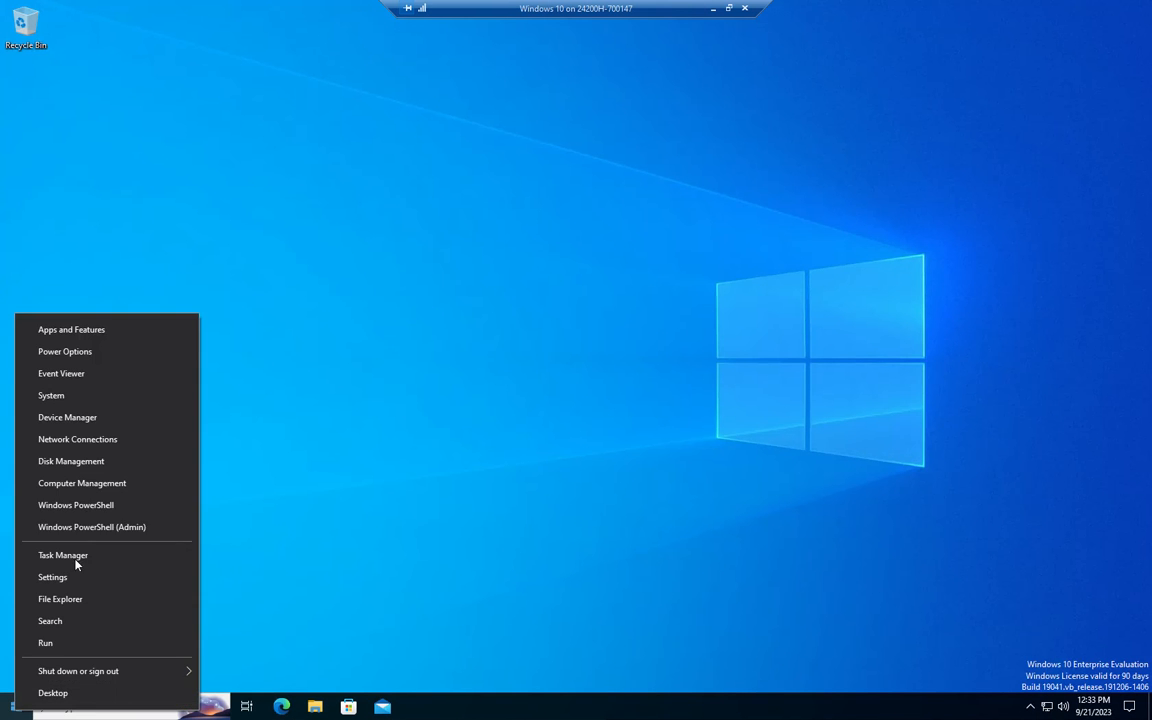
click(234, 612)
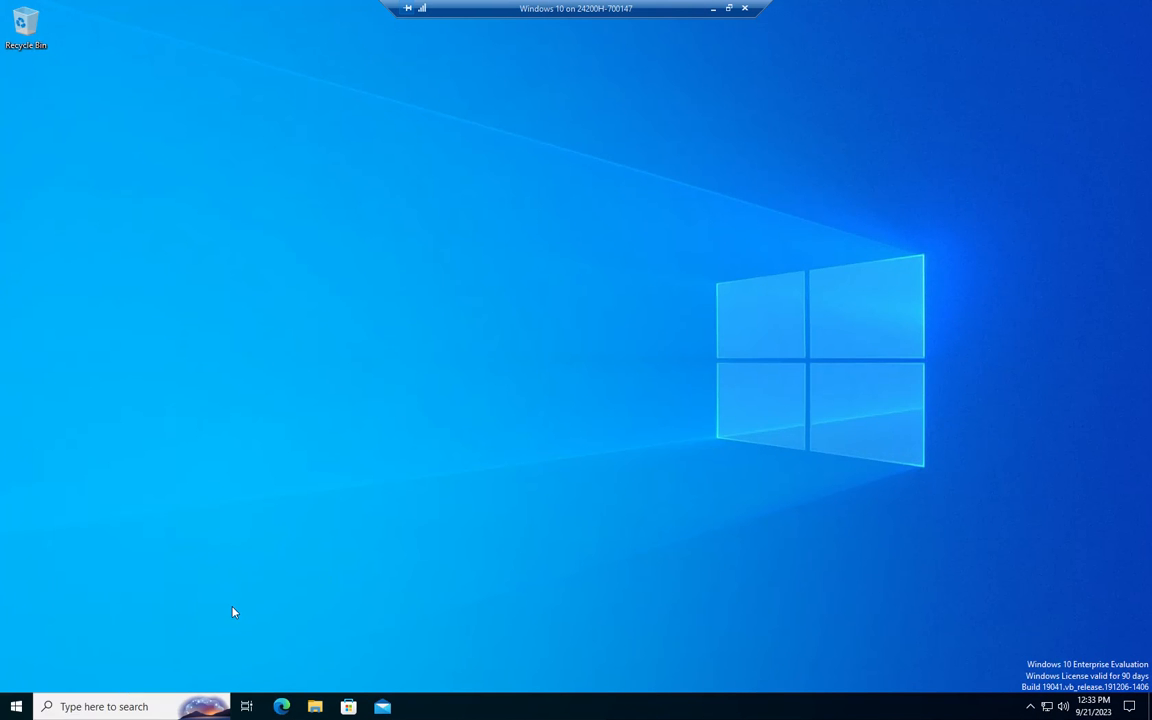
text(powershell)
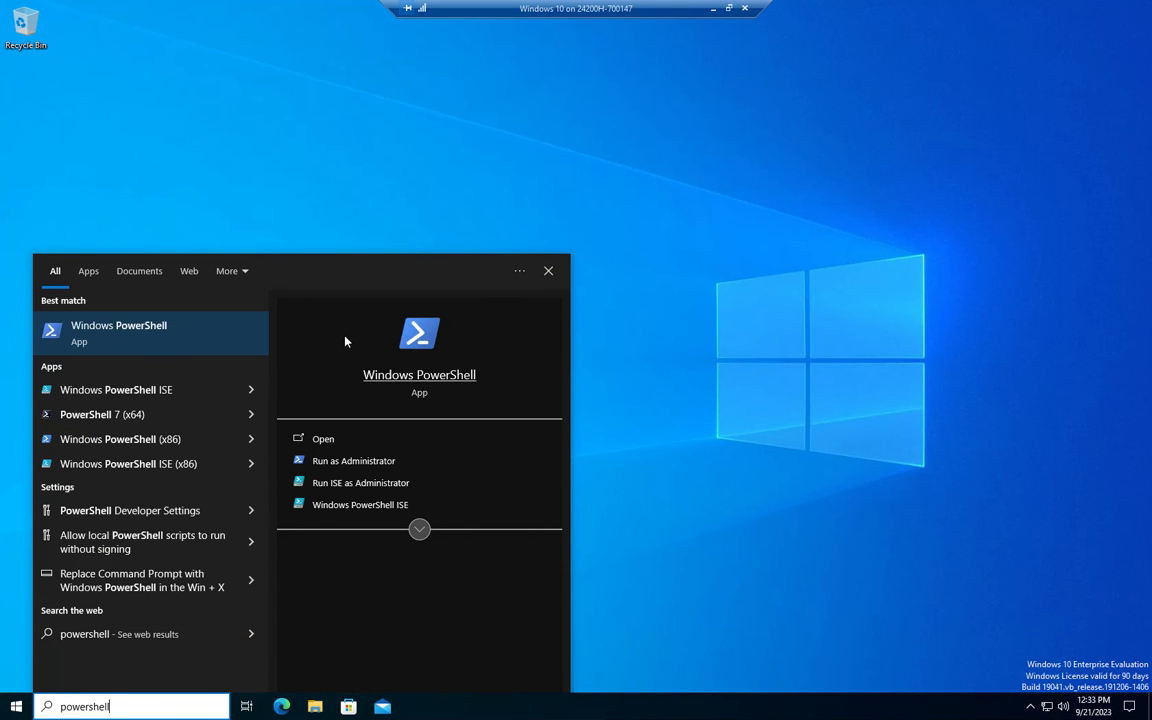
mouse_move(118, 389)
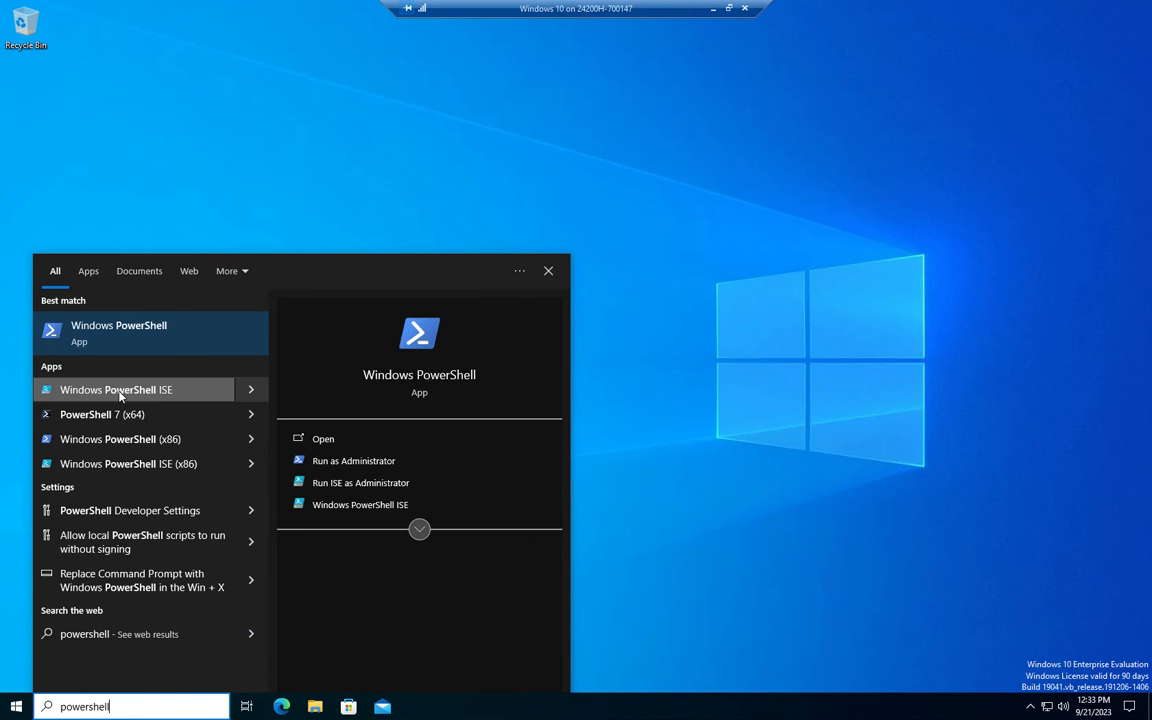
mouse_move(102, 414)
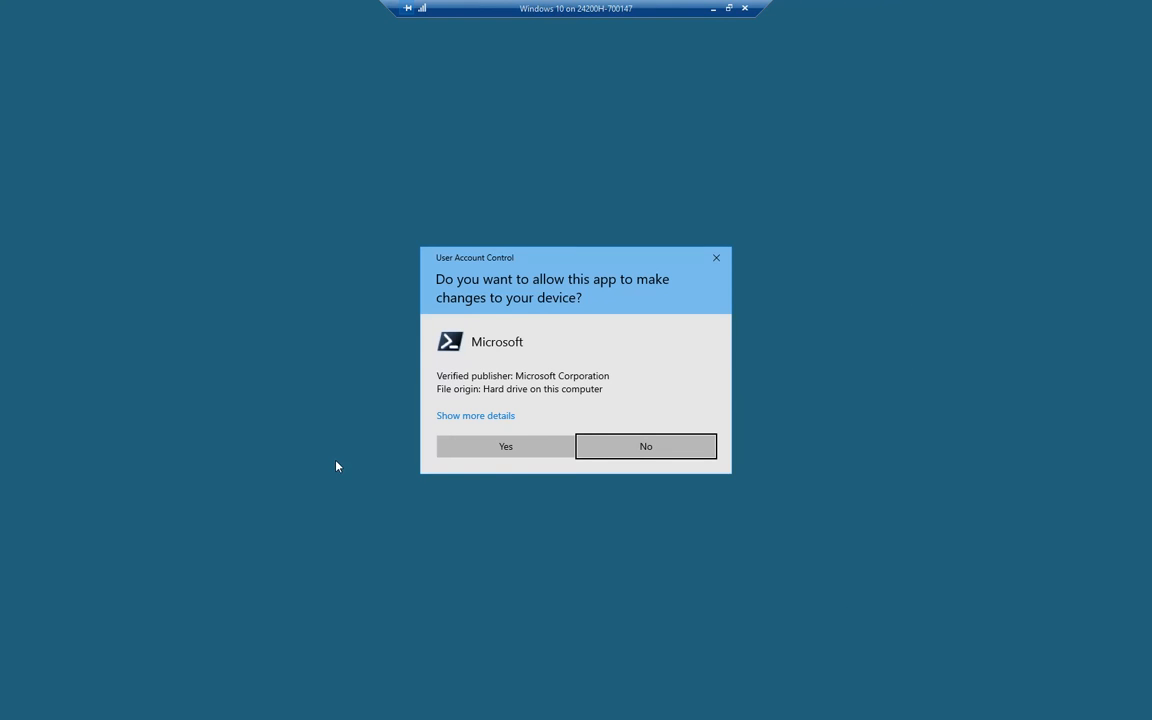
Approve UAC for PowerShell 7 and pick a larger font size in console Properties.
click(504, 446)
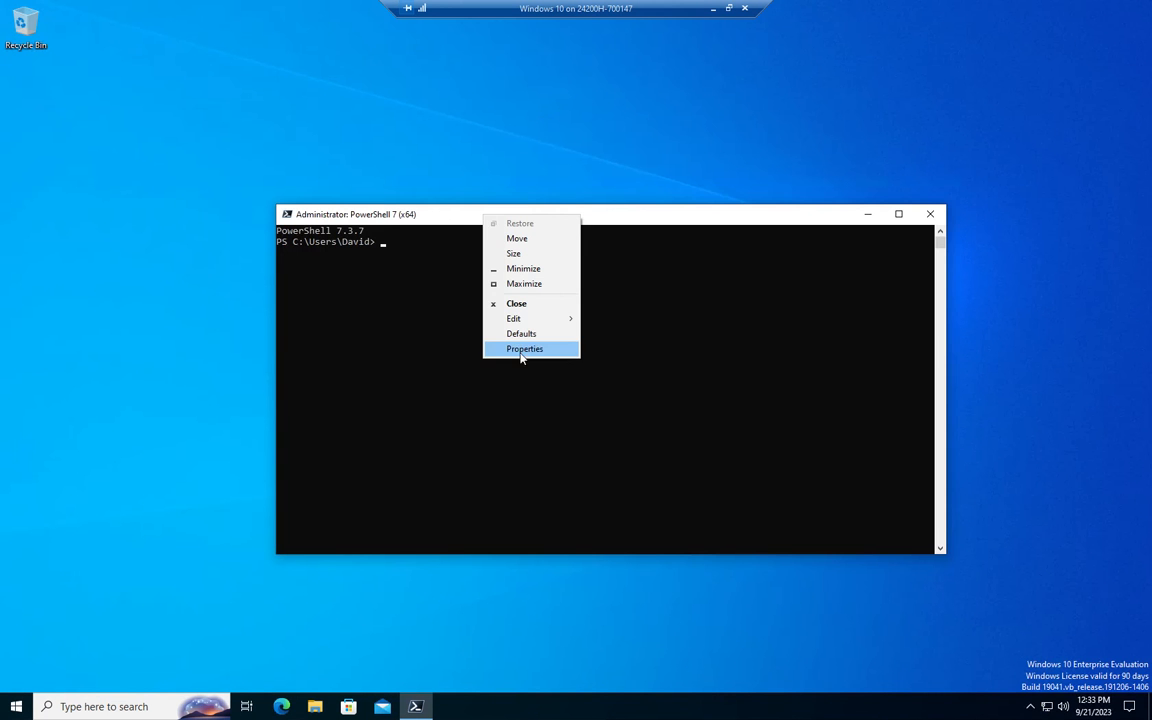
click(525, 349)
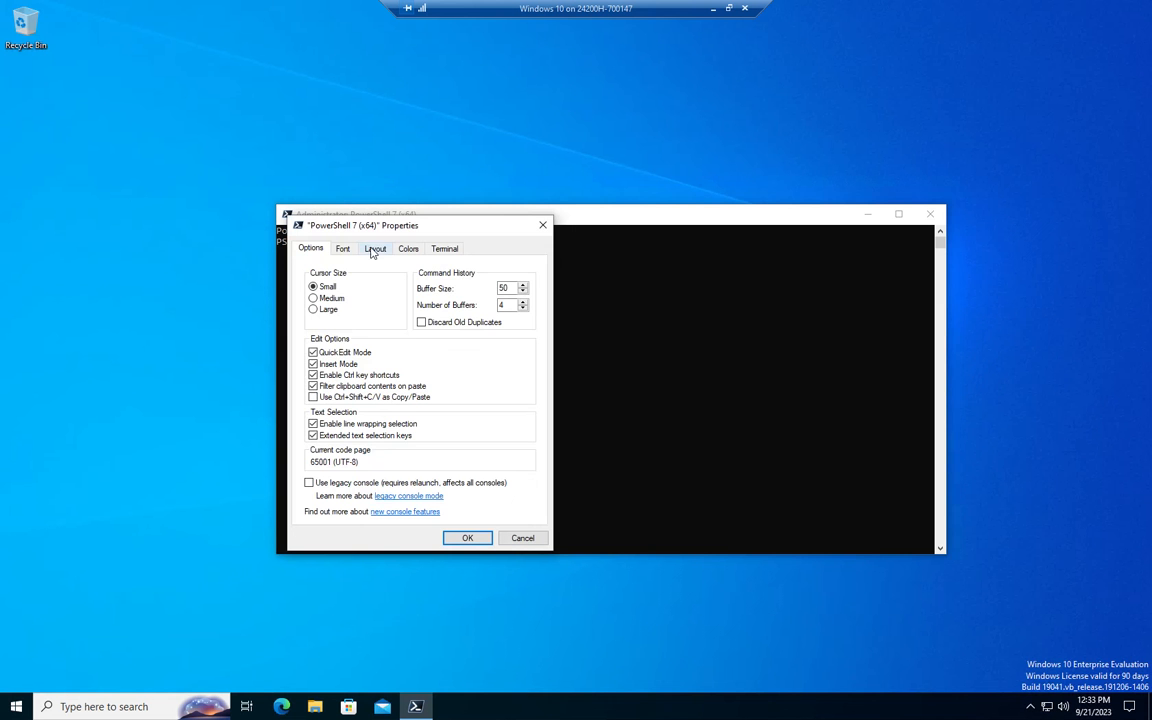
click(342, 248)
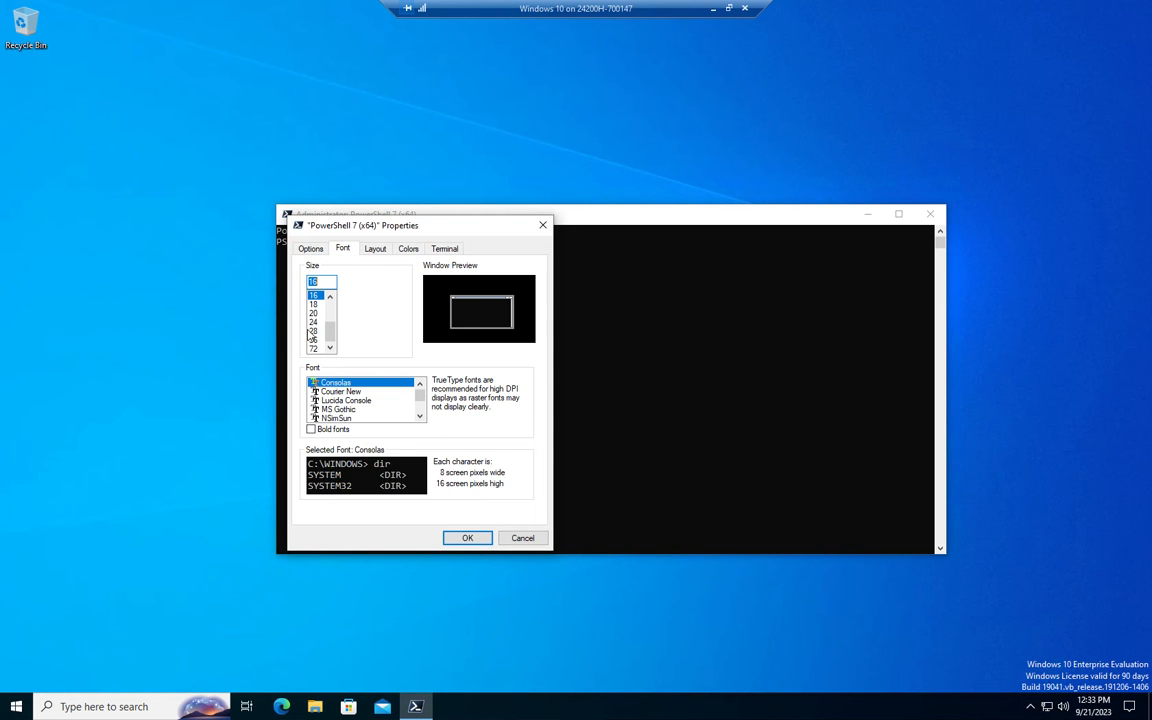
click(467, 538)
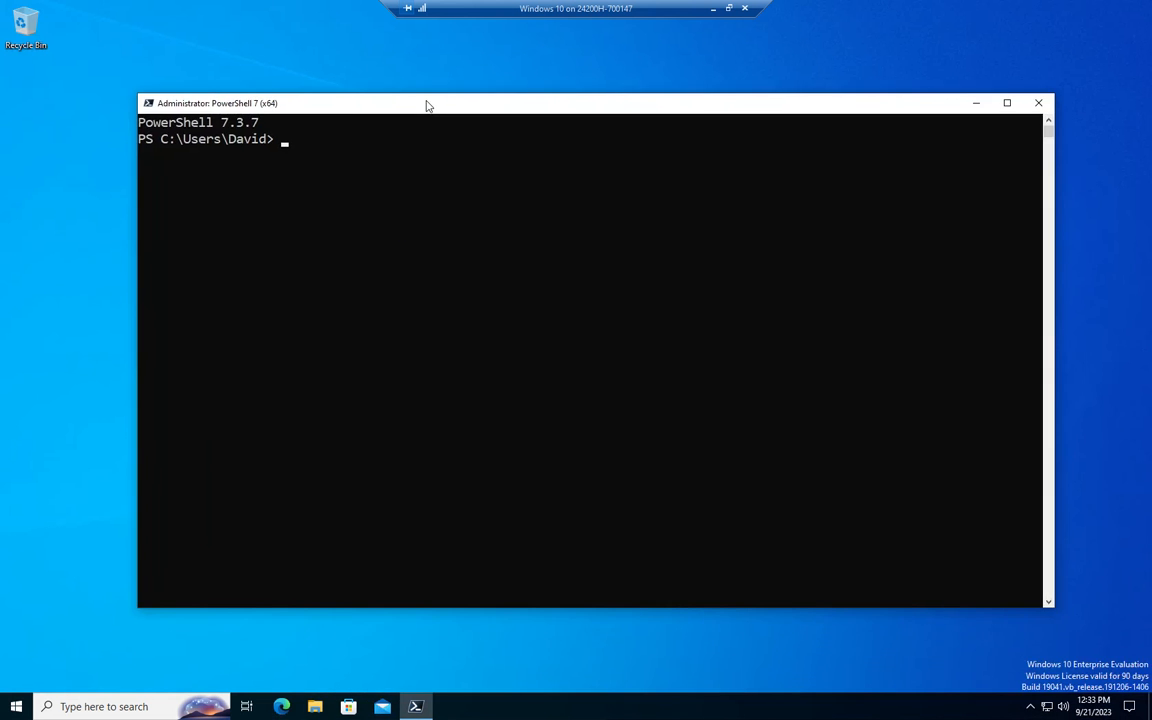
Run $PSVersionTable to show PSVersion 7.3.7, Core edition, on Windows 10.0.19043.
text($psversiontable)
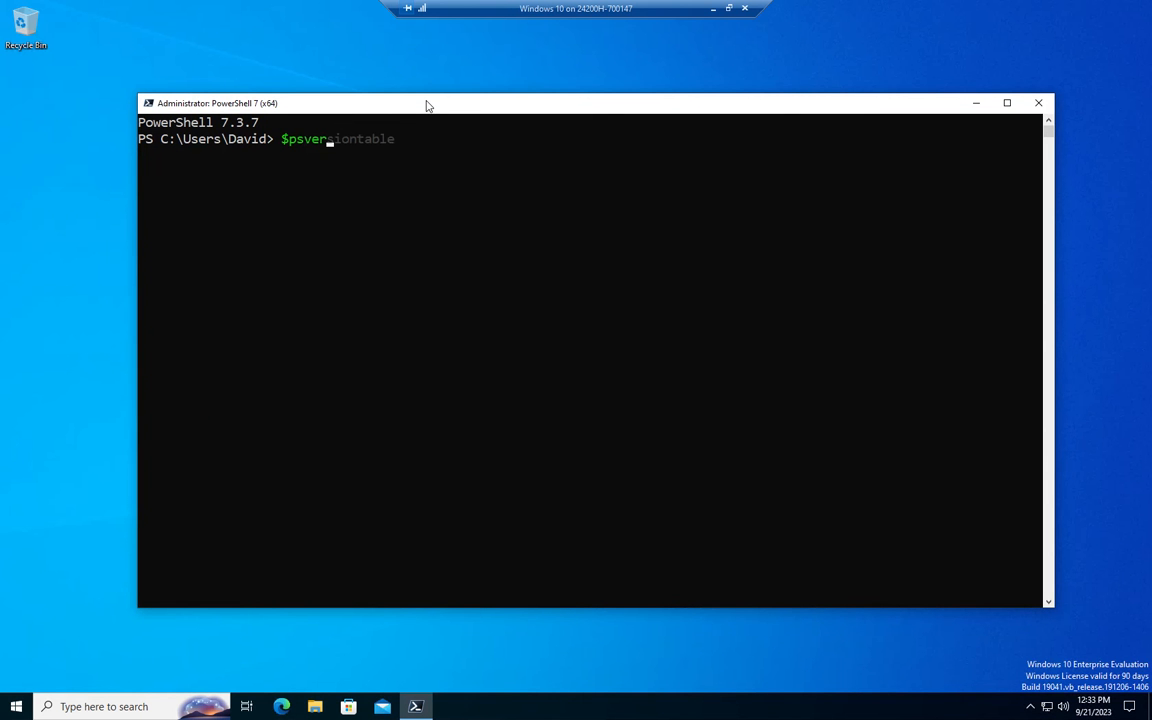
mouse_move(435, 160)
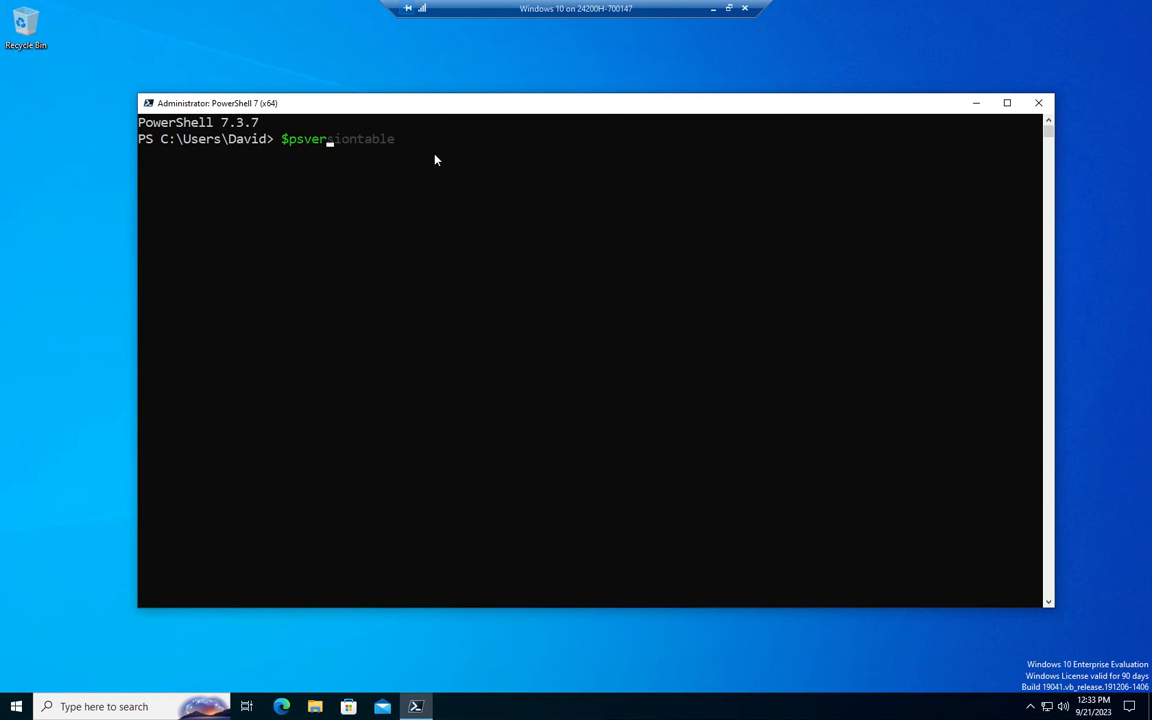
mouse_move(321, 135)
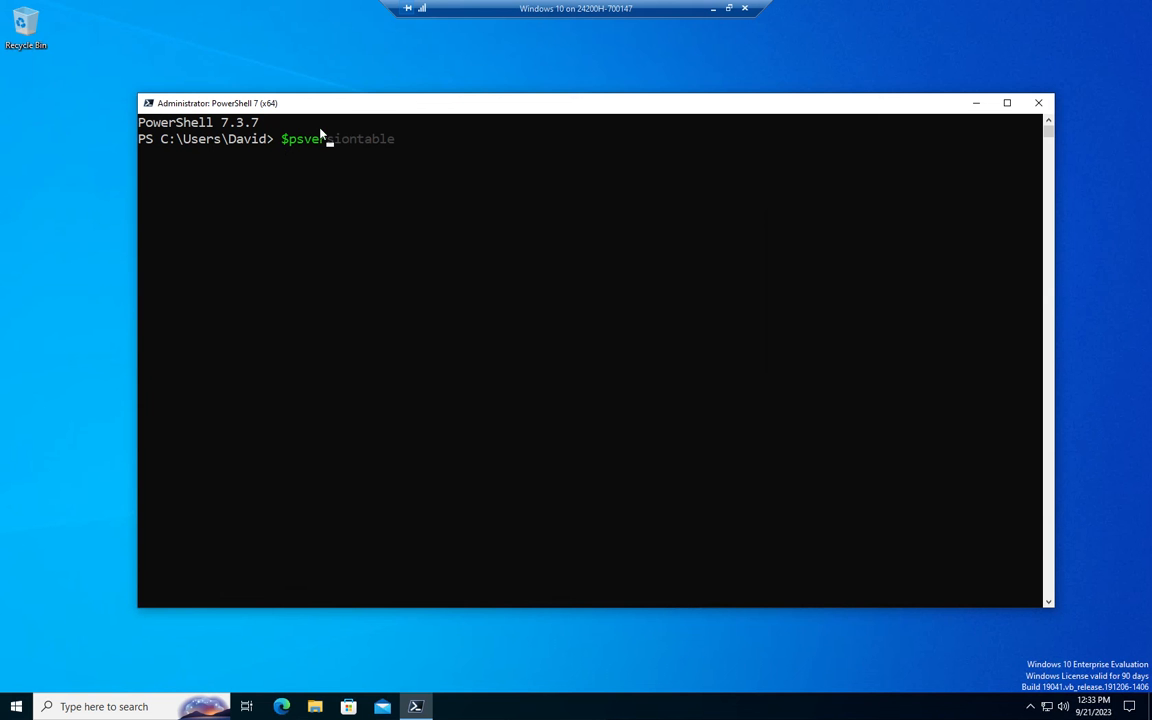
mouse_move(335, 154)
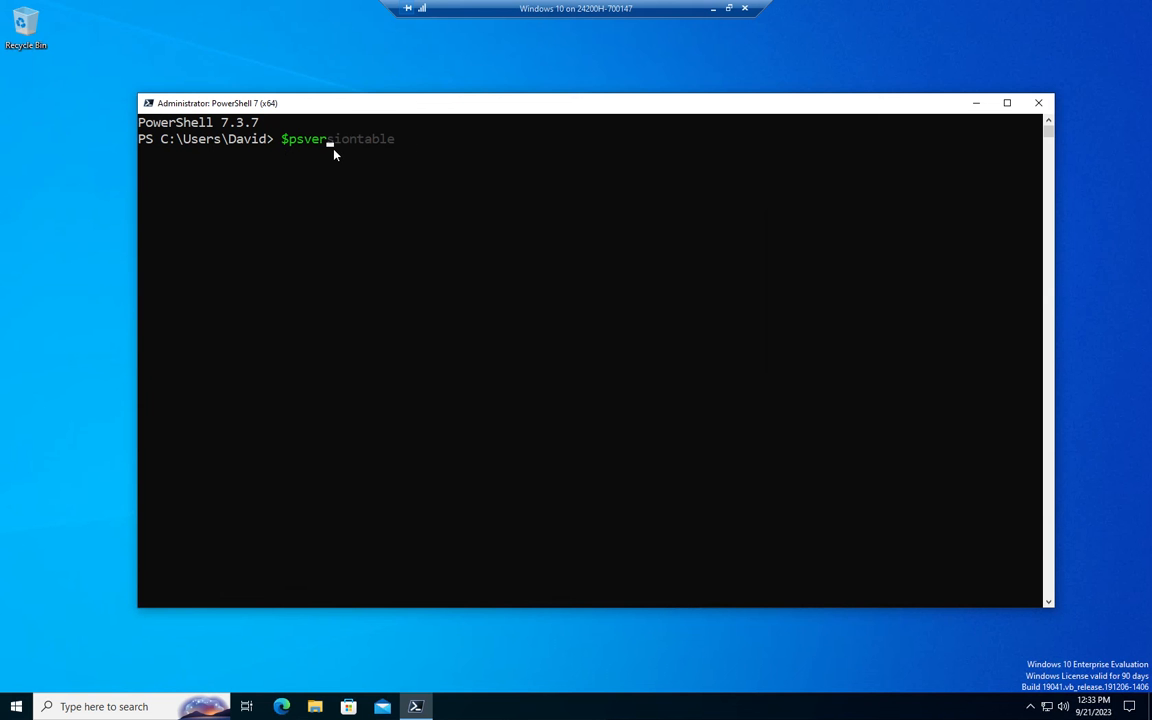
mouse_move(325, 143)
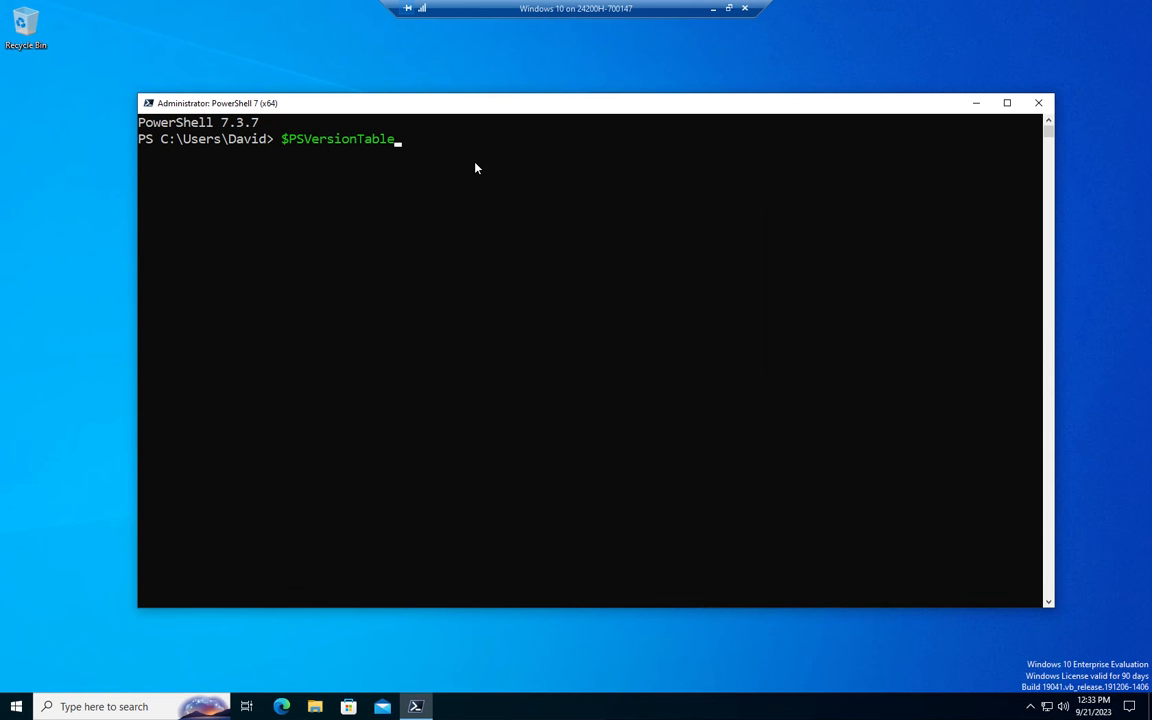
key(Return)
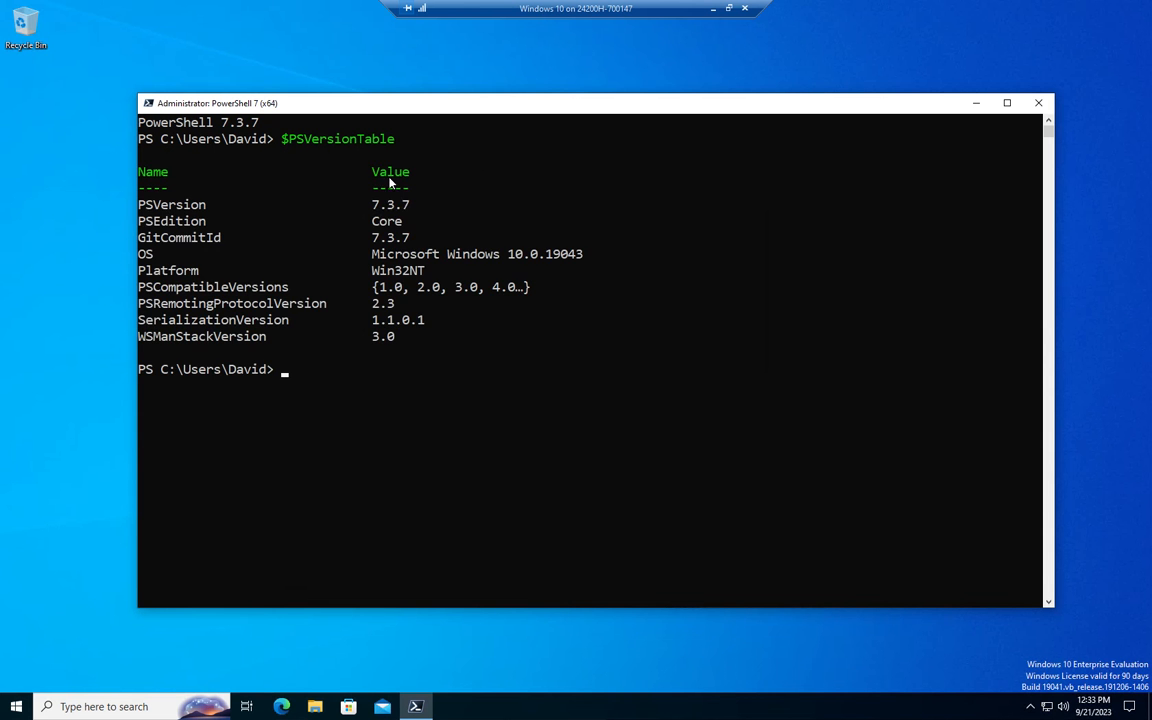
mouse_move(447, 223)
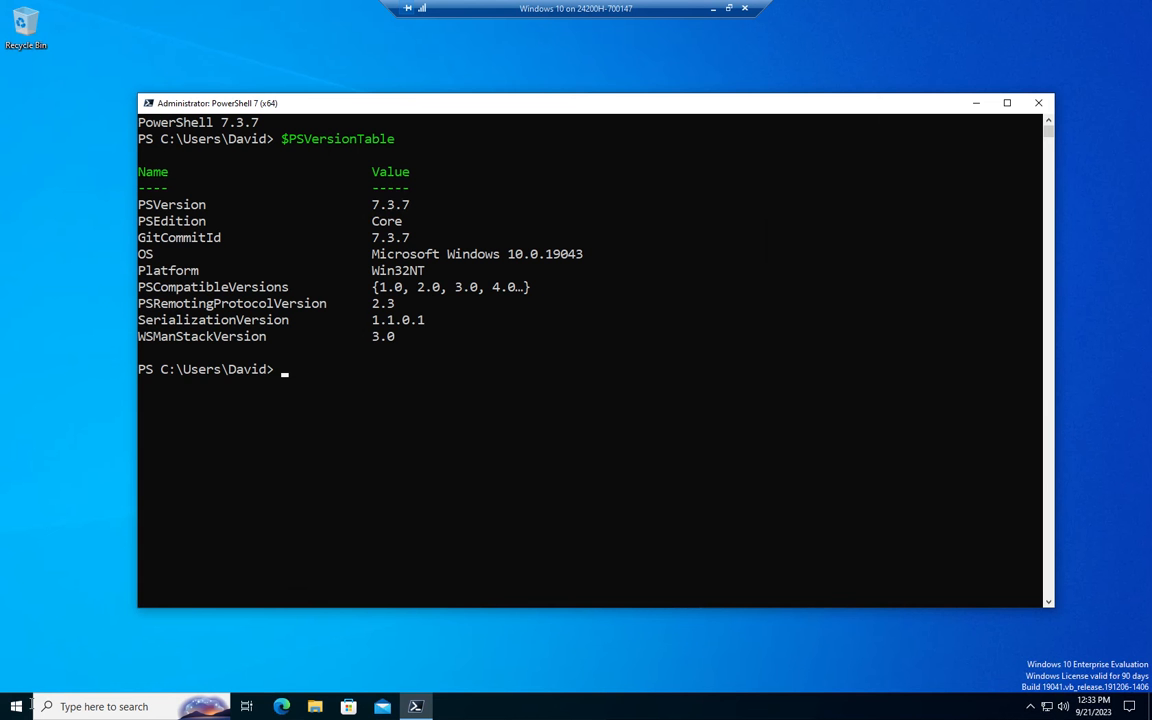
Open an elevated Windows PowerShell and run $psversiontable, showing 5.1.19041.2364 Desktop edition.
right_click(15, 706)
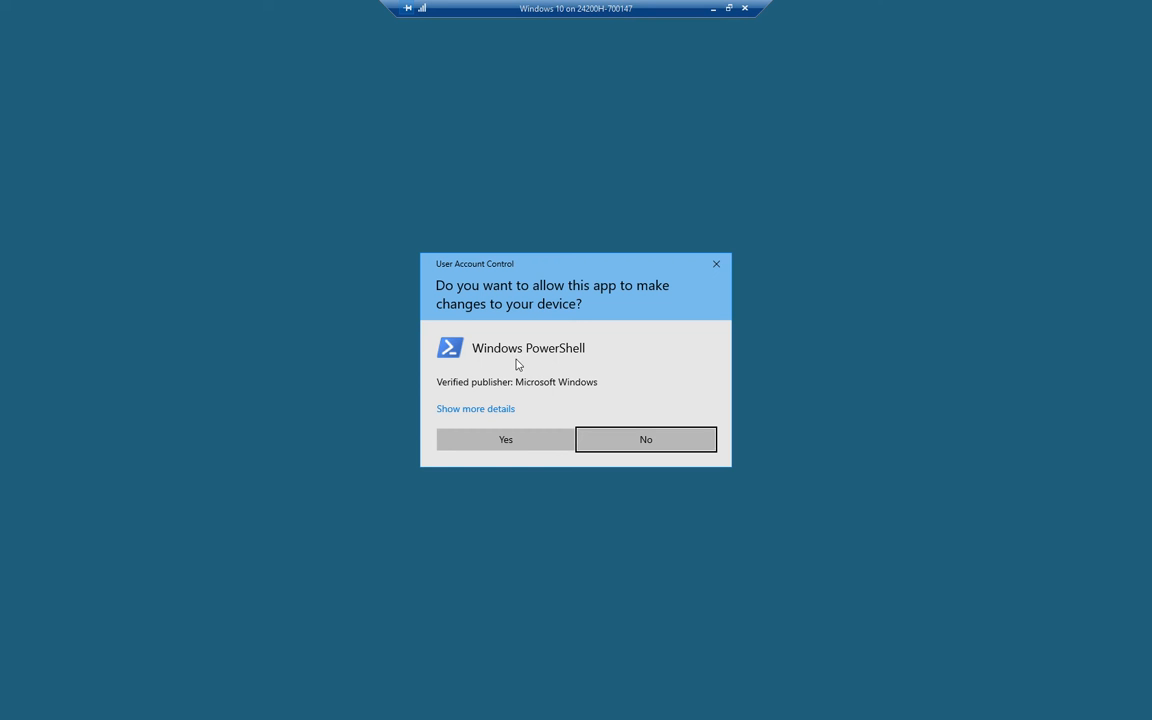
click(504, 439)
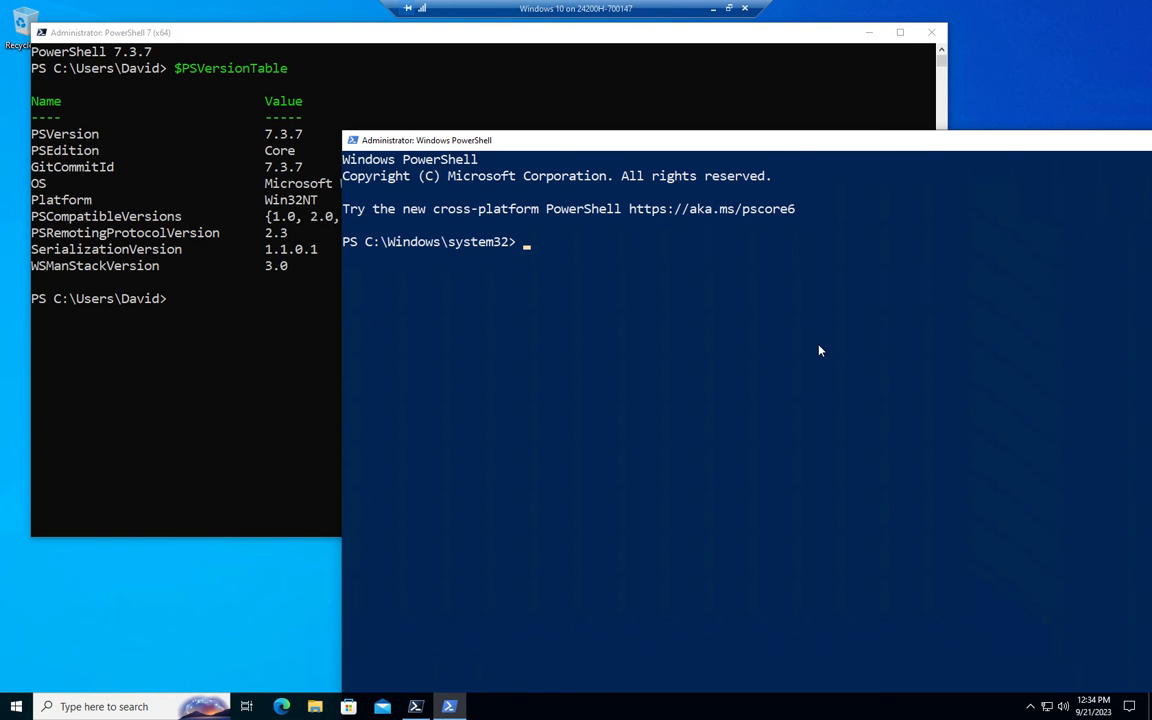
text($psversion)
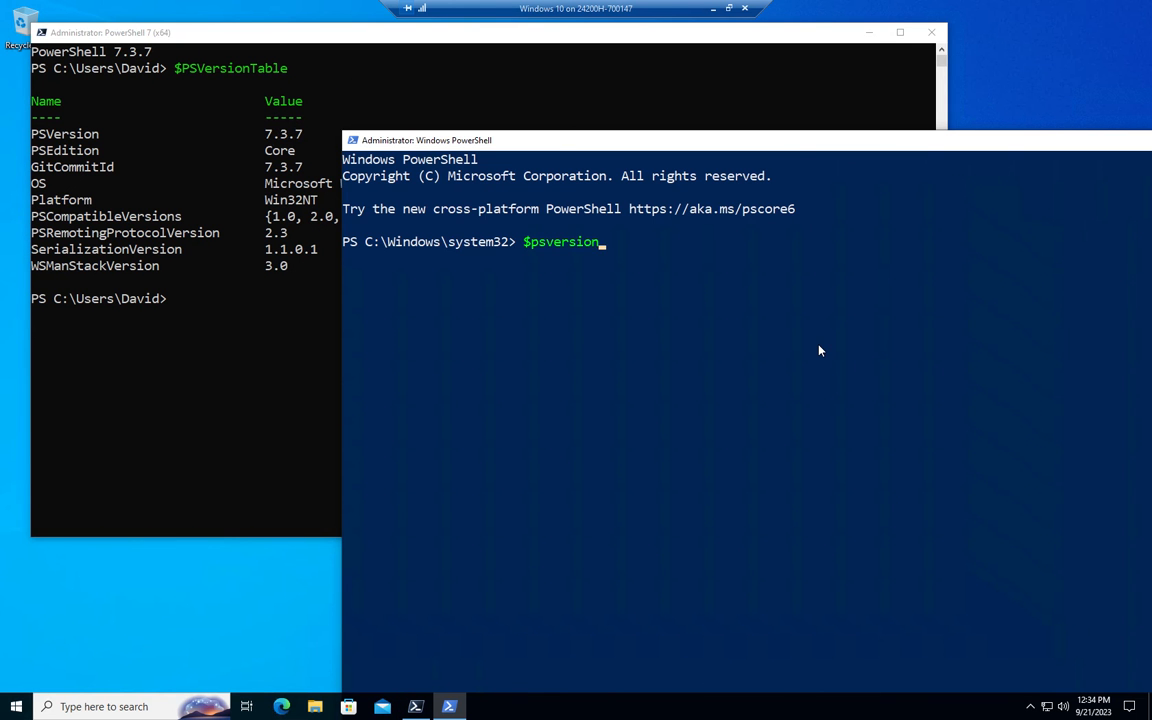
key(Return)
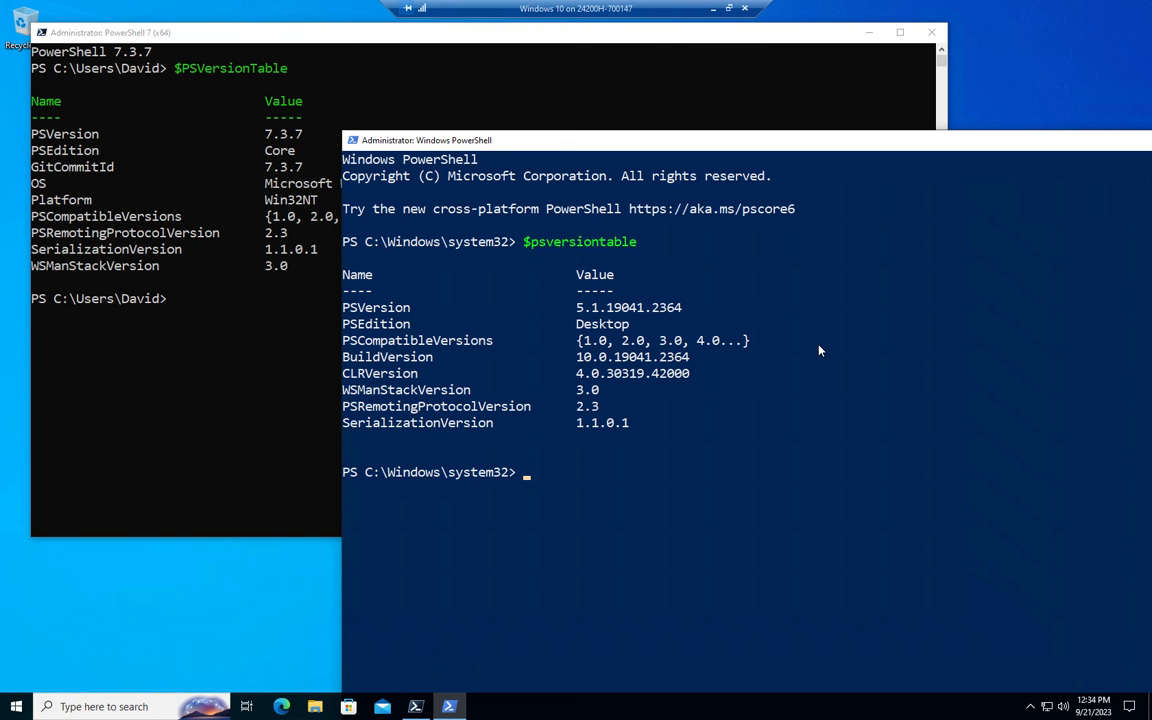
mouse_move(918, 118)
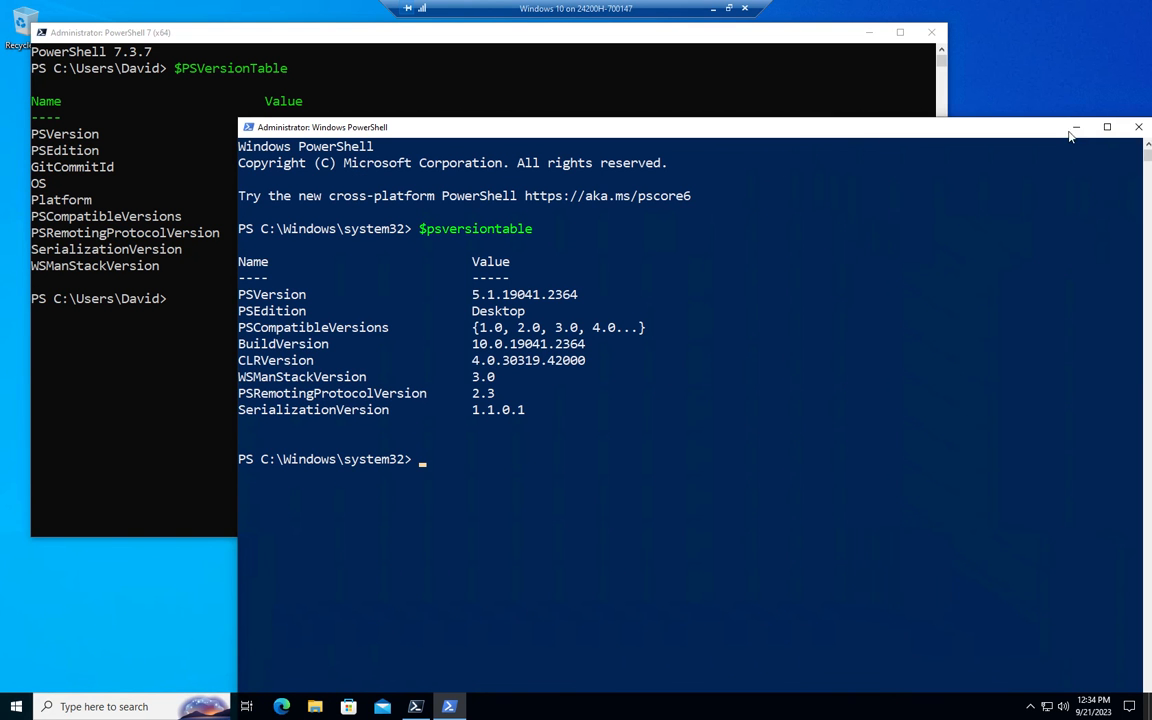
mouse_move(1138, 127)
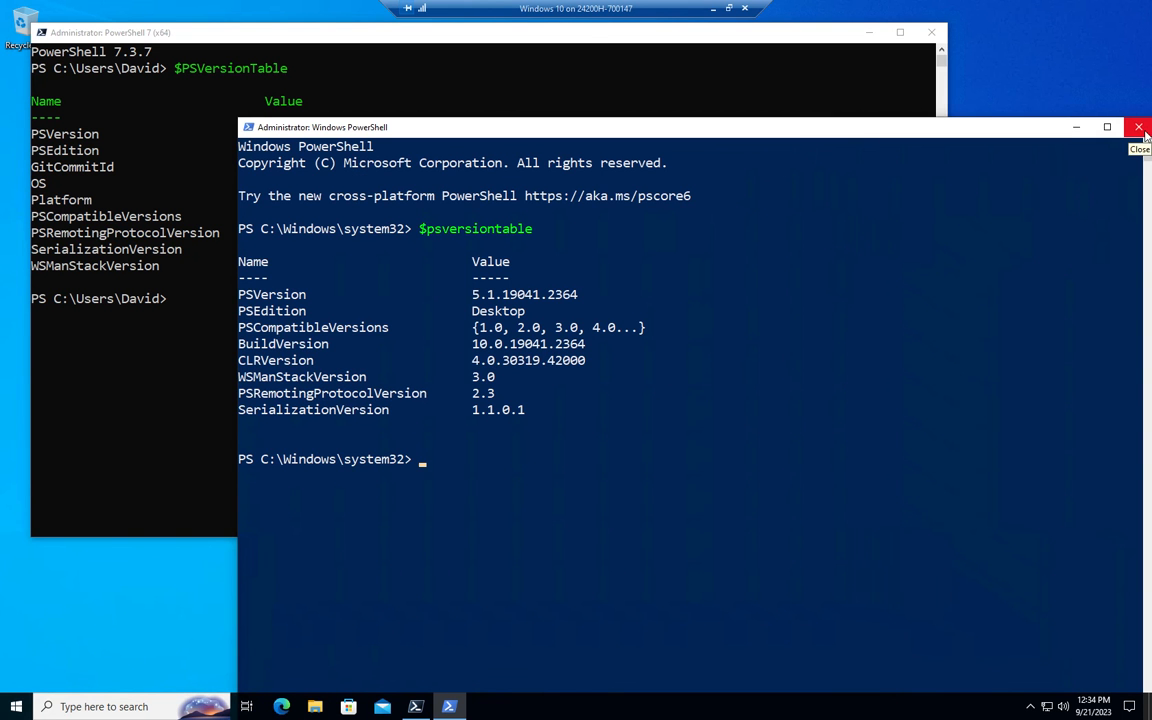
Close the 5.1 console, run 'ise' in PowerShell 7 (not recognized), then close it.
click(1138, 127)
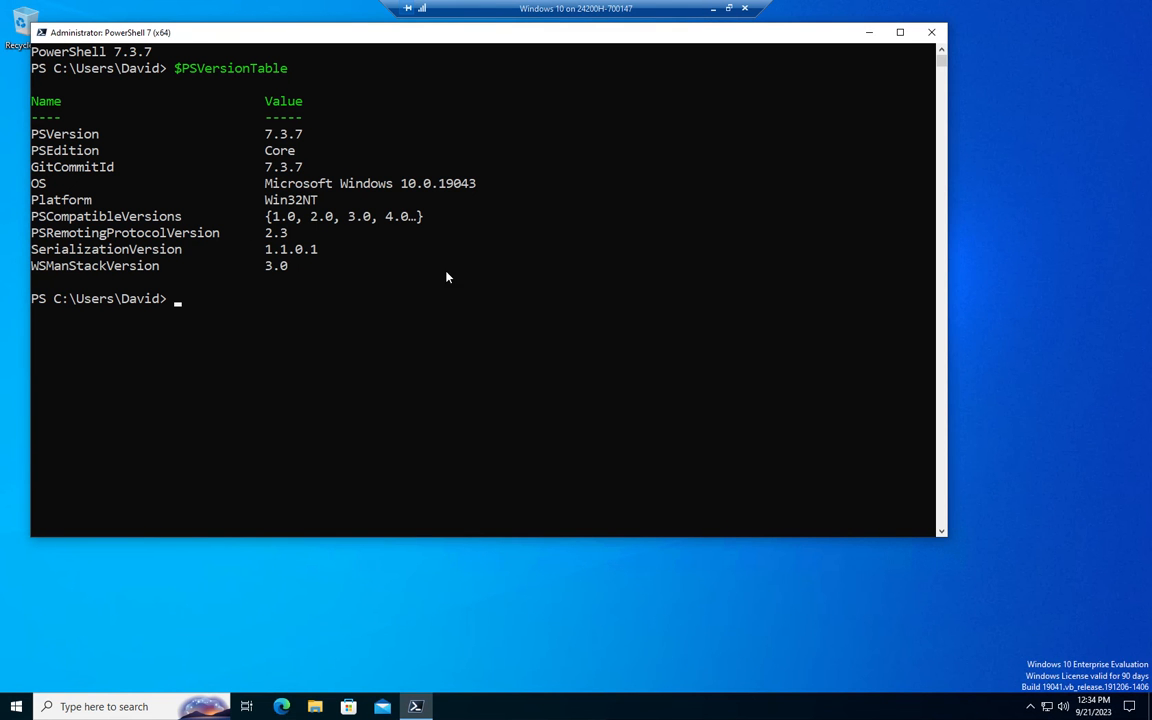
mouse_move(404, 339)
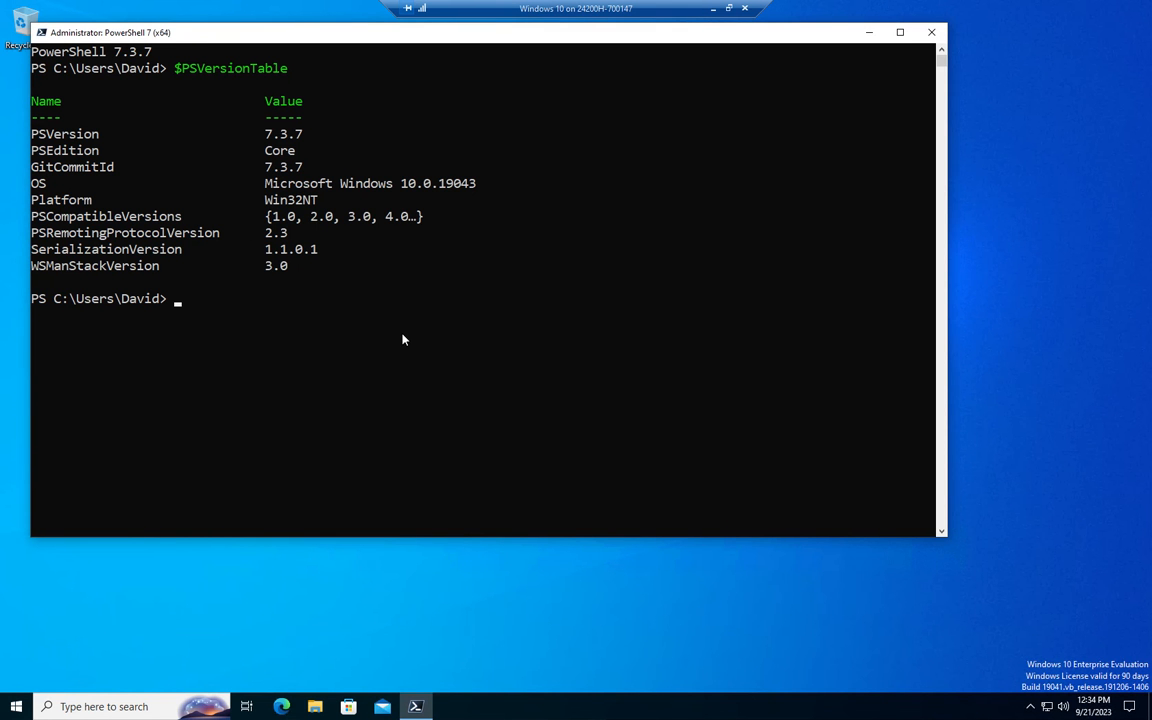
text(ise)
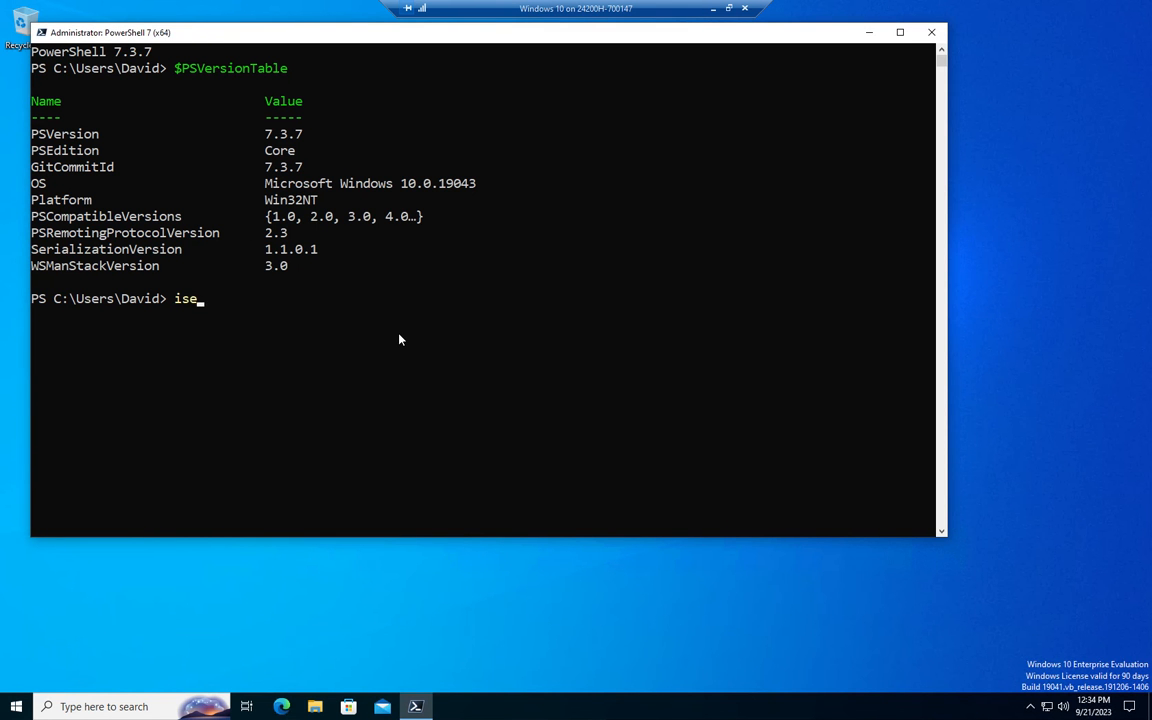
key(Return)
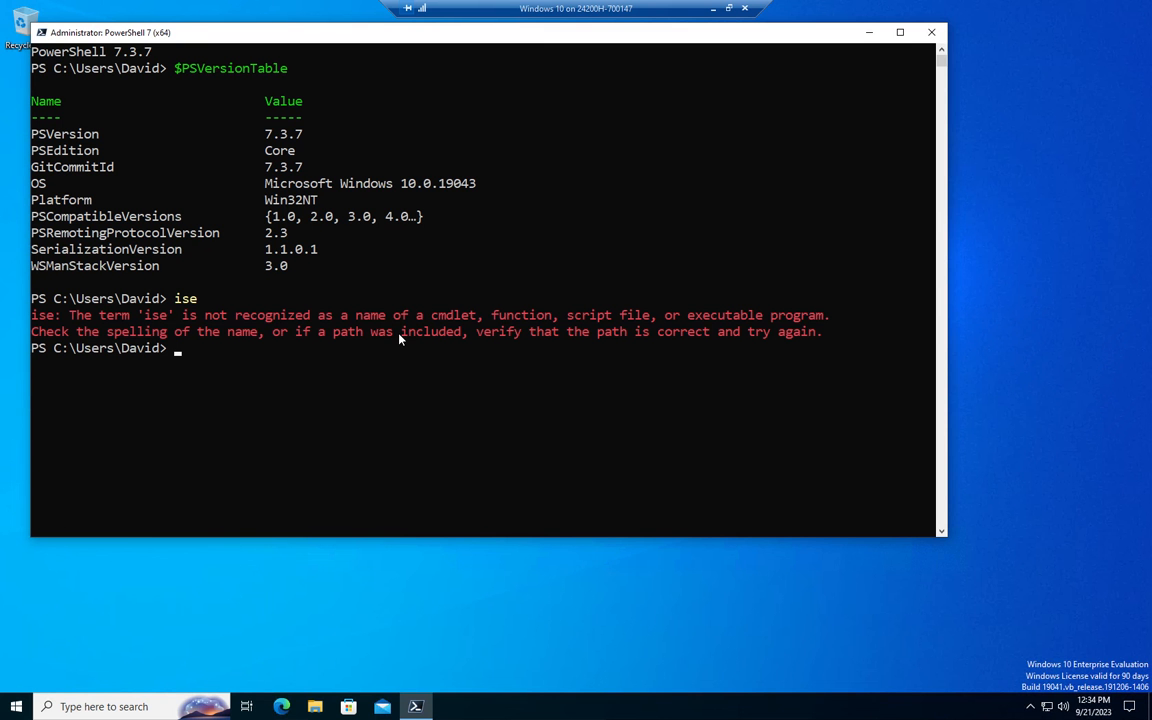
mouse_move(267, 381)
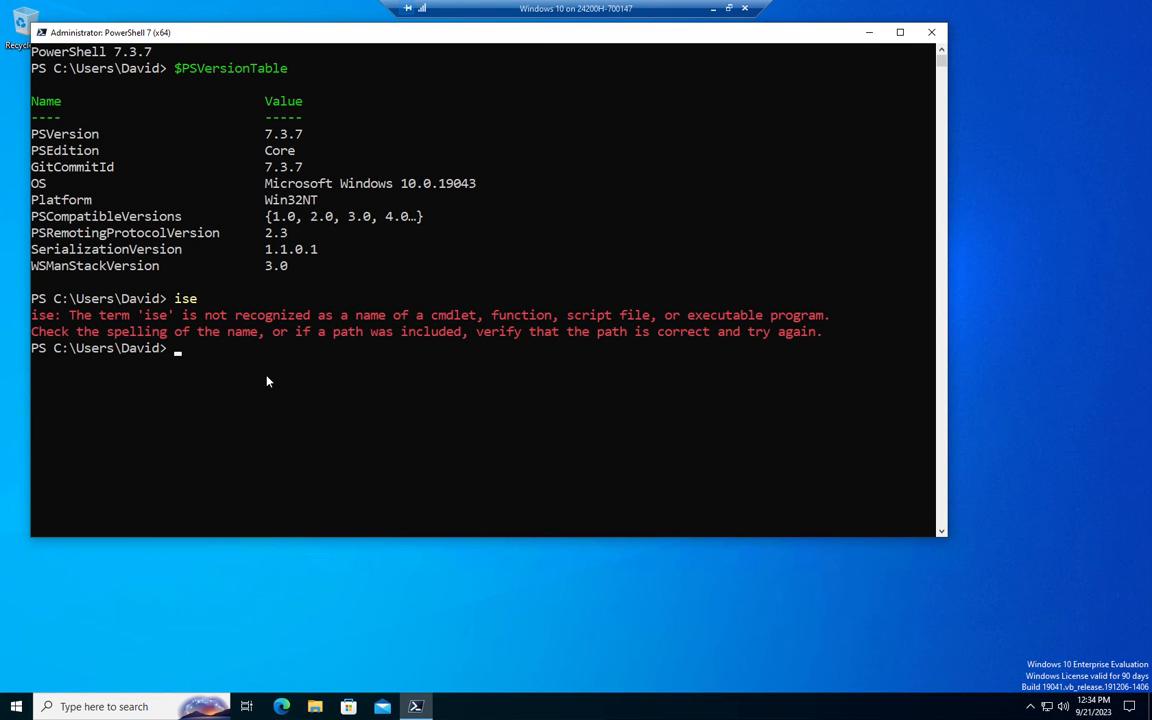
mouse_move(655, 377)
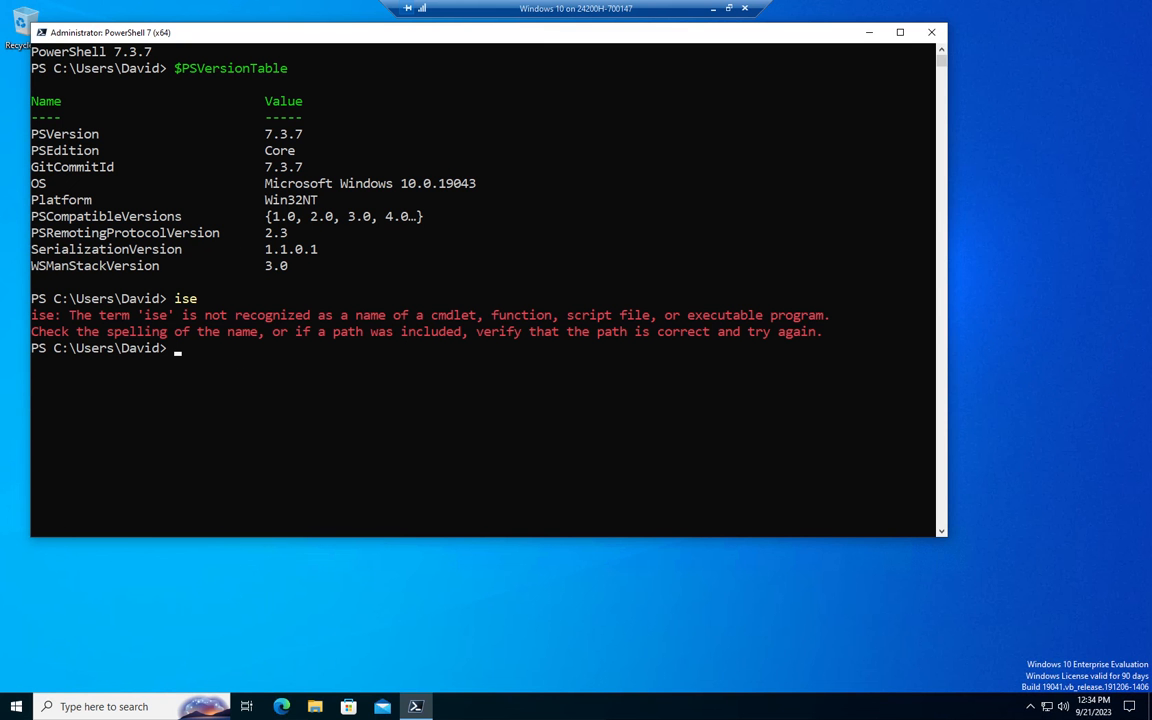
mouse_move(934, 33)
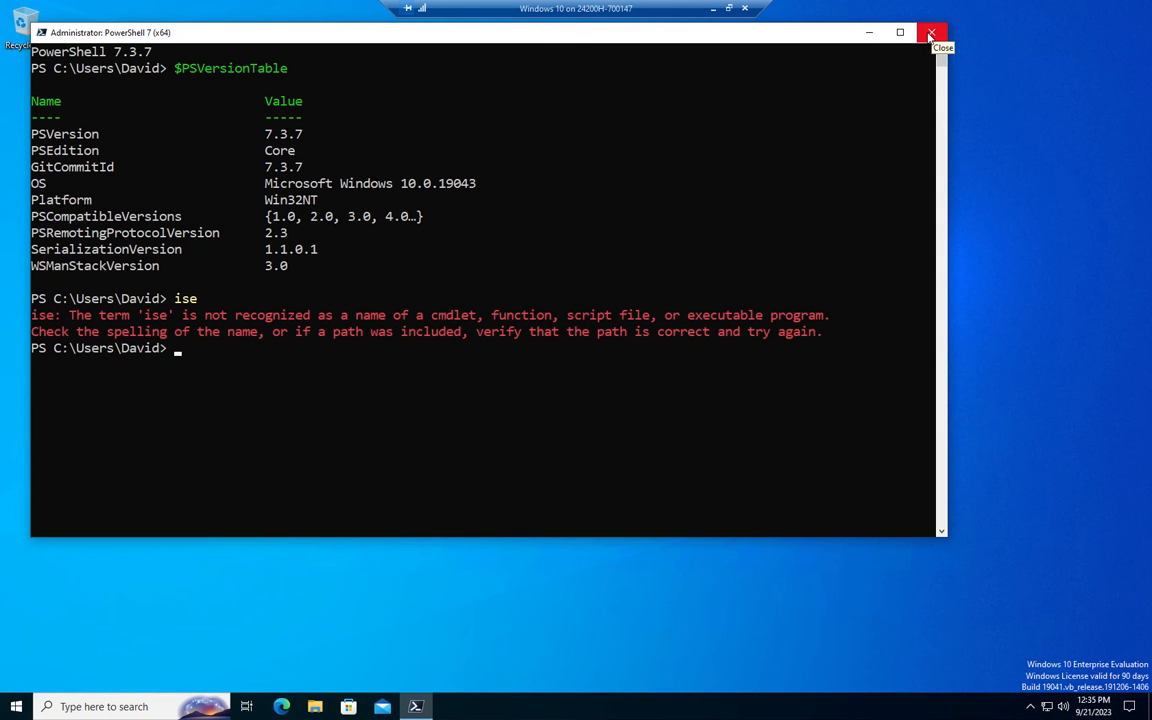
click(930, 33)
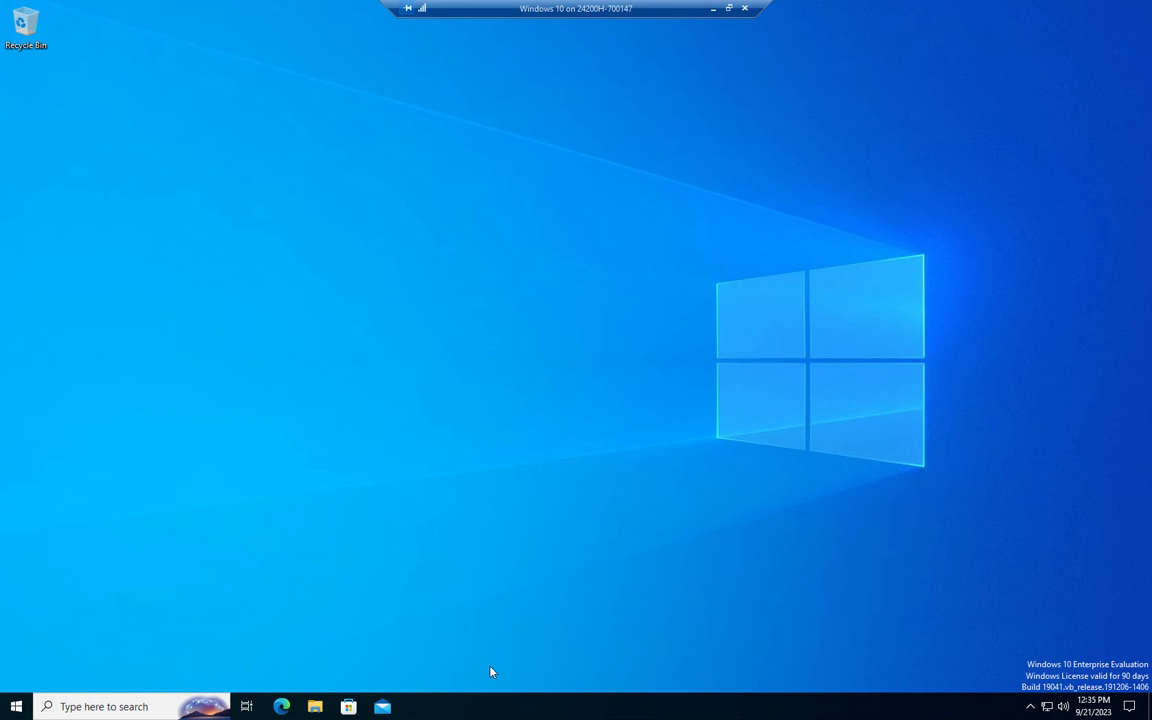
mouse_move(283, 707)
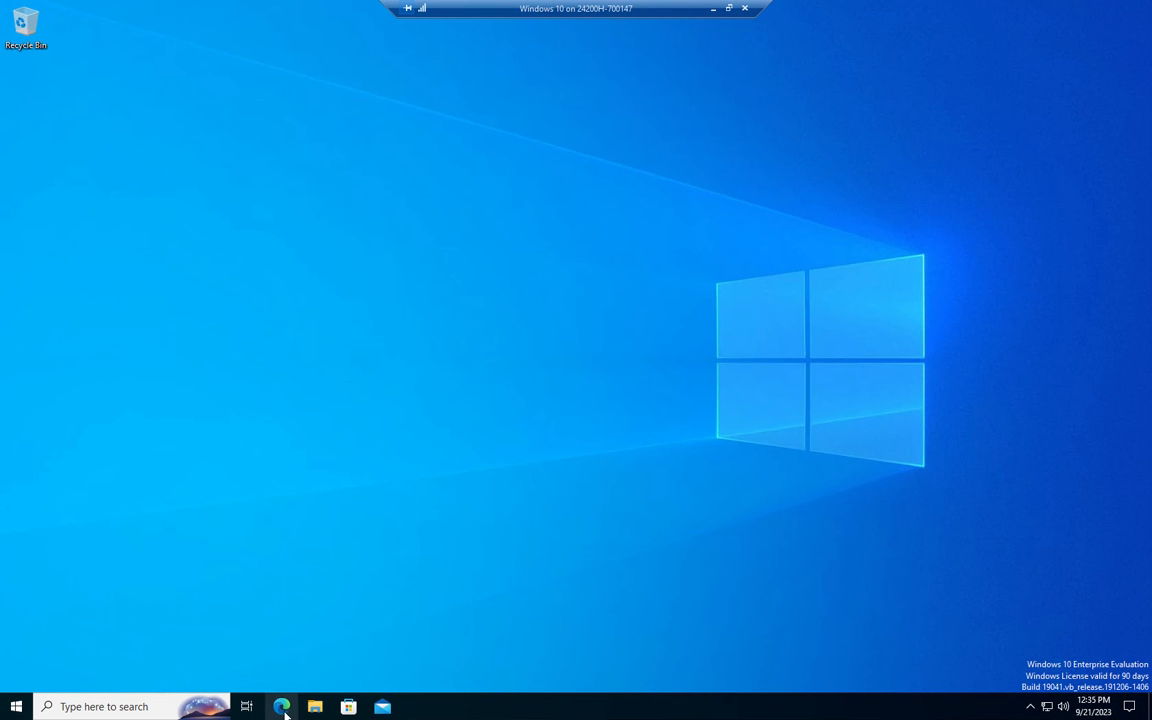
Launch Edge and complete first-run setup without syncing data or importing from Google.
click(282, 707)
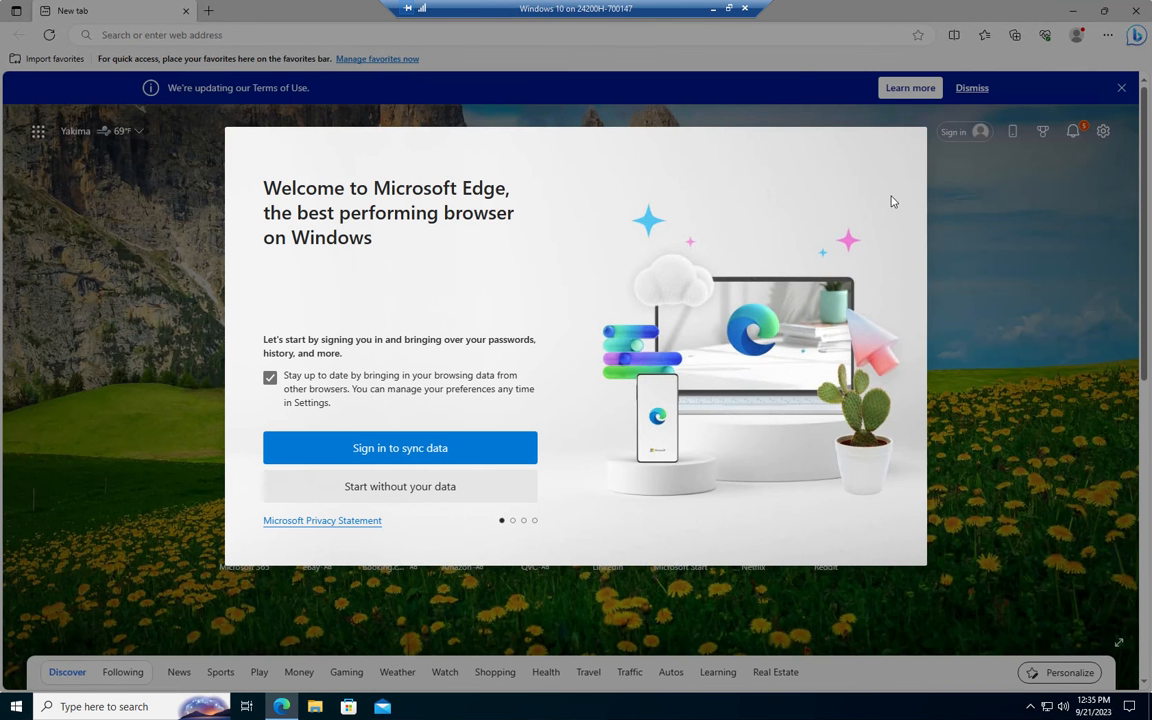
mouse_move(698, 300)
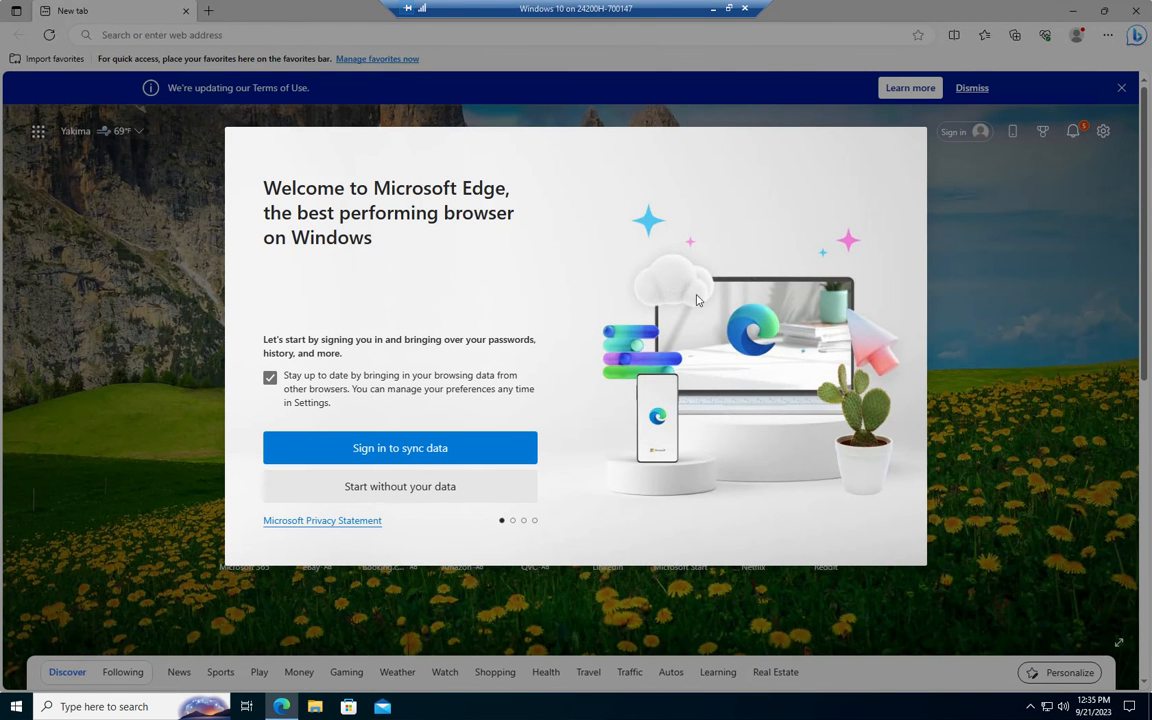
click(400, 486)
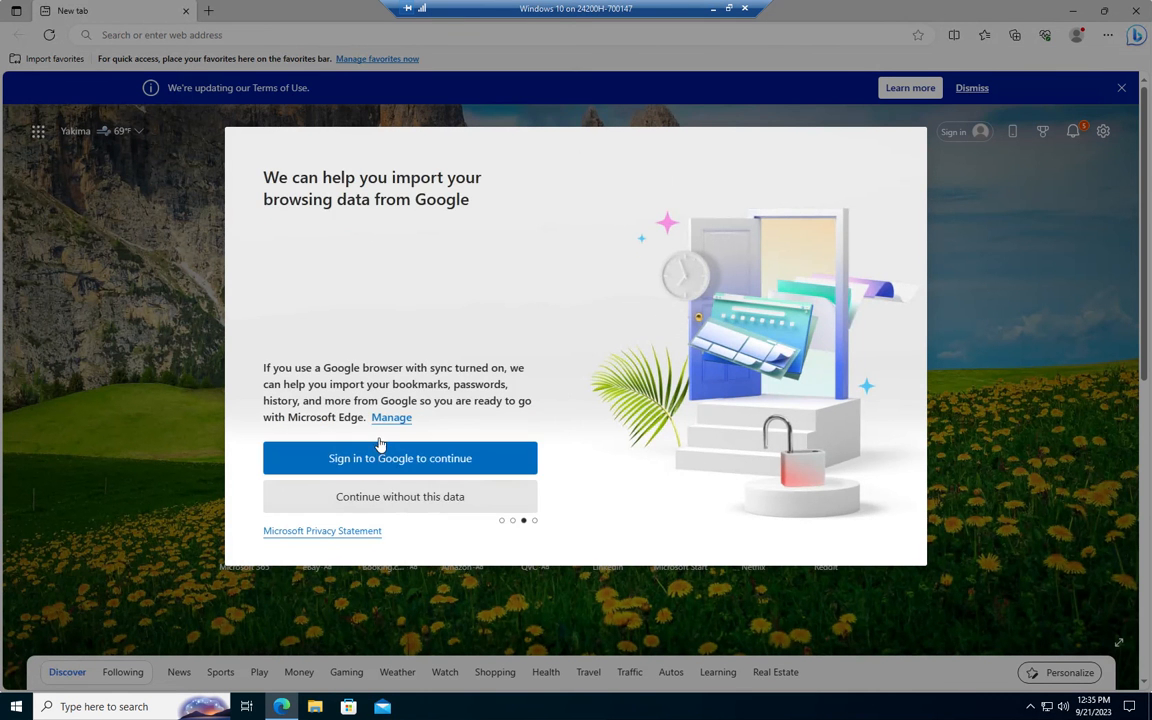
click(400, 496)
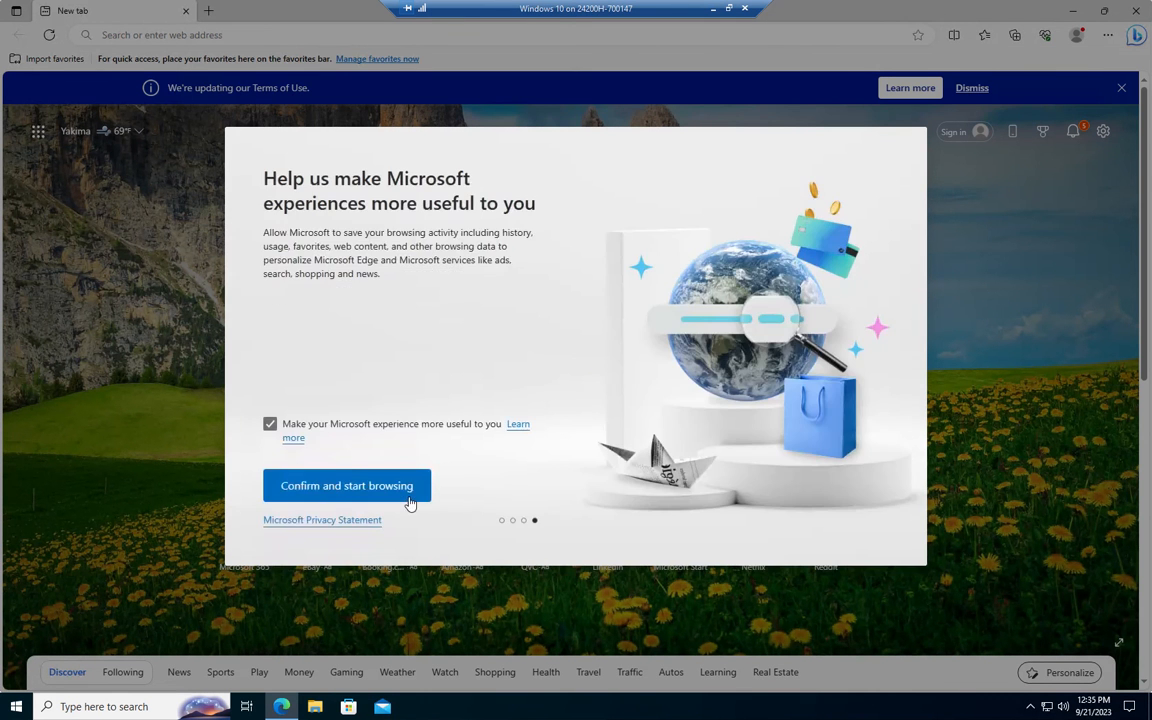
click(346, 485)
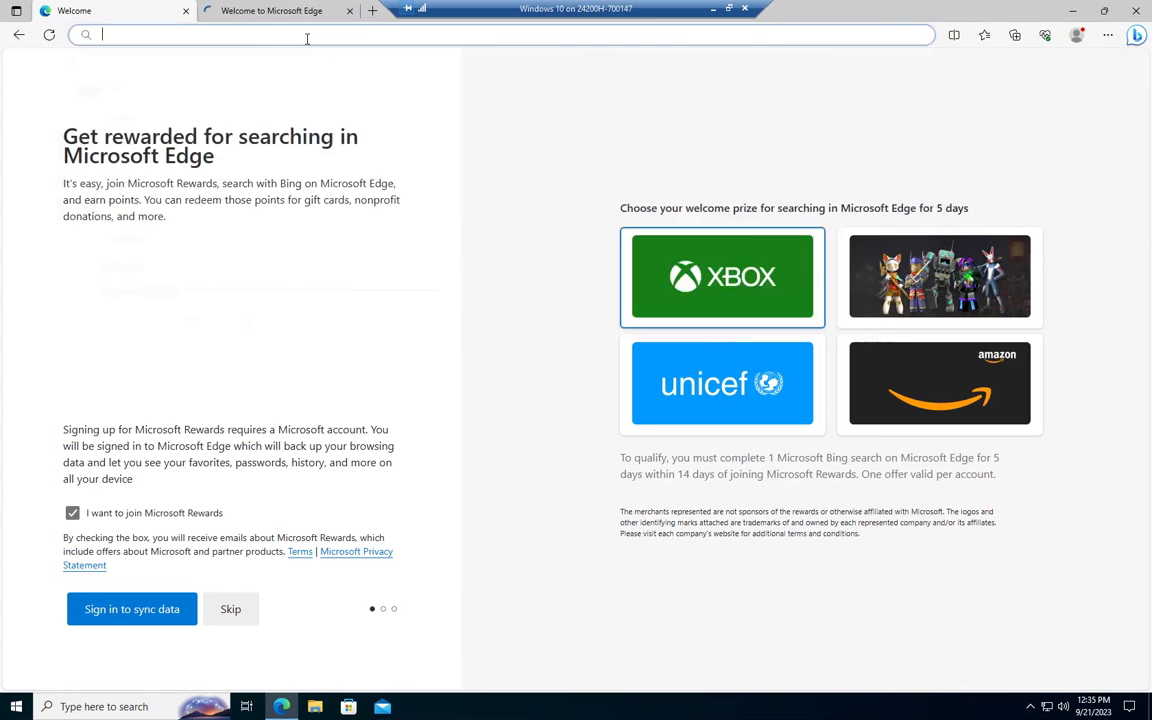
Search 'visual s', open code.visualstudio.com and download the stable Windows build.
text(visual s)
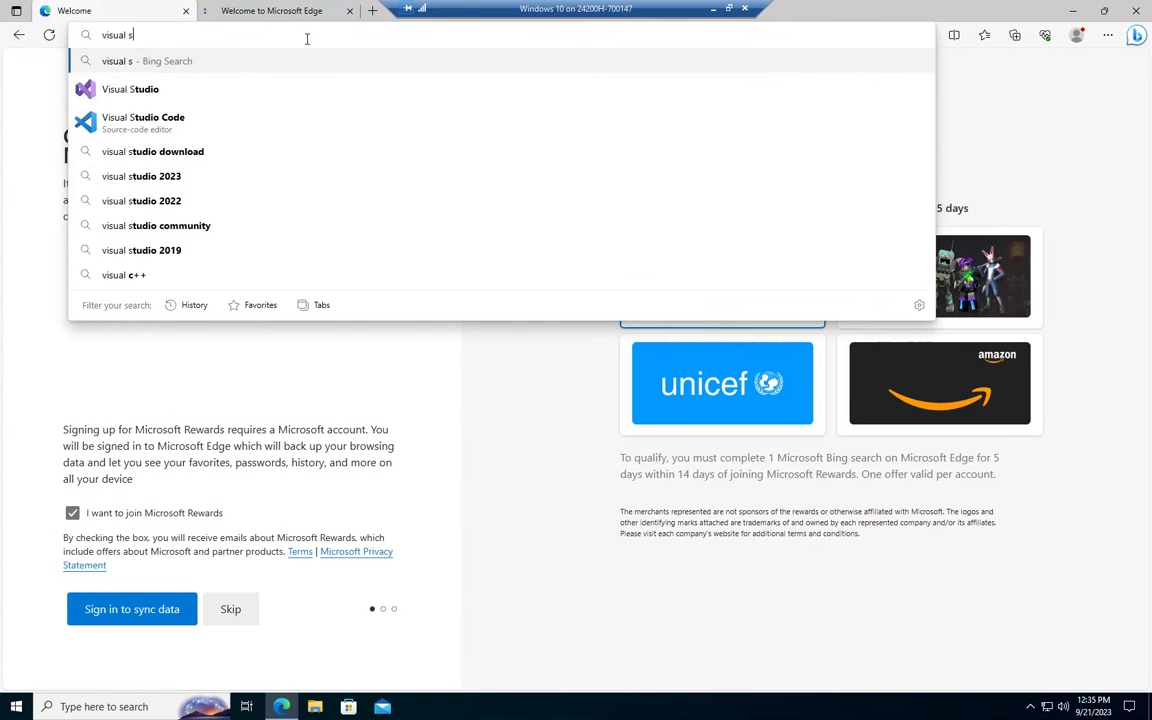
click(143, 117)
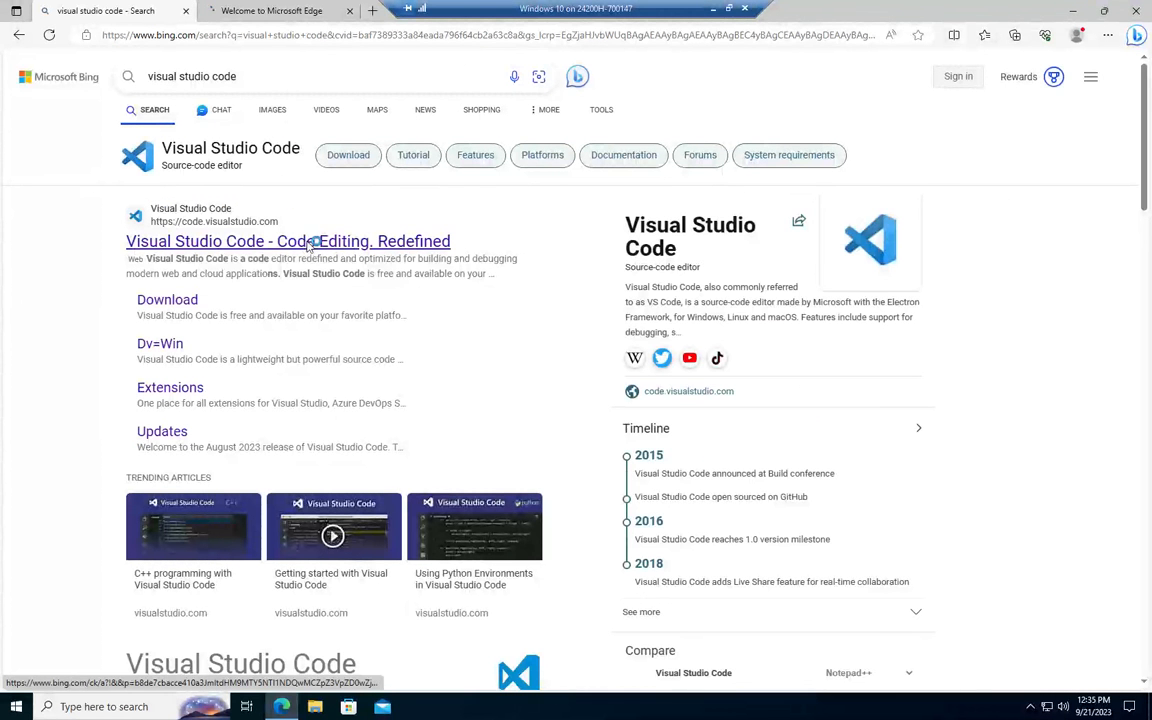
click(288, 241)
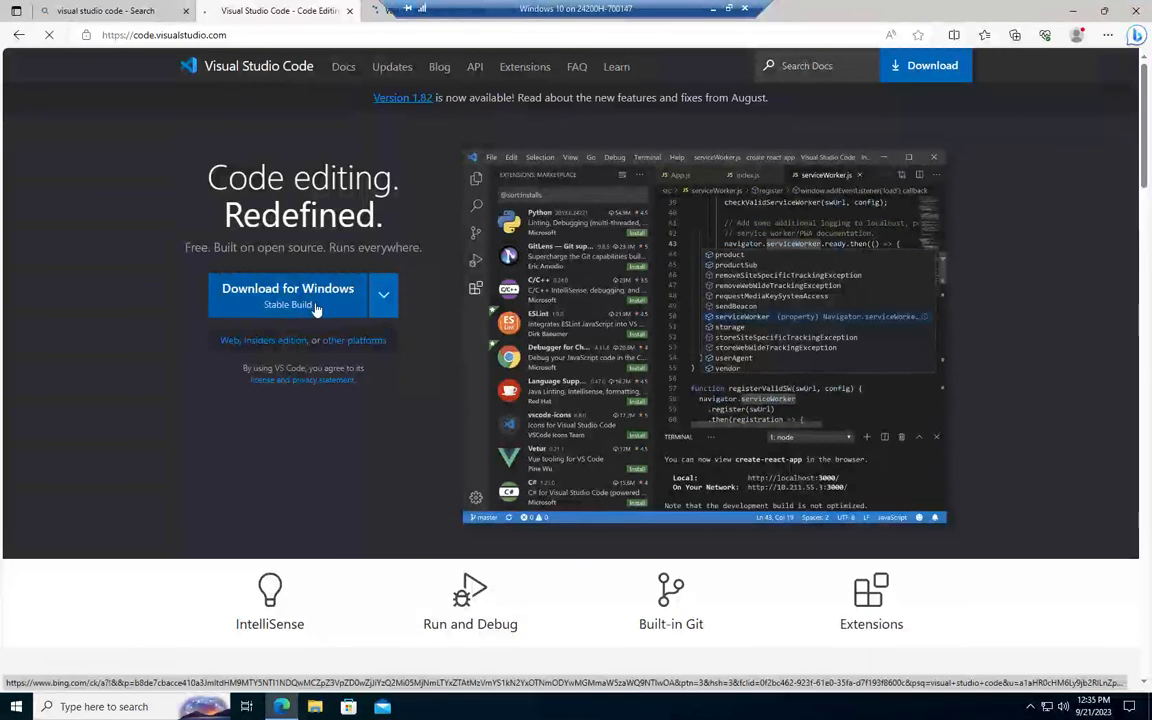
click(288, 288)
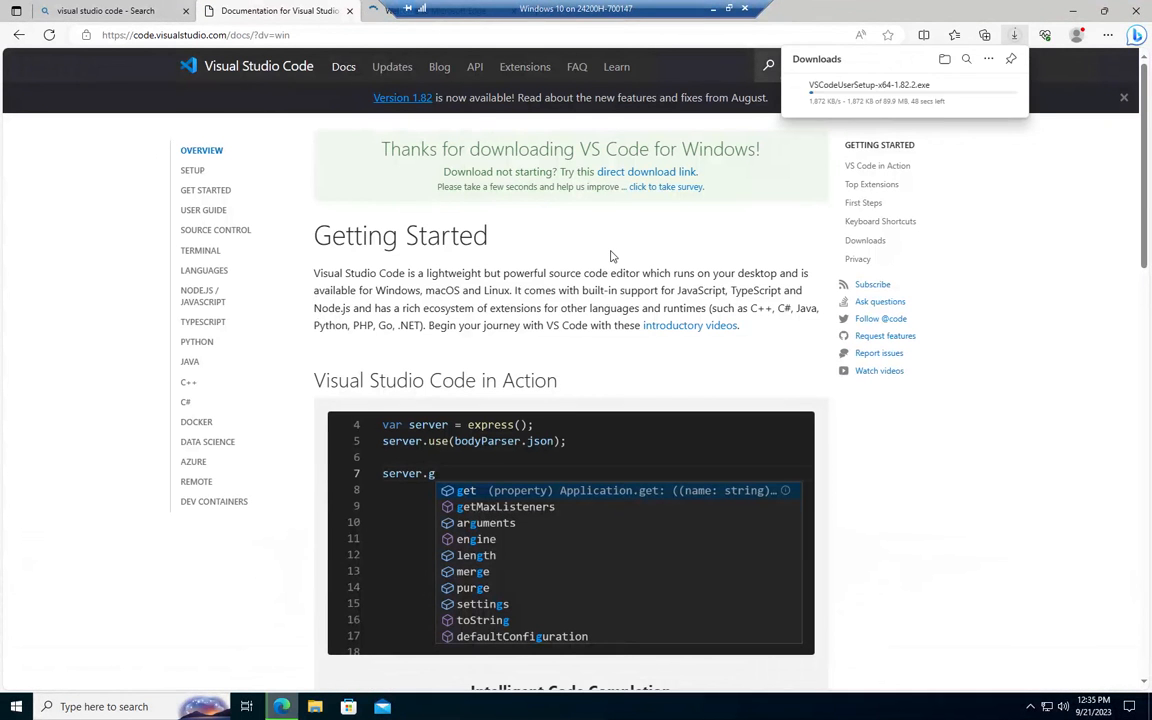
mouse_move(1025, 330)
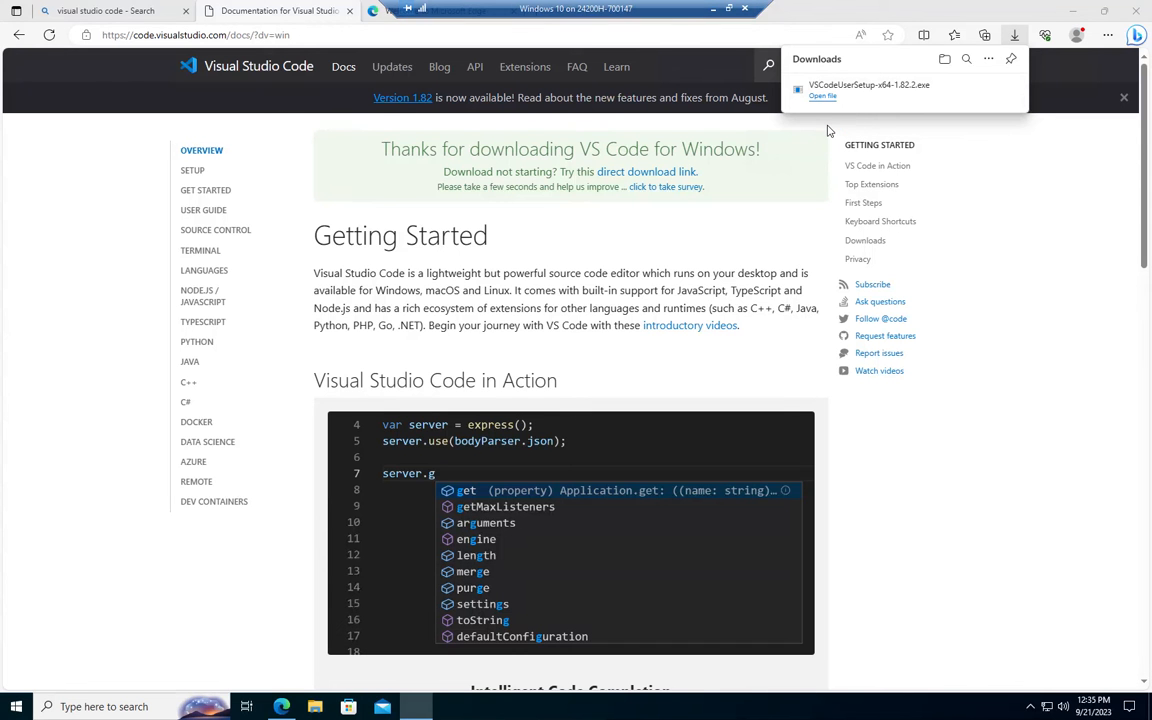
Run the VS Code installer, accept the license, keep default tasks and launch VS Code.
click(822, 96)
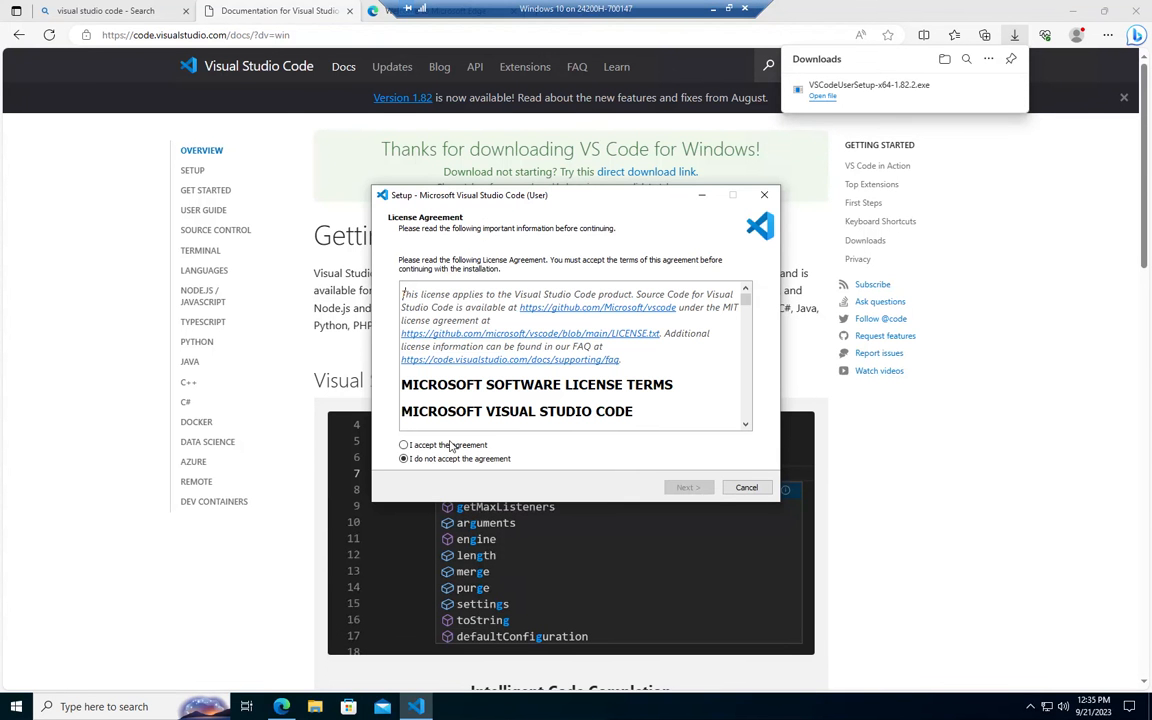
click(404, 444)
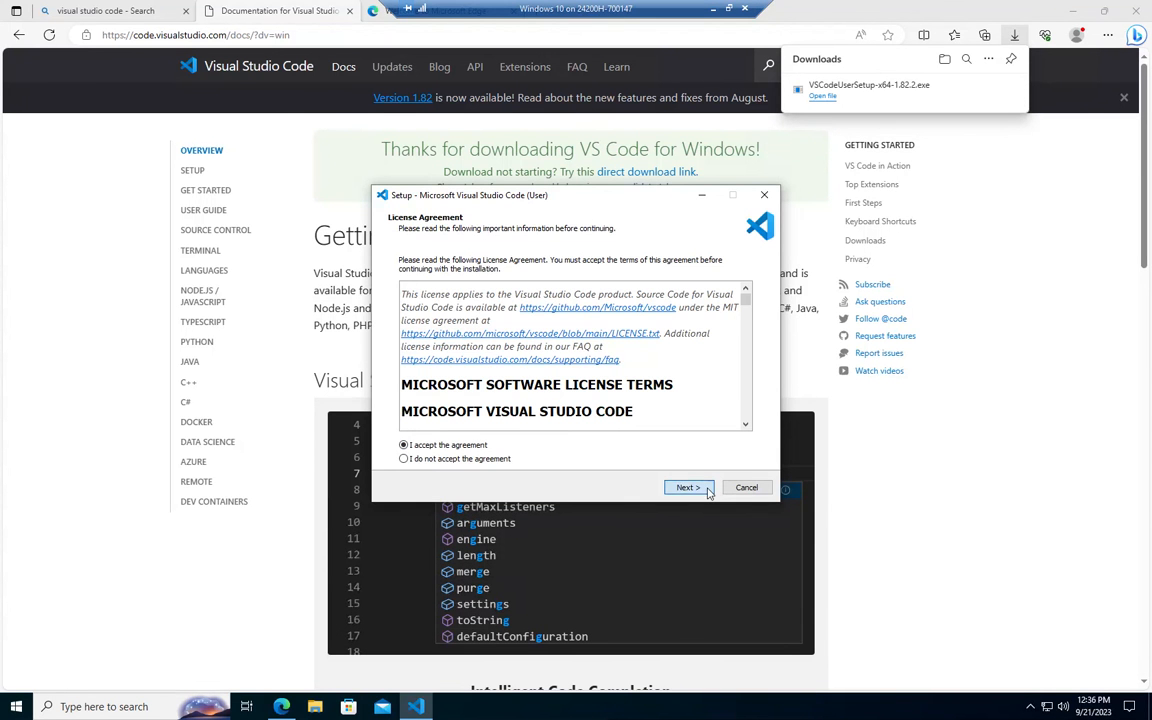
click(687, 487)
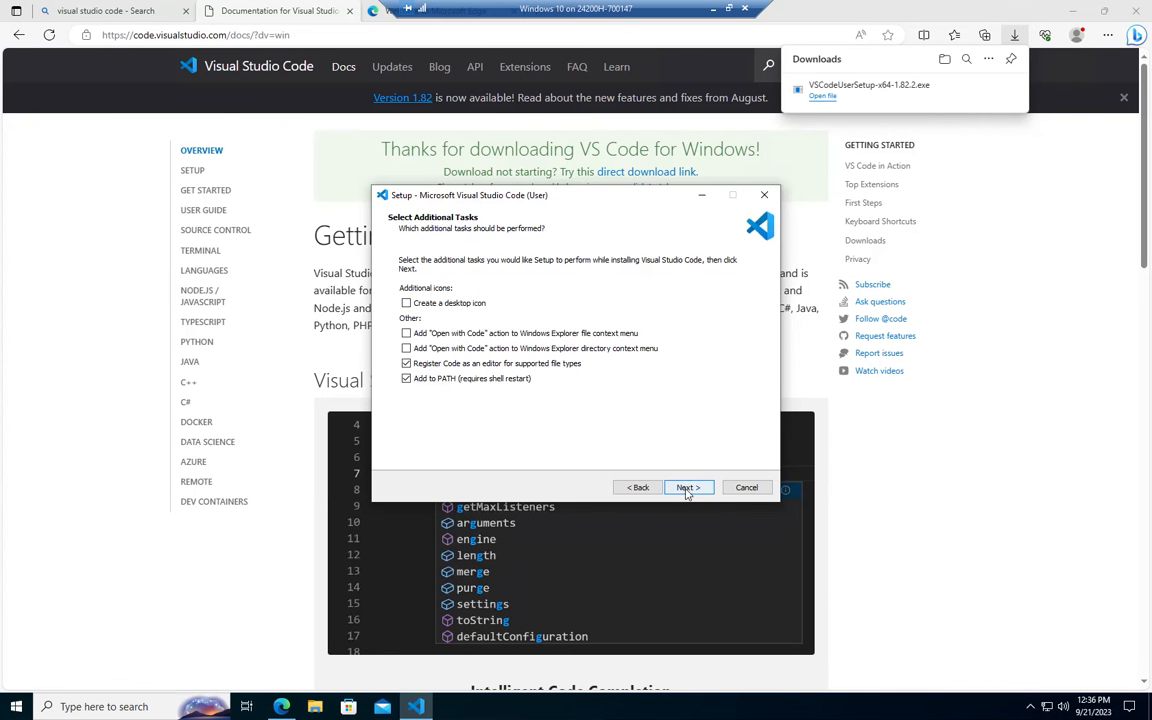
click(687, 487)
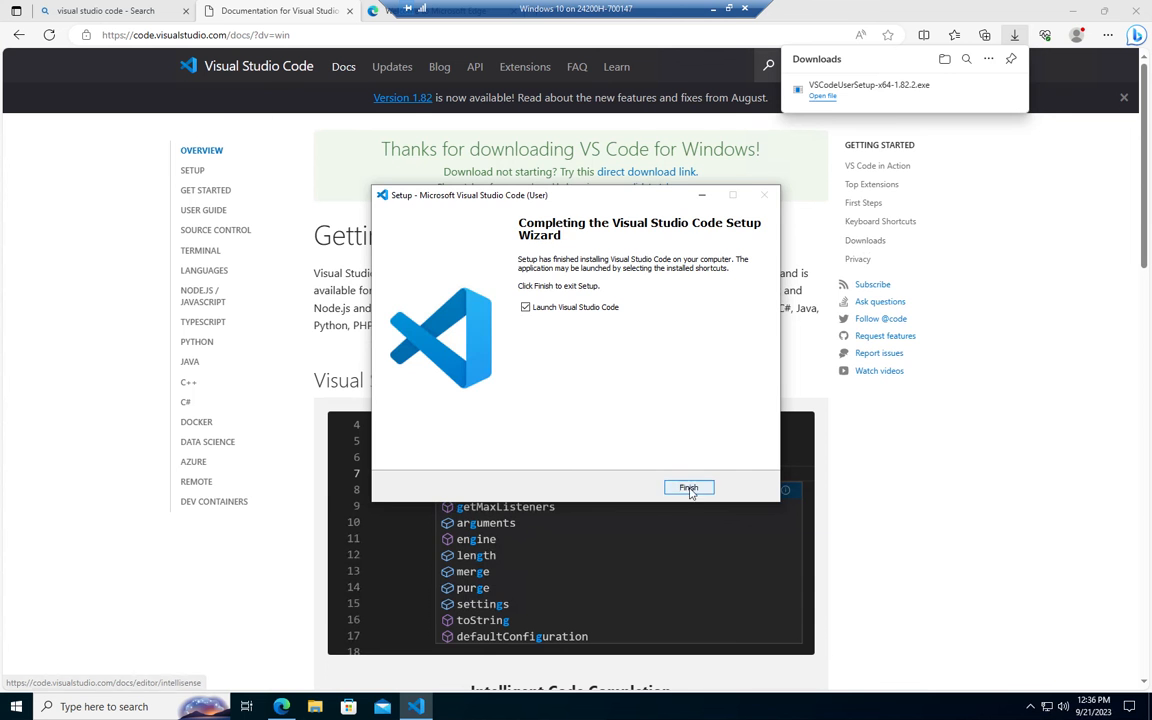
click(688, 488)
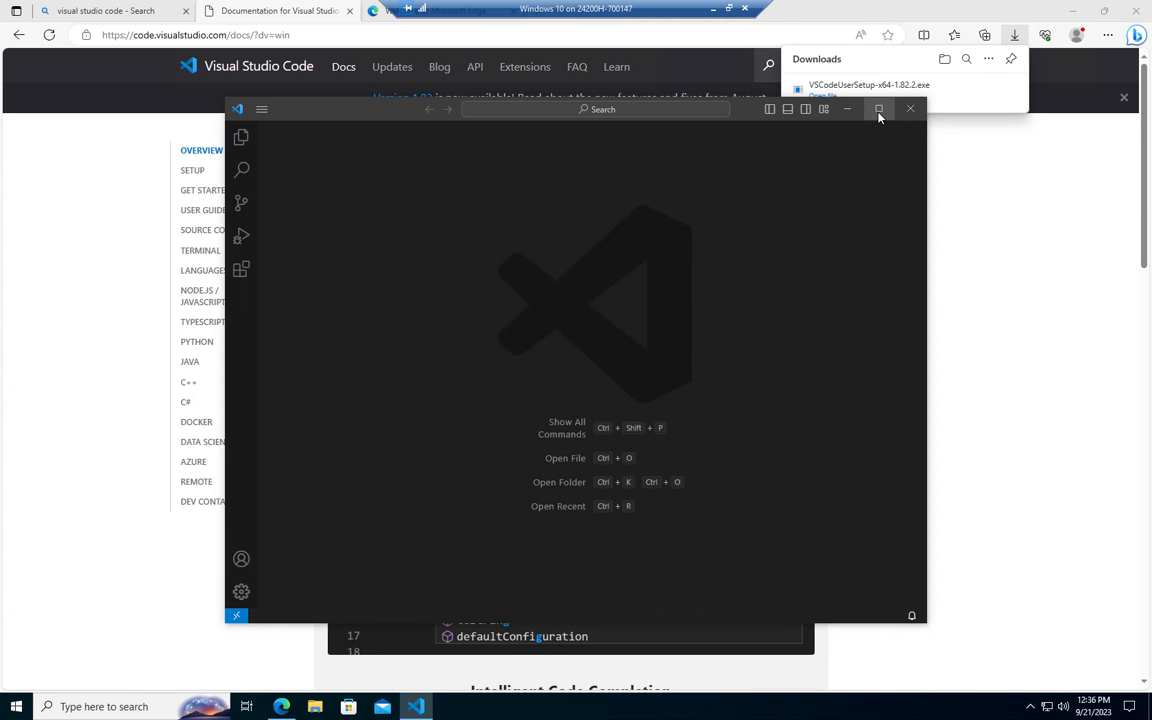
Maximize VS Code and search the Extensions marketplace for 'powershell'.
click(879, 109)
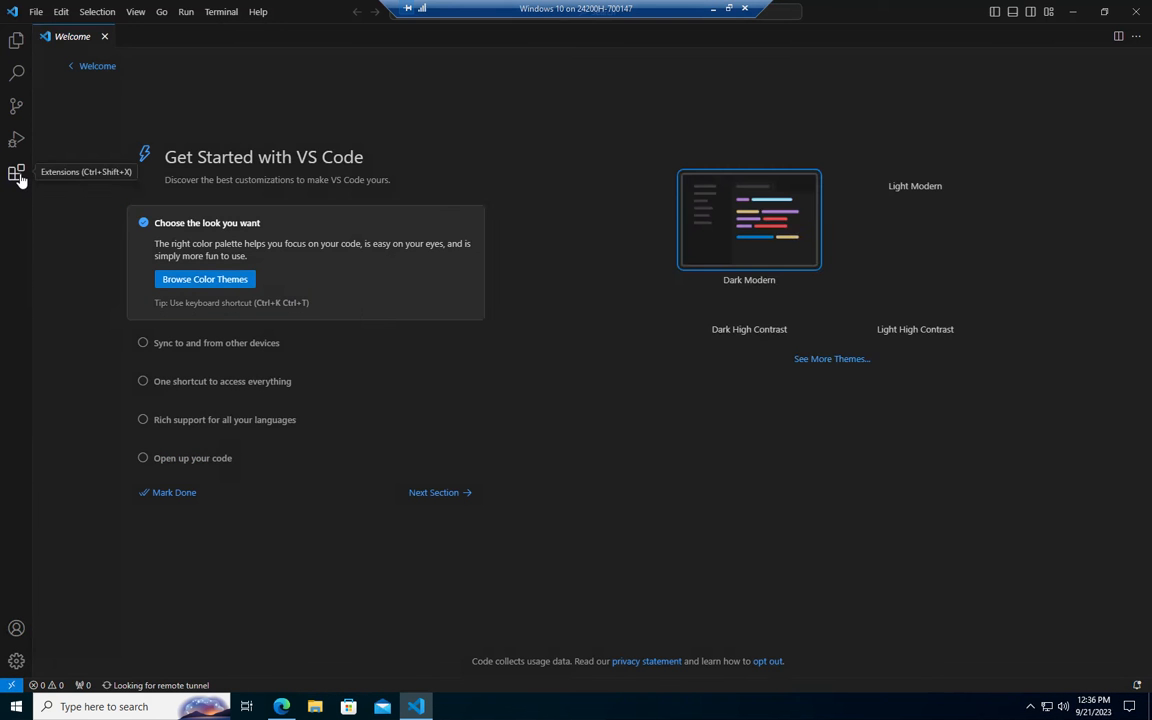
click(16, 174)
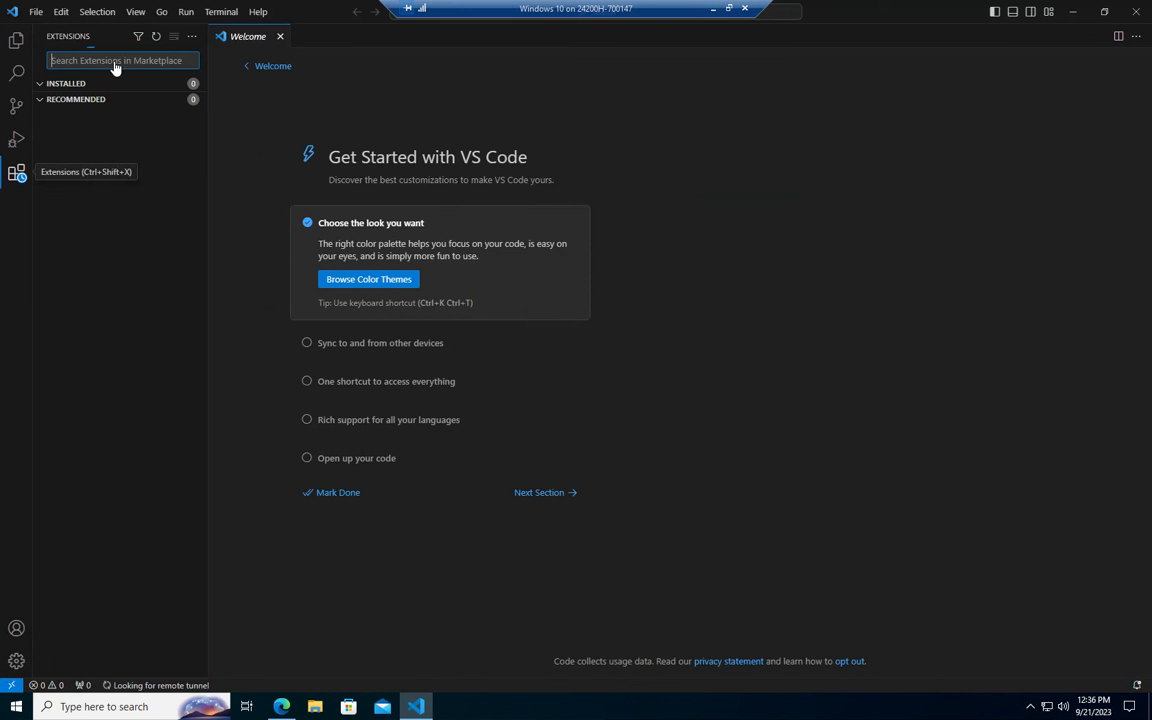
click(368, 279)
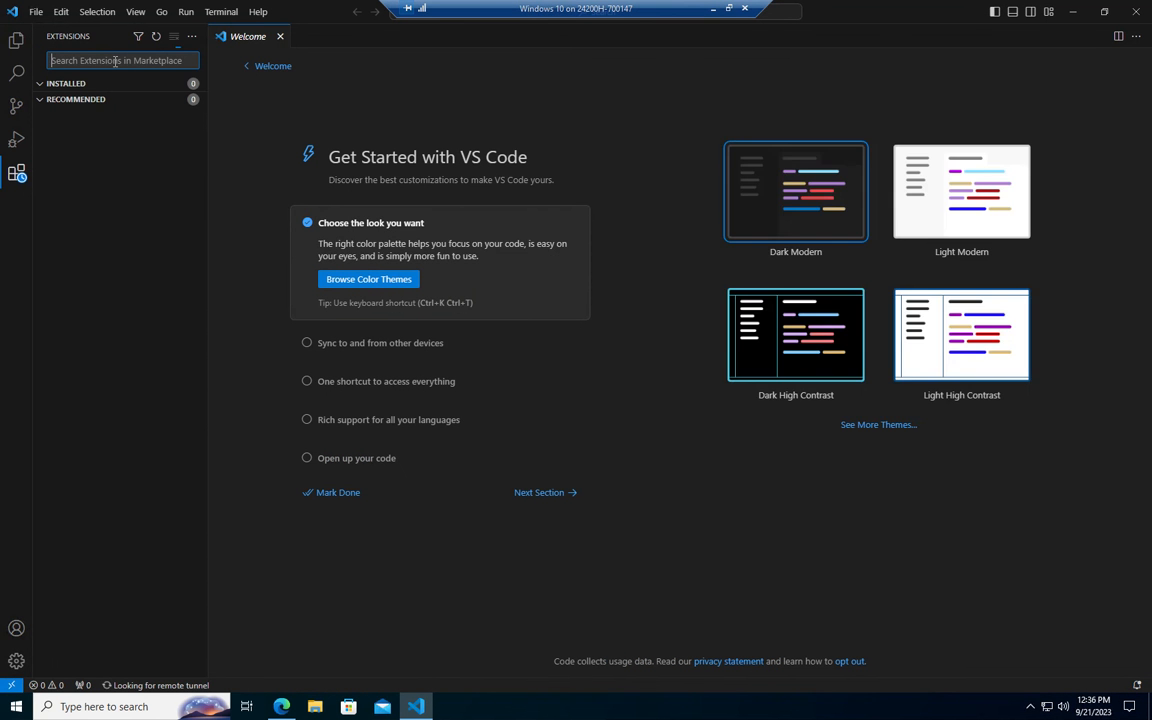
text(power)
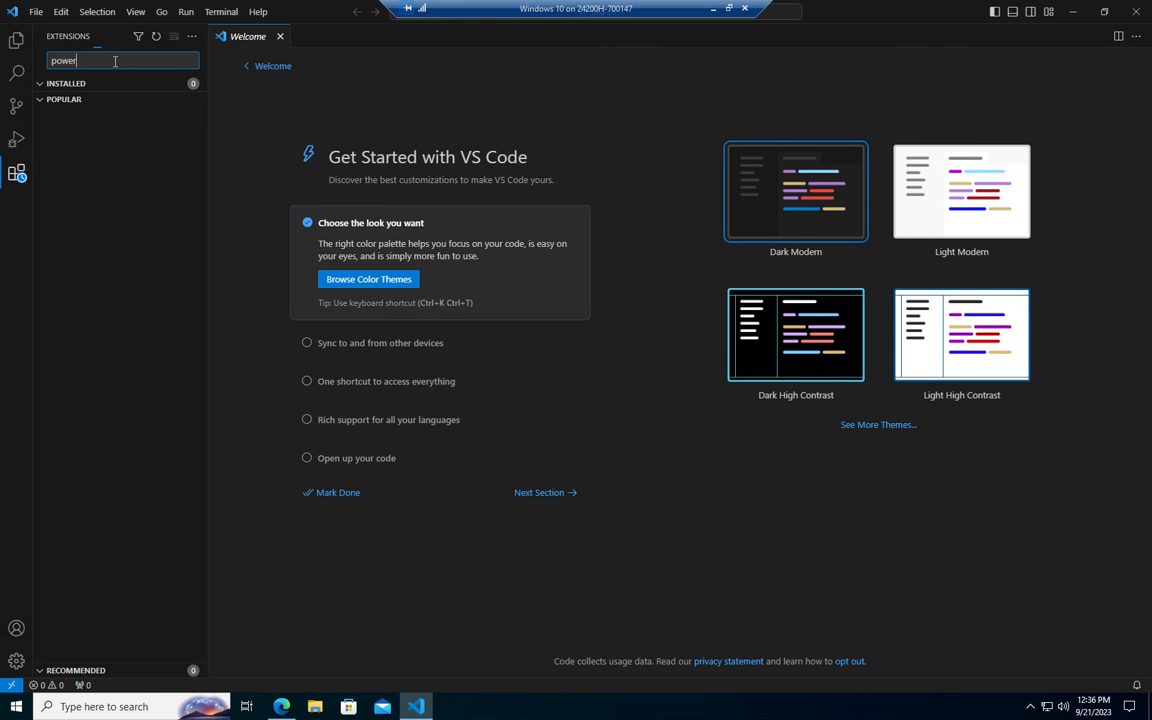
text(shell)
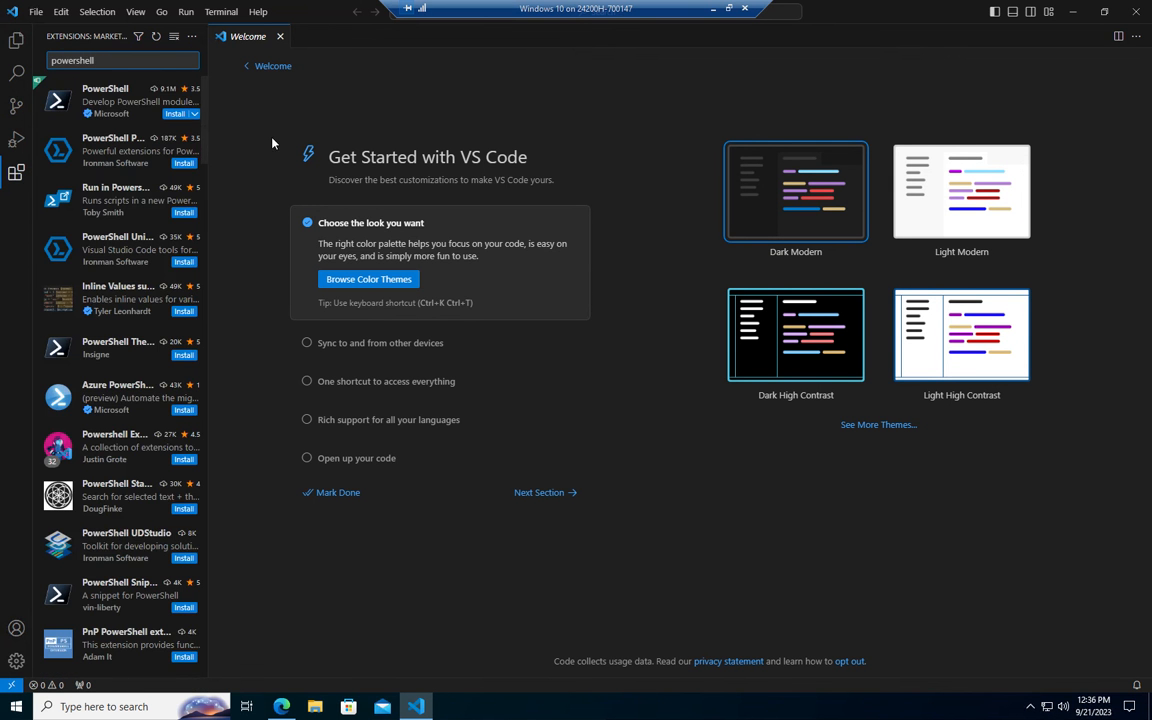
Install Microsoft's PowerShell extension and open its Command Explorer.
click(183, 113)
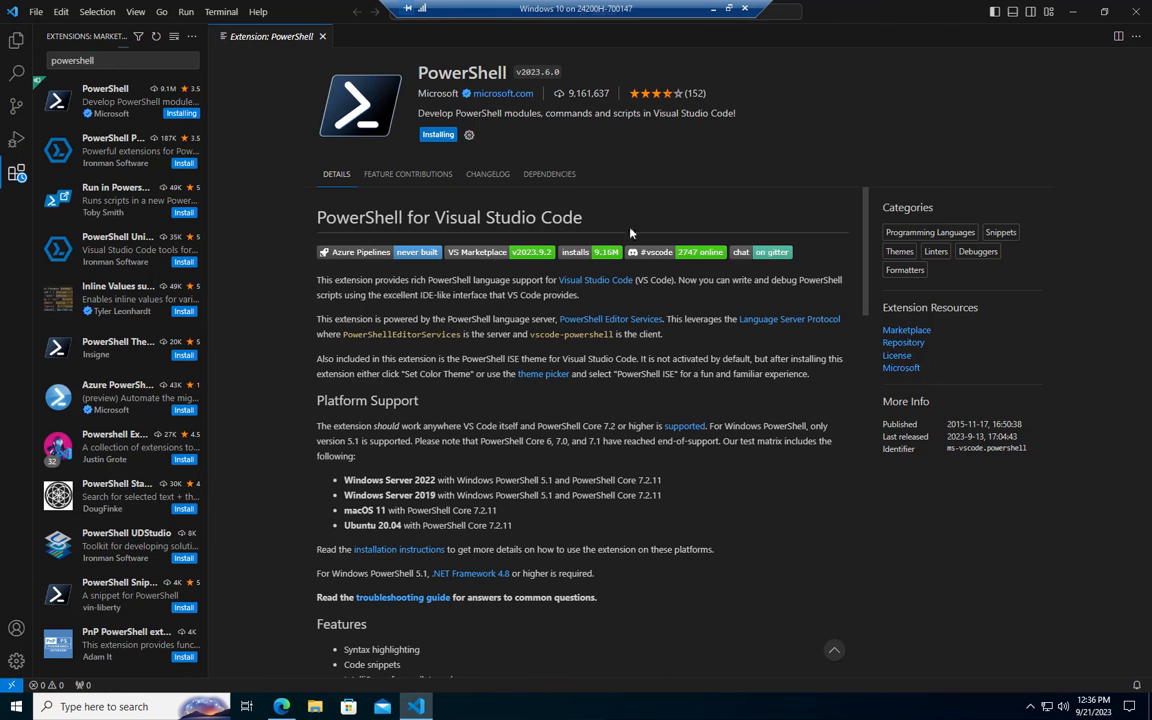
click(322, 36)
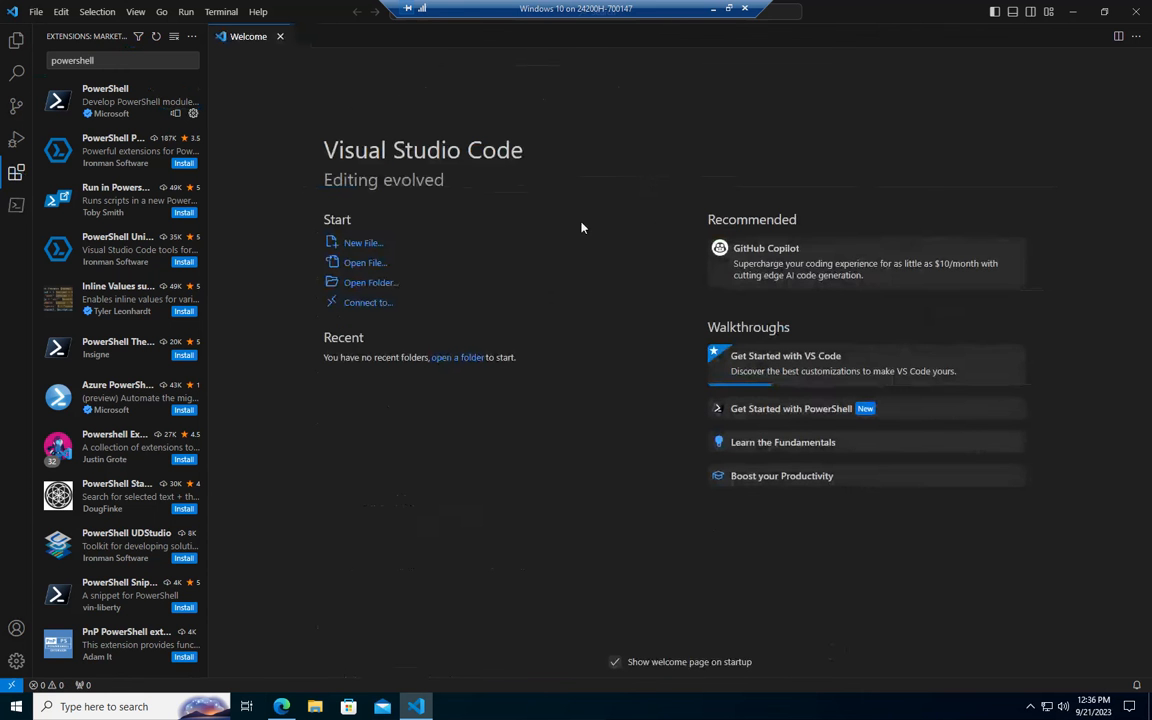
mouse_move(16, 205)
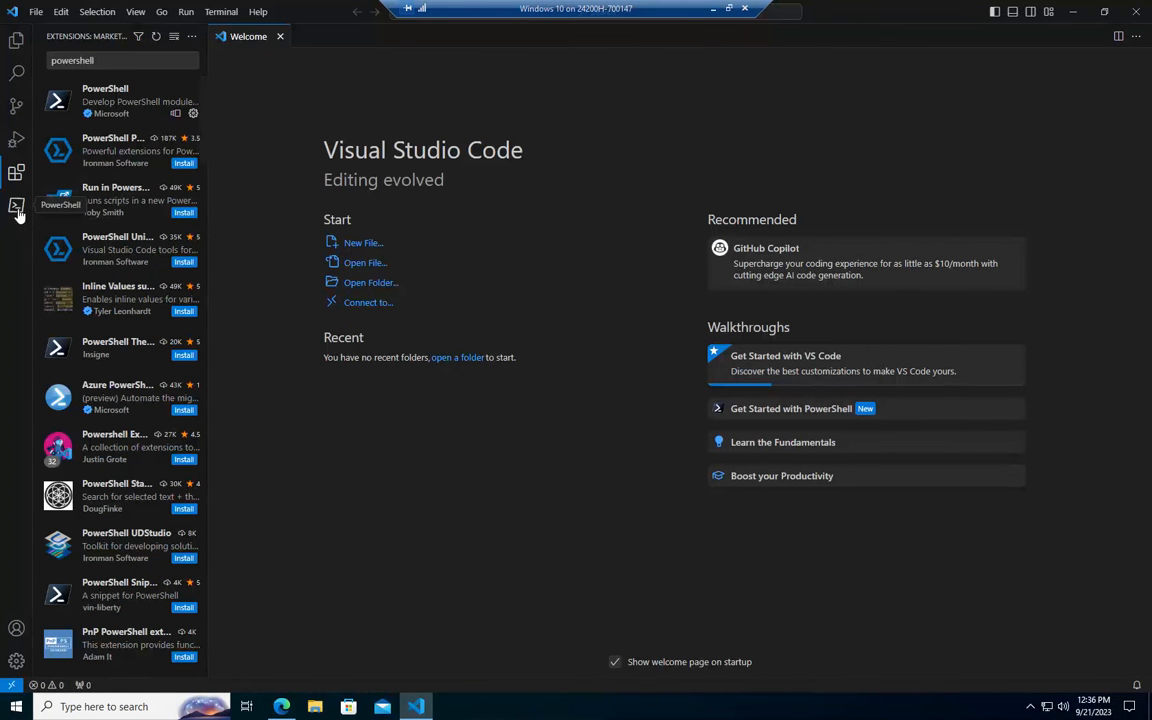
click(16, 210)
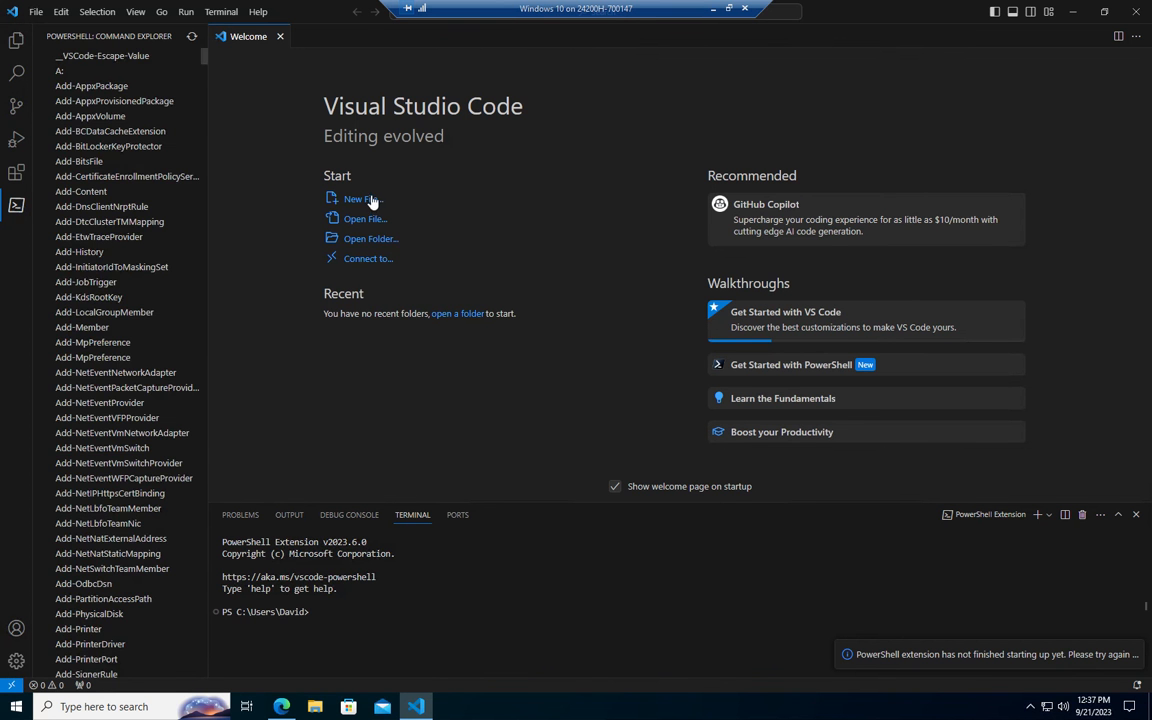
Create a new untitled text file with its language mode set to PowerShell.
click(359, 199)
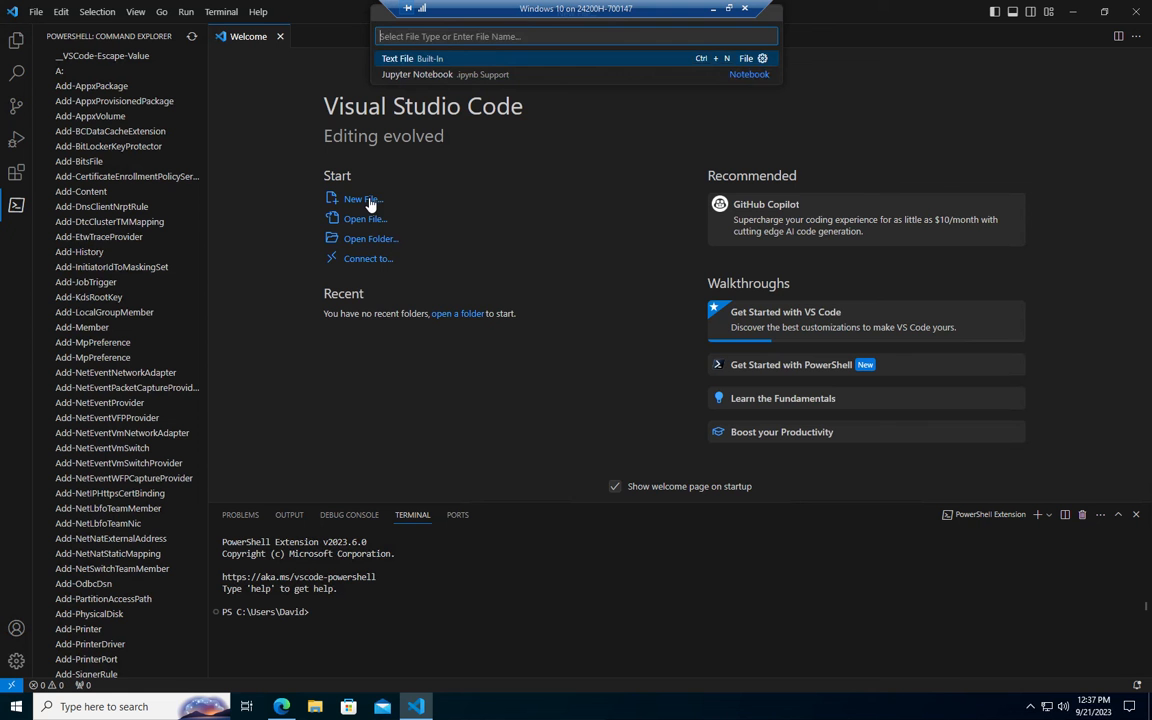
mouse_move(430, 58)
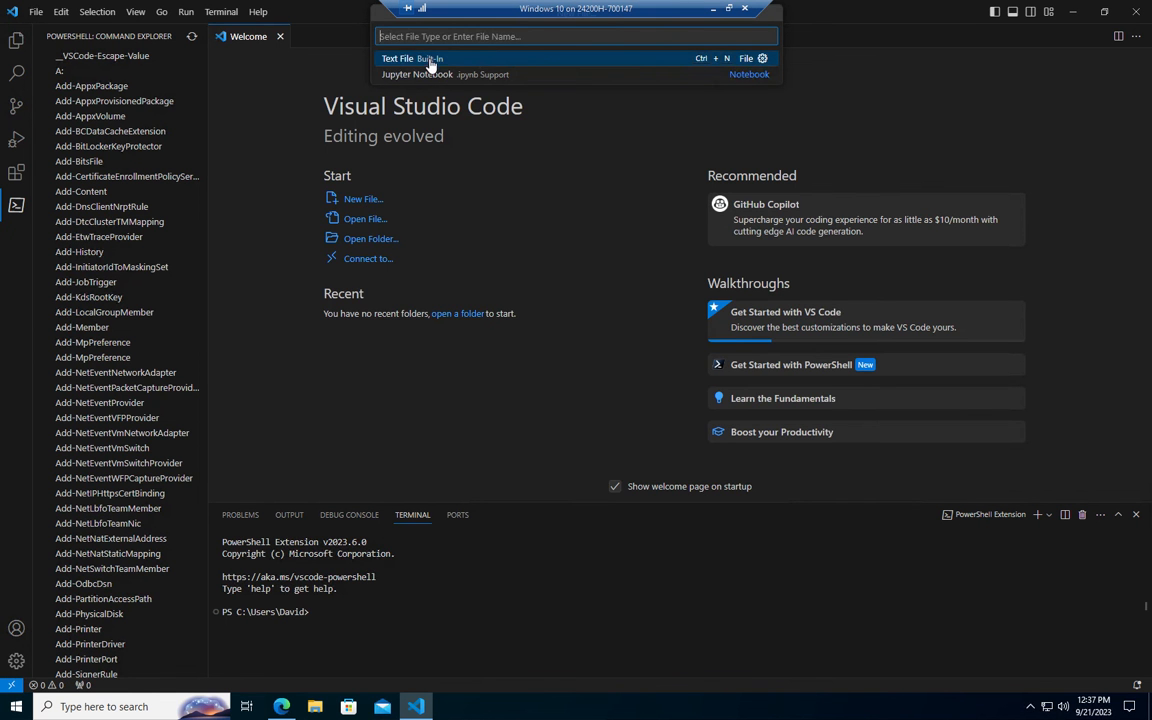
click(398, 58)
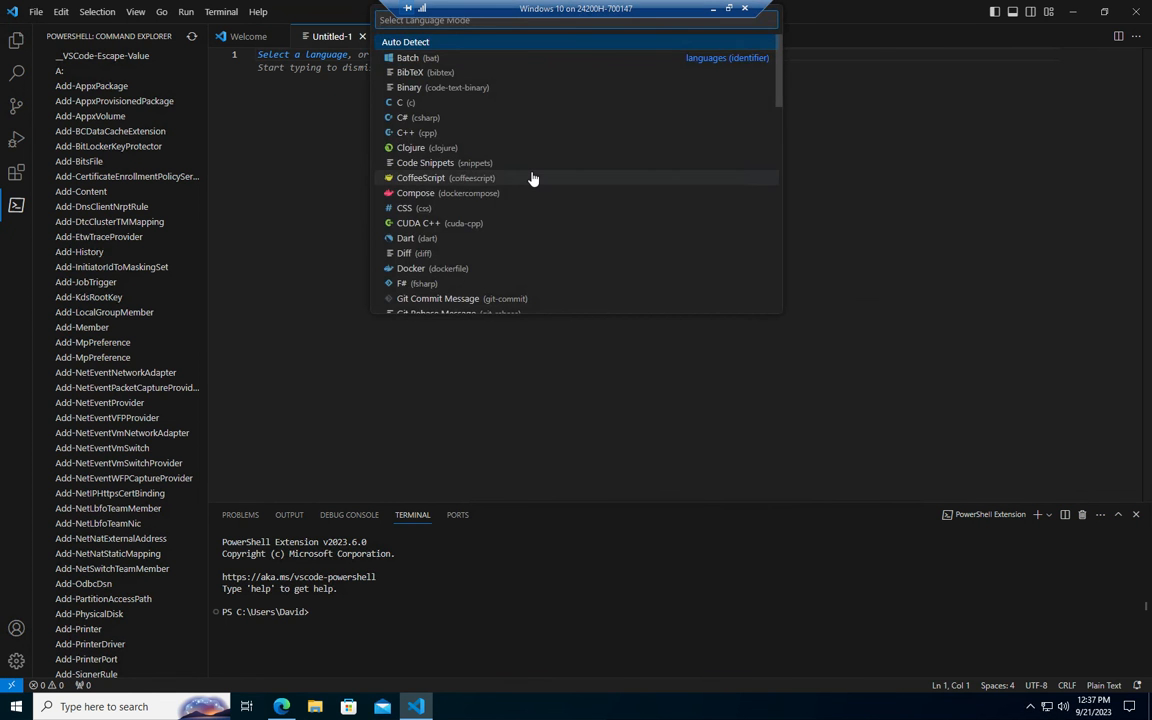
text(powershell)
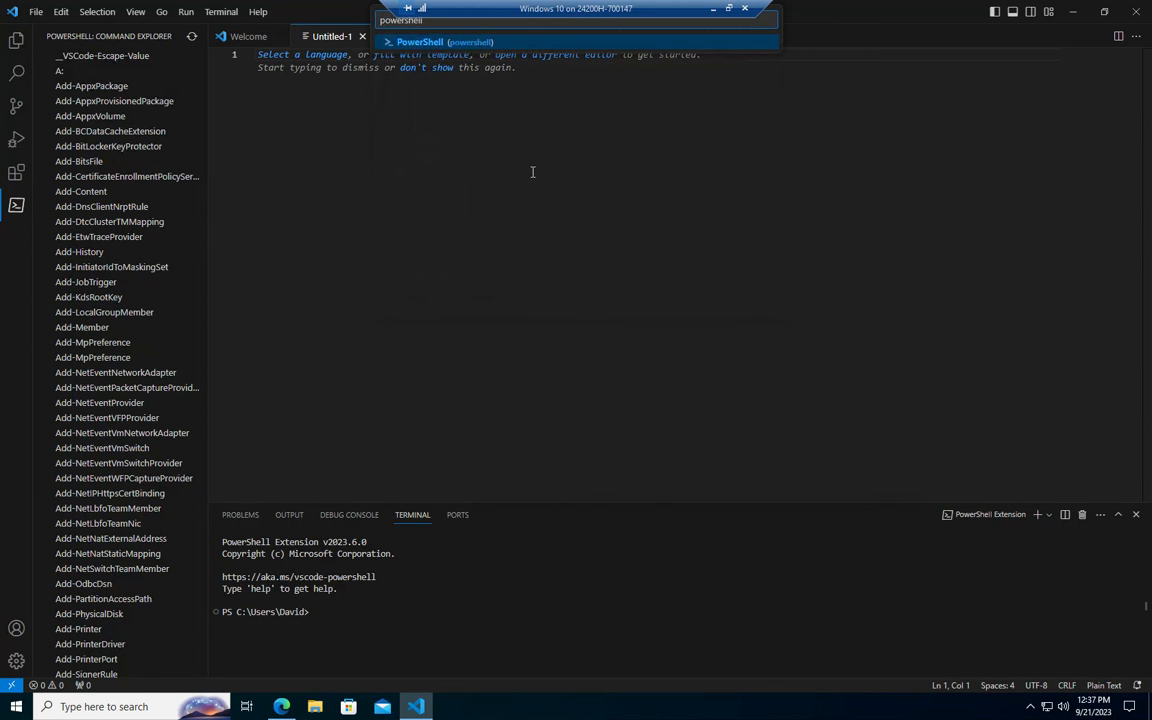
click(419, 41)
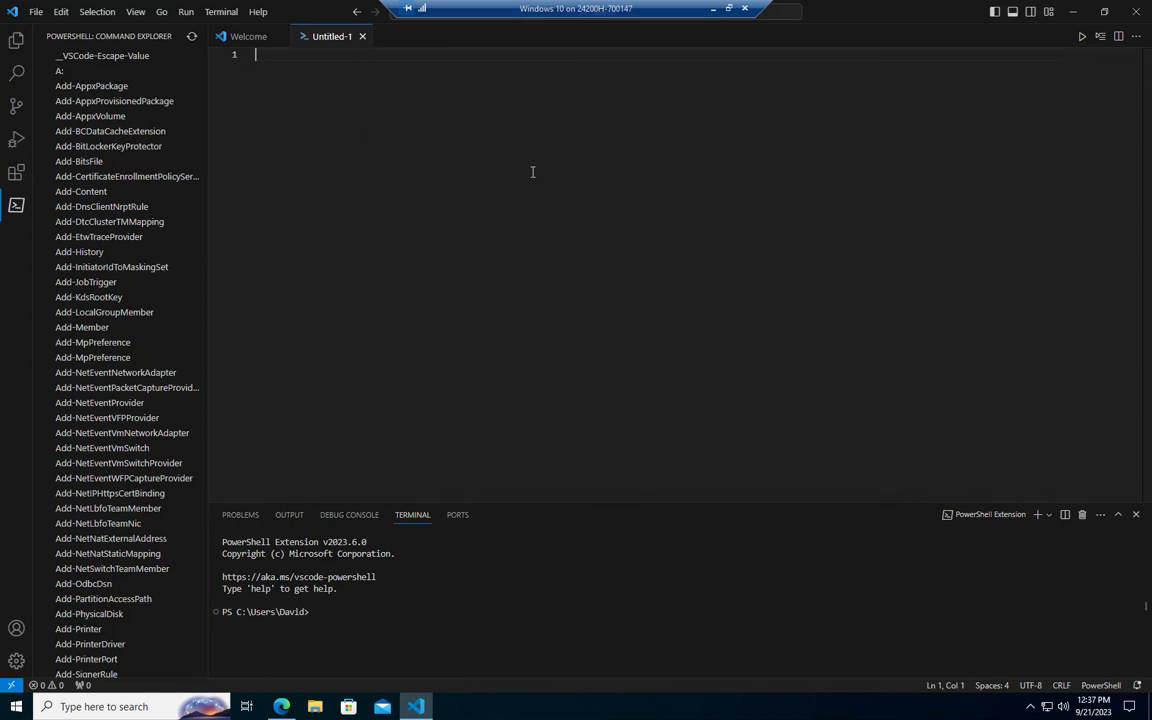
Enter 'get-command -noun Service' as the script's first line.
text(get-command)
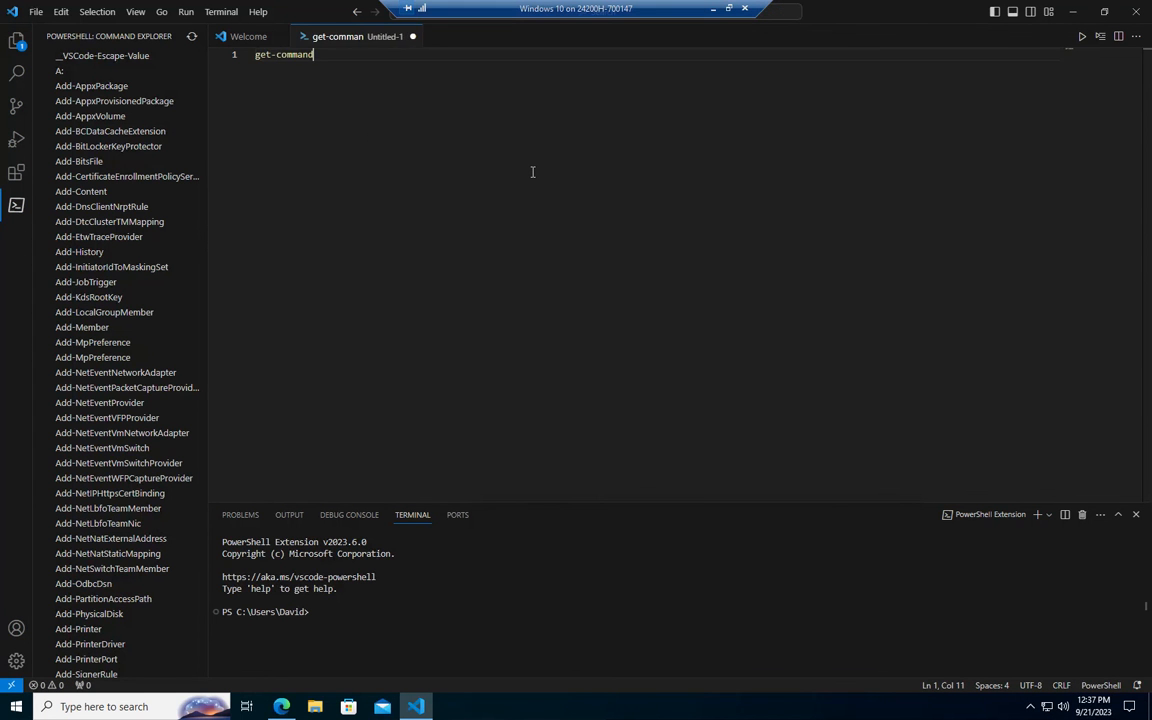
text(d)
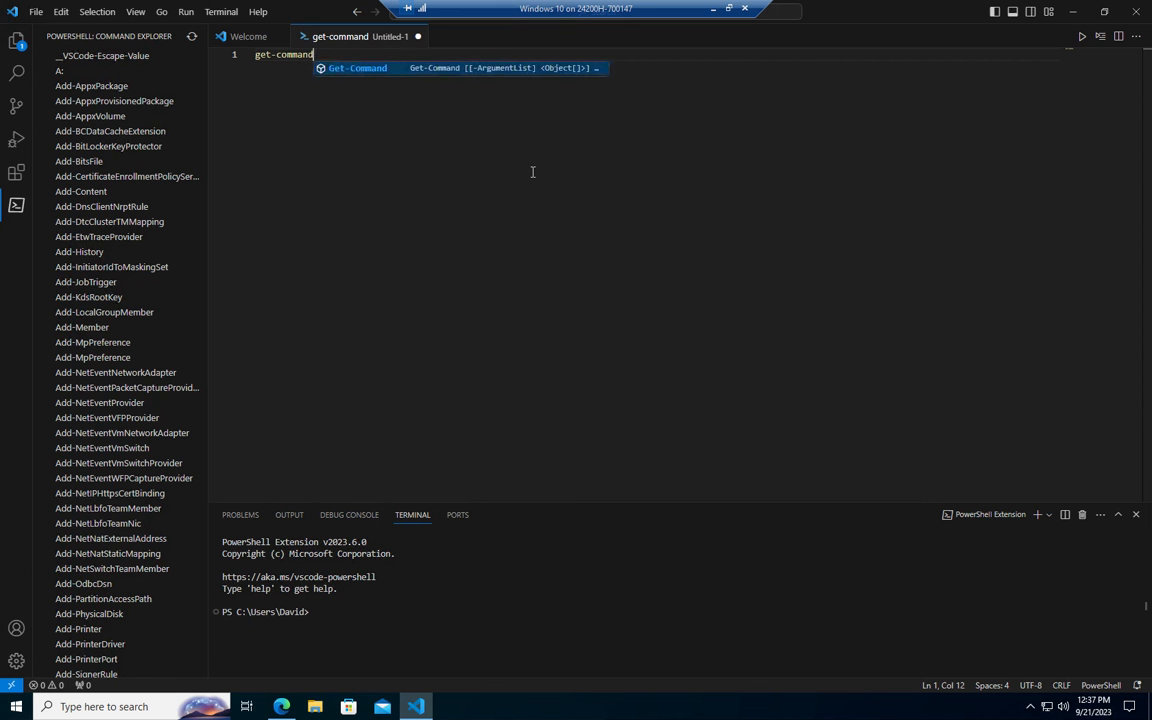
text(-noun service)
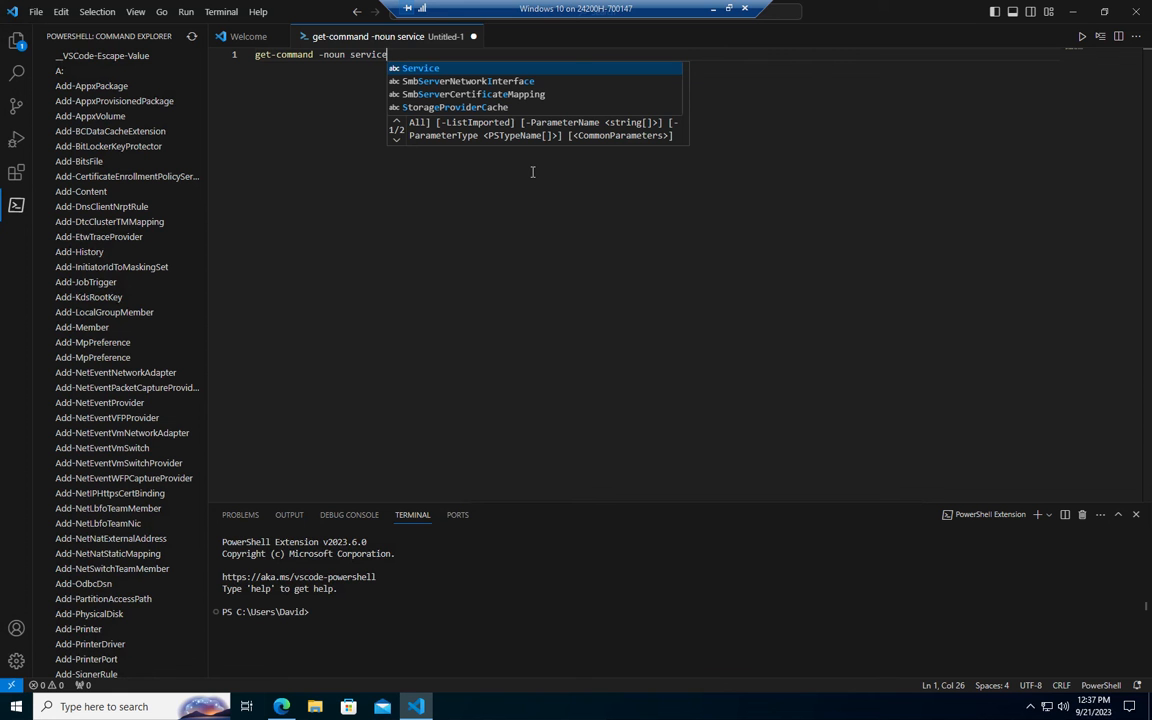
mouse_move(253, 104)
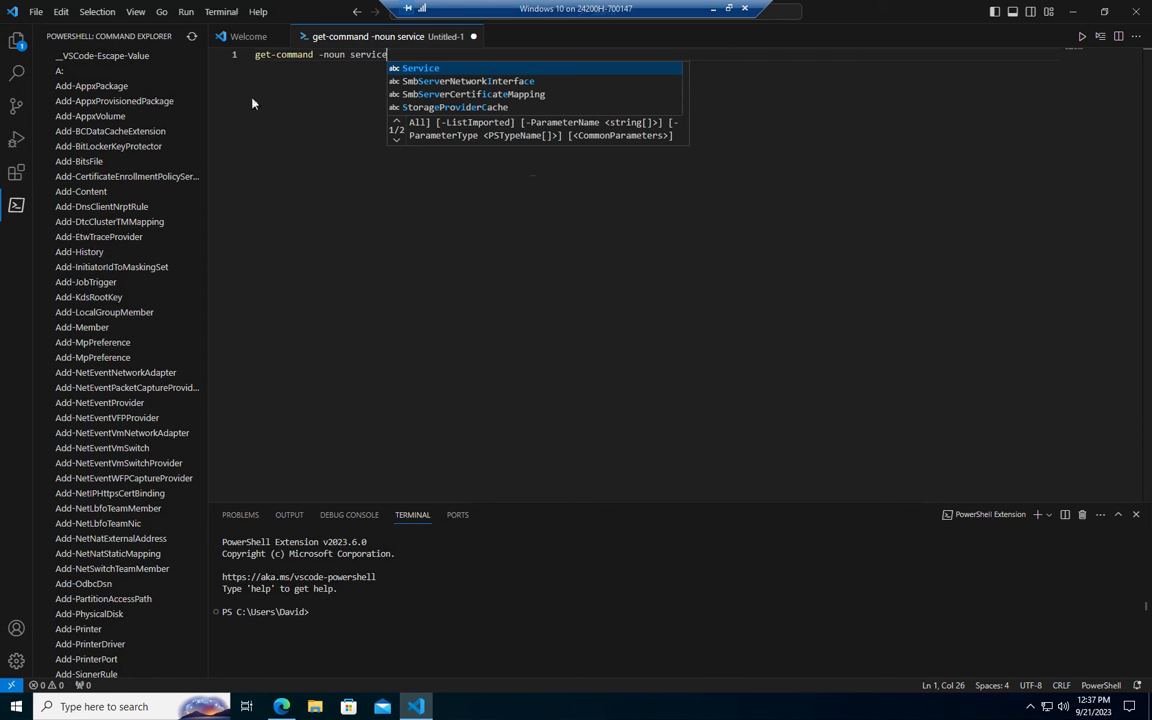
mouse_move(264, 58)
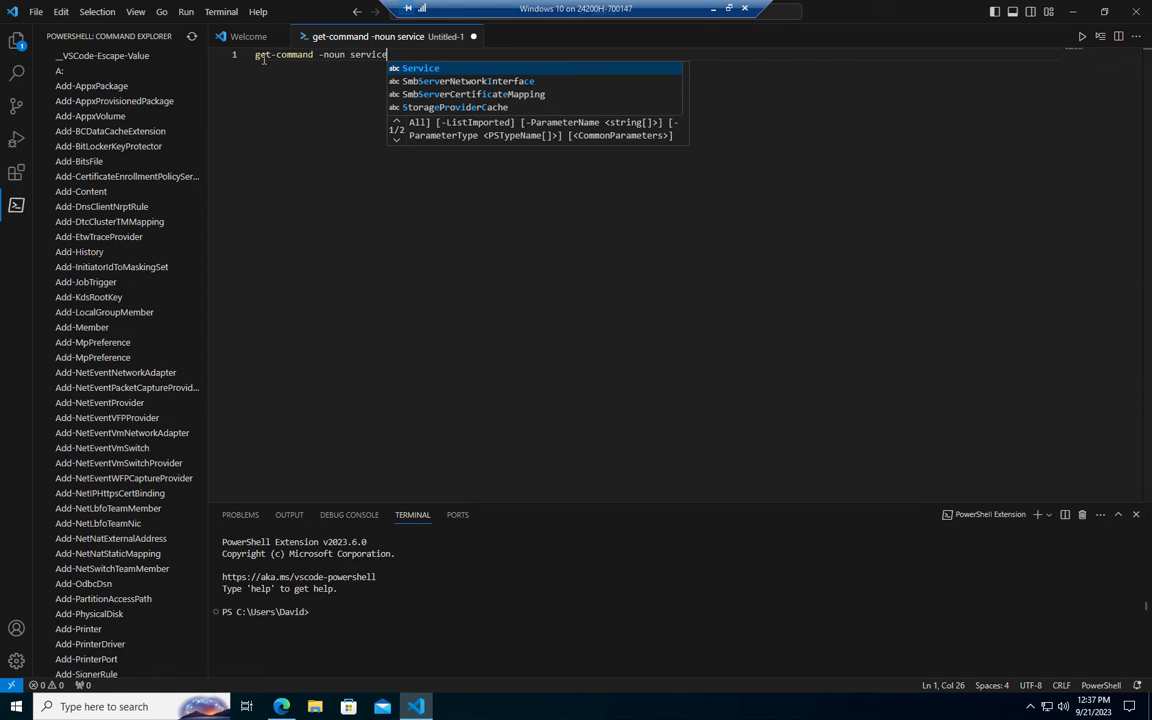
mouse_move(440, 120)
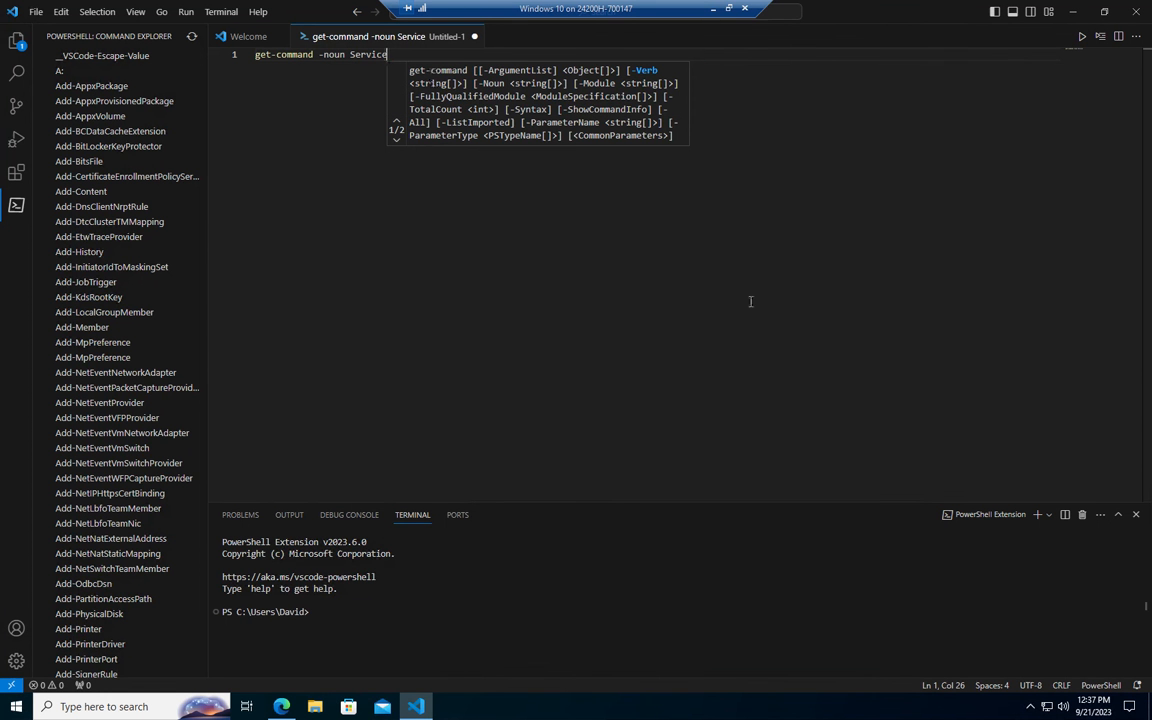
mouse_move(600, 274)
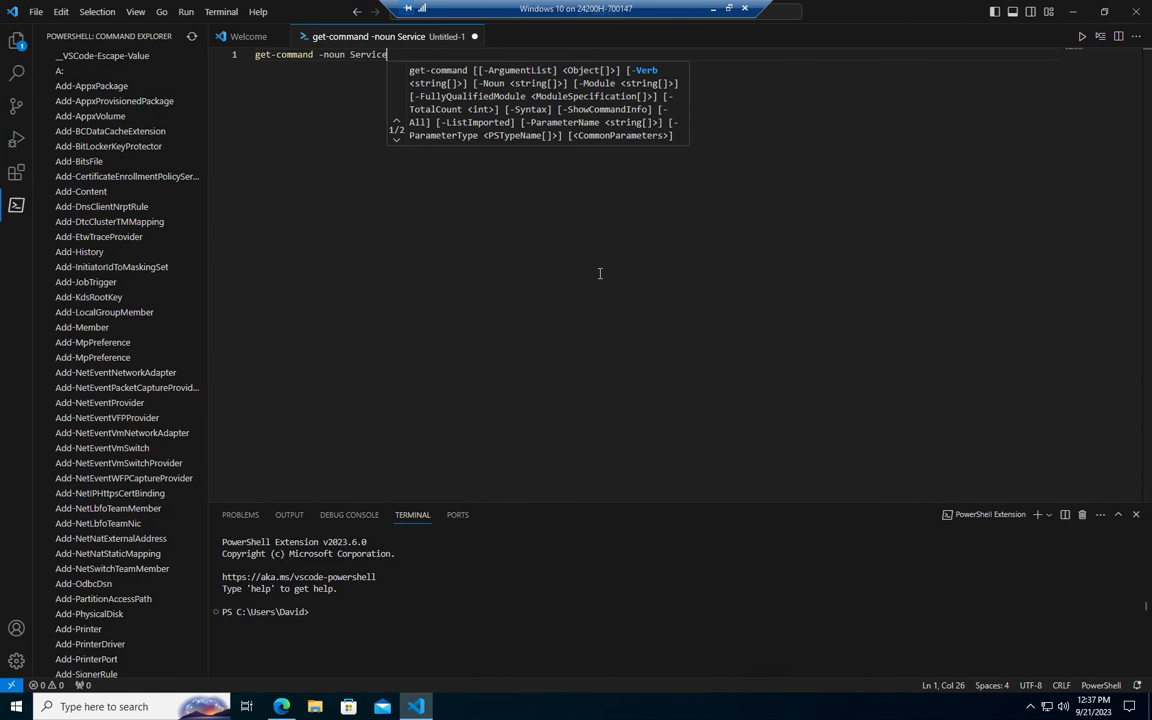
mouse_move(531, 371)
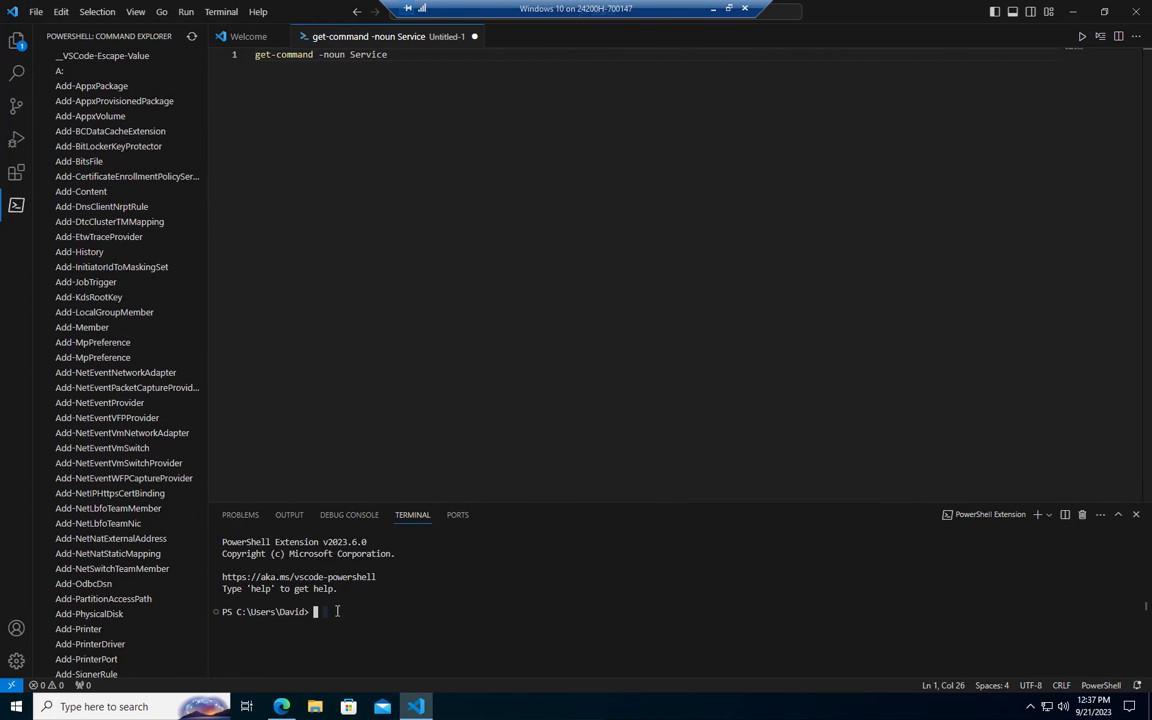
mouse_move(617, 366)
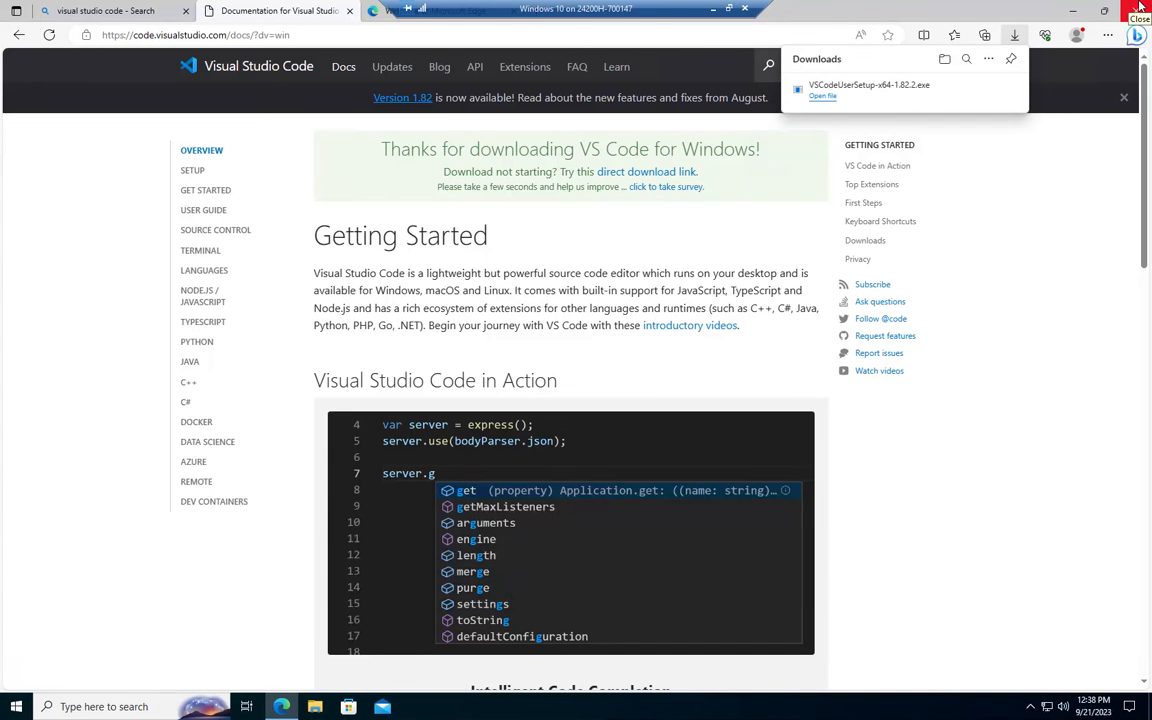
mouse_move(1128, 45)
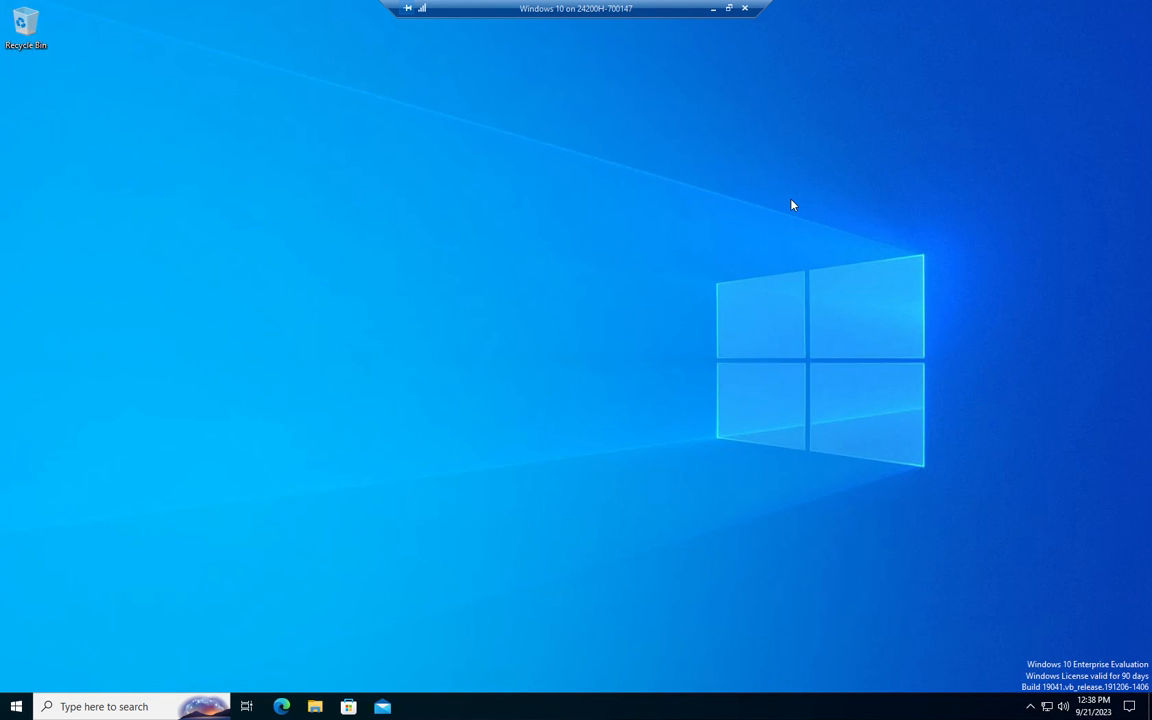
mouse_move(341, 66)
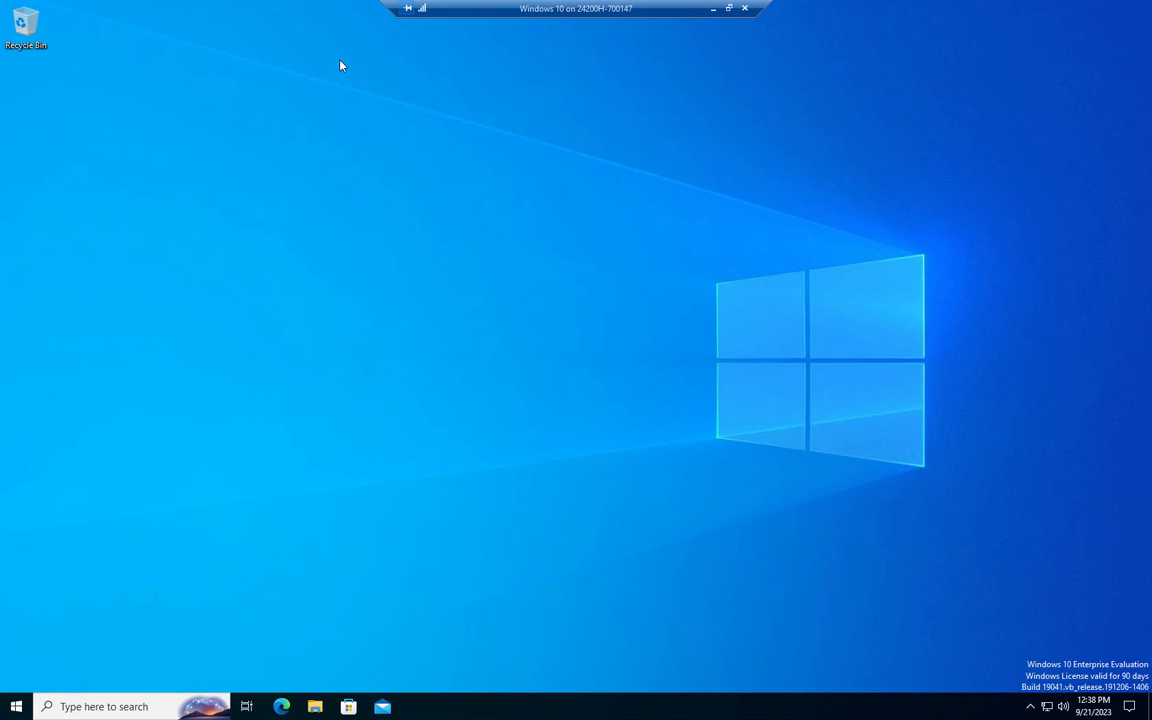
mouse_move(408, 250)
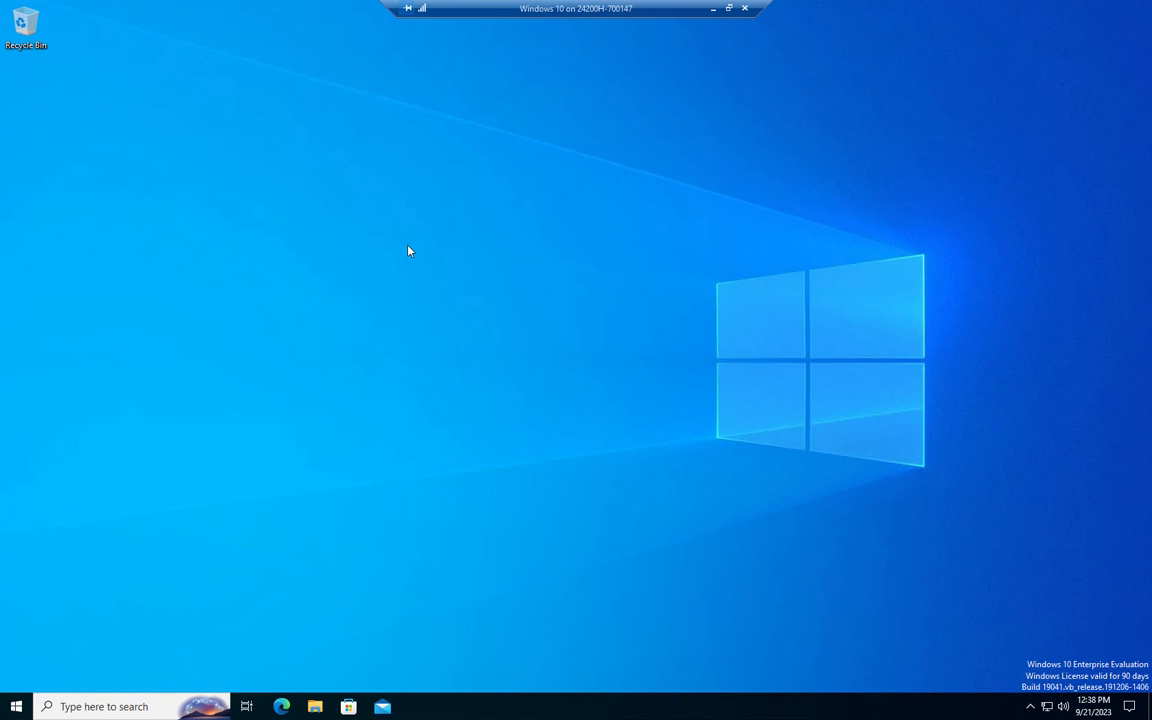